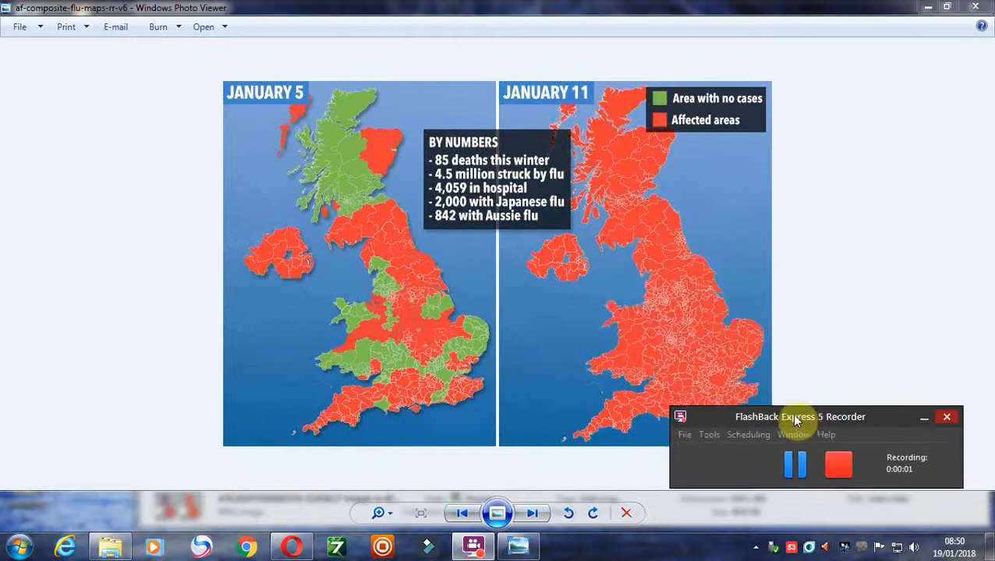
Step: In Opera, preview the Long Term Effects of Chemtrail Exposure image and scroll slightly down the results
drag(800, 416, 822, 439)
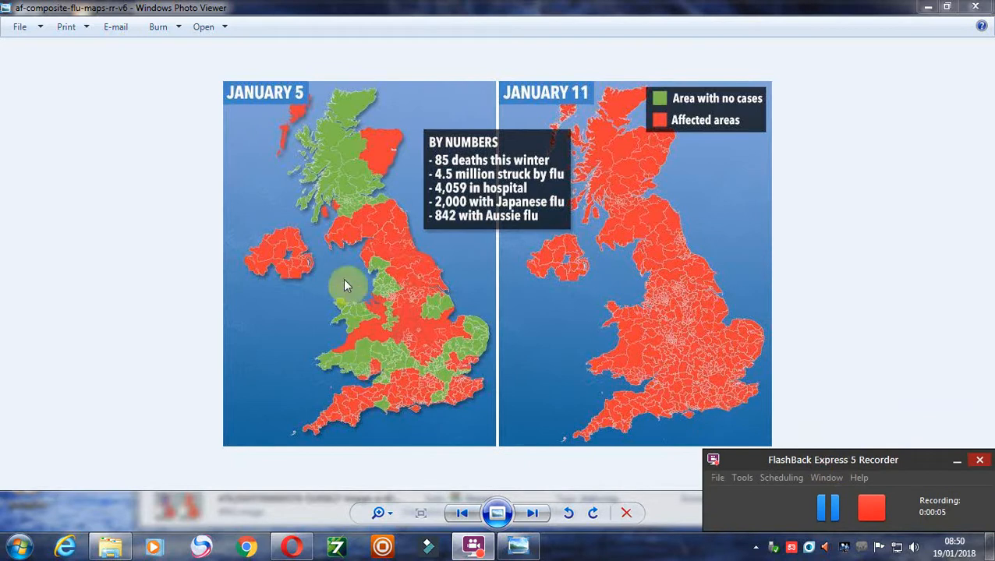
mouse_move(283, 242)
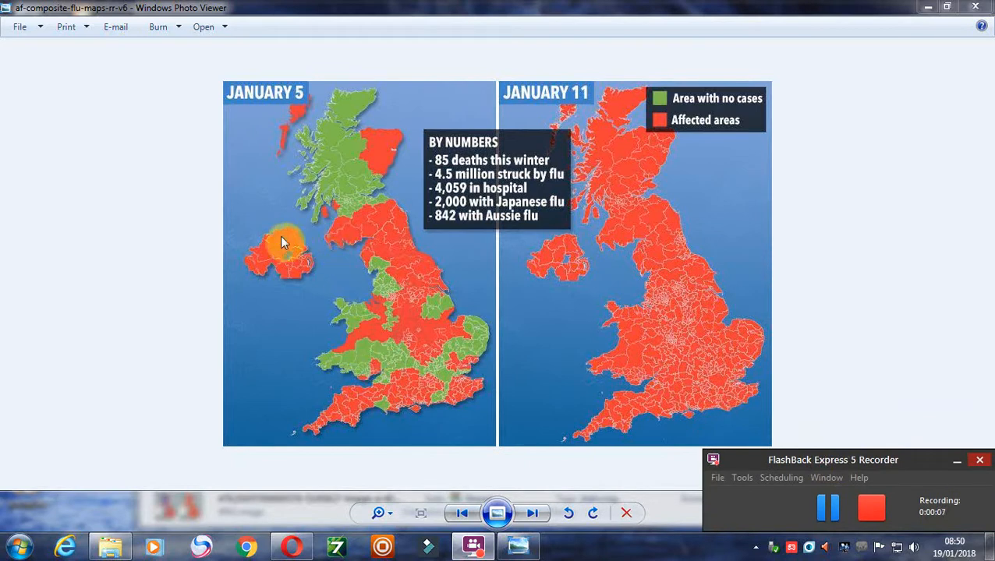
mouse_move(300, 279)
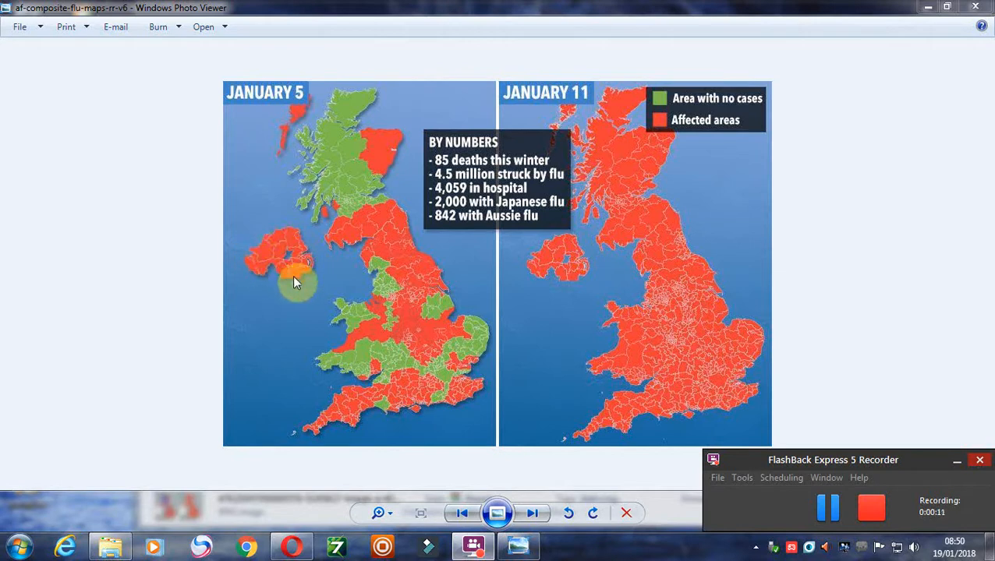
mouse_move(317, 240)
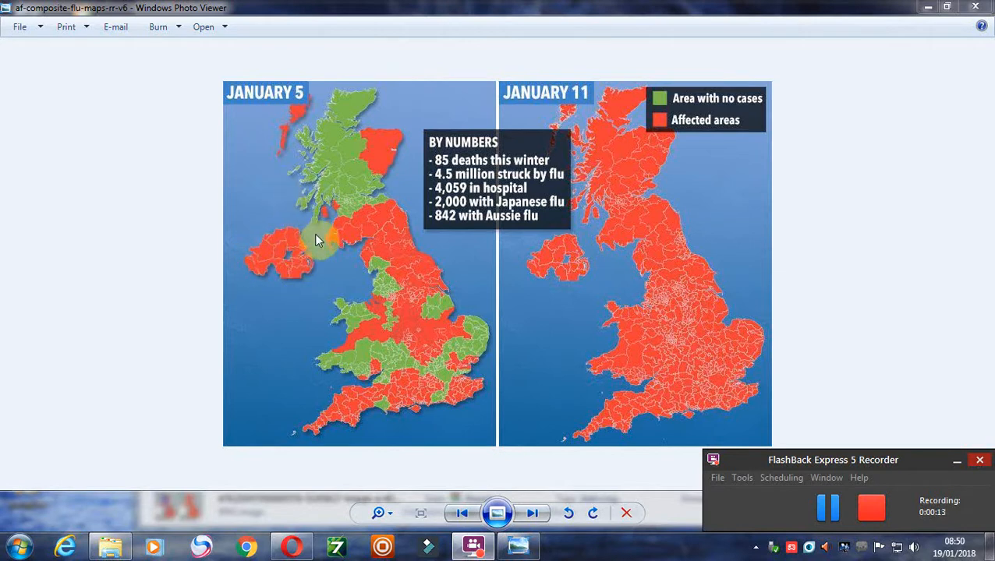
mouse_move(325, 302)
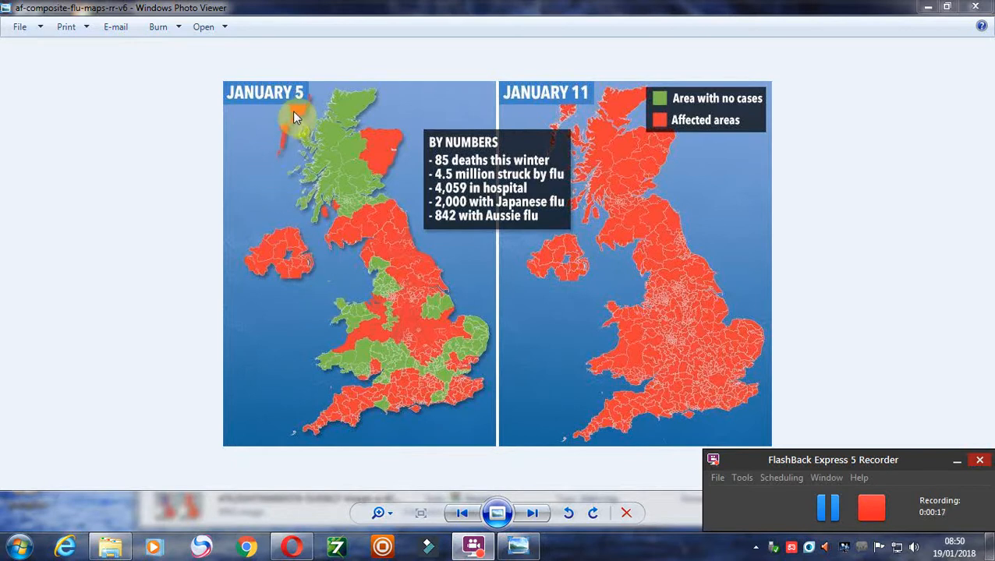
mouse_move(308, 109)
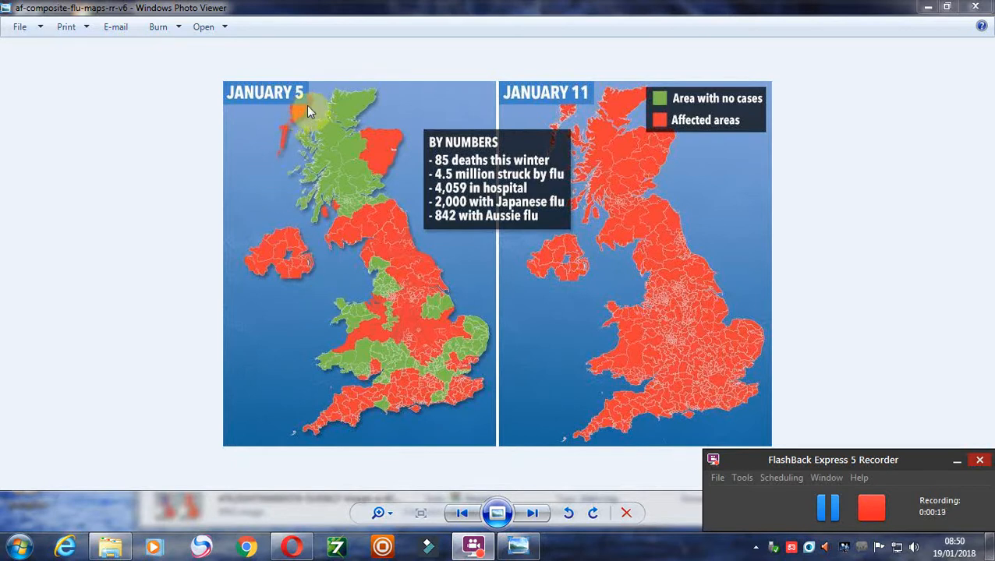
mouse_move(390, 150)
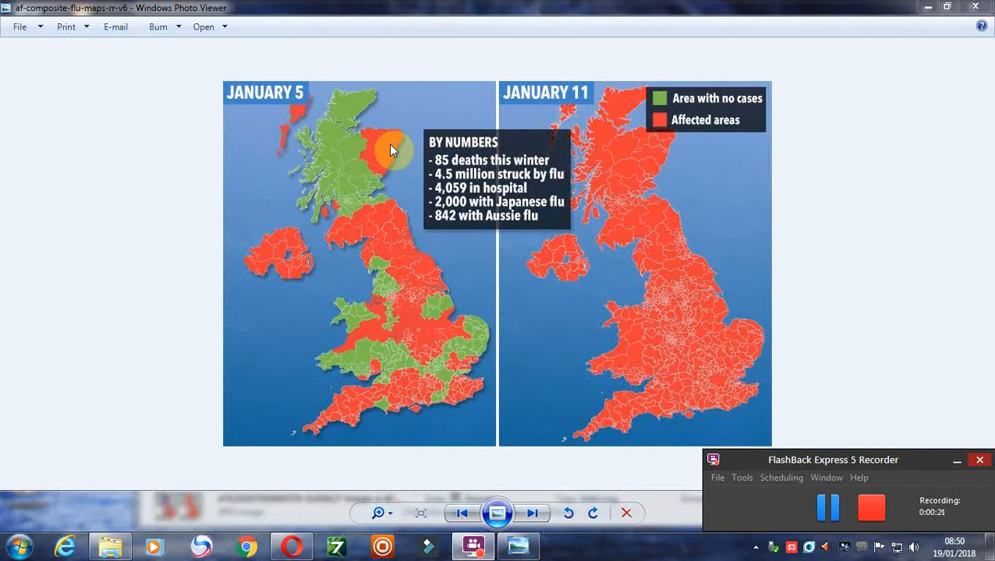
mouse_move(386, 150)
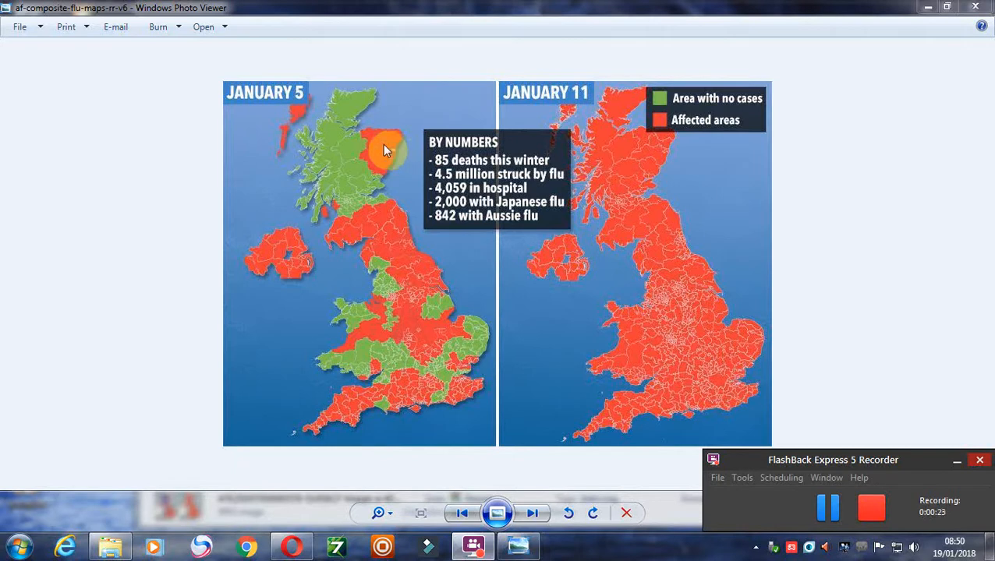
mouse_move(635, 187)
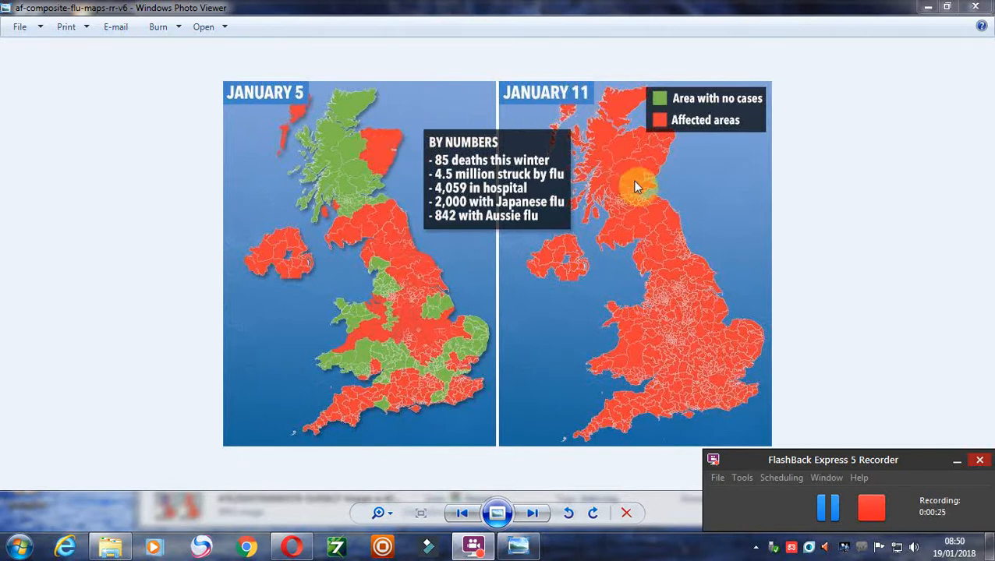
mouse_move(659, 243)
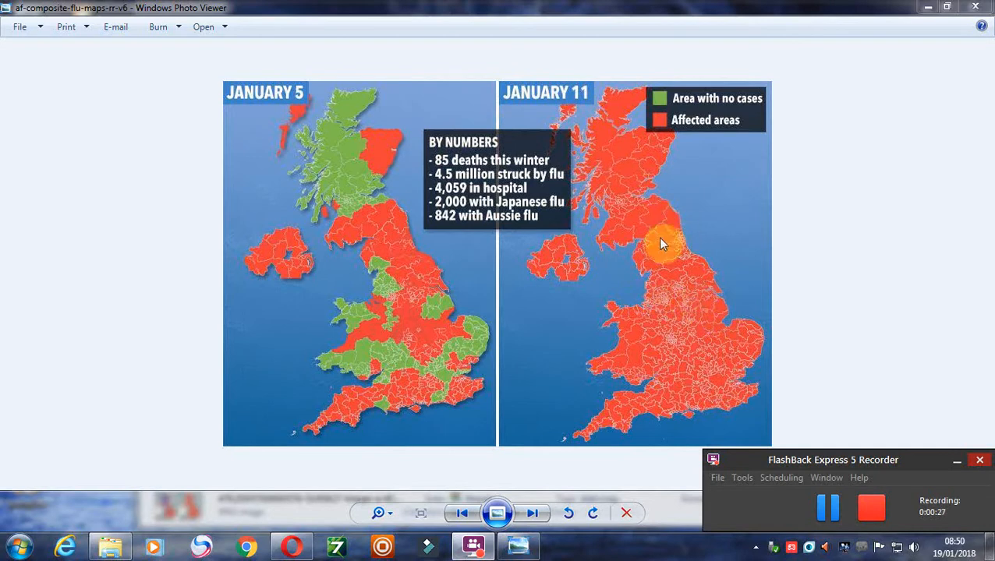
mouse_move(526, 224)
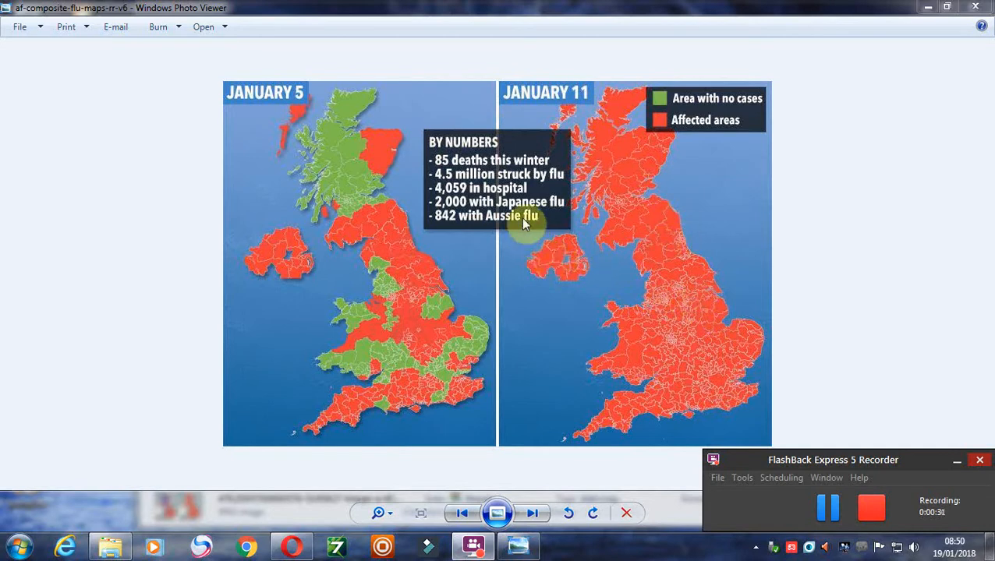
mouse_move(740, 360)
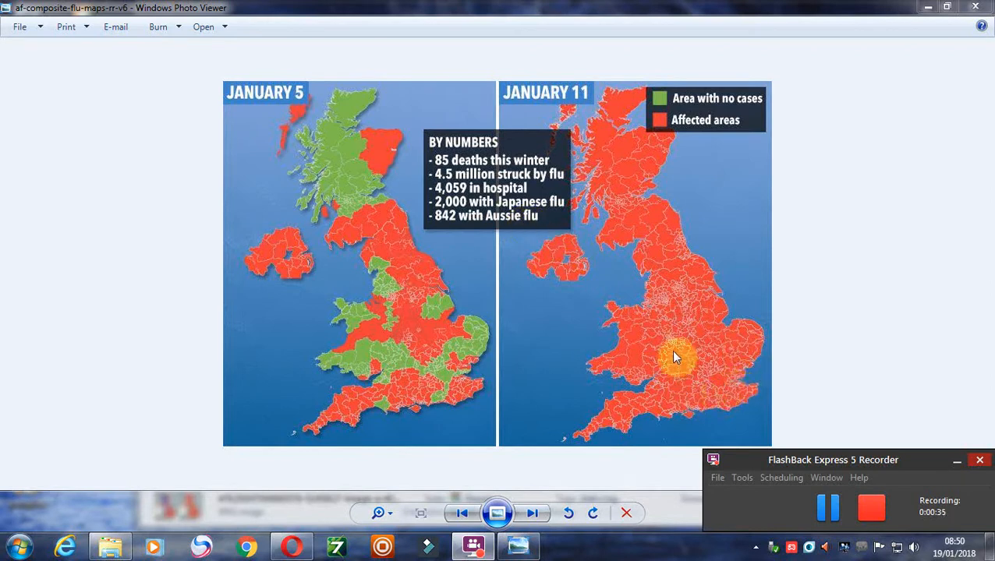
mouse_move(667, 269)
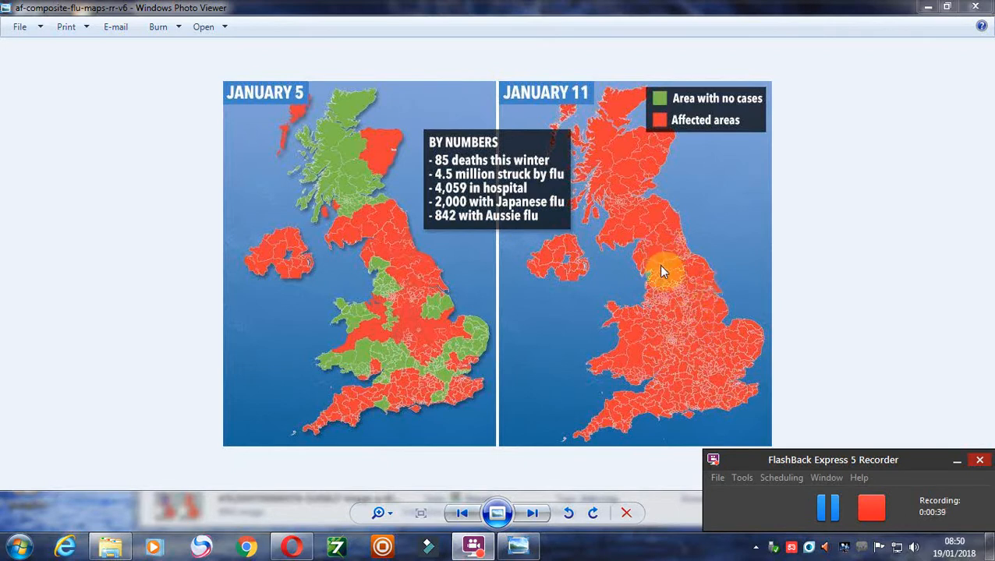
mouse_move(592, 215)
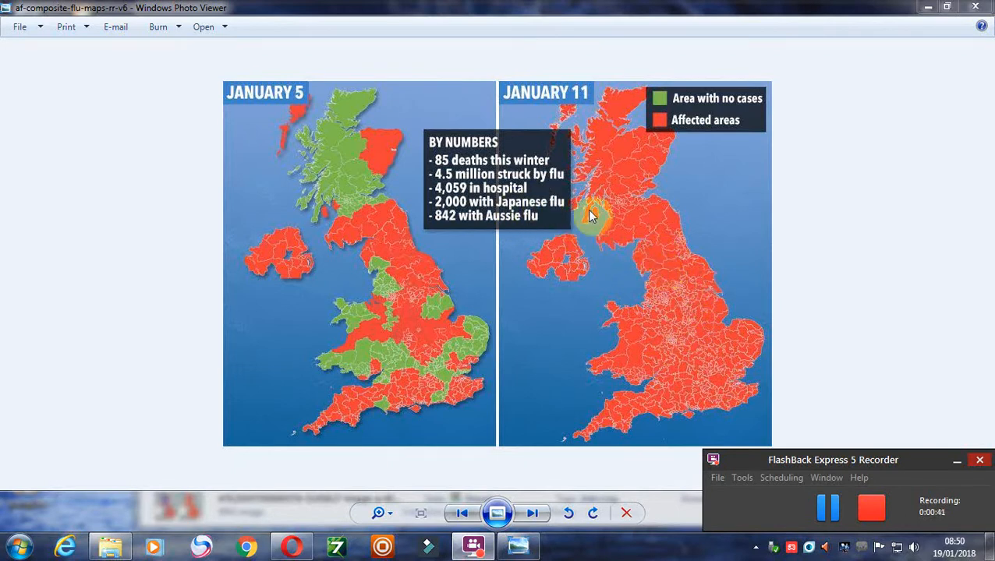
mouse_move(696, 345)
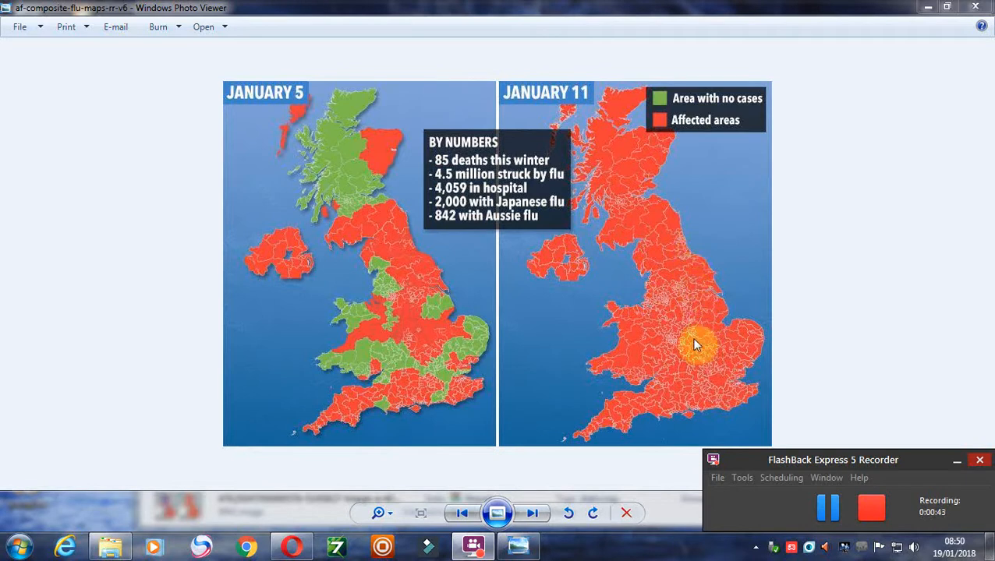
mouse_move(616, 421)
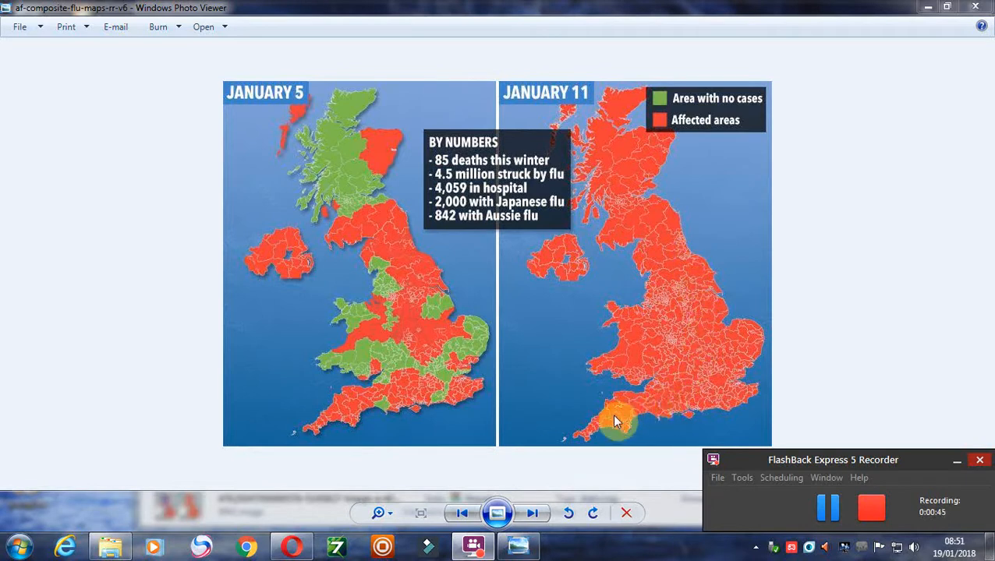
mouse_move(675, 417)
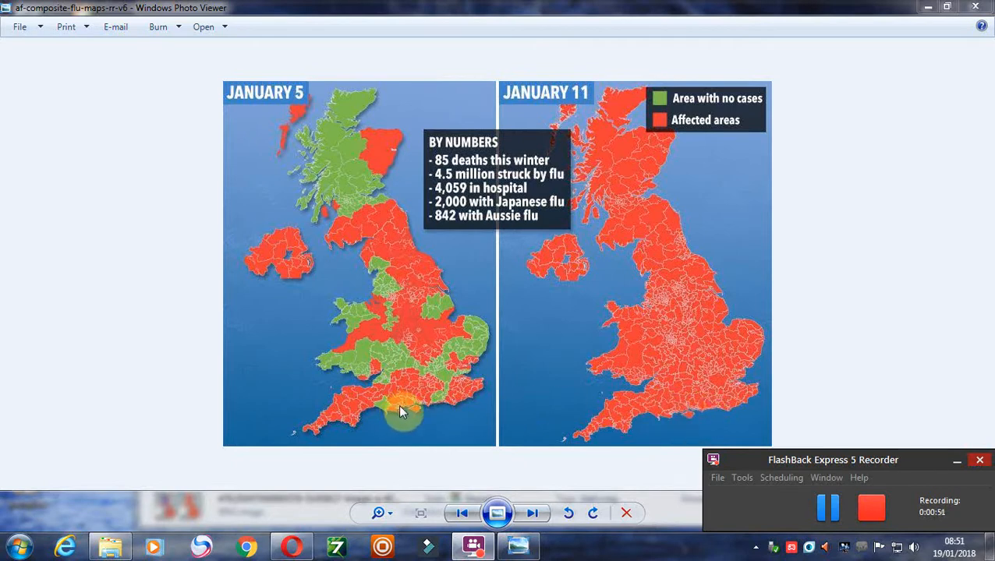
mouse_move(468, 401)
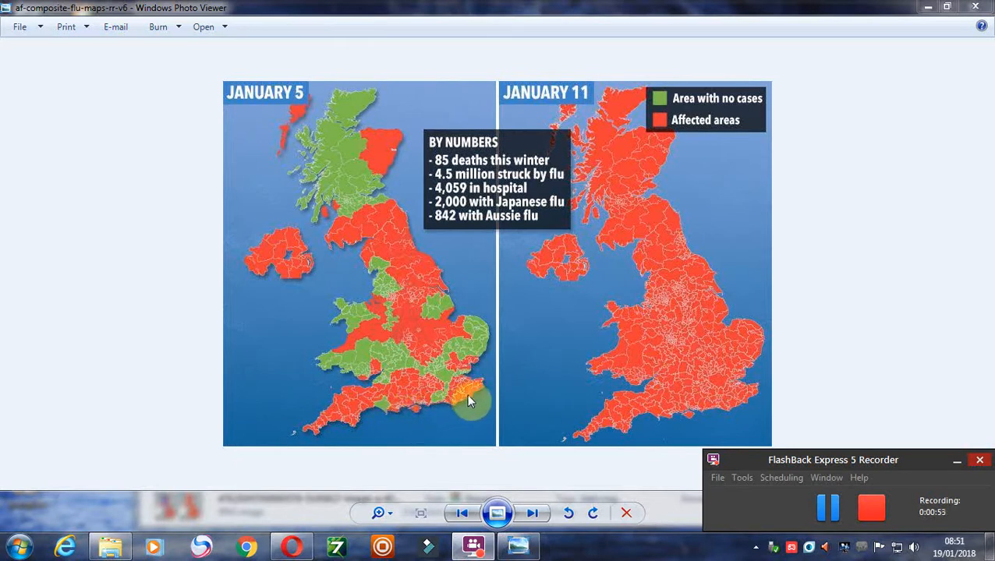
mouse_move(731, 360)
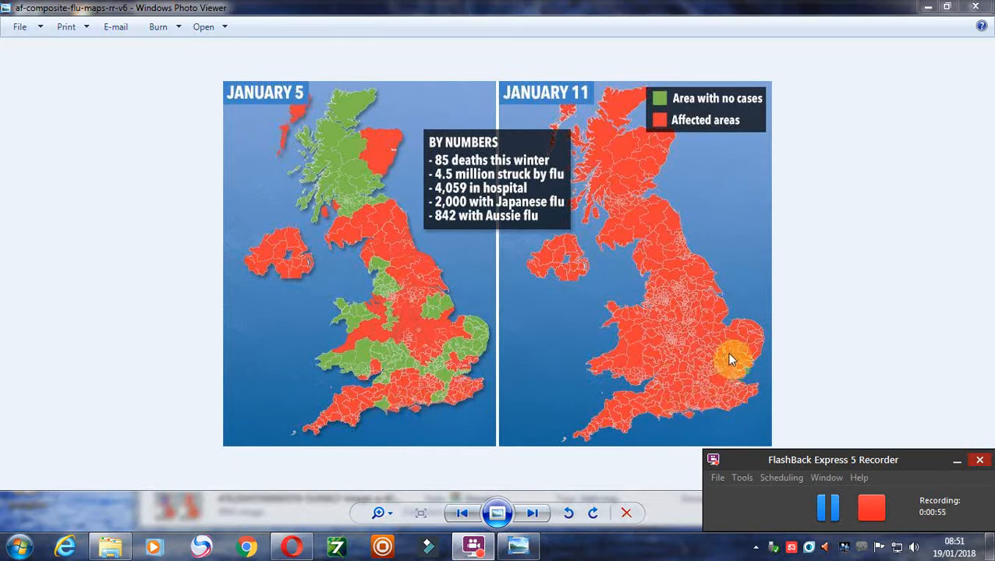
mouse_move(709, 335)
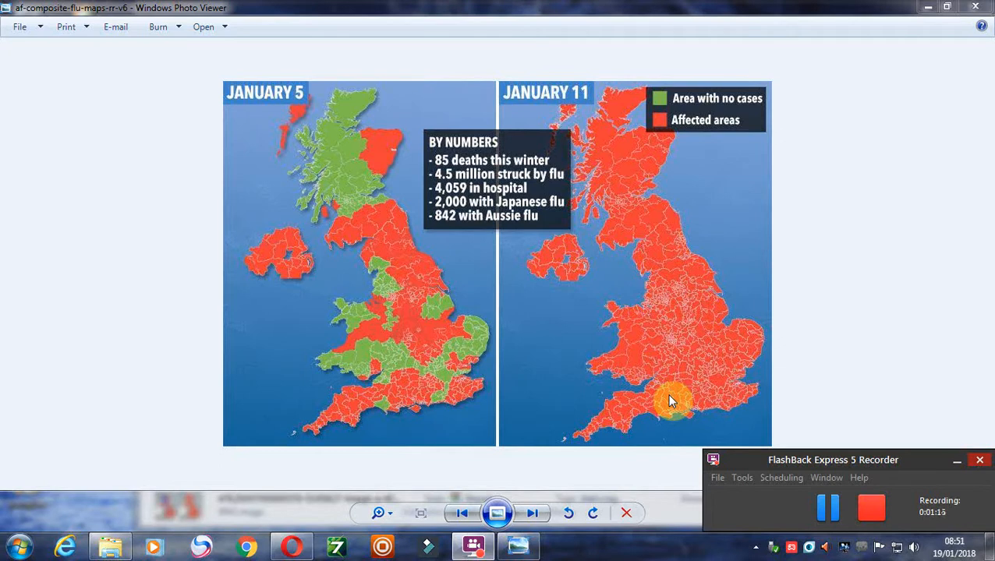
mouse_move(793, 388)
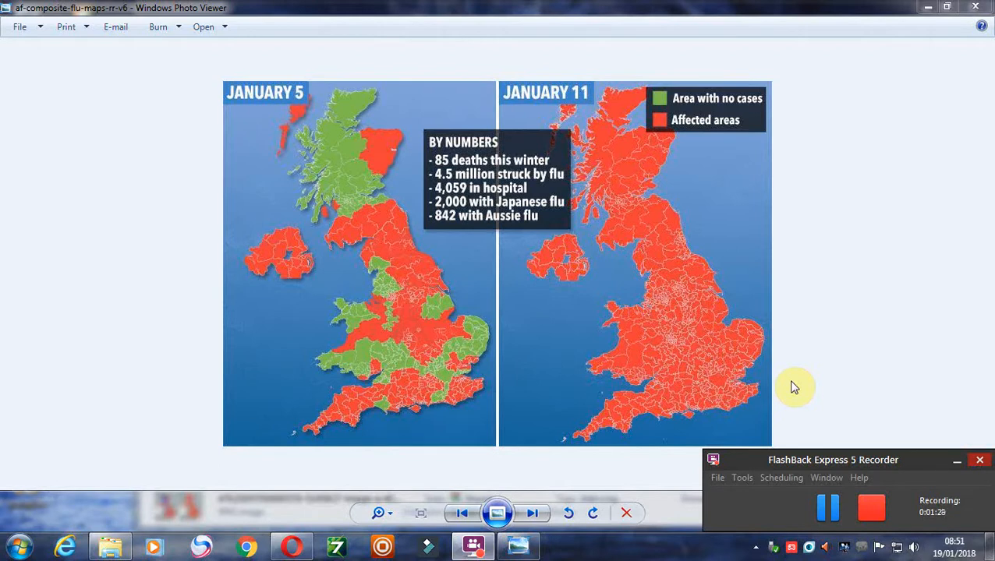
mouse_move(760, 337)
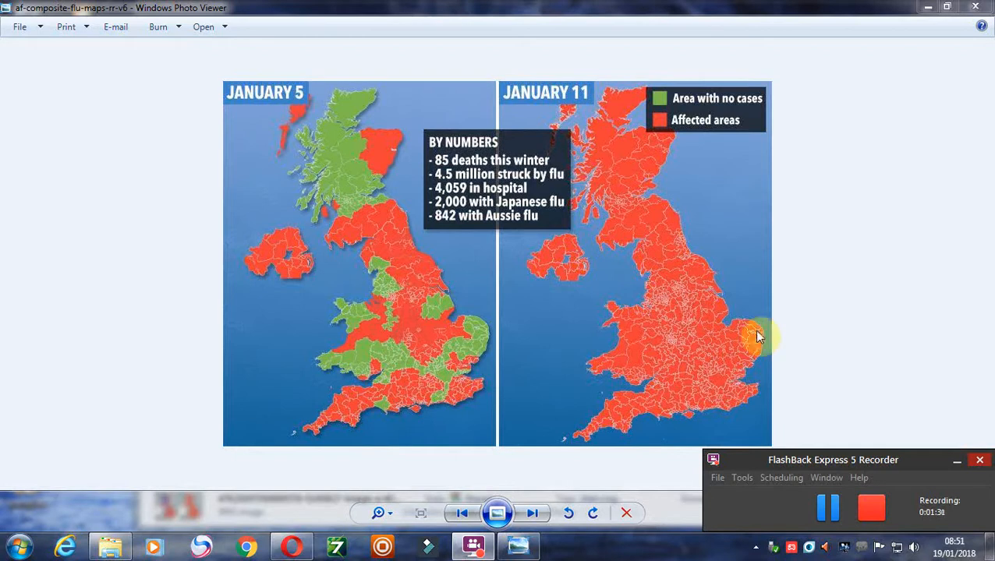
mouse_move(799, 232)
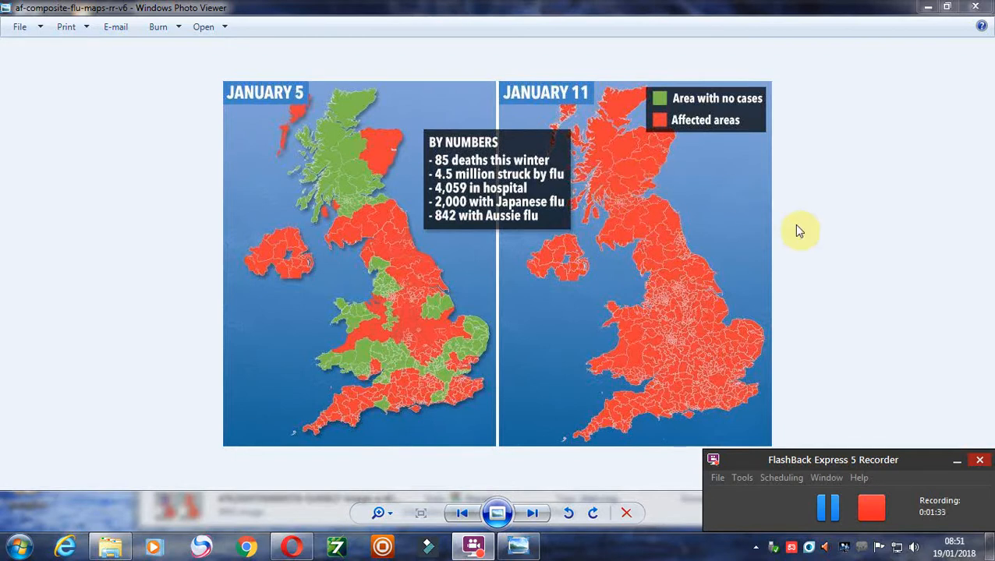
mouse_move(823, 226)
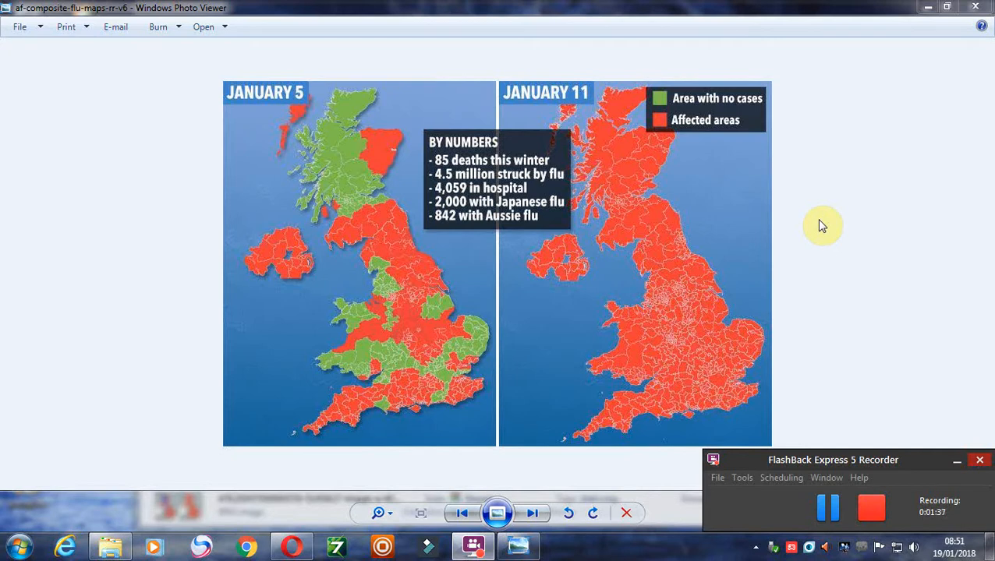
mouse_move(811, 224)
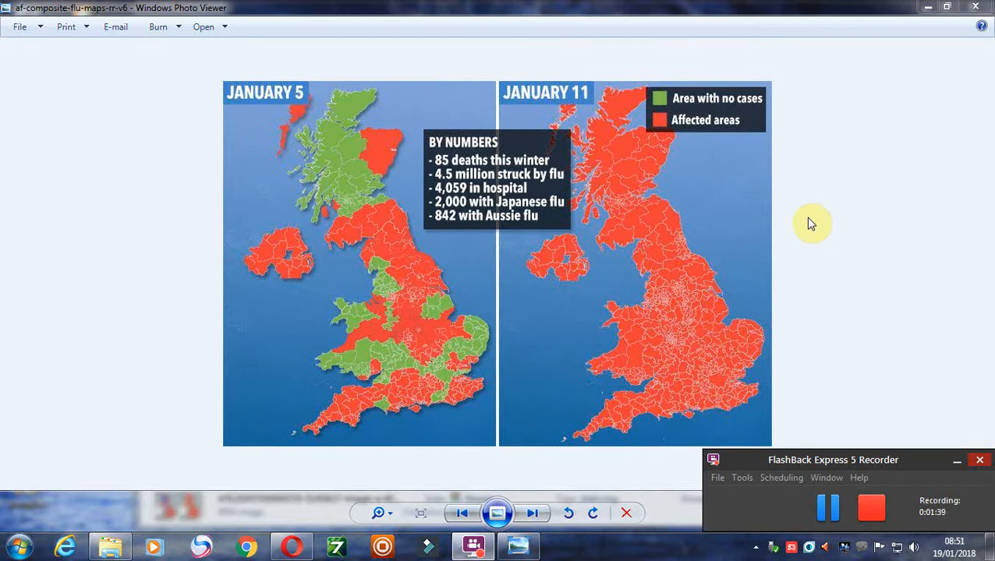
mouse_move(813, 227)
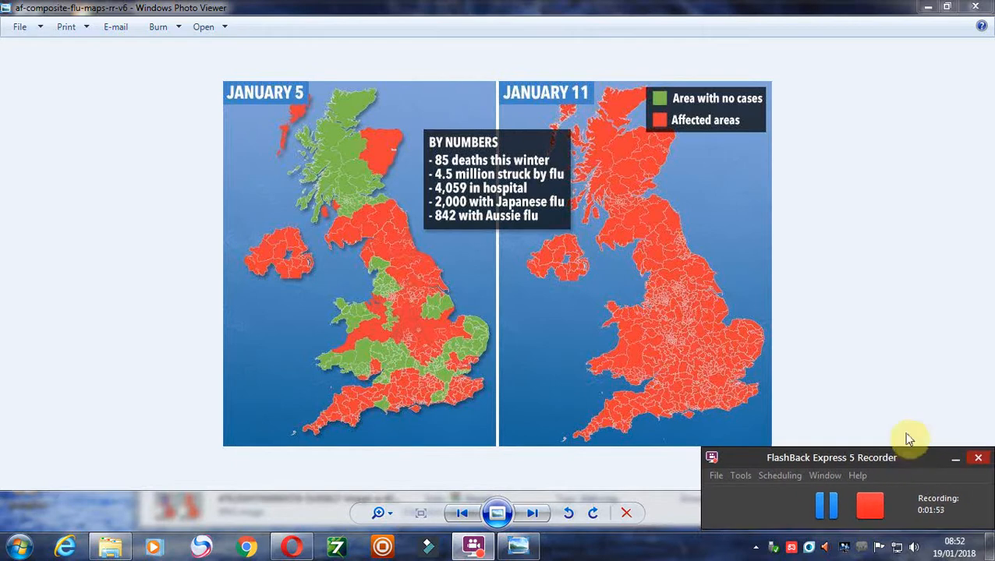
mouse_move(894, 411)
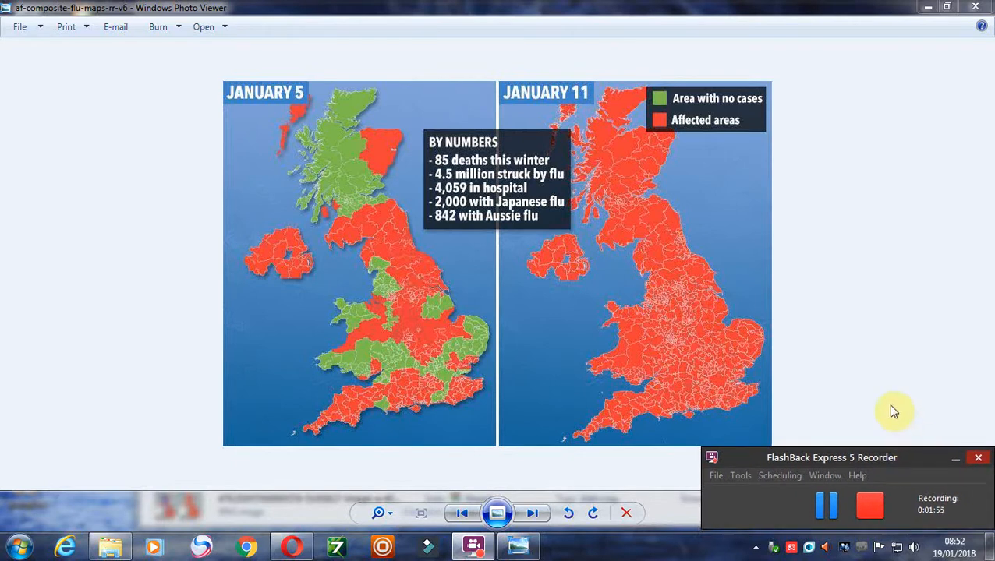
mouse_move(751, 382)
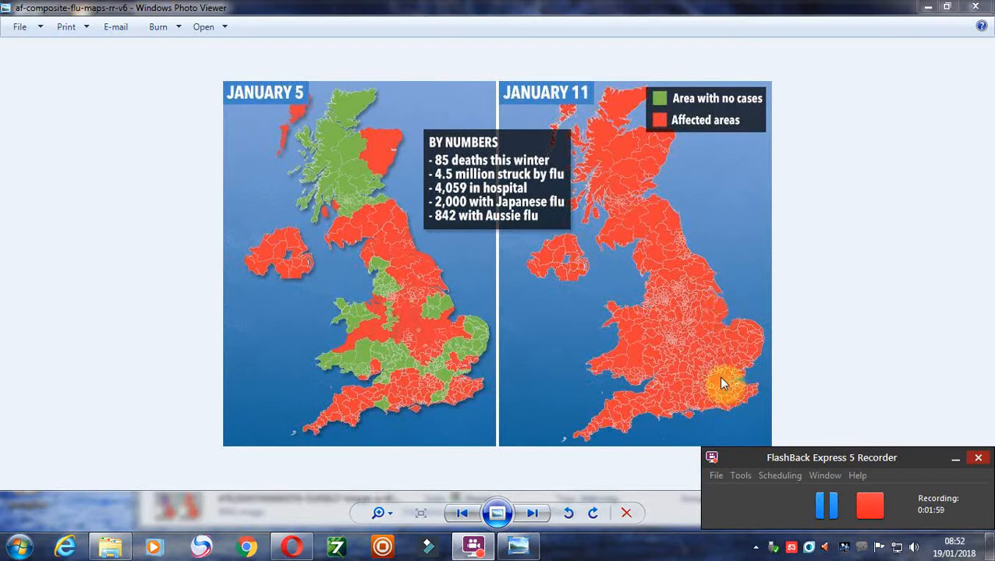
mouse_move(436, 380)
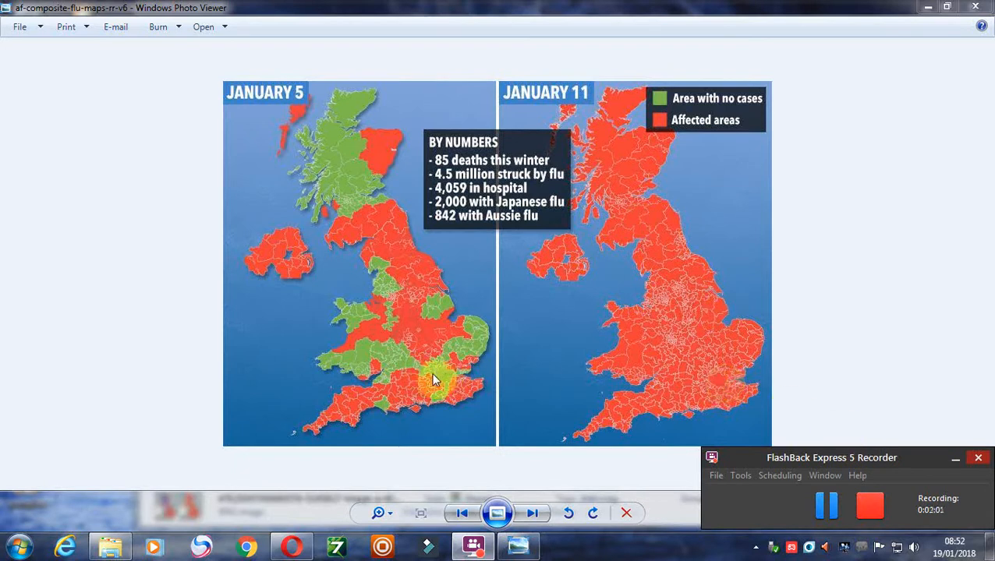
mouse_move(717, 394)
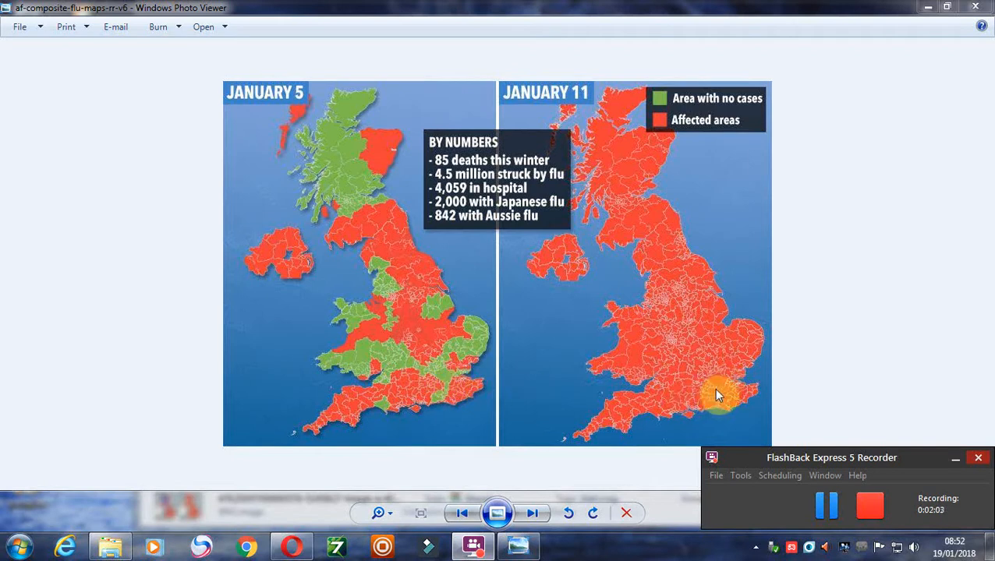
mouse_move(705, 318)
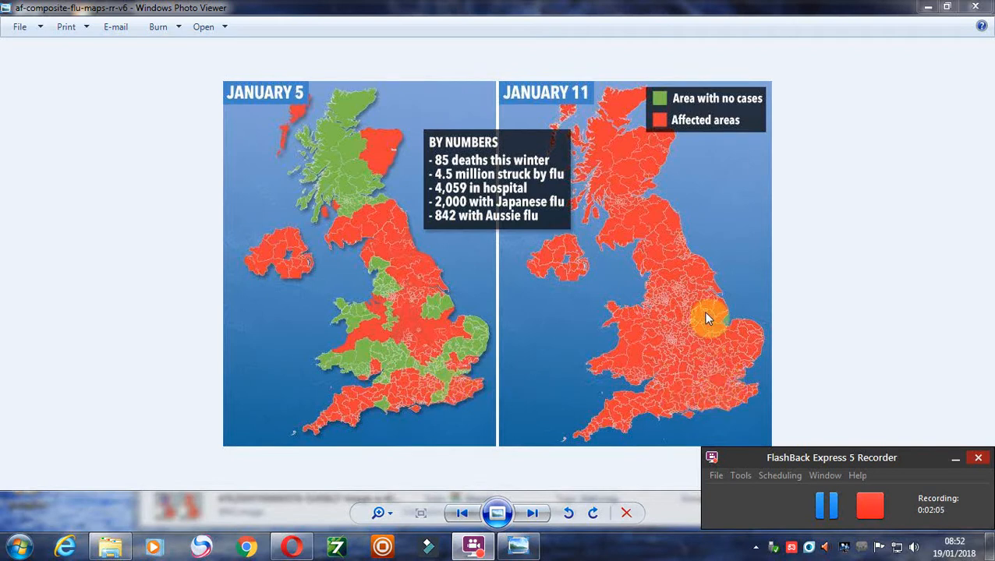
mouse_move(940, 239)
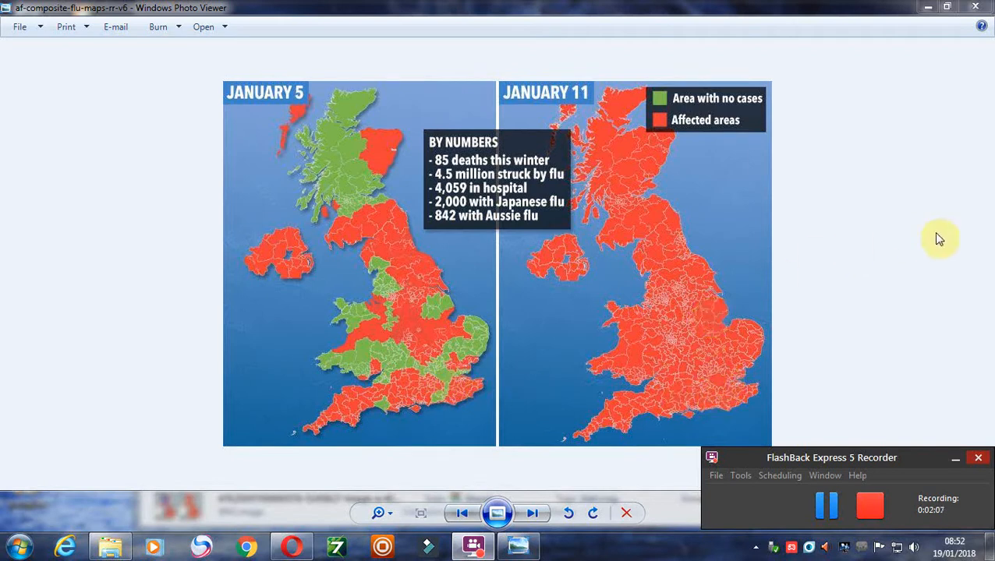
mouse_move(657, 178)
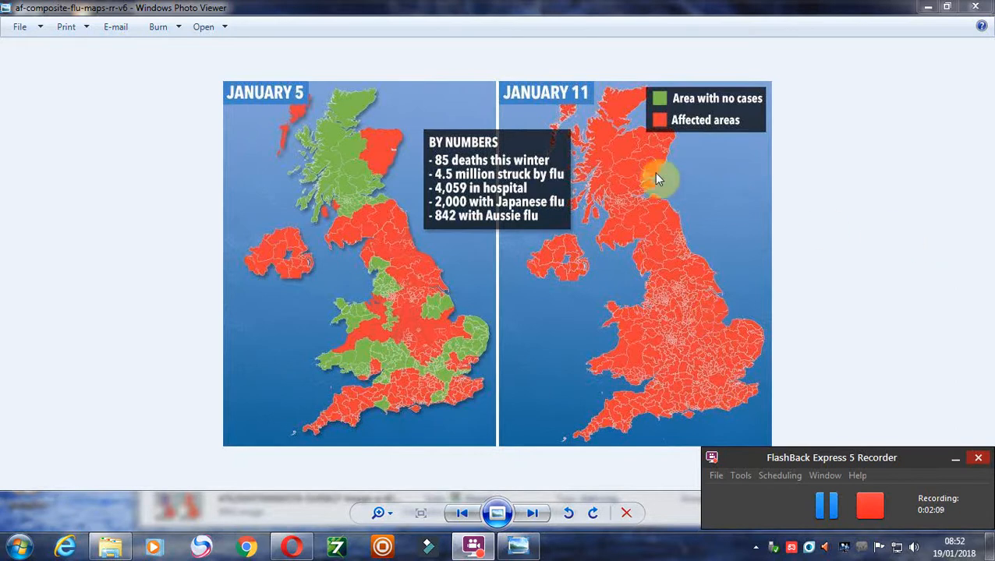
mouse_move(557, 163)
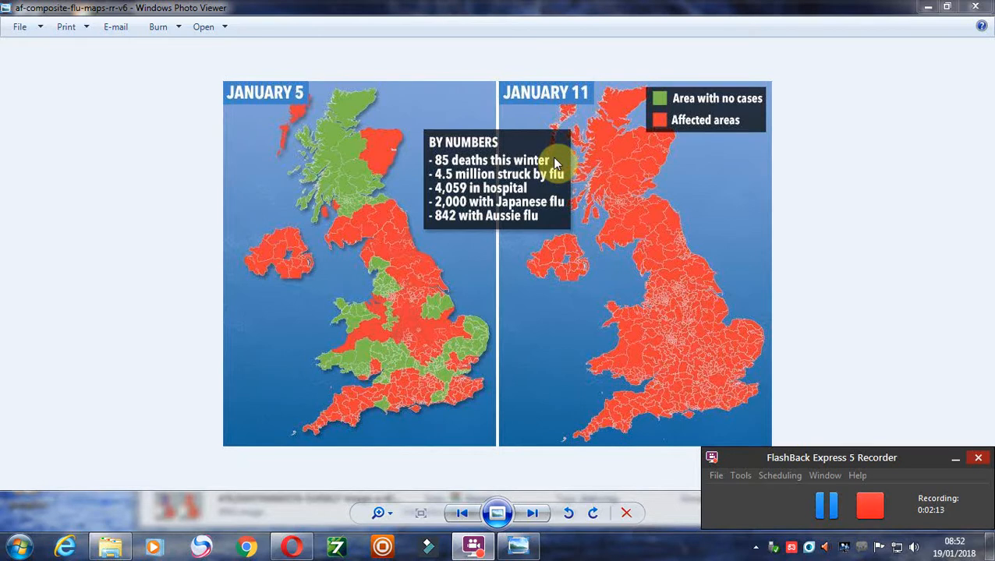
mouse_move(698, 200)
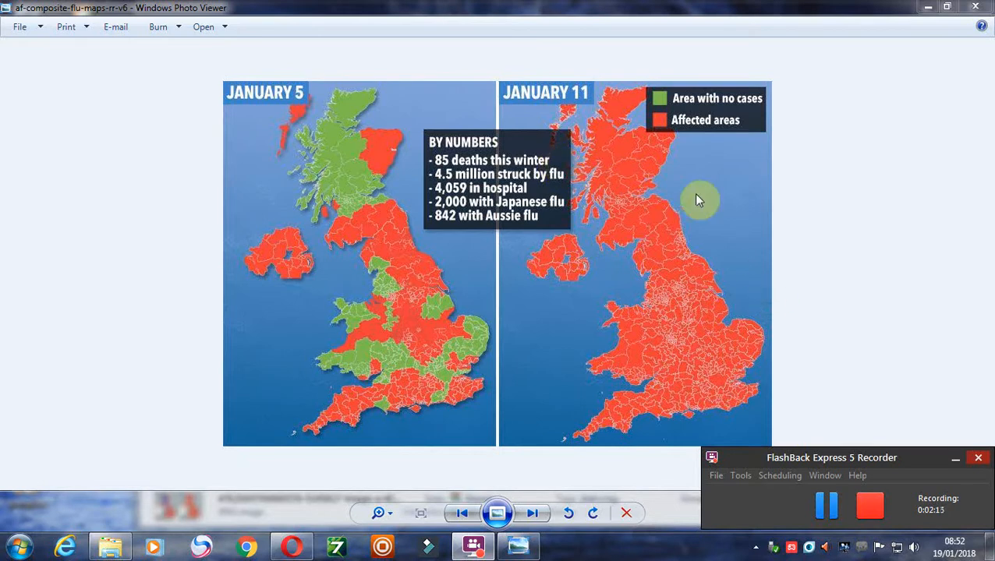
mouse_move(825, 201)
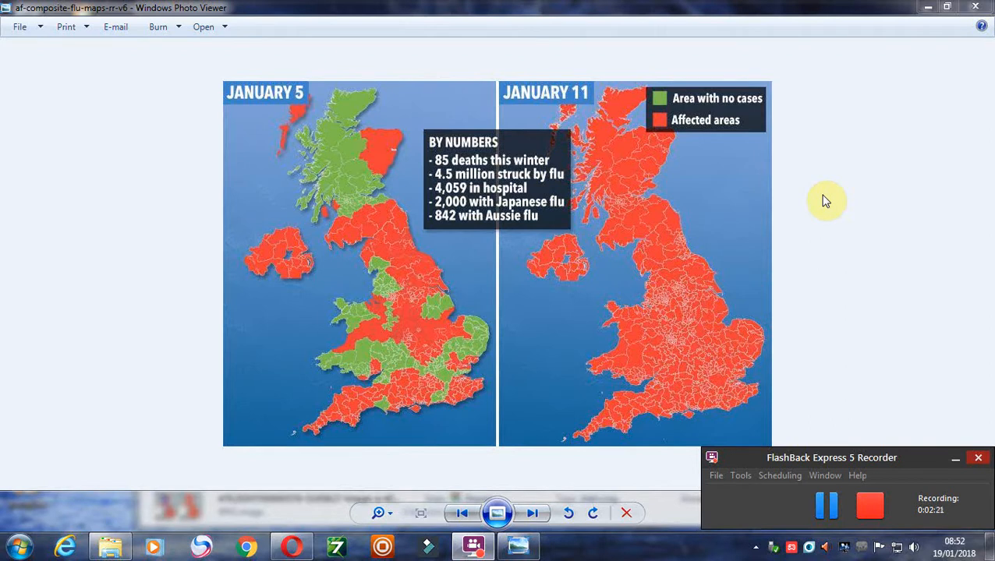
mouse_move(473, 179)
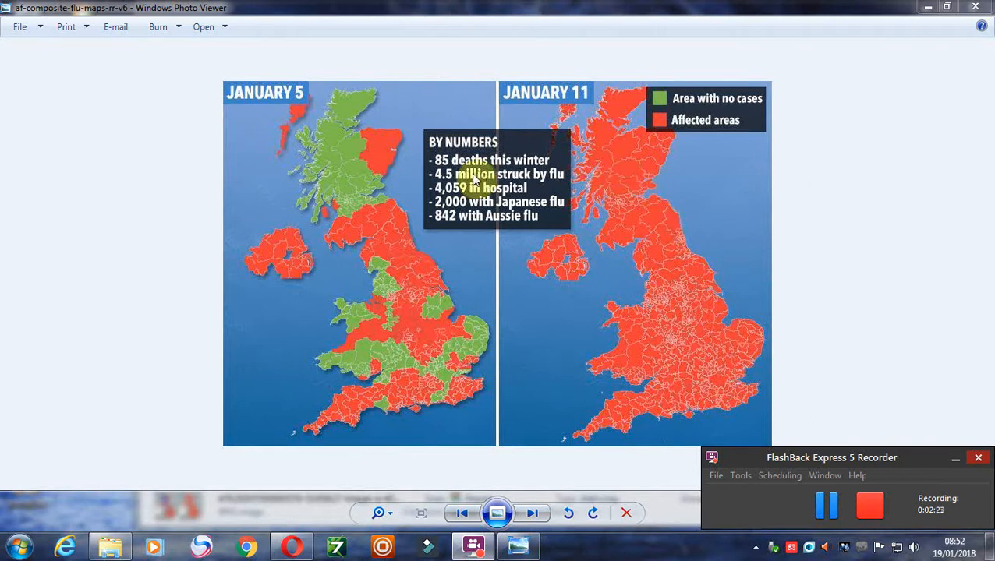
mouse_move(612, 117)
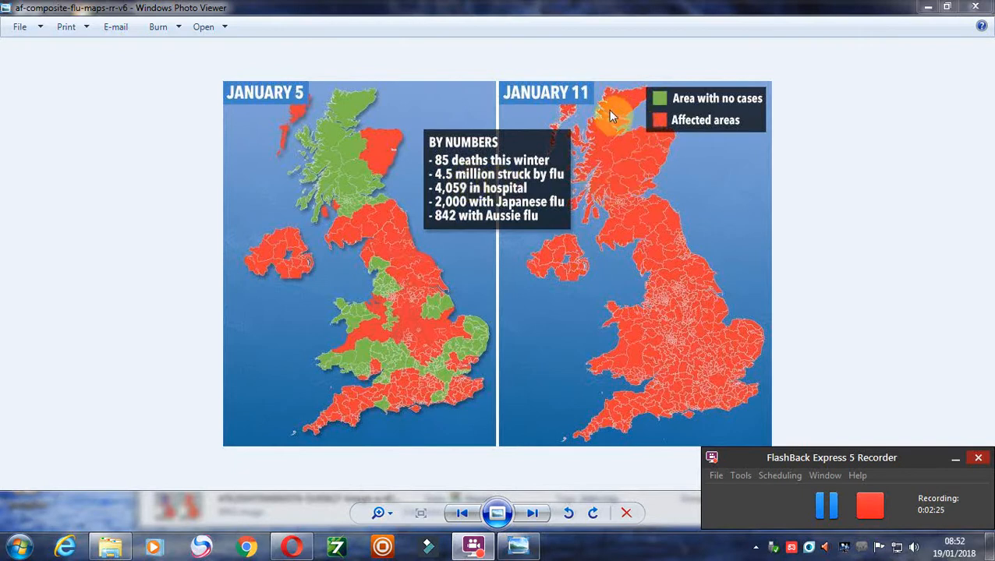
mouse_move(639, 412)
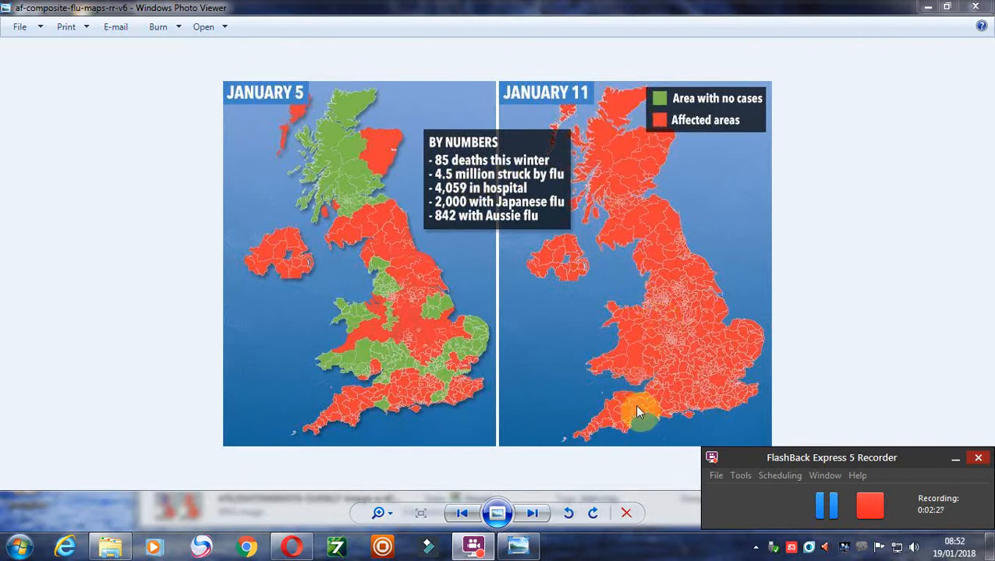
mouse_move(663, 211)
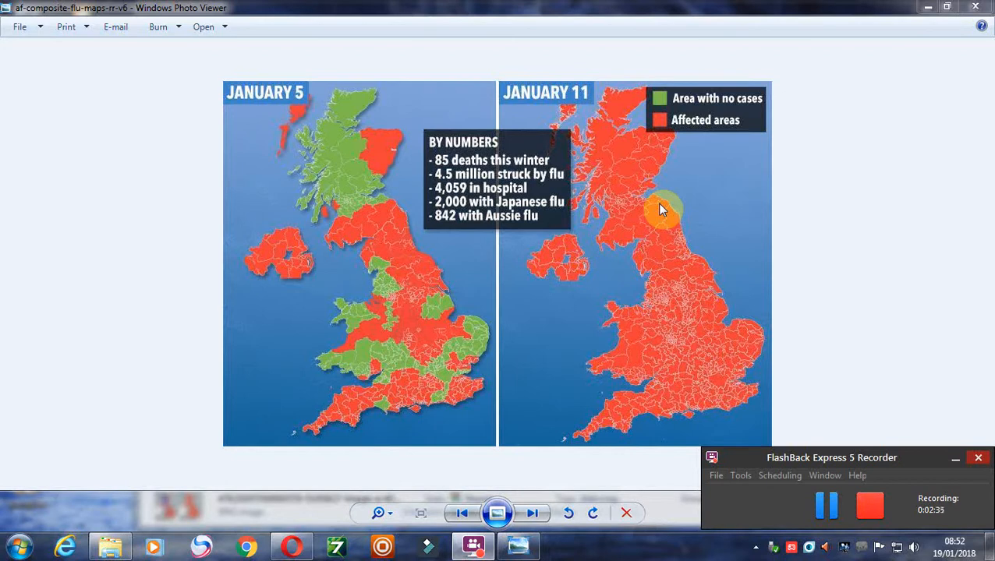
mouse_move(534, 201)
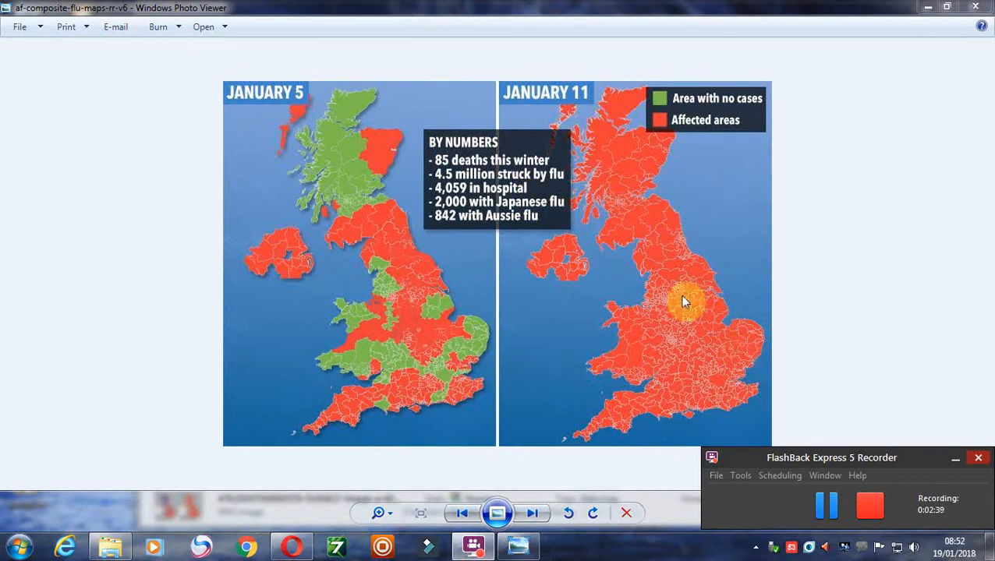
mouse_move(480, 201)
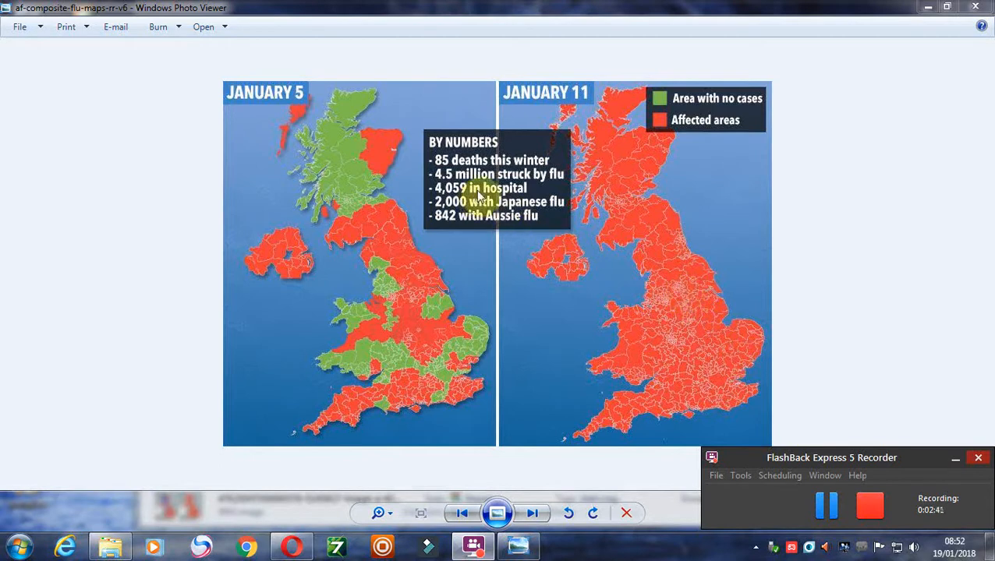
mouse_move(732, 319)
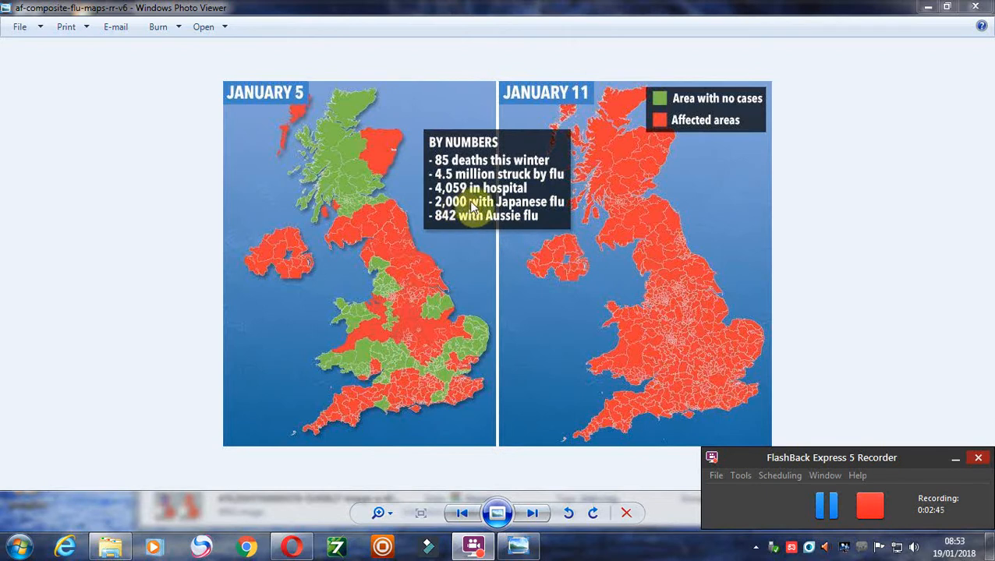
mouse_move(524, 227)
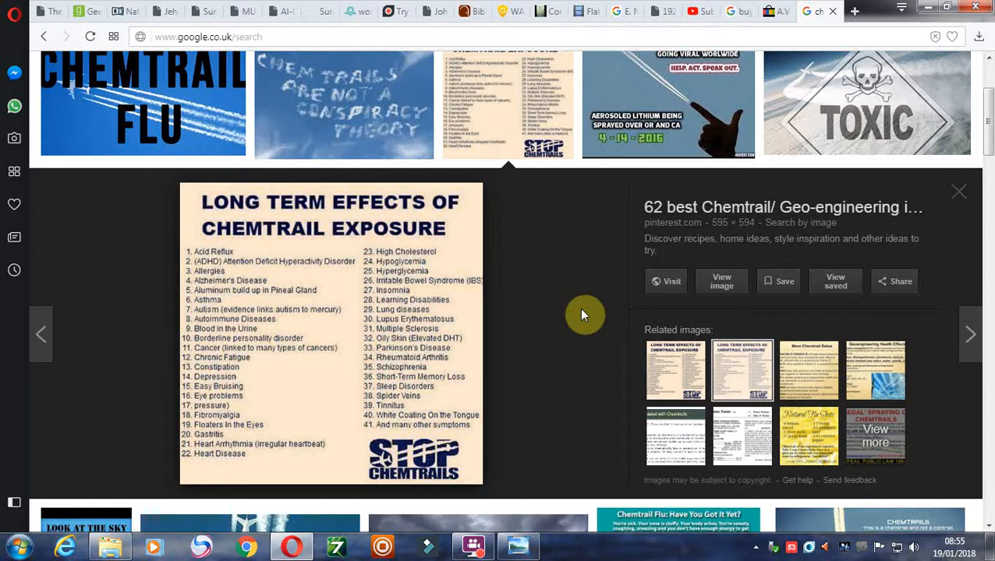
mouse_move(610, 302)
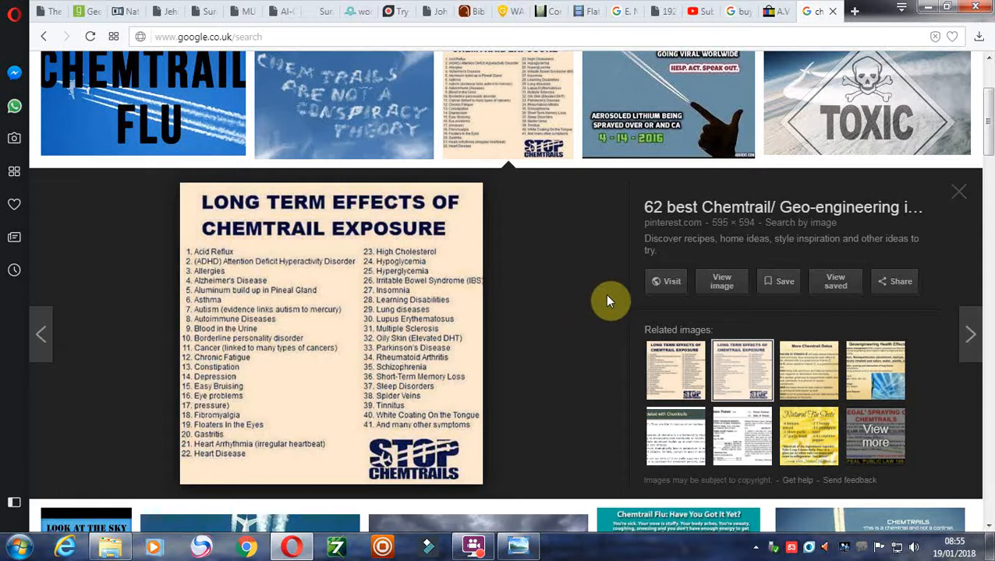
mouse_move(632, 269)
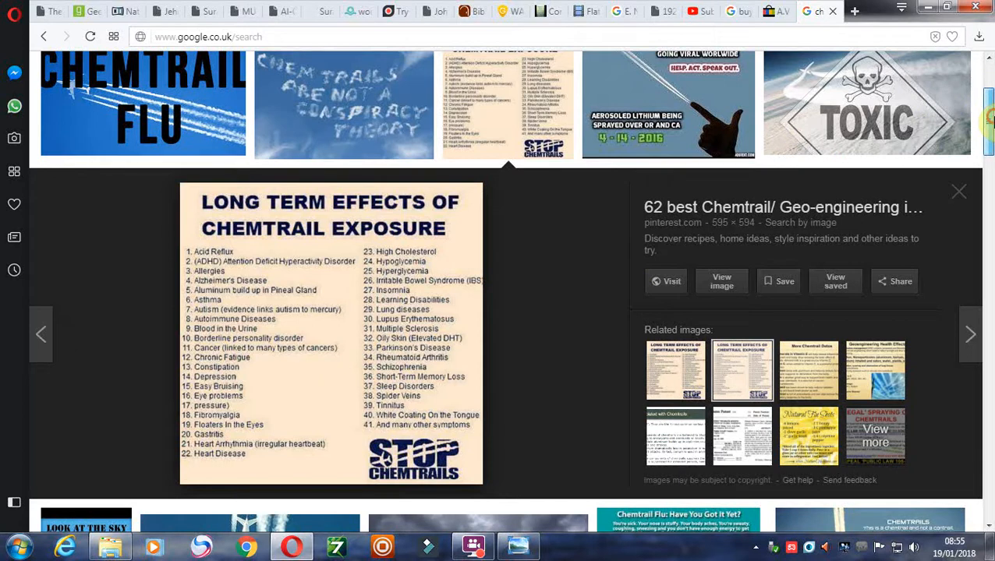
scroll(down, 3)
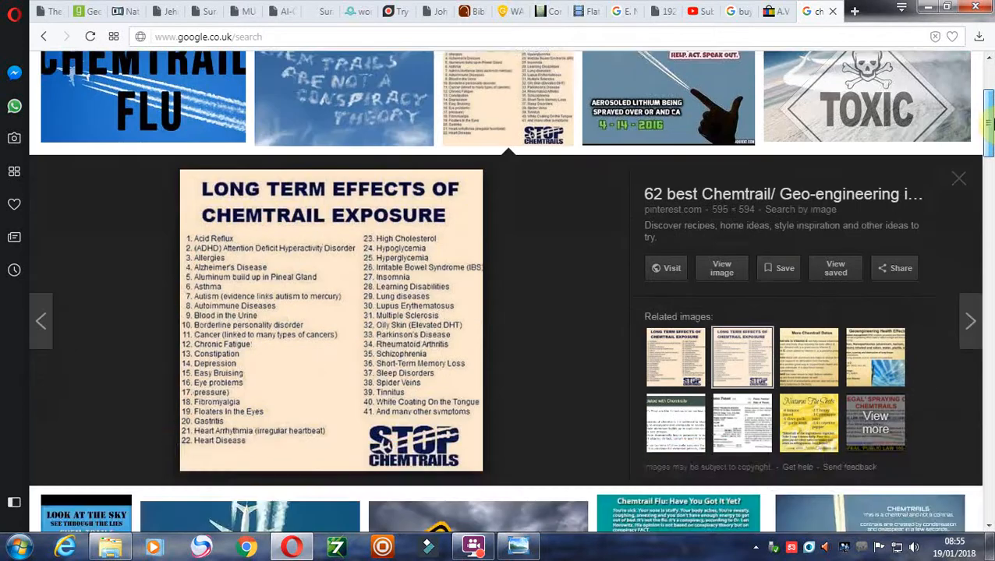
scroll(down, 3)
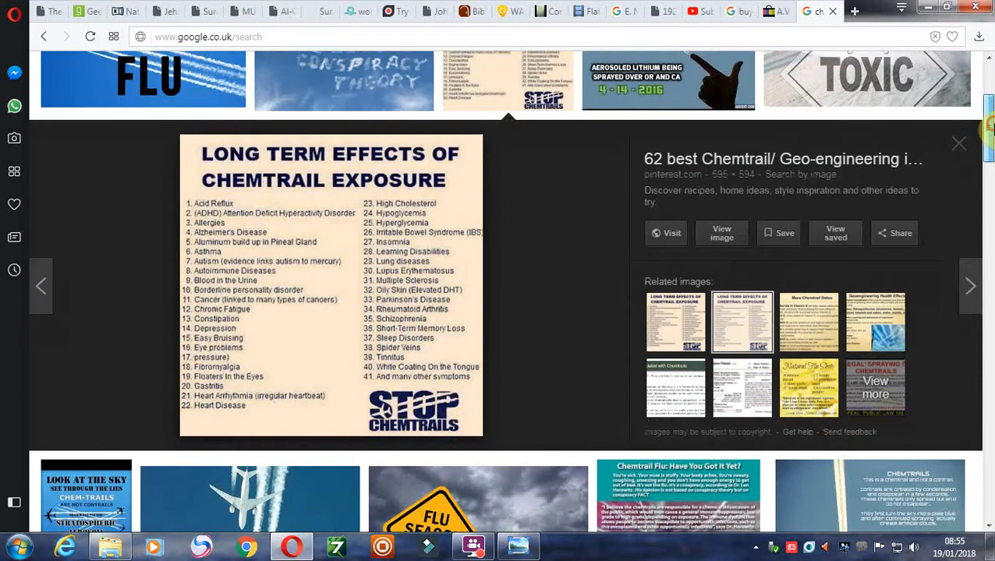
scroll(down, 3)
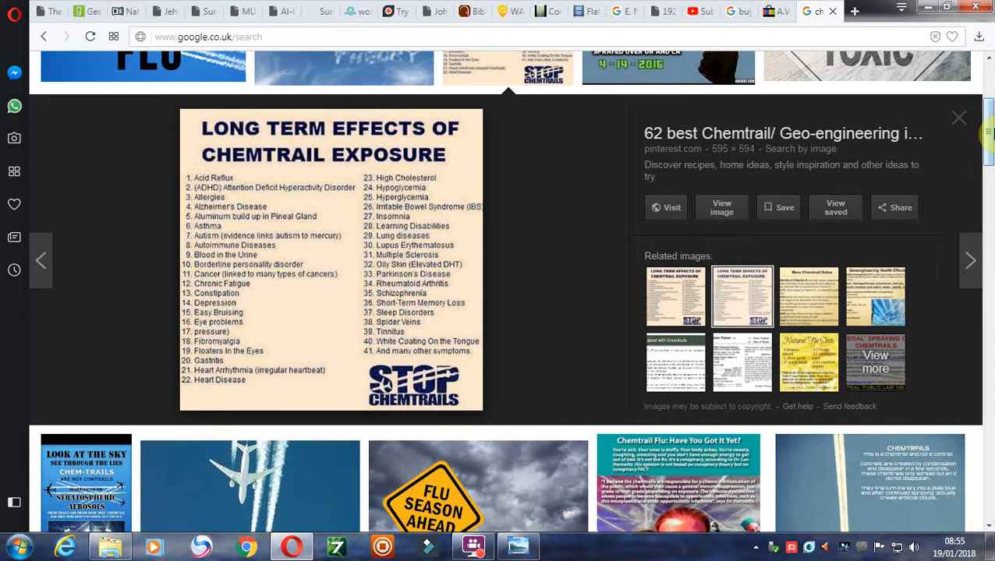
mouse_move(357, 312)
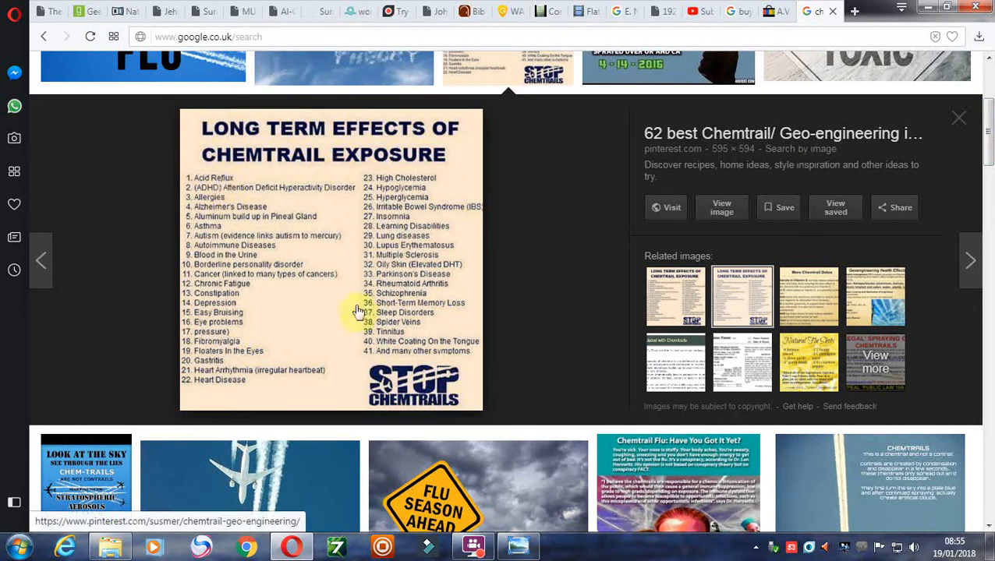
mouse_move(252, 194)
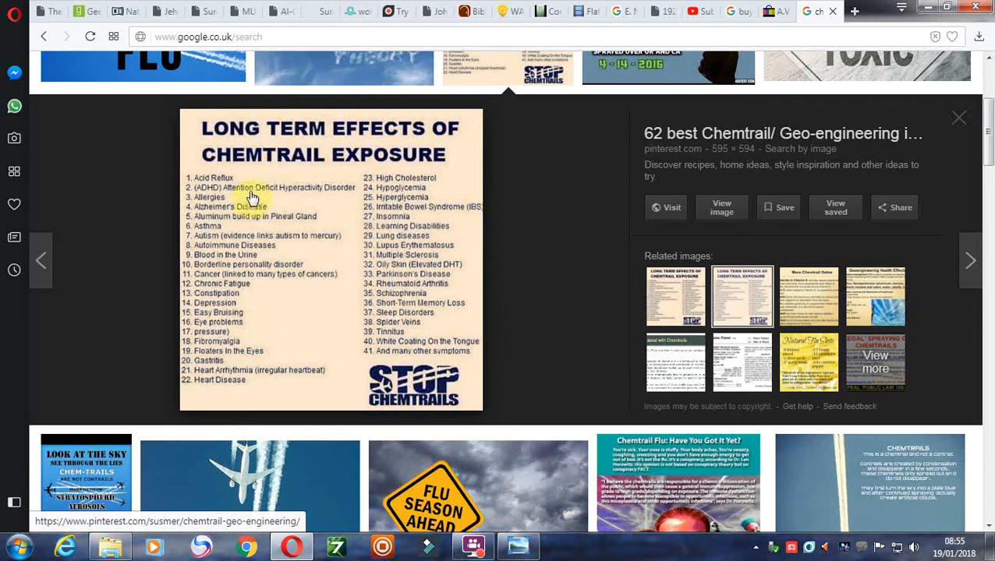
mouse_move(268, 352)
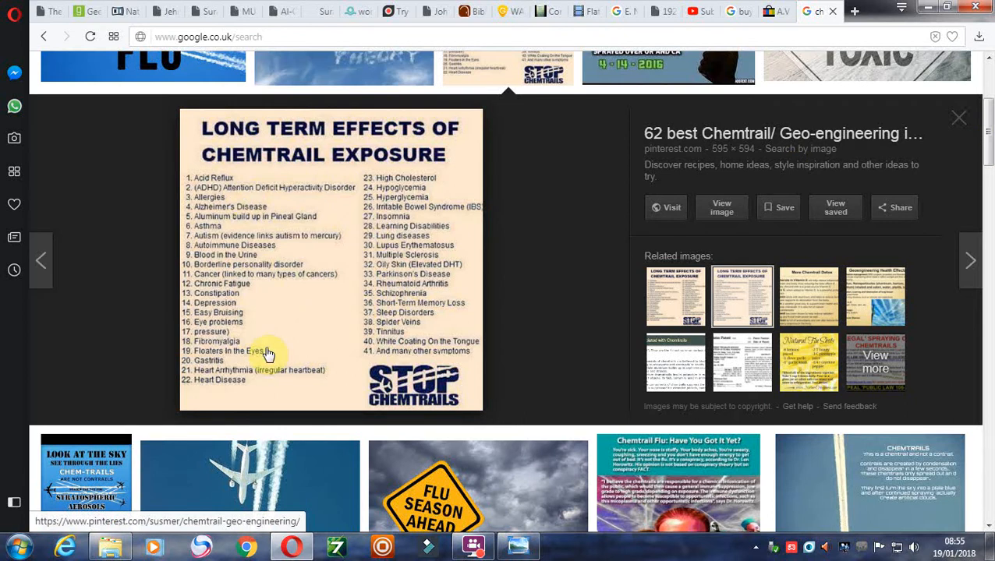
mouse_move(234, 195)
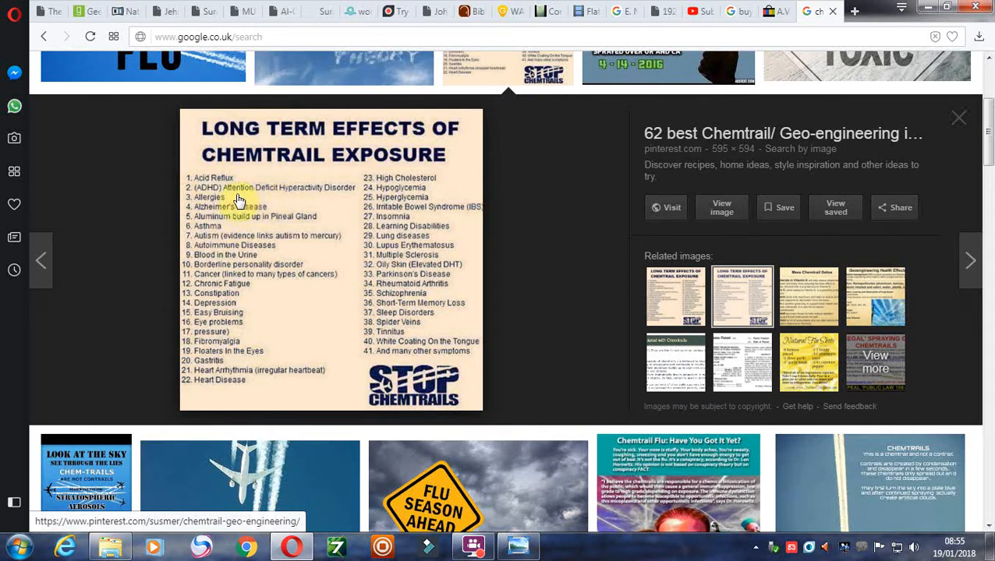
mouse_move(332, 197)
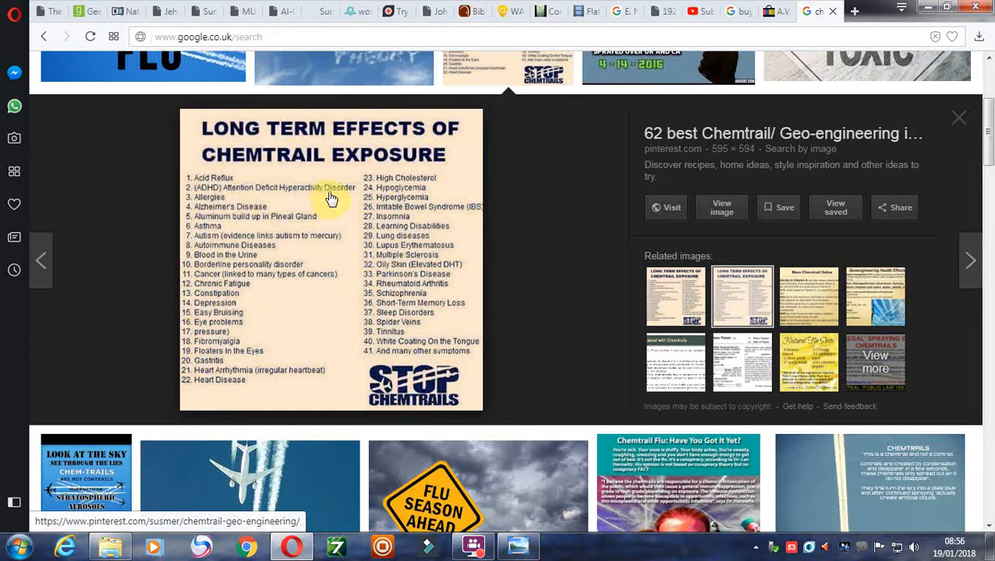
mouse_move(248, 200)
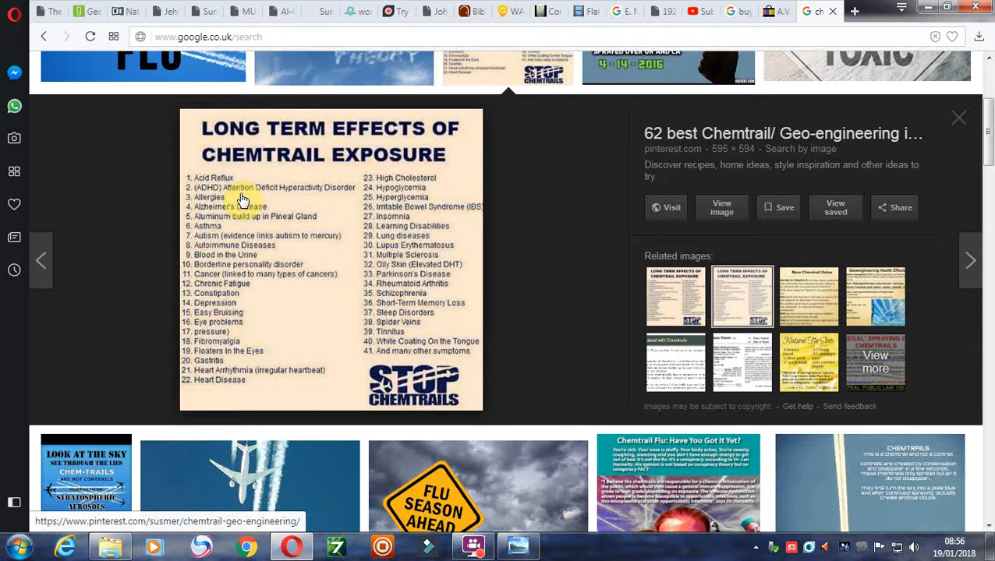
mouse_move(255, 344)
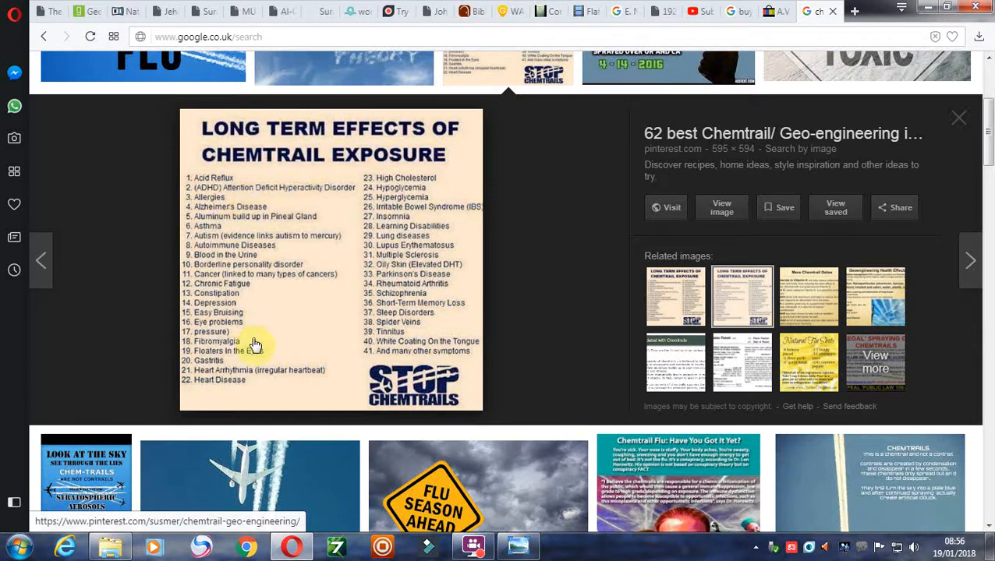
mouse_move(251, 197)
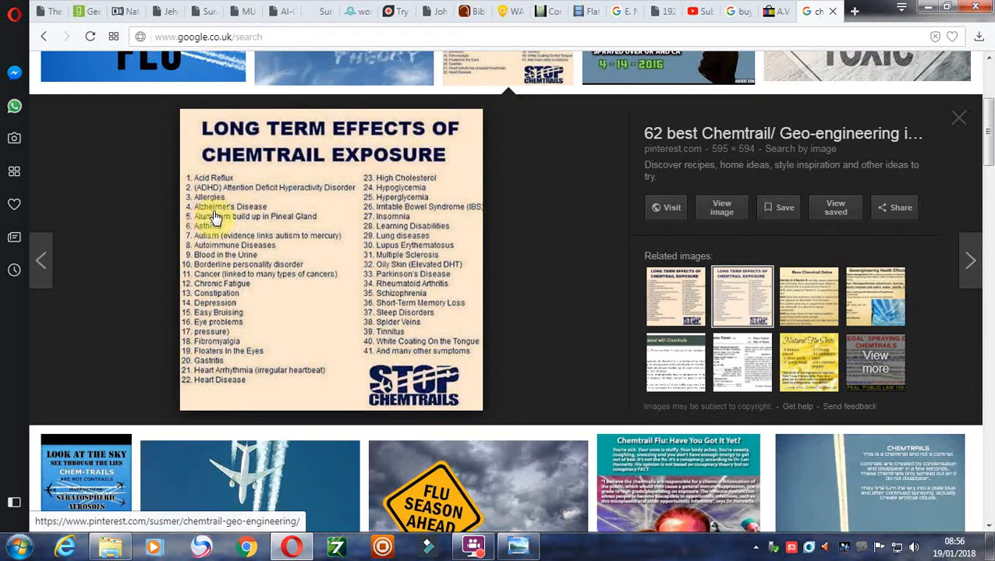
mouse_move(275, 213)
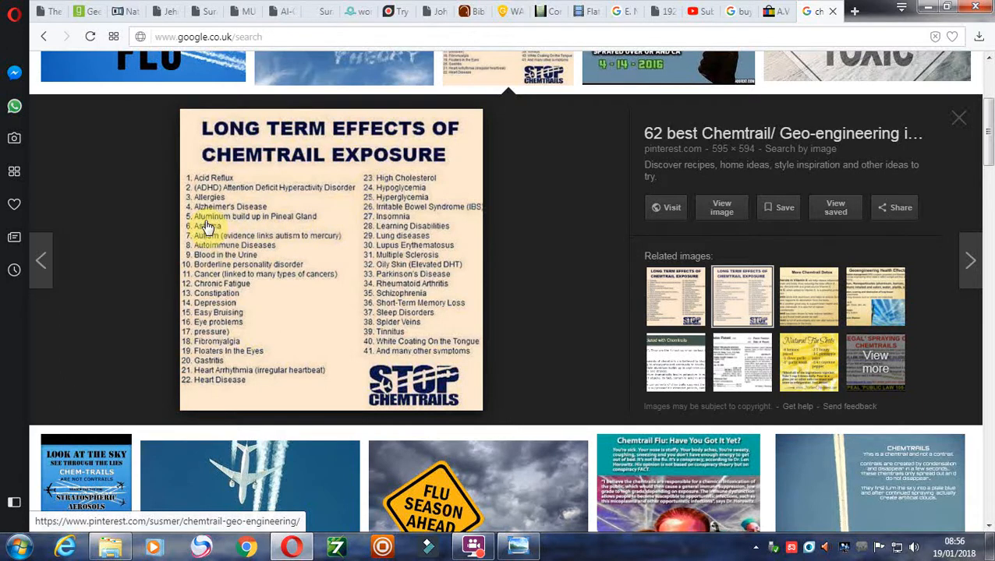
mouse_move(327, 209)
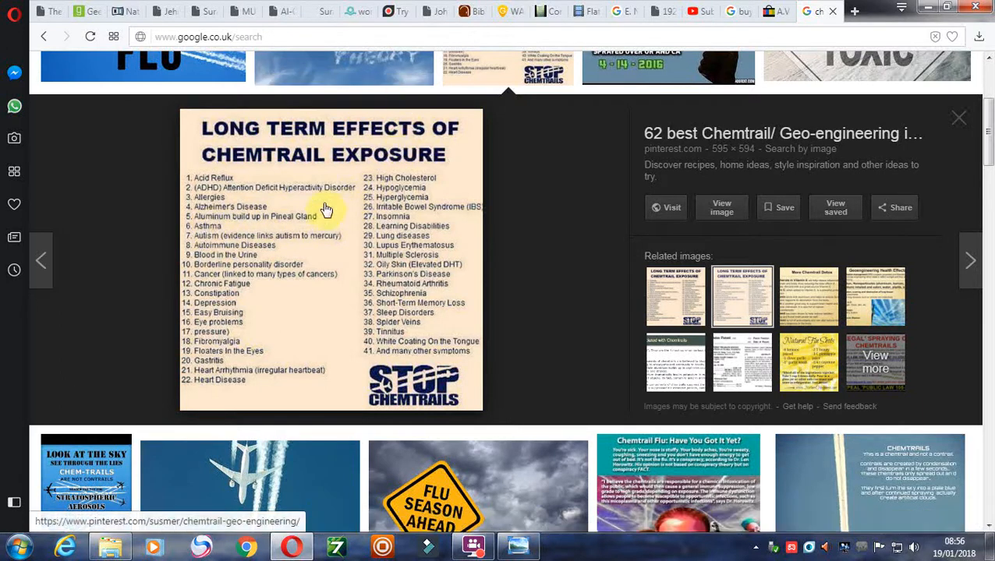
mouse_move(225, 228)
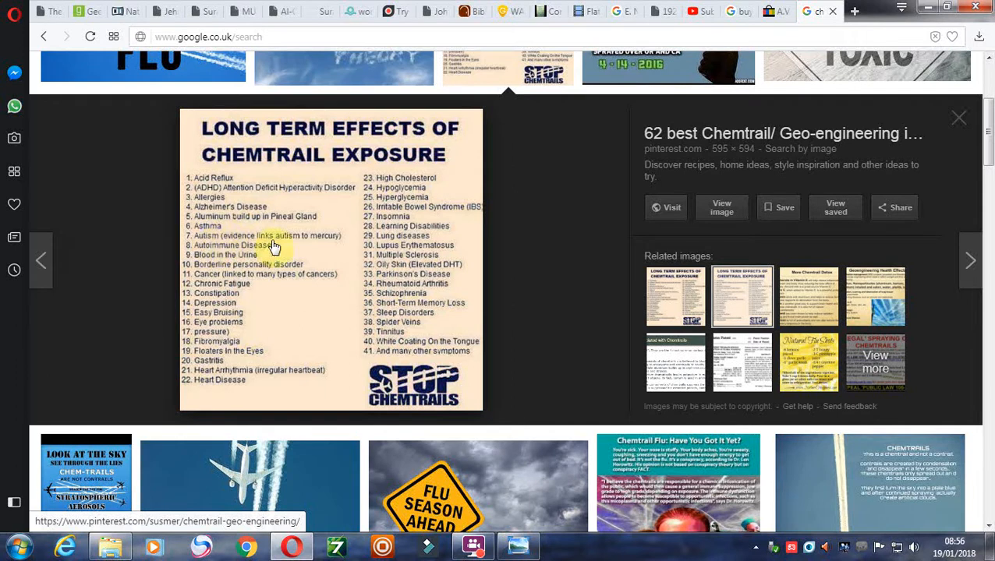
mouse_move(401, 178)
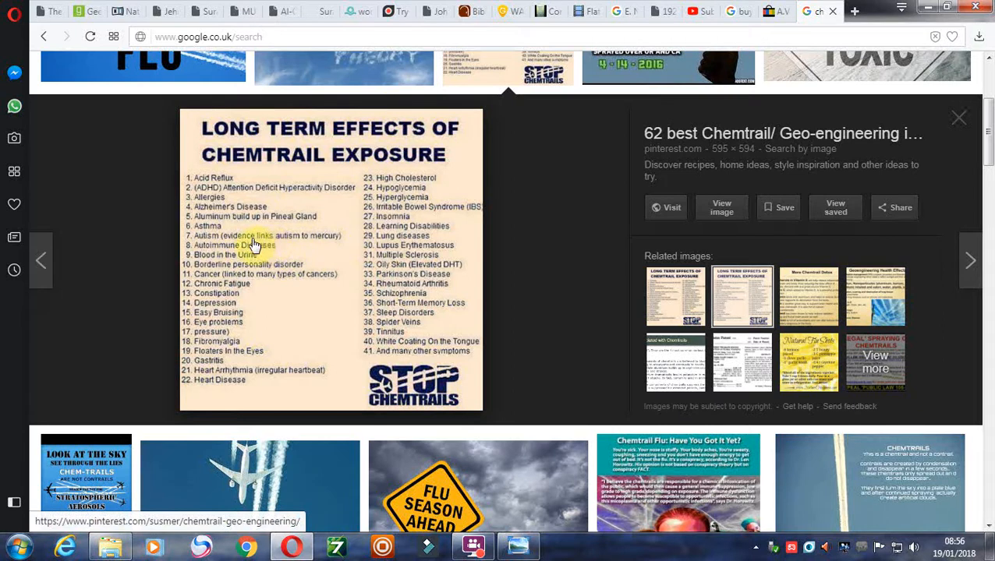
mouse_move(330, 246)
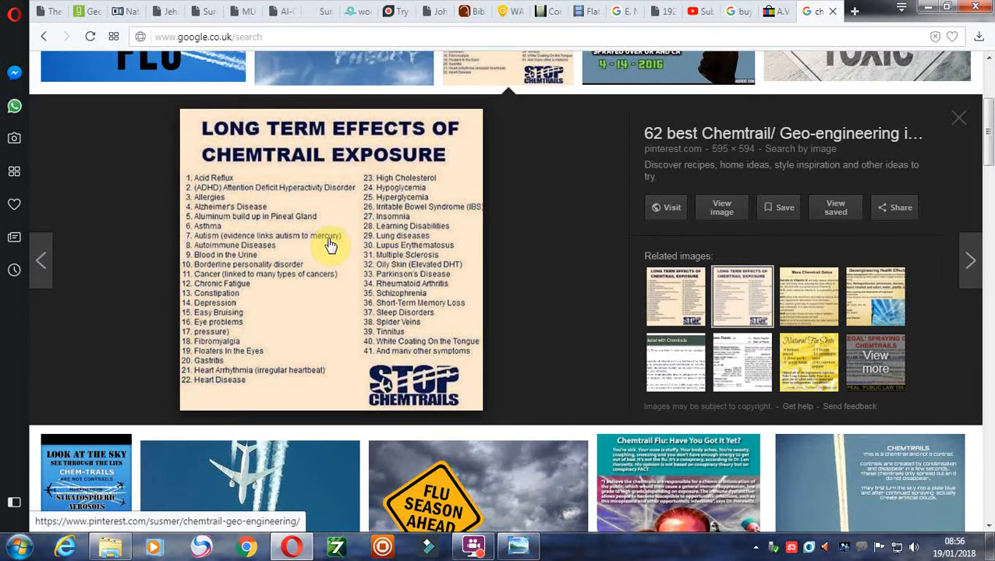
mouse_move(283, 257)
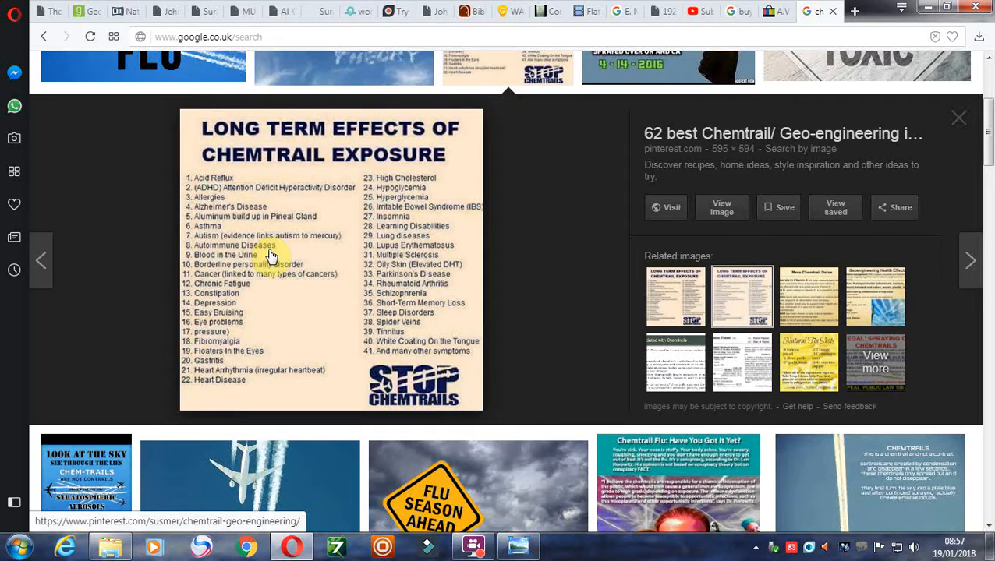
mouse_move(273, 257)
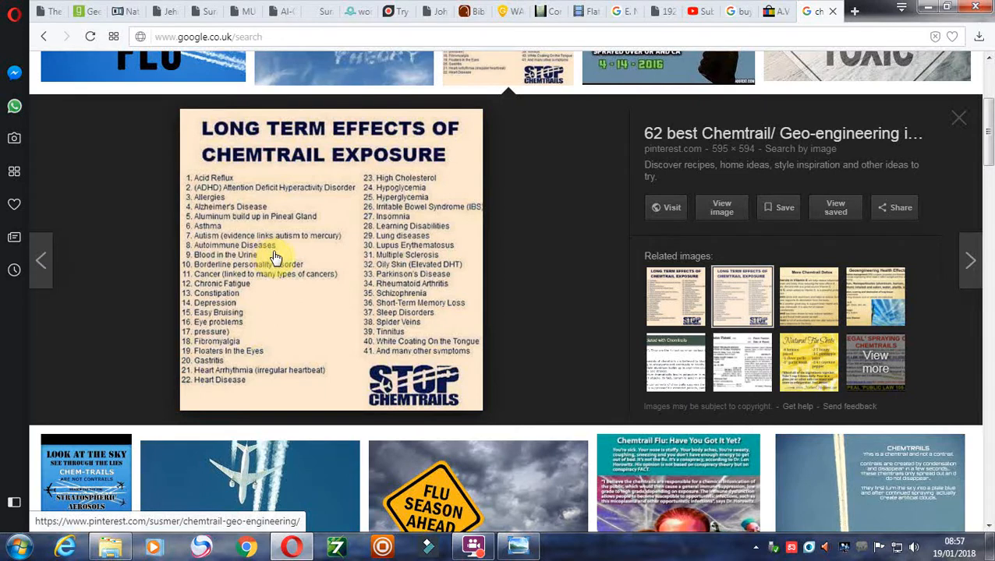
mouse_move(279, 254)
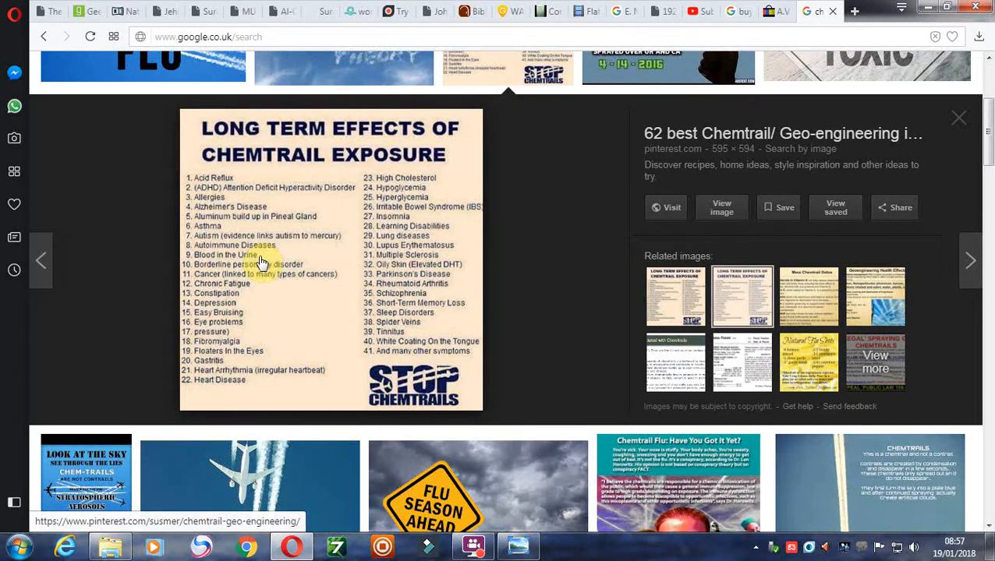
mouse_move(287, 277)
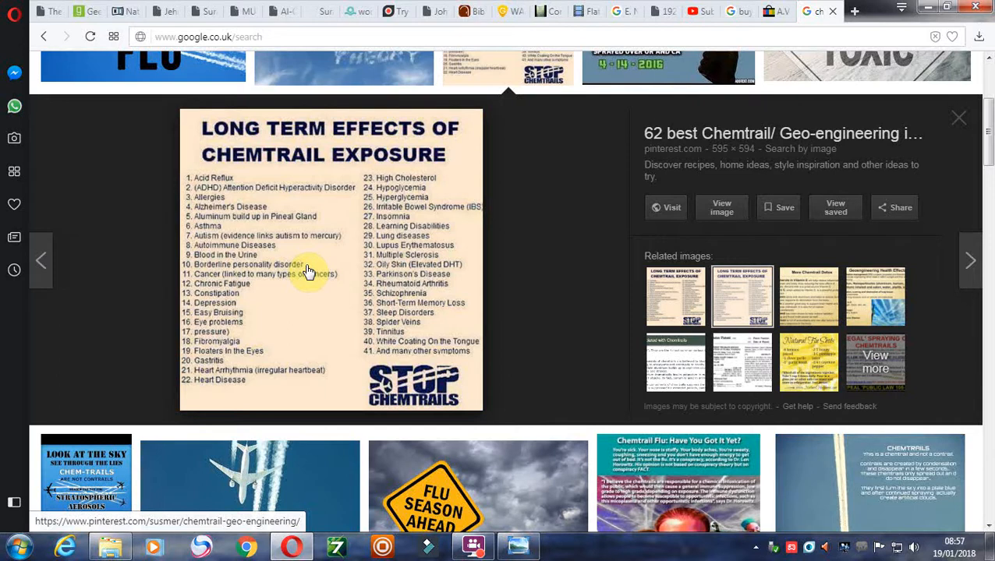
mouse_move(321, 278)
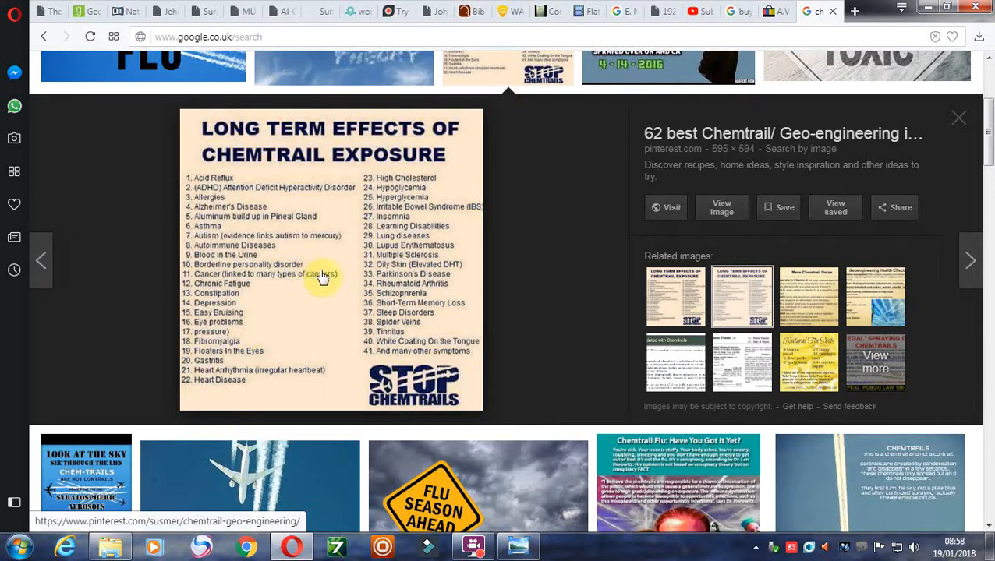
mouse_move(356, 279)
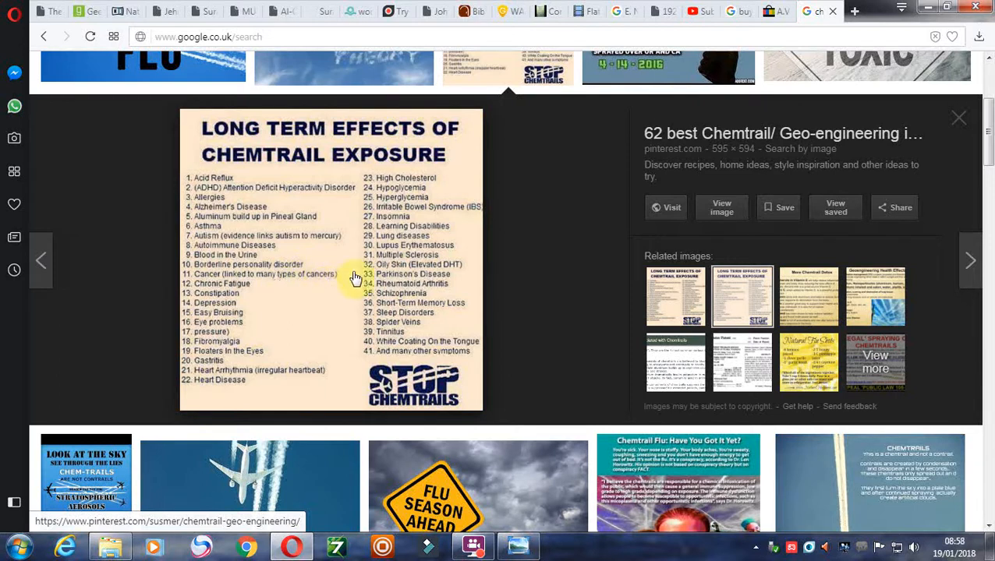
mouse_move(347, 283)
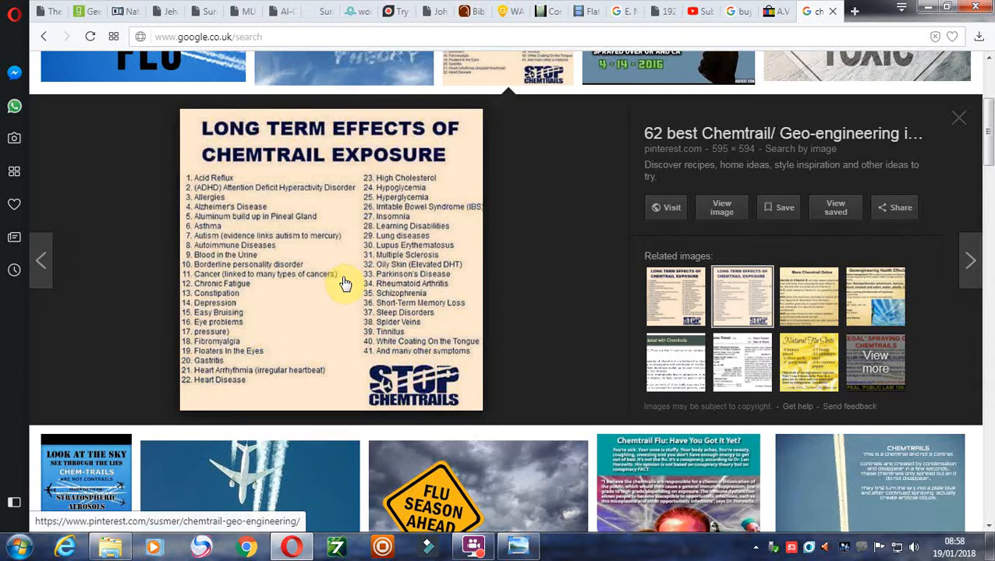
mouse_move(250, 292)
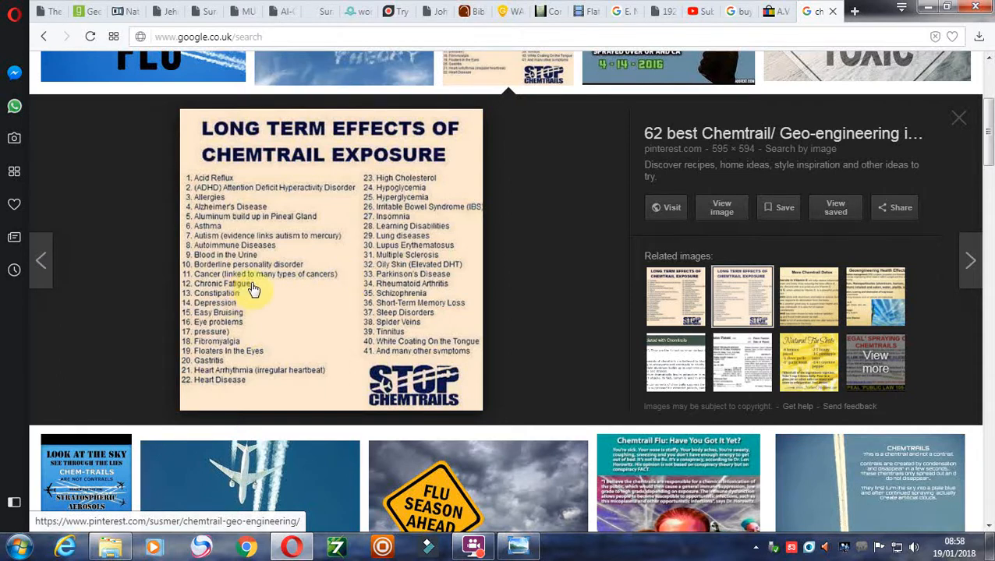
mouse_move(260, 313)
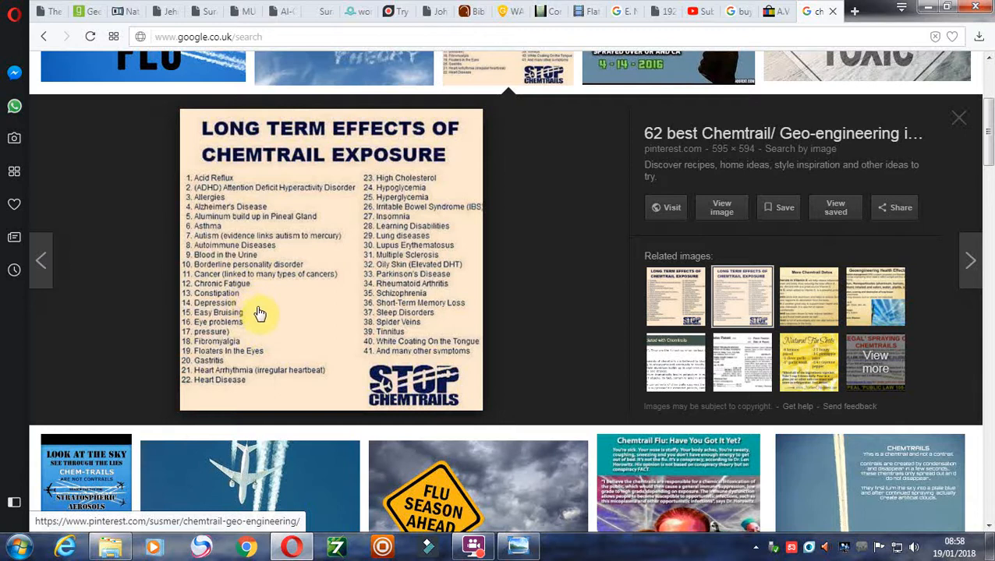
mouse_move(257, 322)
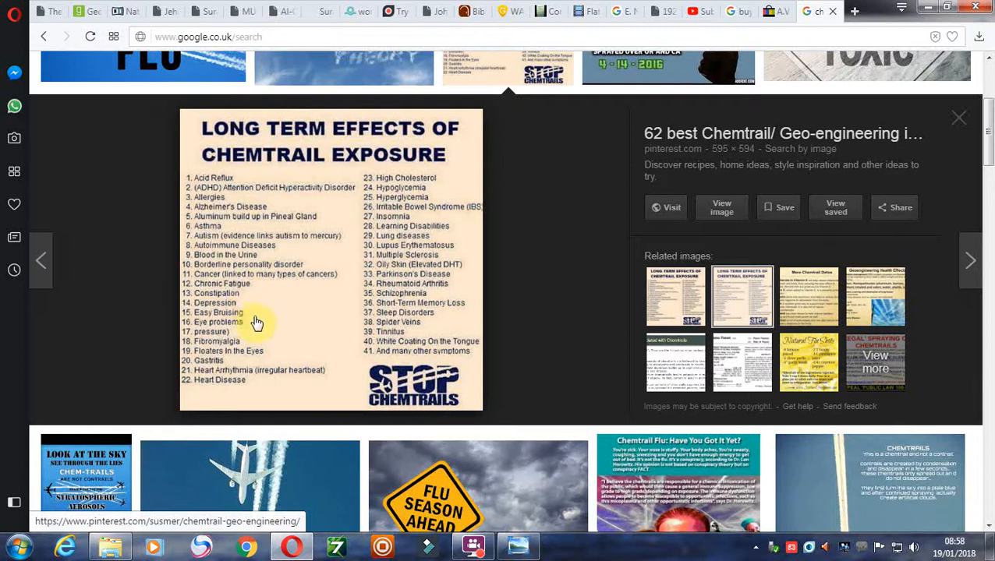
mouse_move(246, 347)
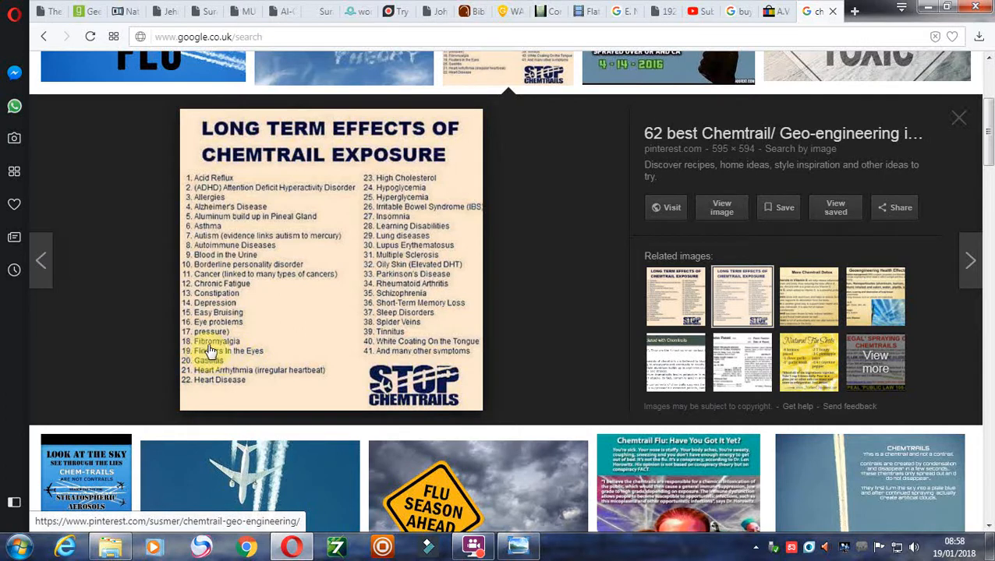
mouse_move(257, 347)
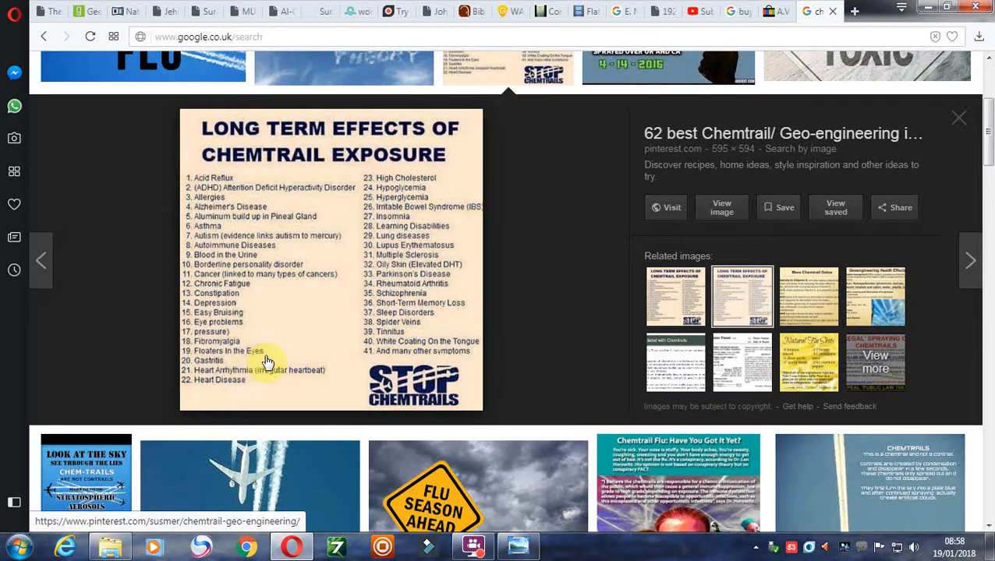
mouse_move(260, 367)
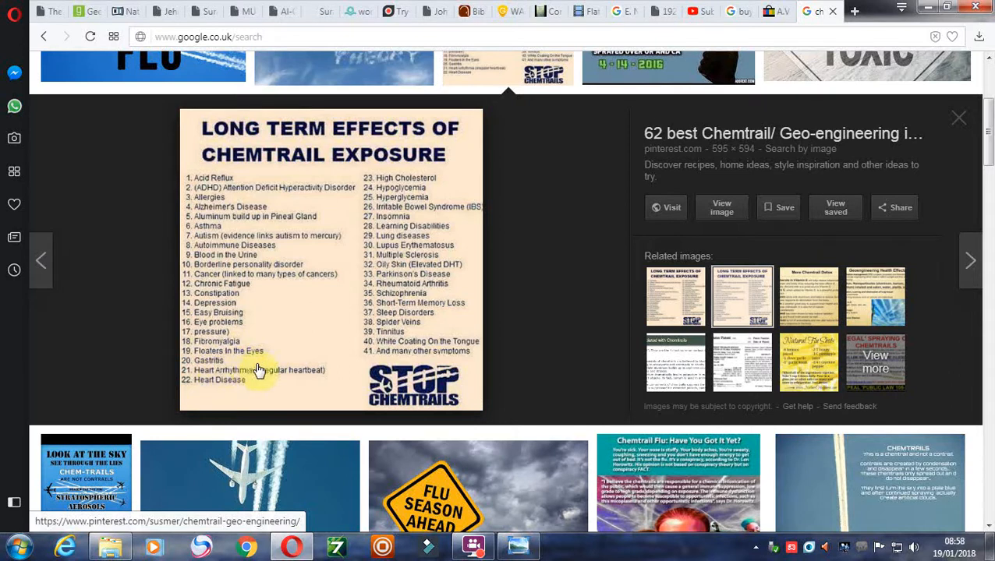
mouse_move(205, 384)
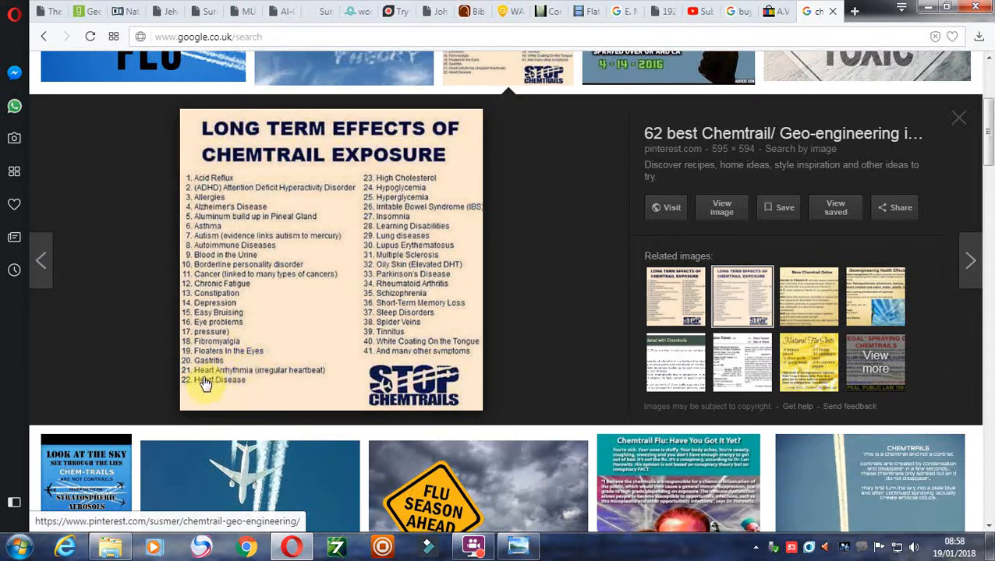
mouse_move(222, 383)
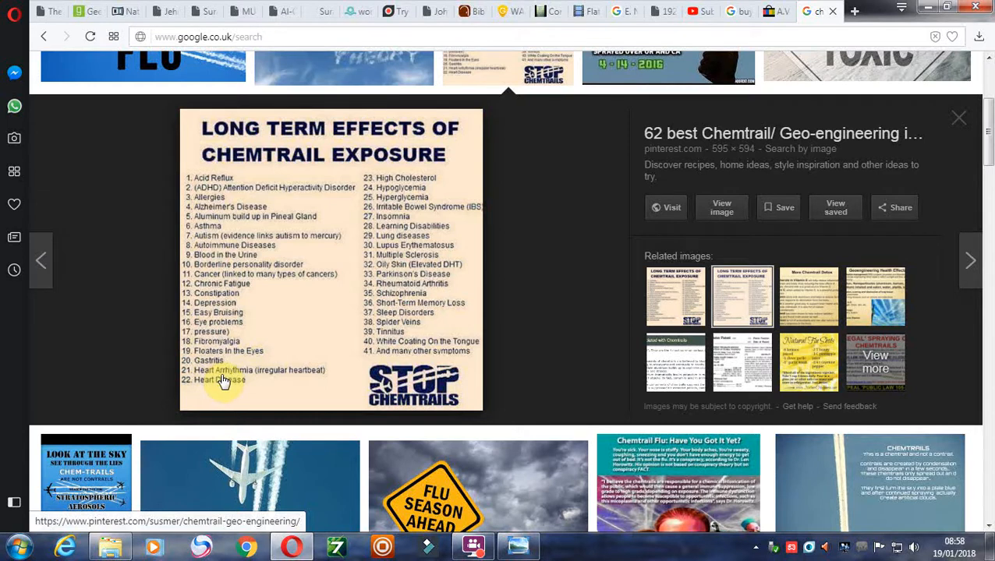
mouse_move(306, 380)
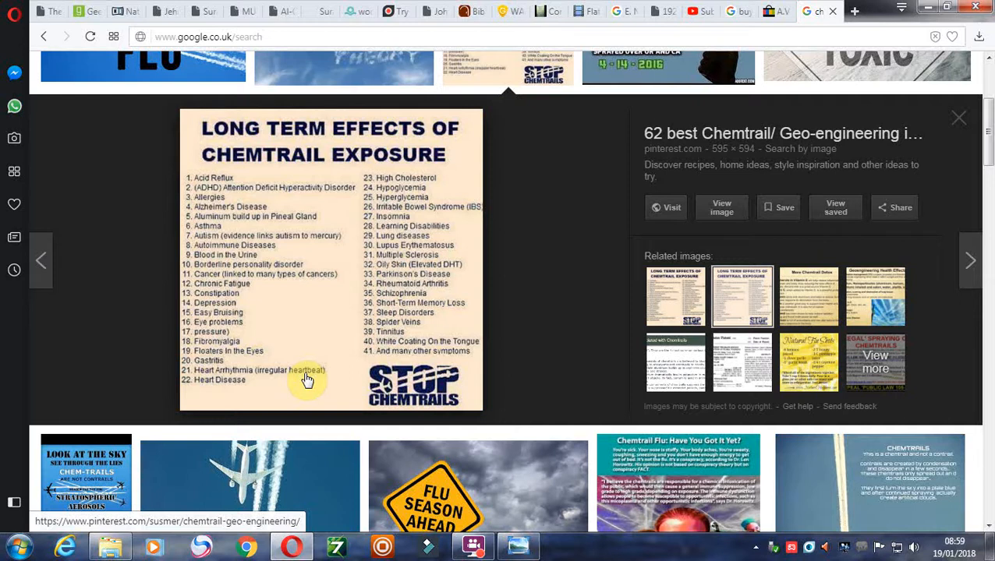
mouse_move(214, 391)
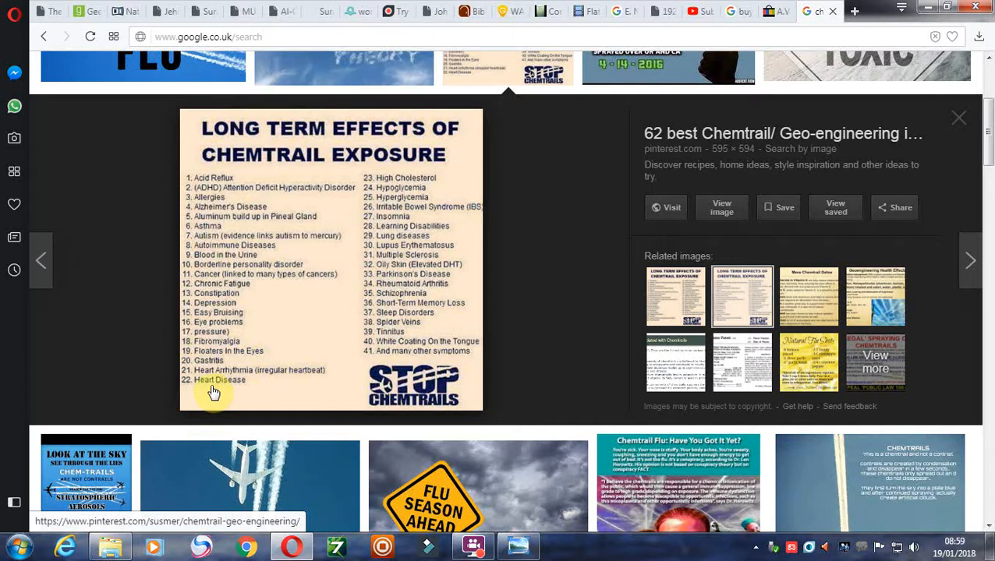
mouse_move(325, 97)
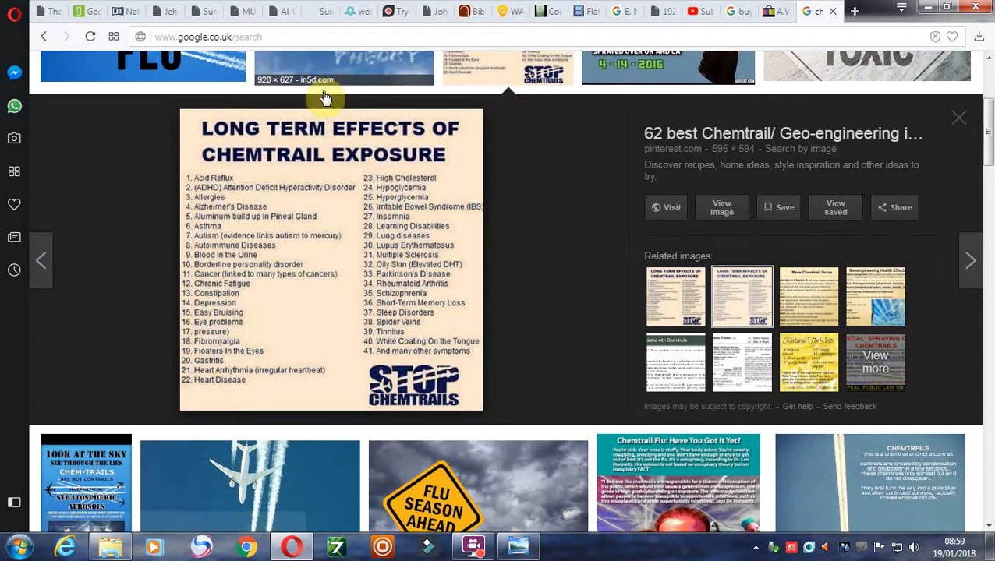
mouse_move(476, 183)
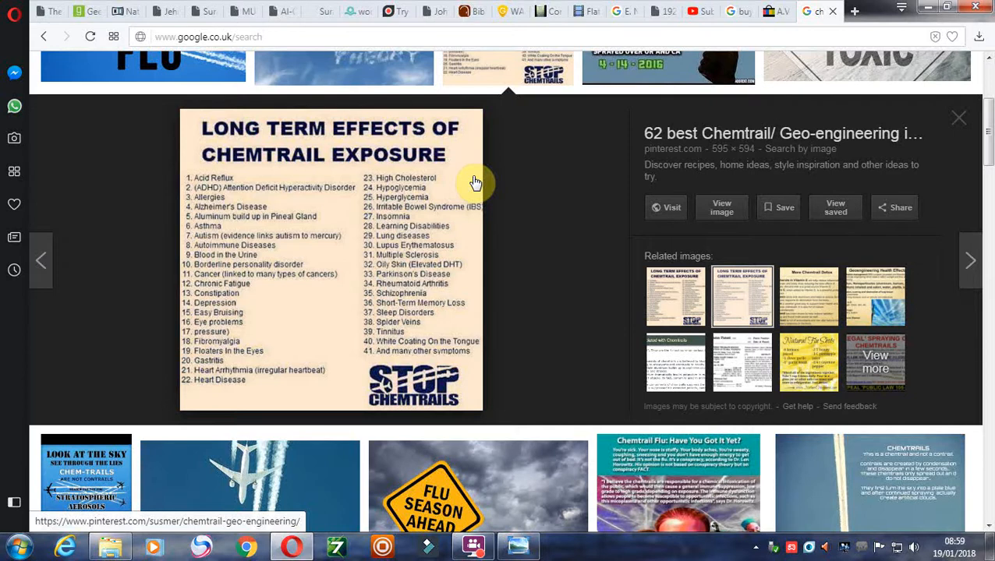
mouse_move(450, 185)
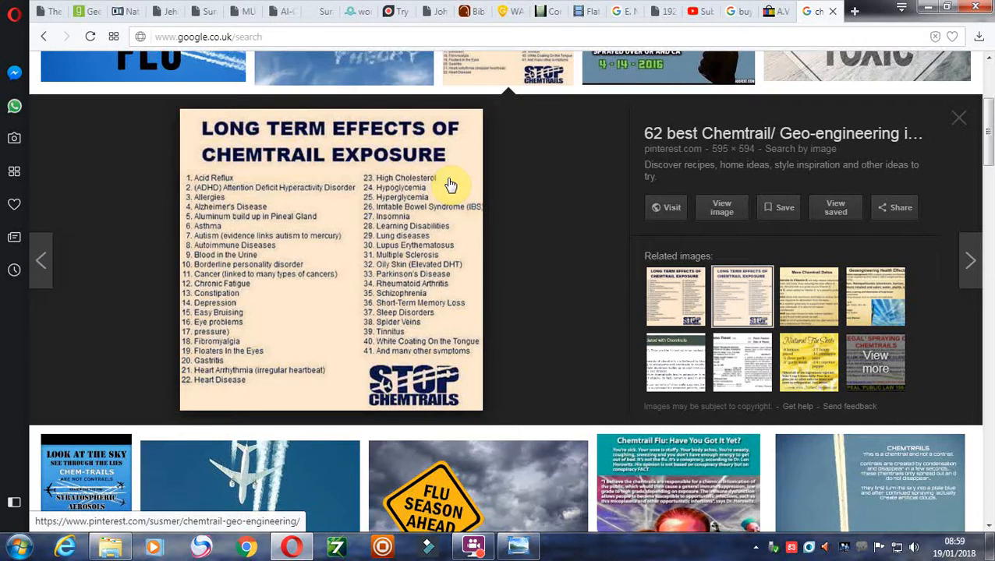
mouse_move(440, 192)
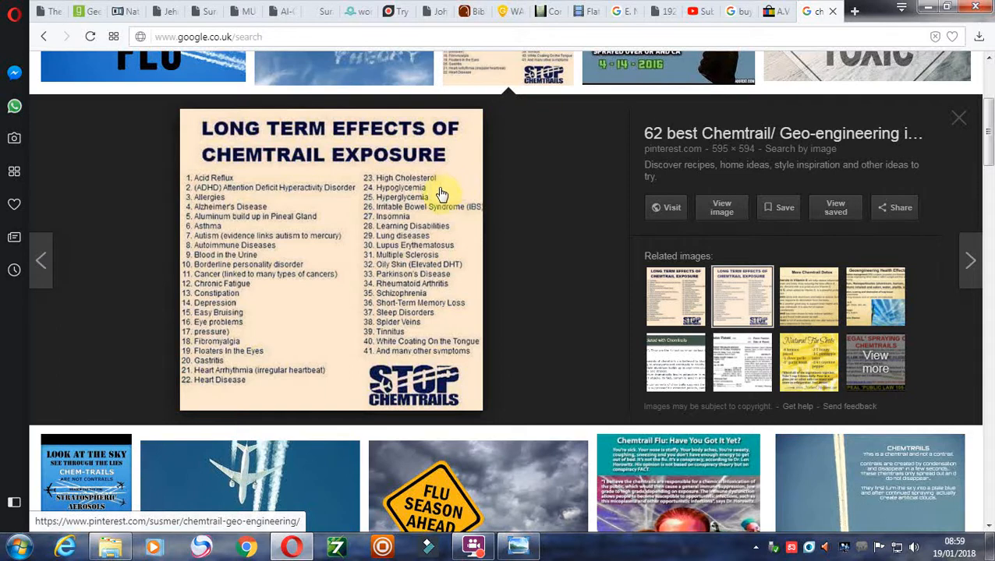
mouse_move(437, 226)
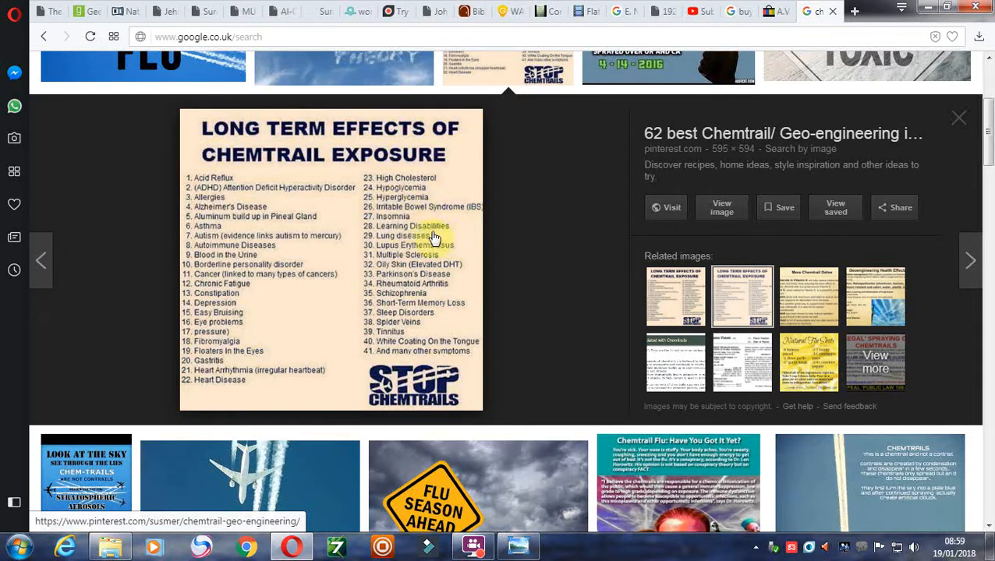
mouse_move(464, 263)
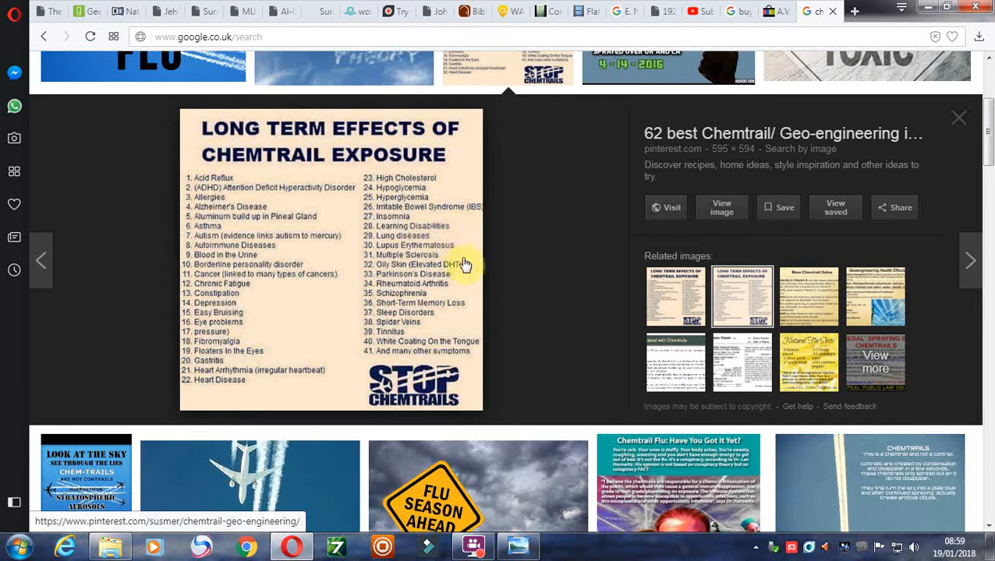
mouse_move(415, 275)
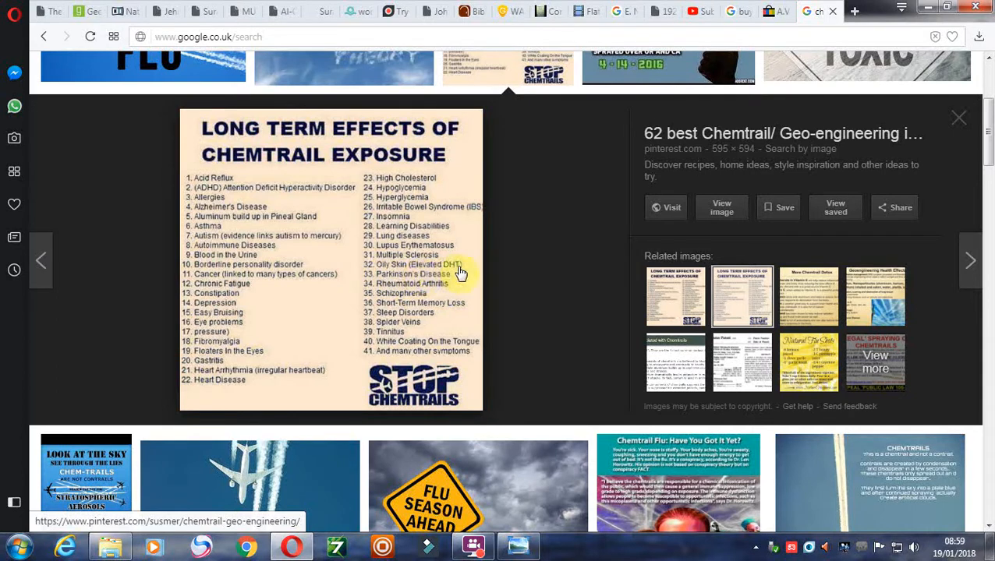
mouse_move(429, 278)
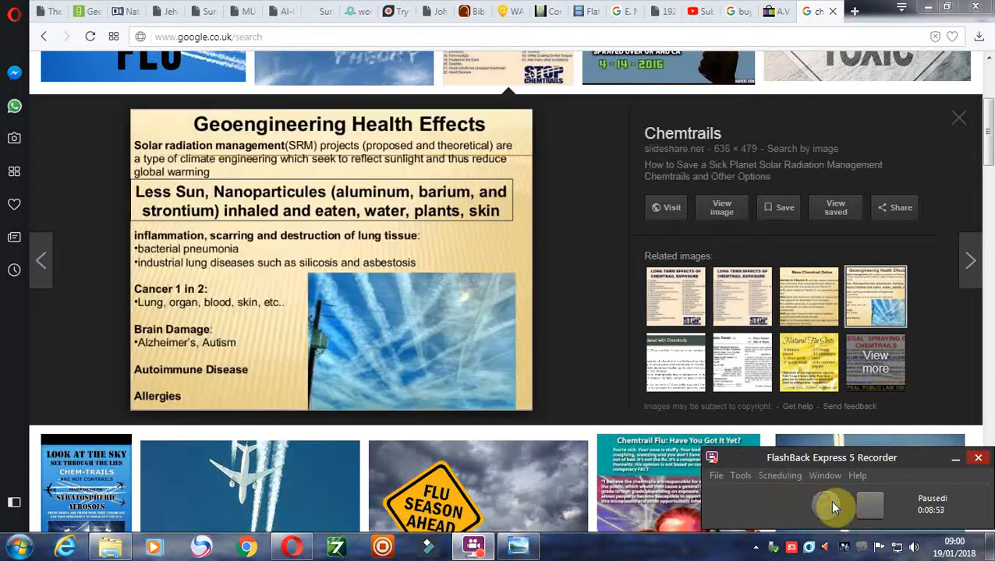
Step: Switch the preview to the slideshare.net Geoengineering Health Effects related image
click(835, 506)
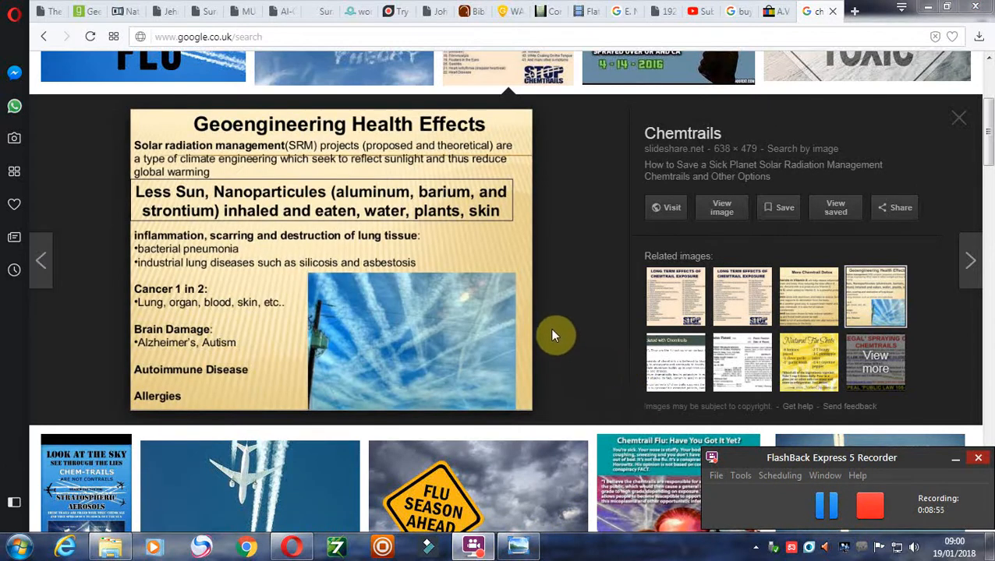
mouse_move(481, 327)
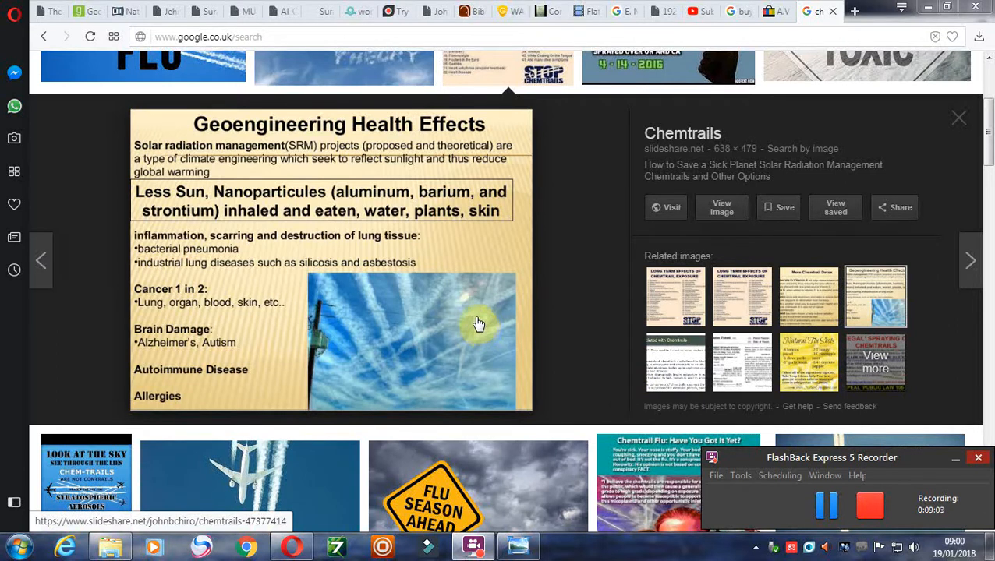
mouse_move(575, 271)
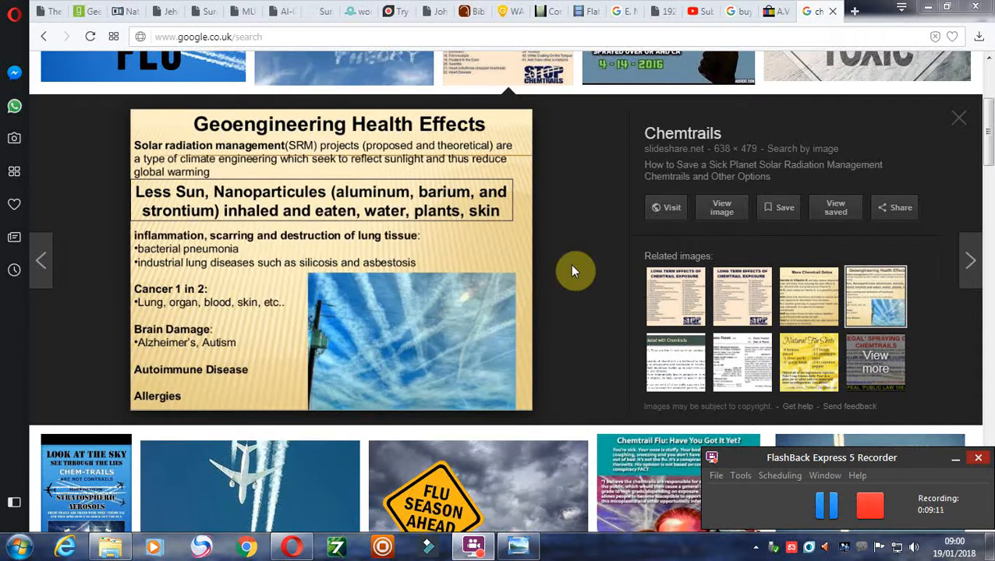
mouse_move(574, 263)
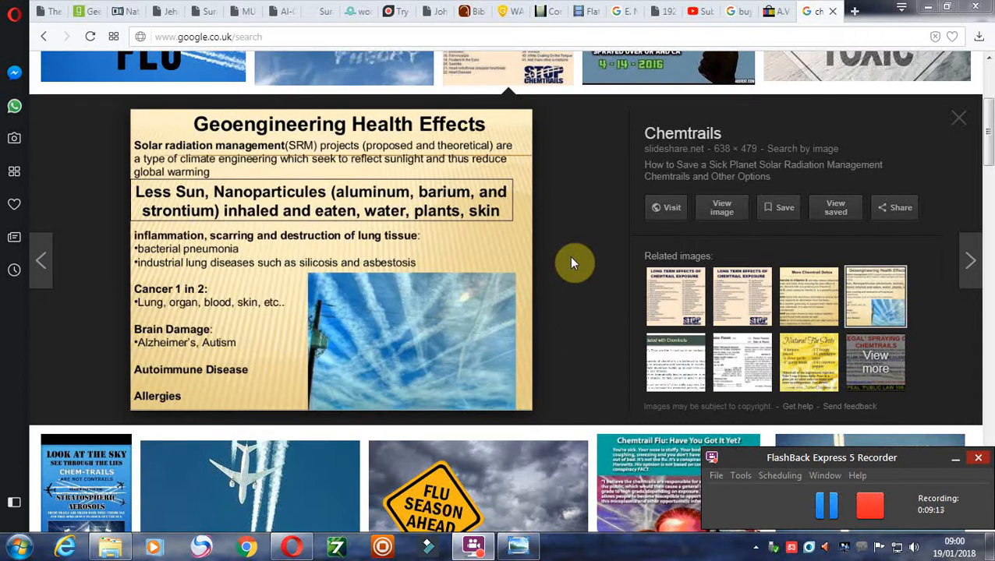
mouse_move(807, 493)
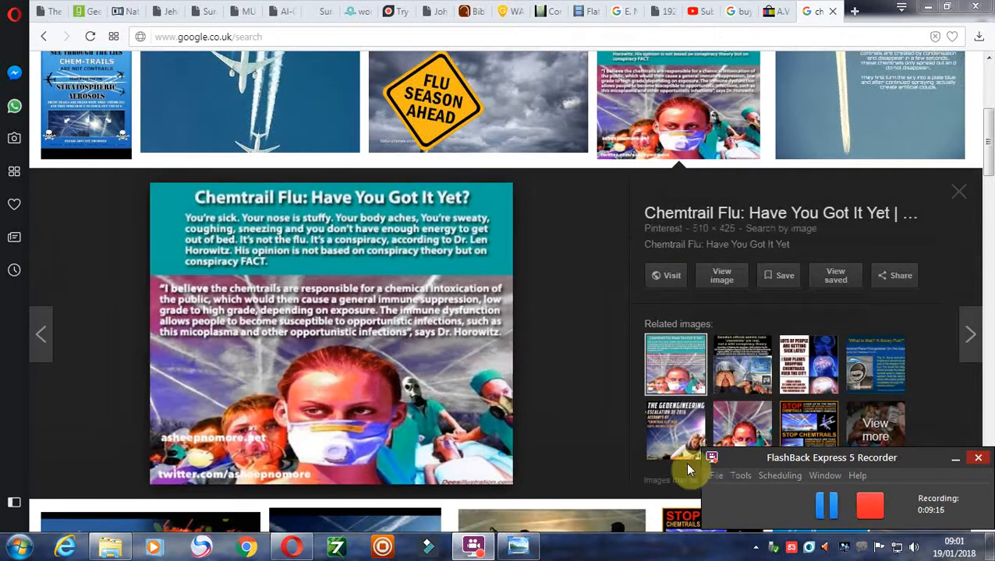
mouse_move(324, 253)
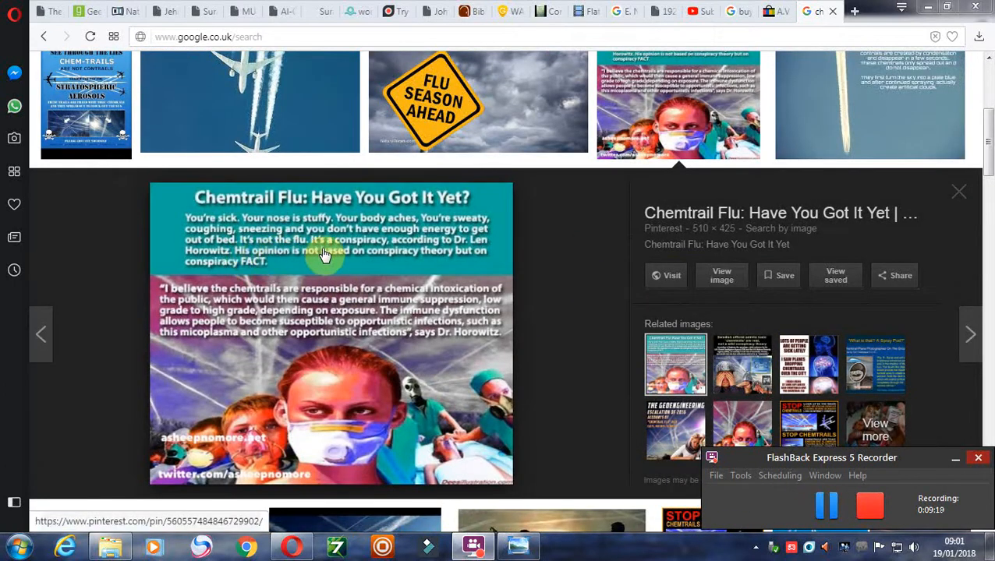
mouse_move(216, 262)
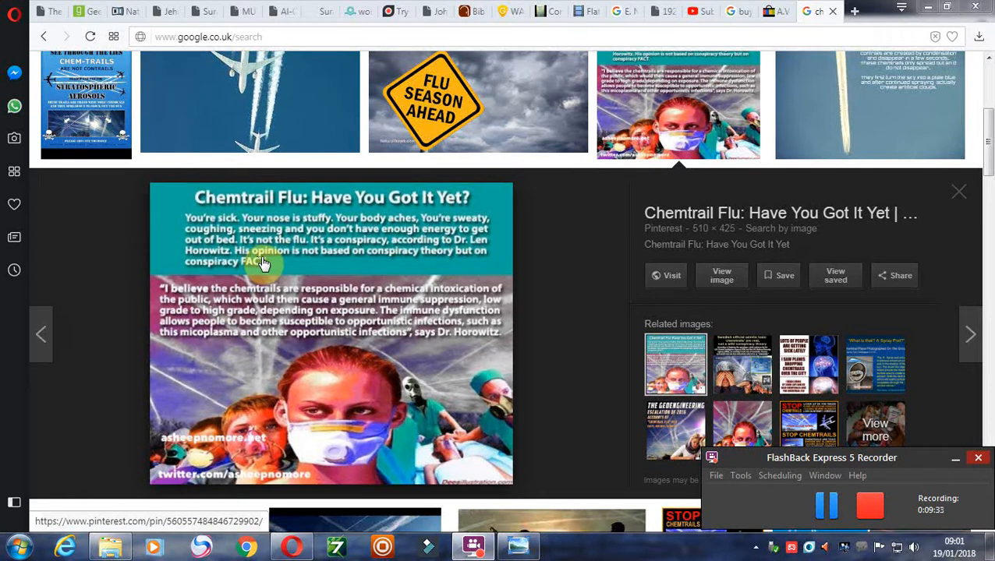
mouse_move(482, 273)
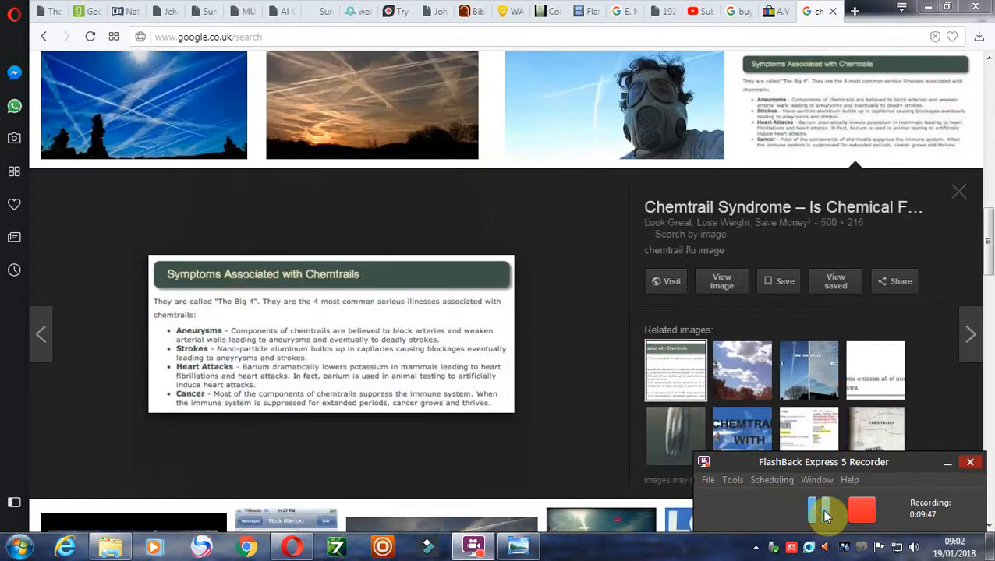
Step: Preview the CIA microscope 'Weapons of Mass De-population' image
click(818, 511)
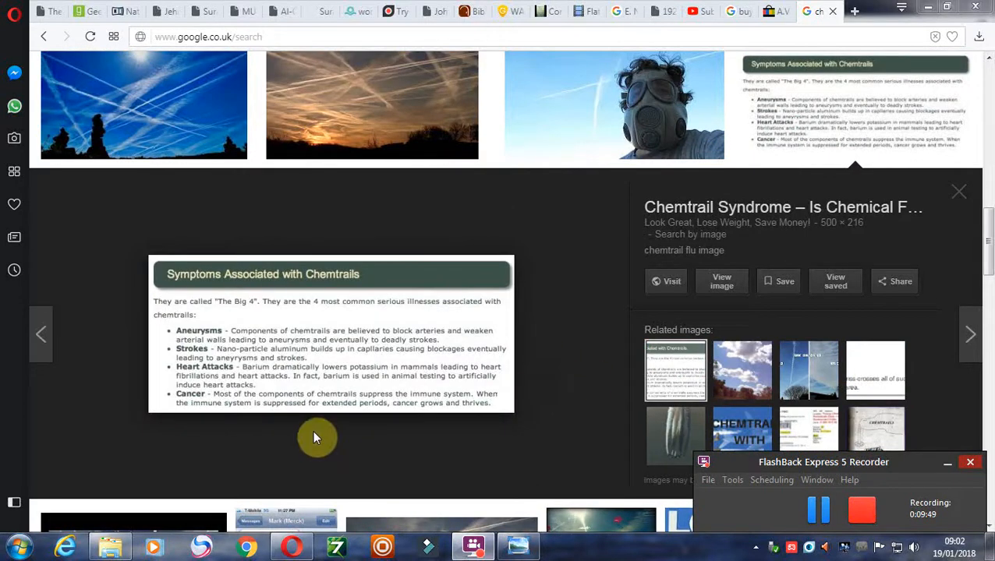
mouse_move(257, 376)
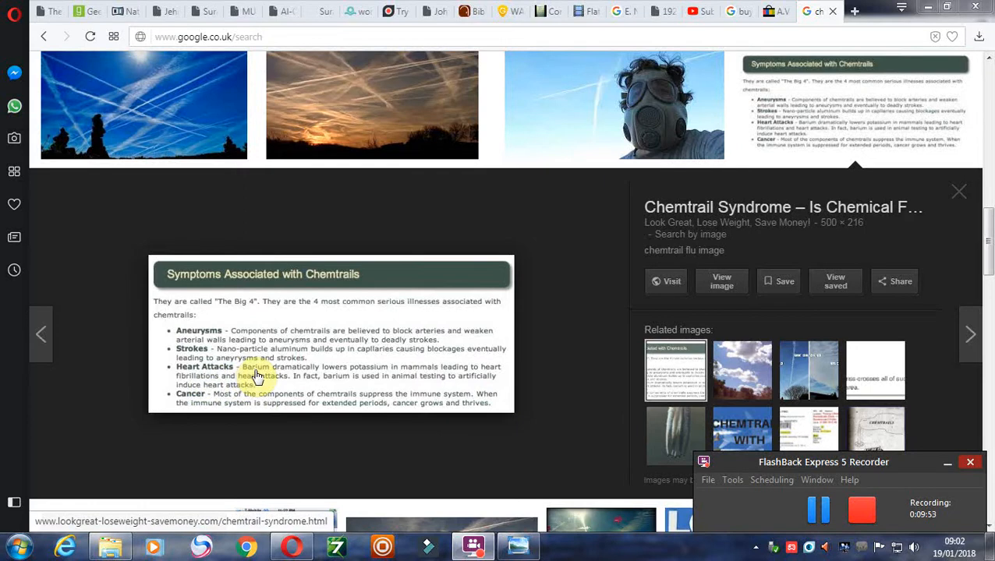
mouse_move(294, 378)
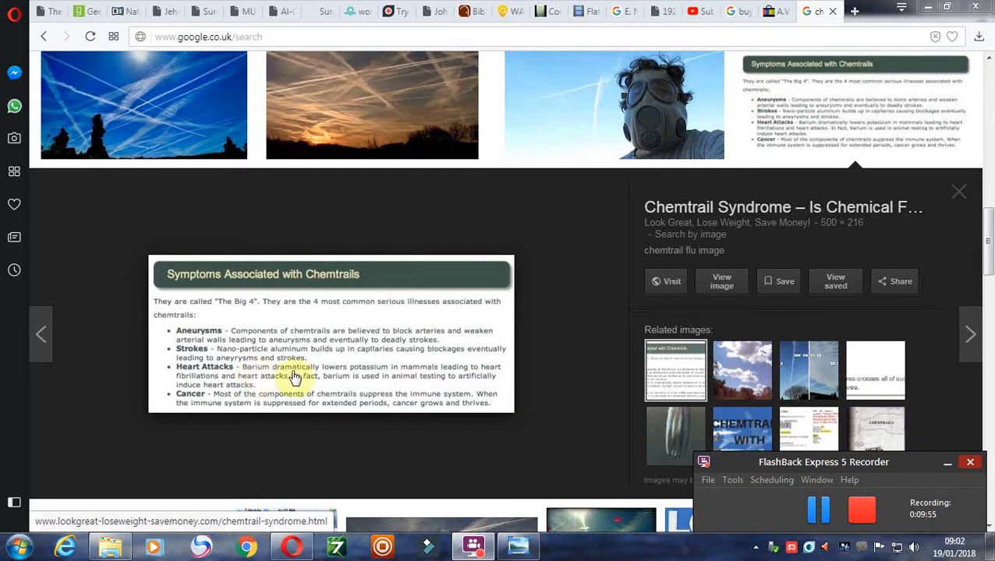
mouse_move(341, 377)
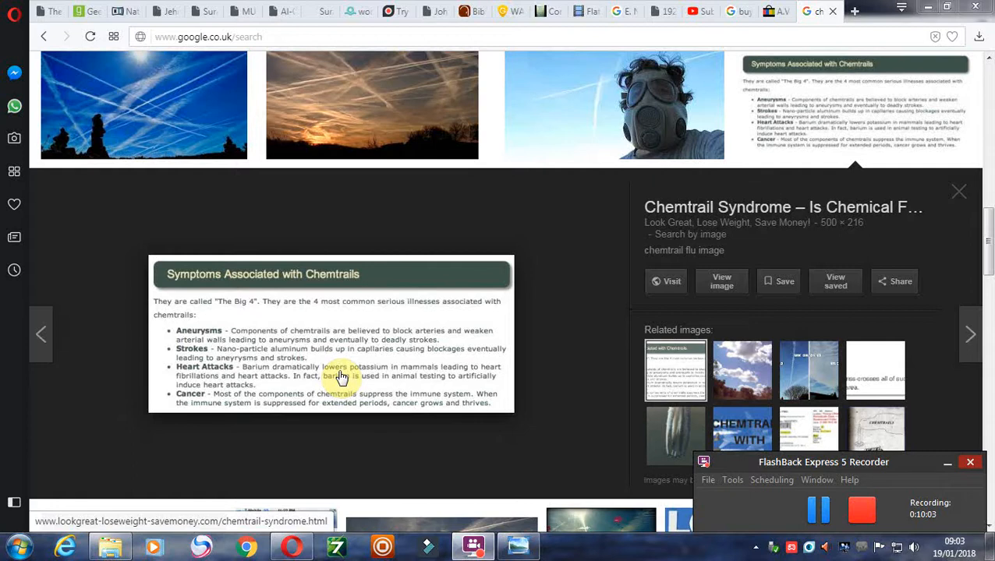
mouse_move(292, 335)
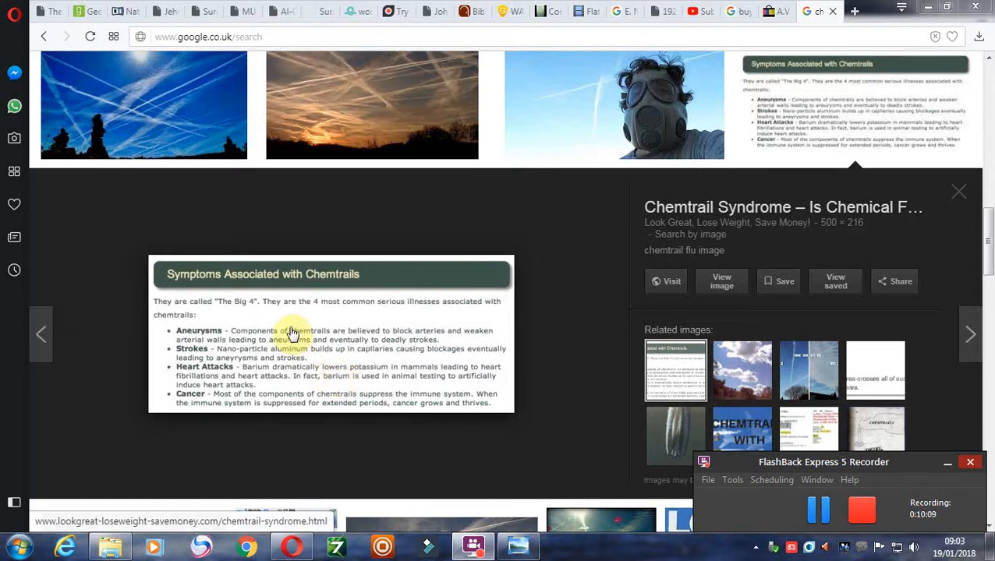
mouse_move(339, 398)
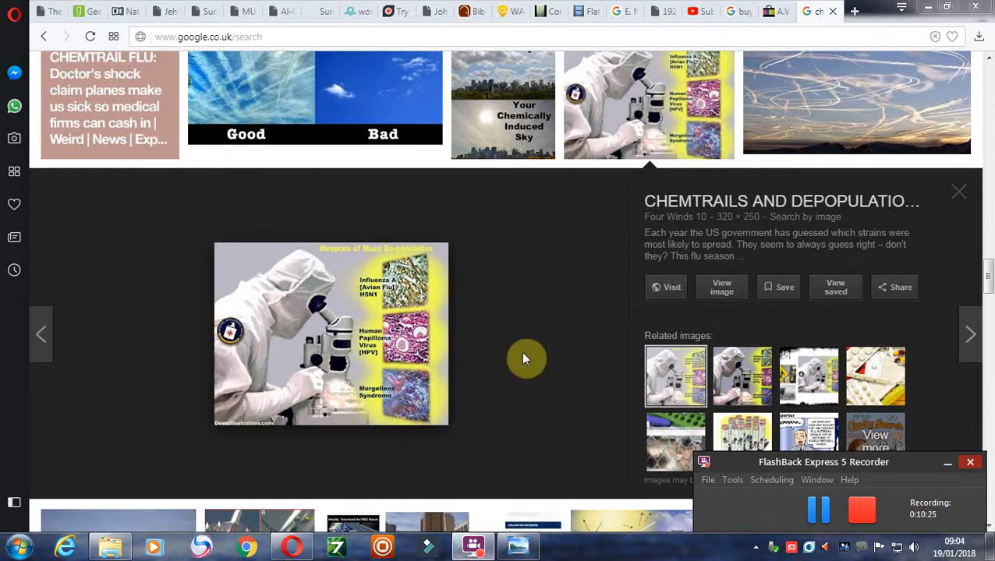
mouse_move(386, 401)
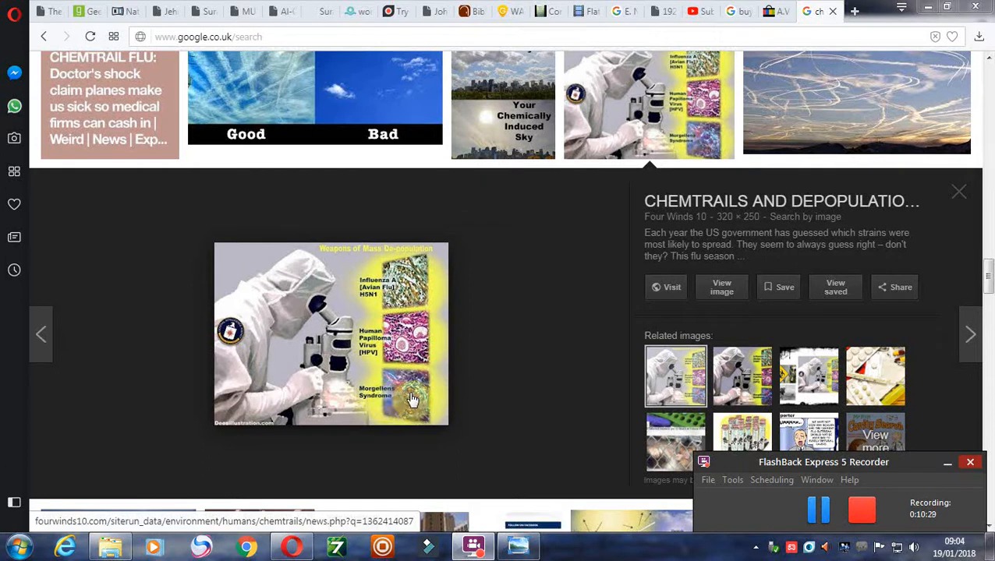
mouse_move(479, 357)
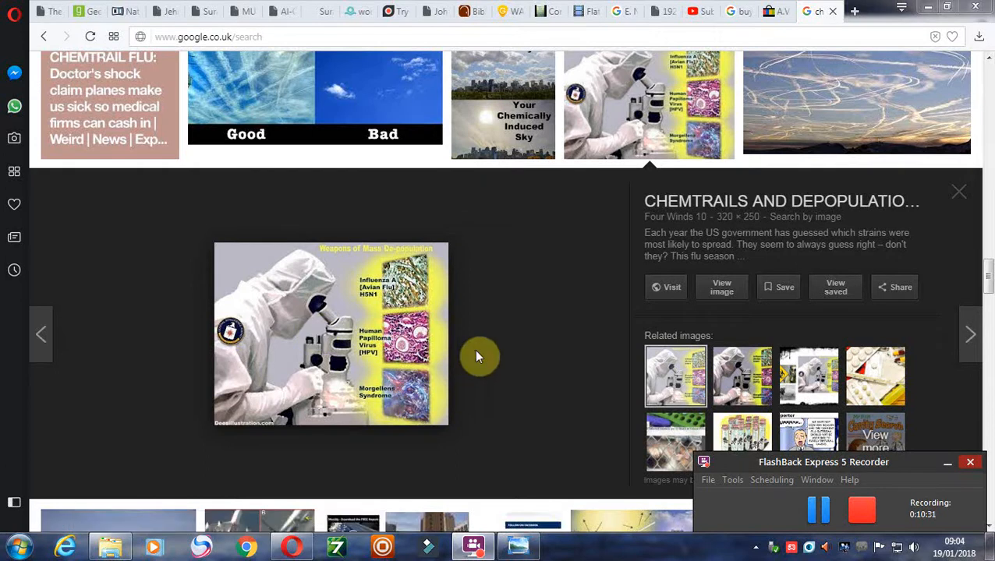
mouse_move(439, 400)
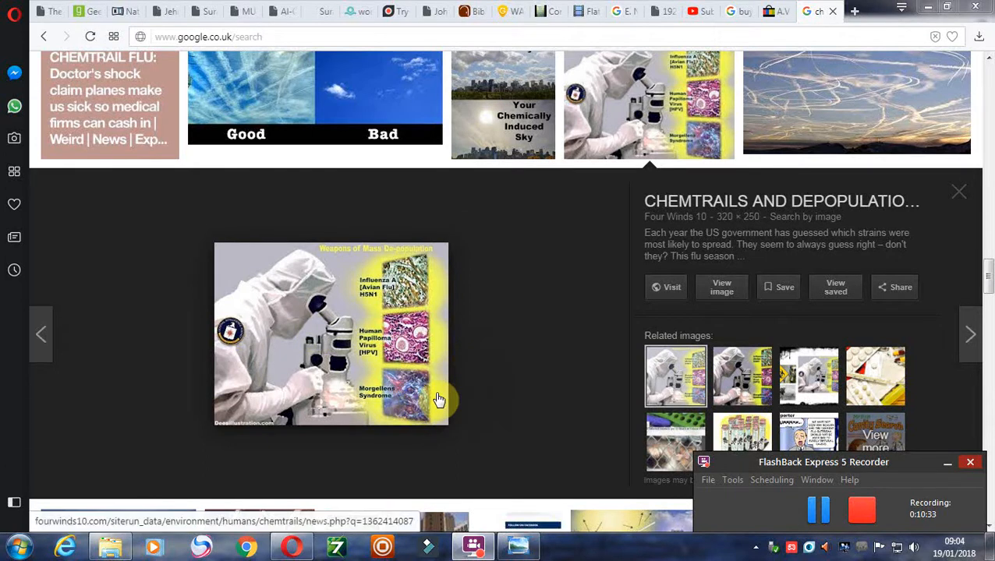
mouse_move(516, 378)
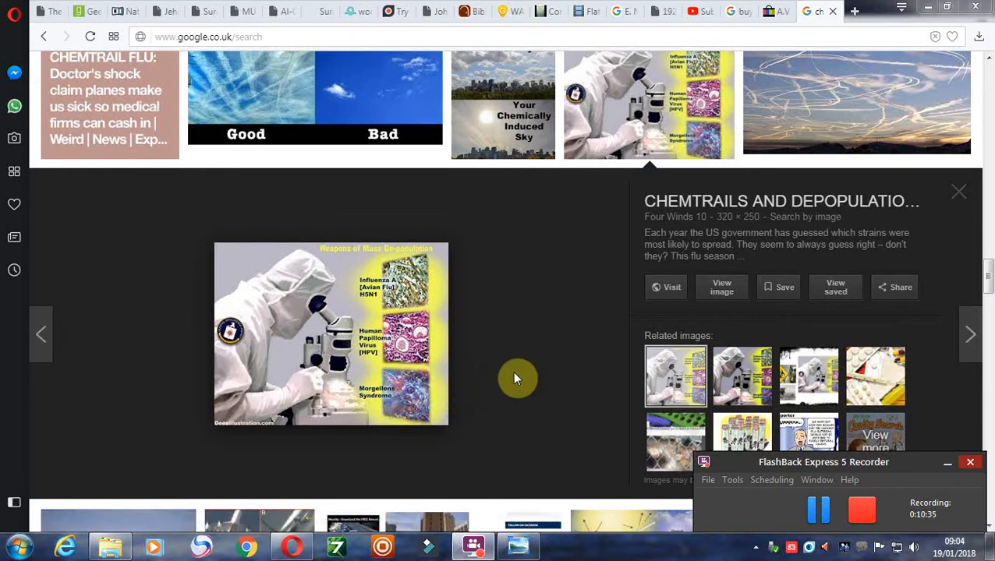
mouse_move(505, 379)
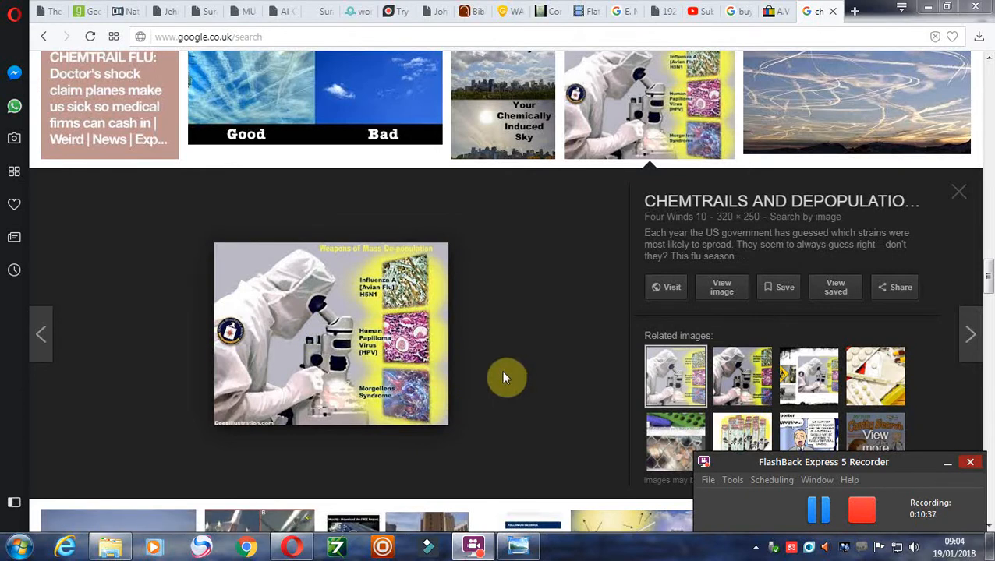
mouse_move(742, 376)
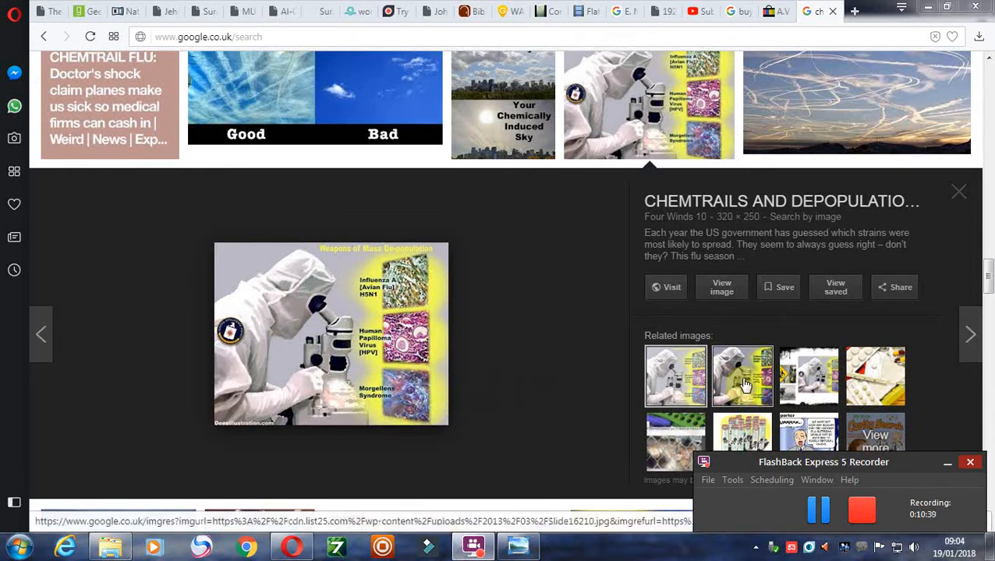
Step: Open the list25.com 'Top Secret Military Operations' microscope image from Related images
click(741, 376)
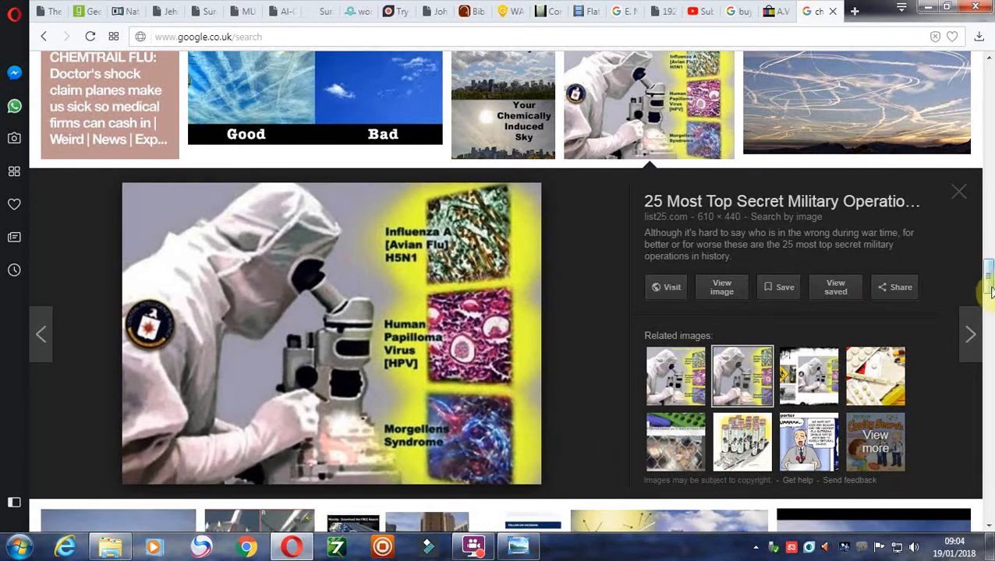
Step: Scroll far down the chemtrail results to the sky photos and contrail-versus-chemtrail diagrams
scroll(down, 3)
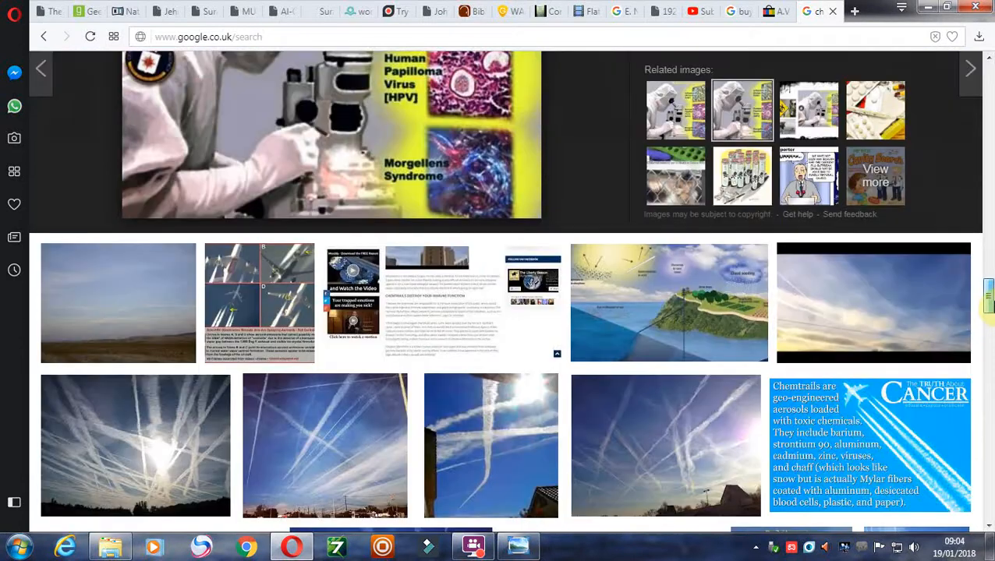
scroll(down, 3)
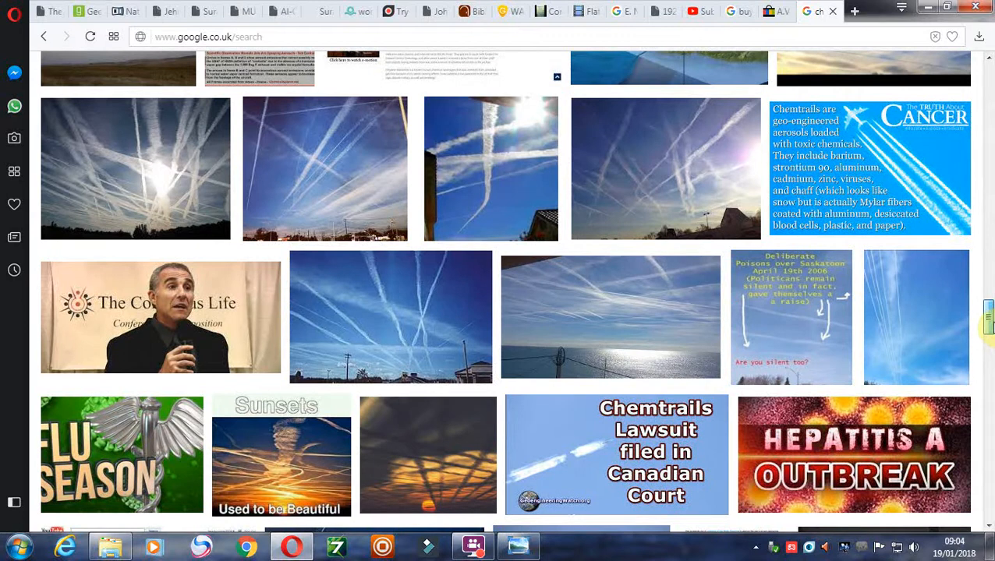
scroll(down, 3)
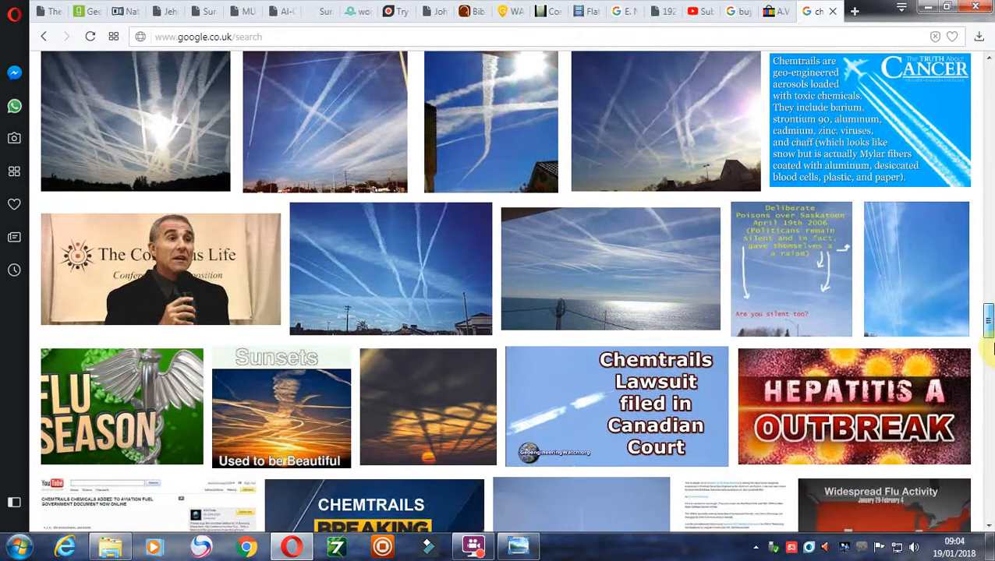
scroll(down, 3)
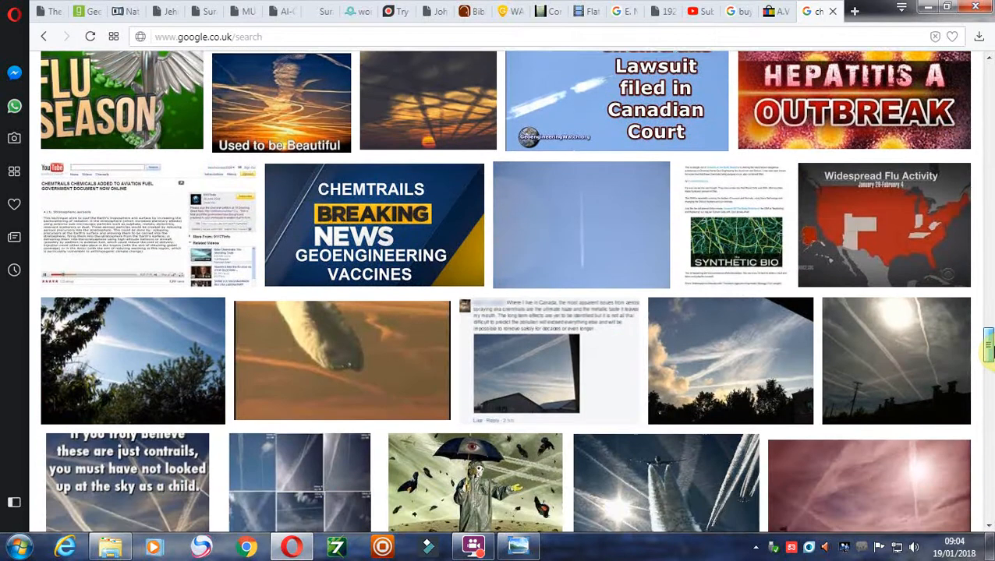
scroll(down, 3)
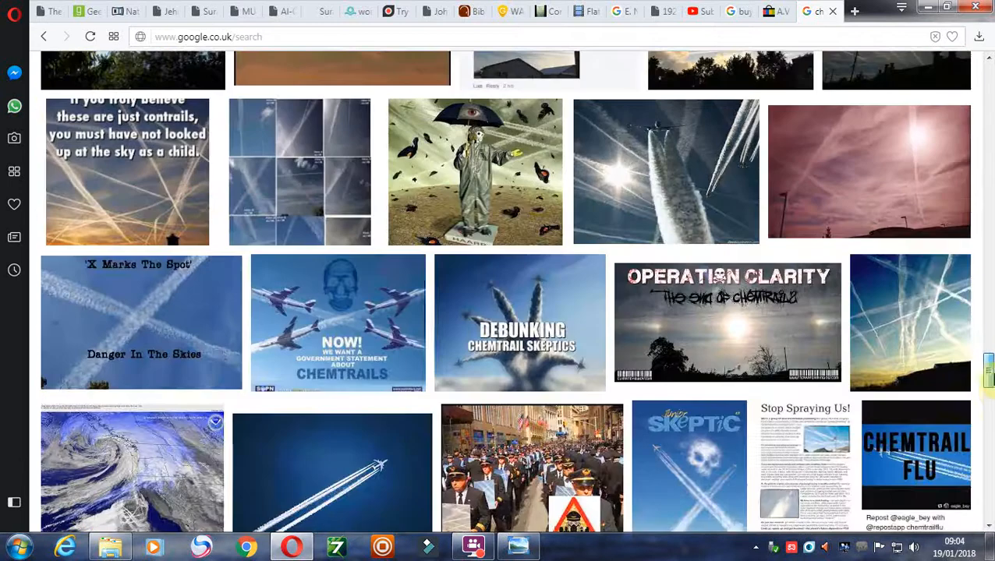
scroll(down, 3)
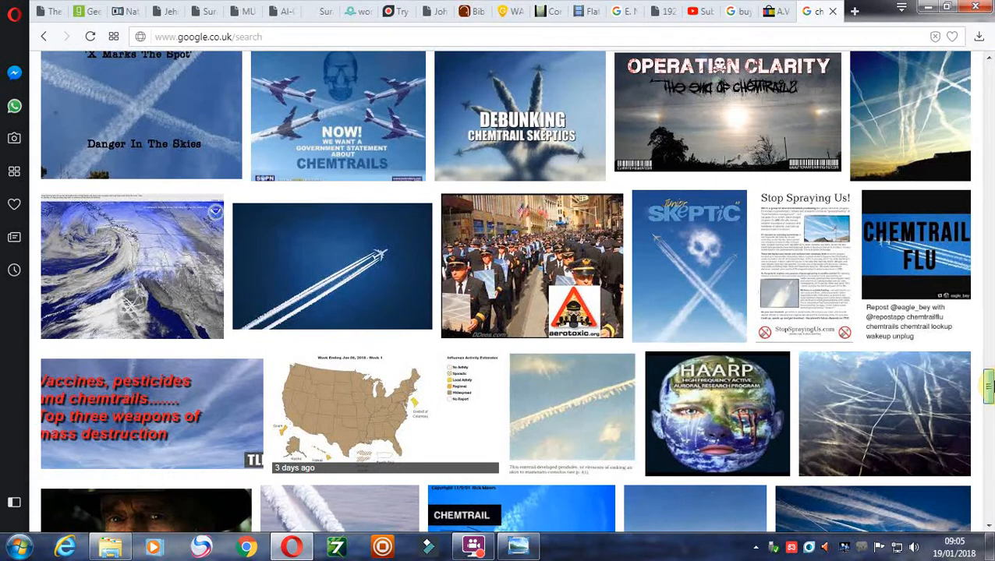
scroll(down, 3)
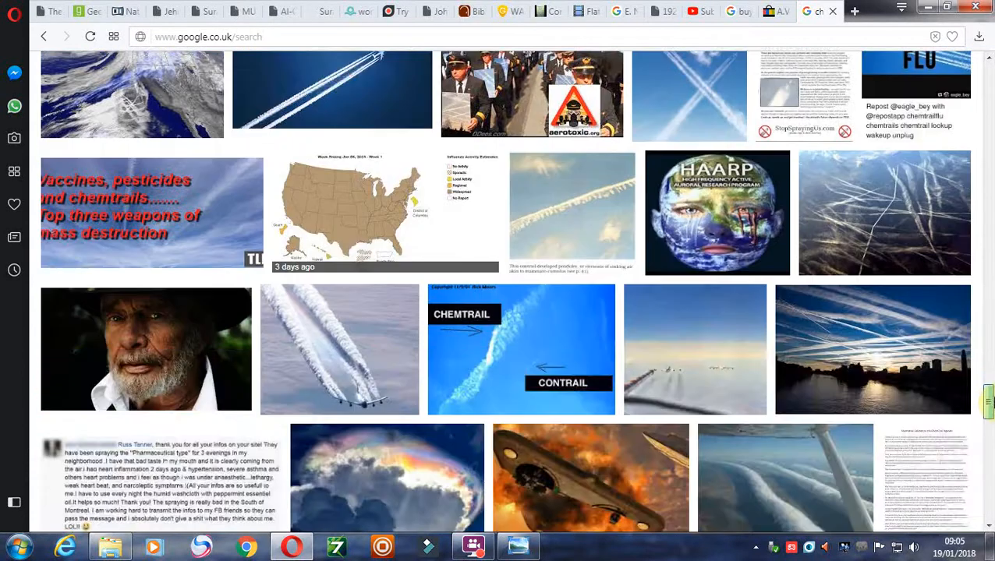
scroll(down, 3)
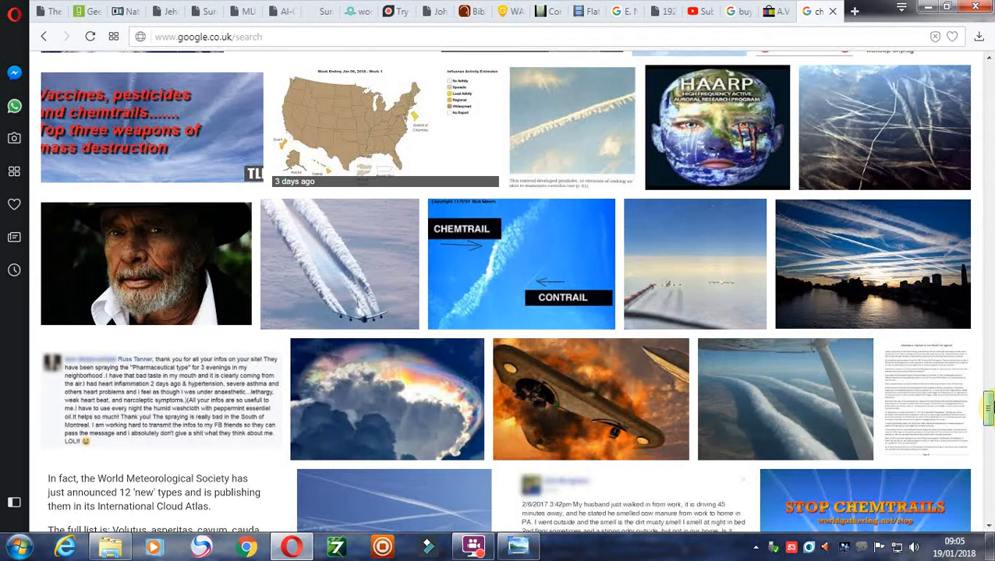
scroll(down, 3)
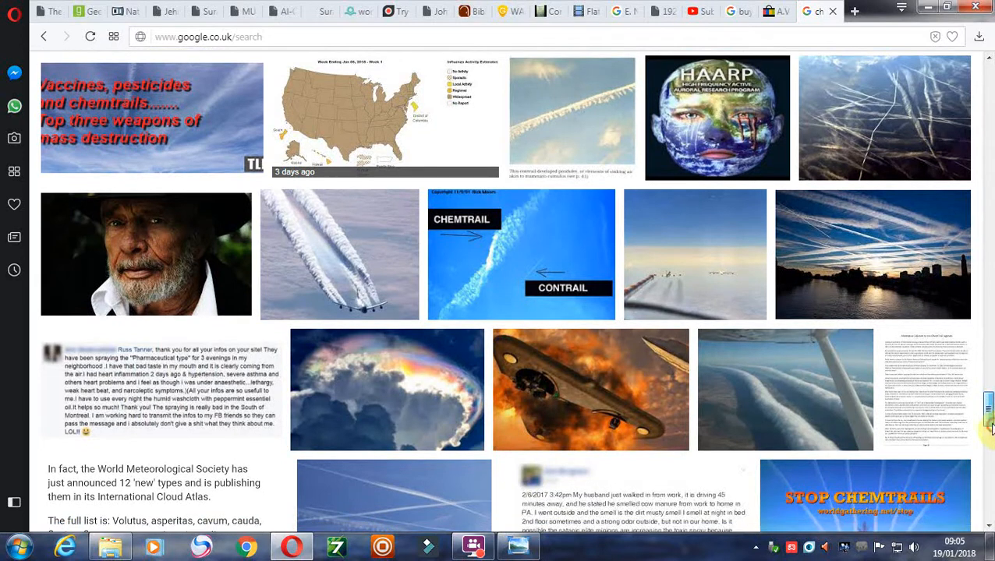
scroll(down, 3)
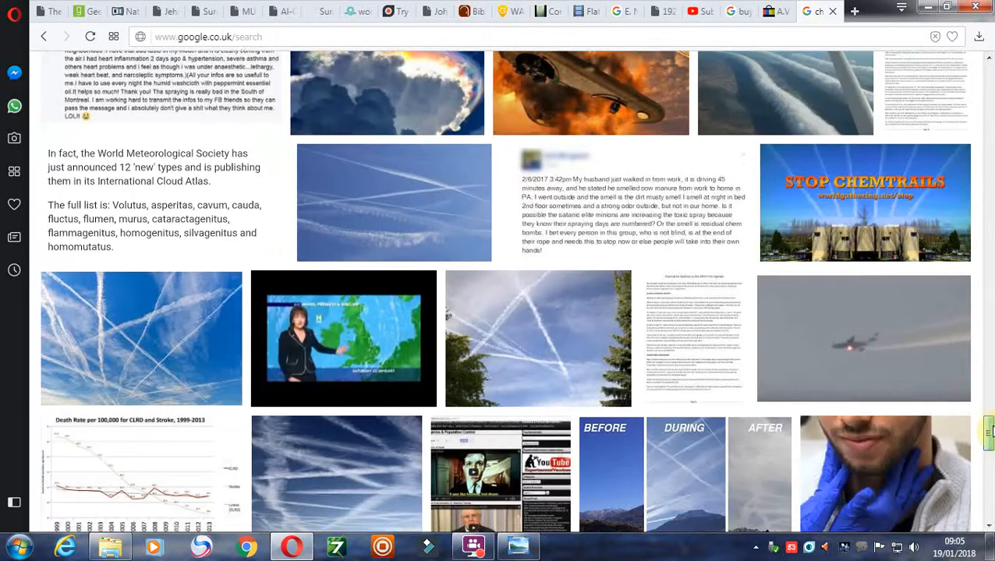
scroll(down, 3)
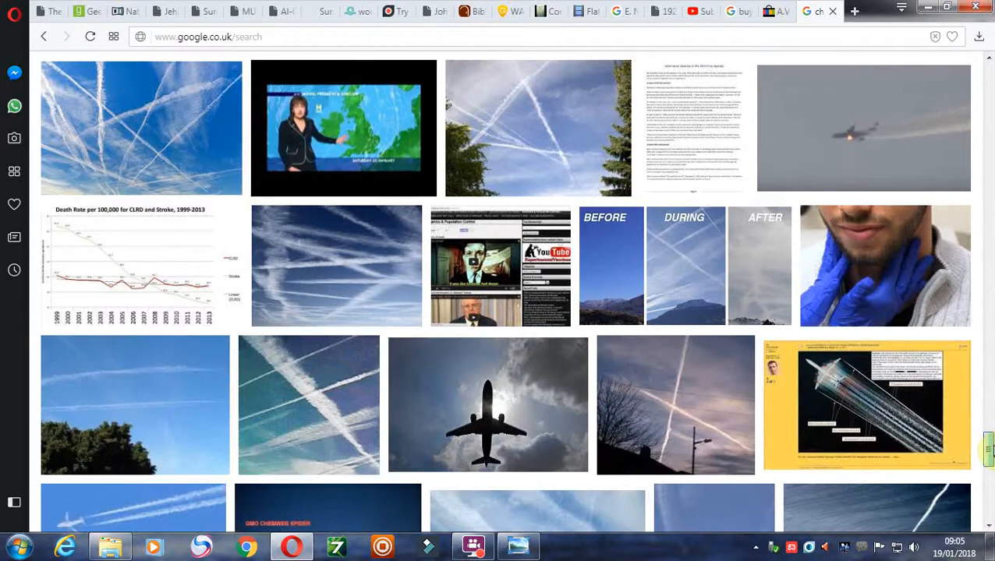
scroll(down, 3)
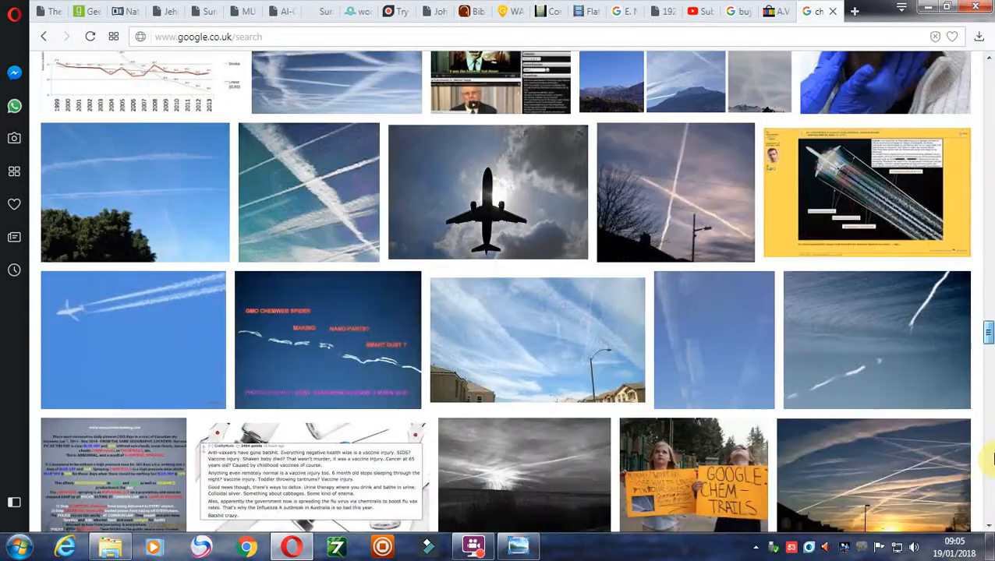
scroll(down, 3)
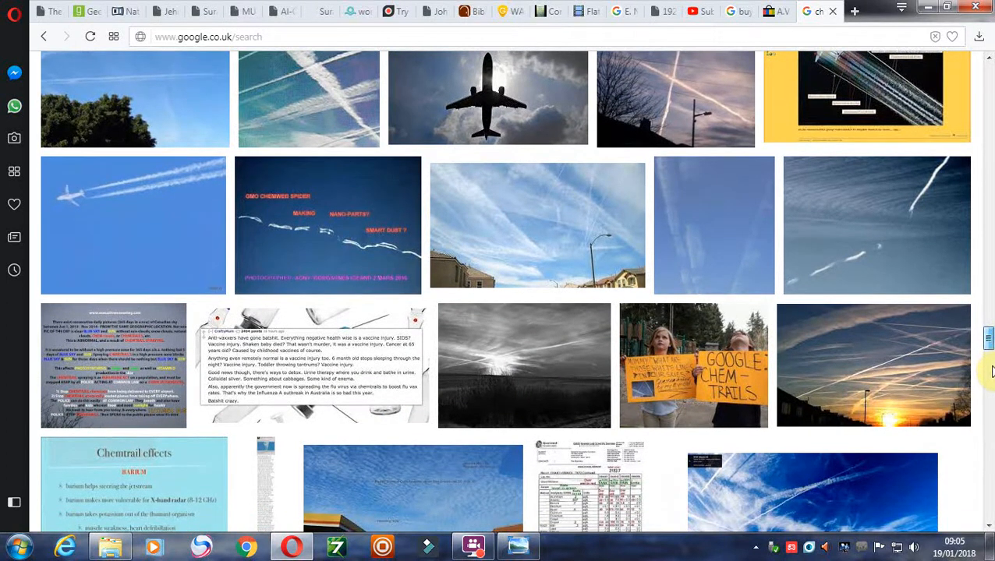
scroll(down, 3)
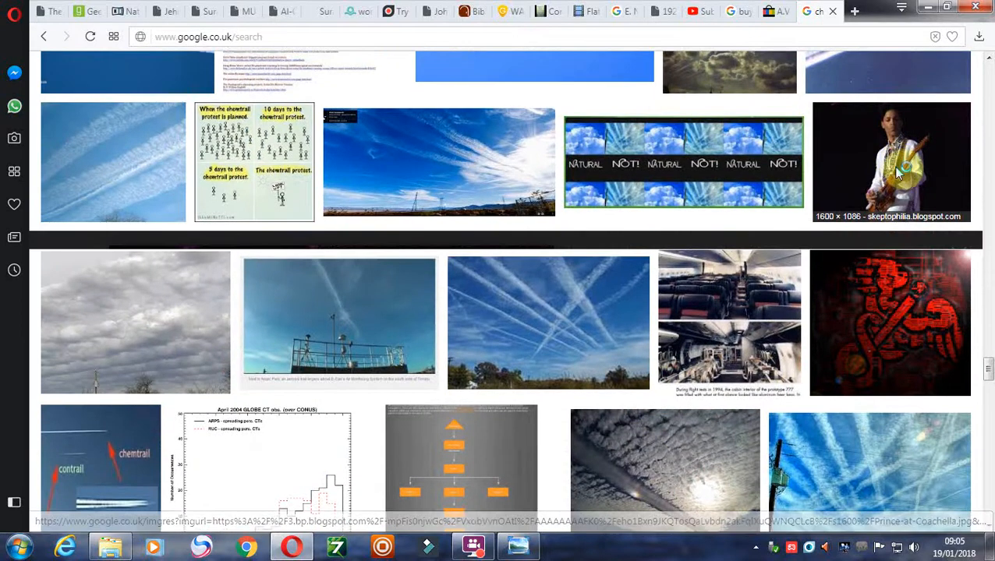
click(892, 160)
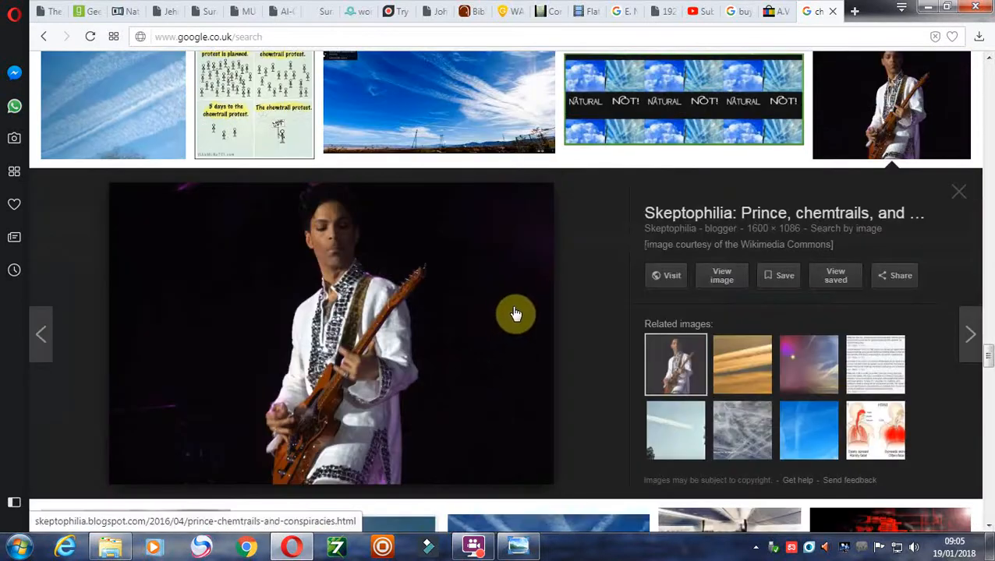
mouse_move(583, 351)
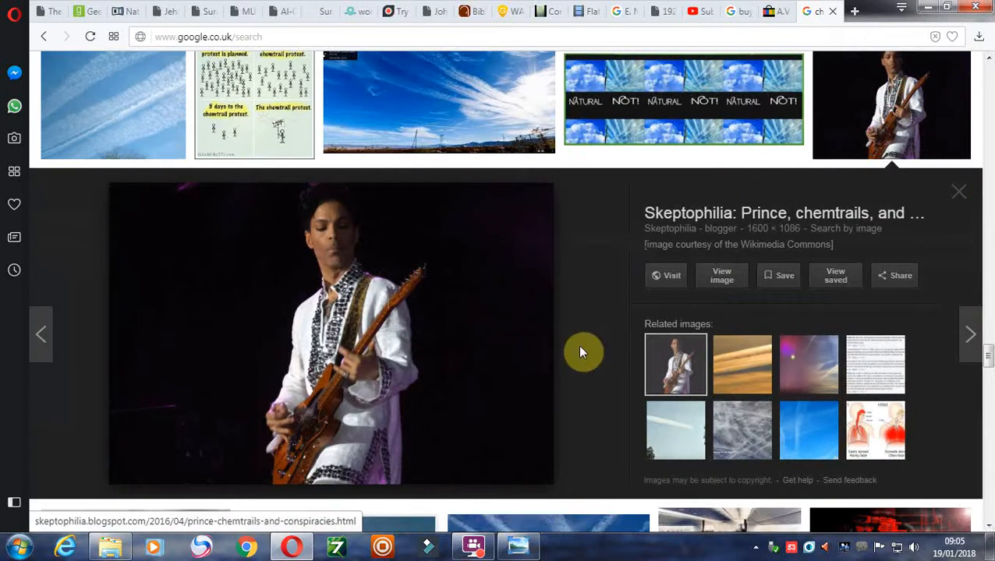
mouse_move(518, 383)
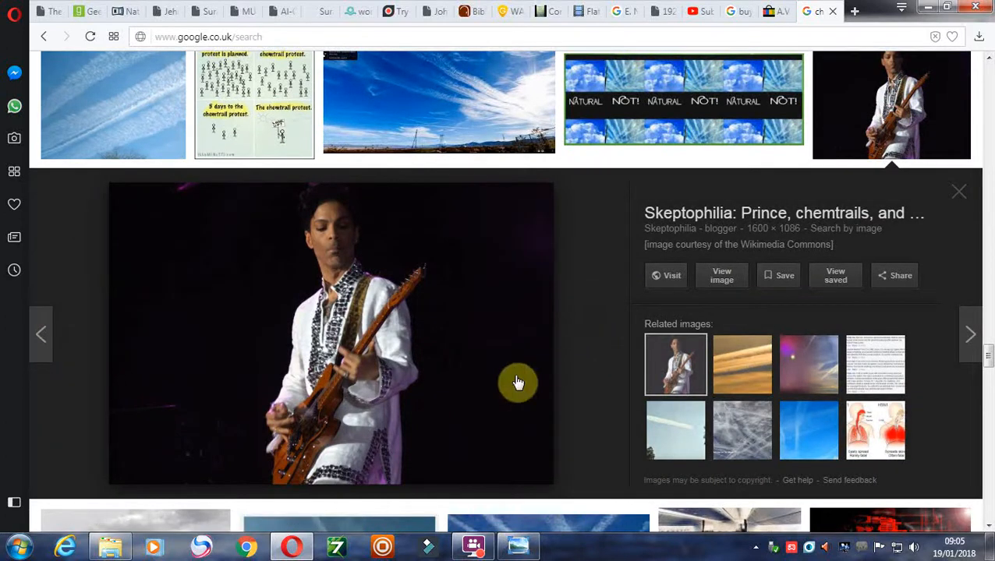
mouse_move(565, 343)
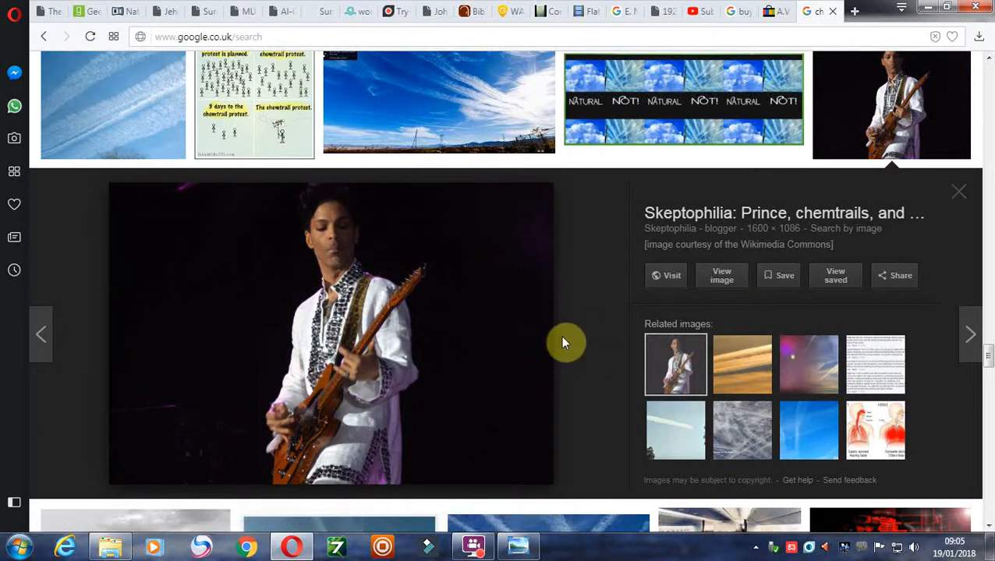
mouse_move(990, 355)
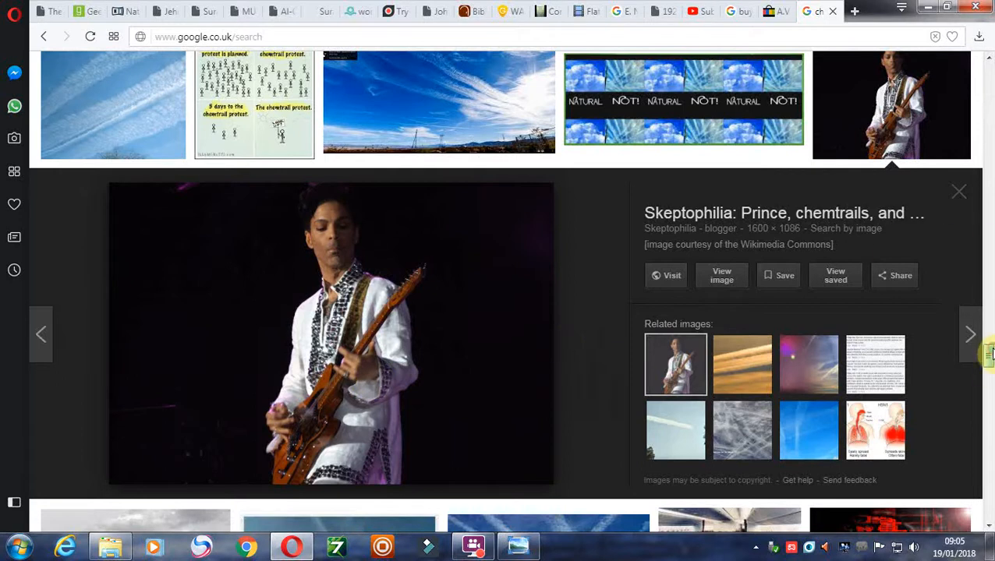
scroll(down, 3)
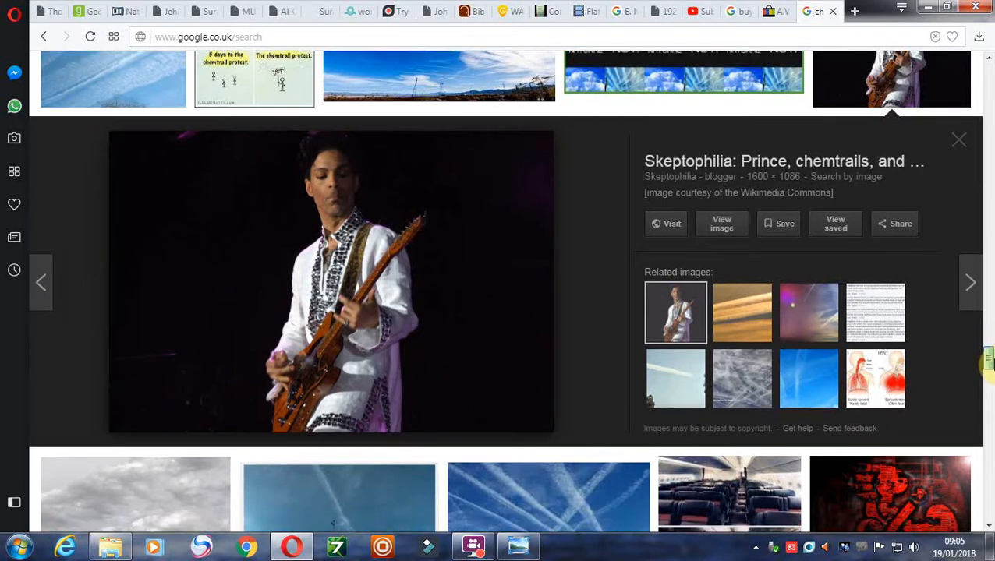
scroll(down, 3)
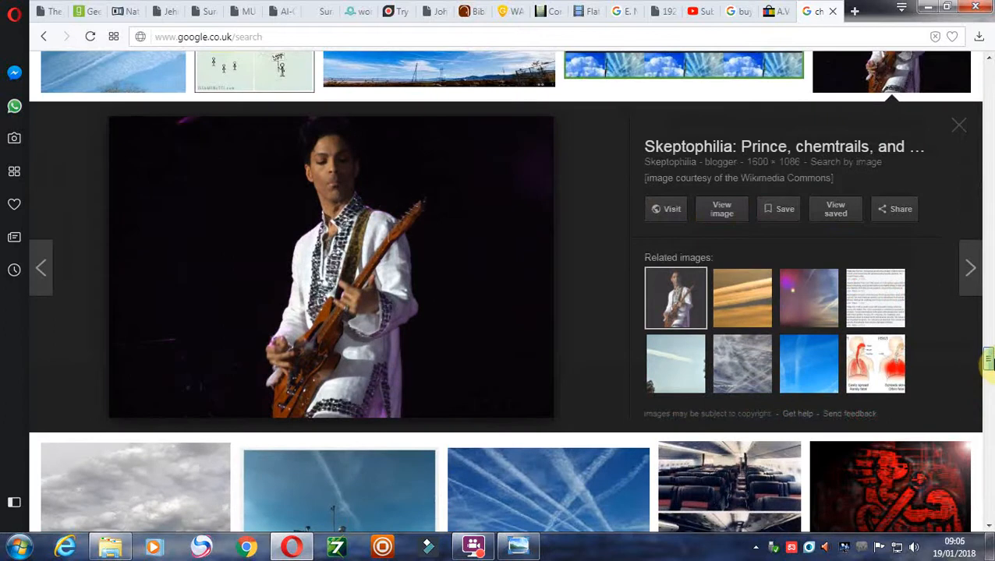
scroll(down, 3)
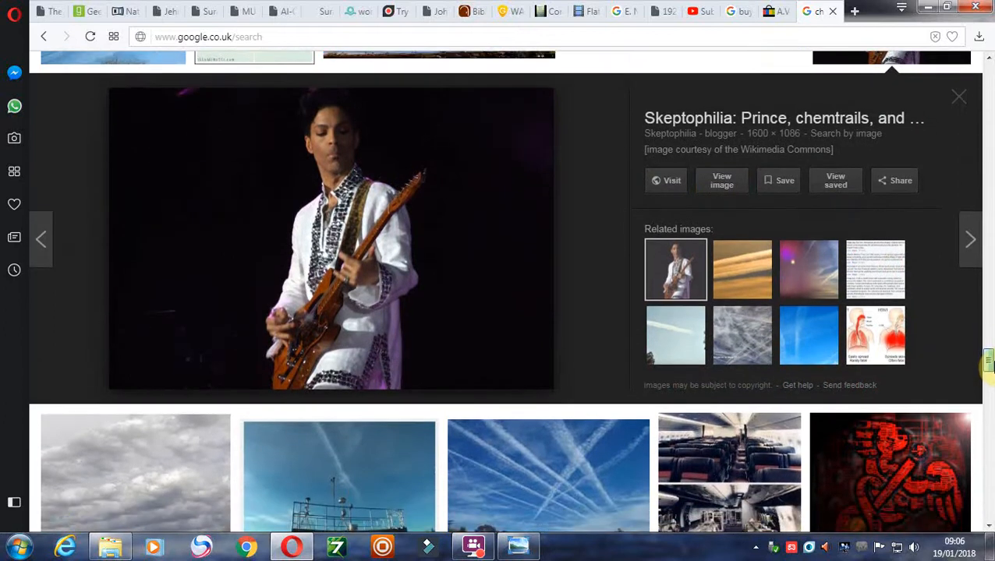
Step: Scroll past the Prince preview to the Morgellons Syndrome collage and cloud-streak photos
scroll(down, 3)
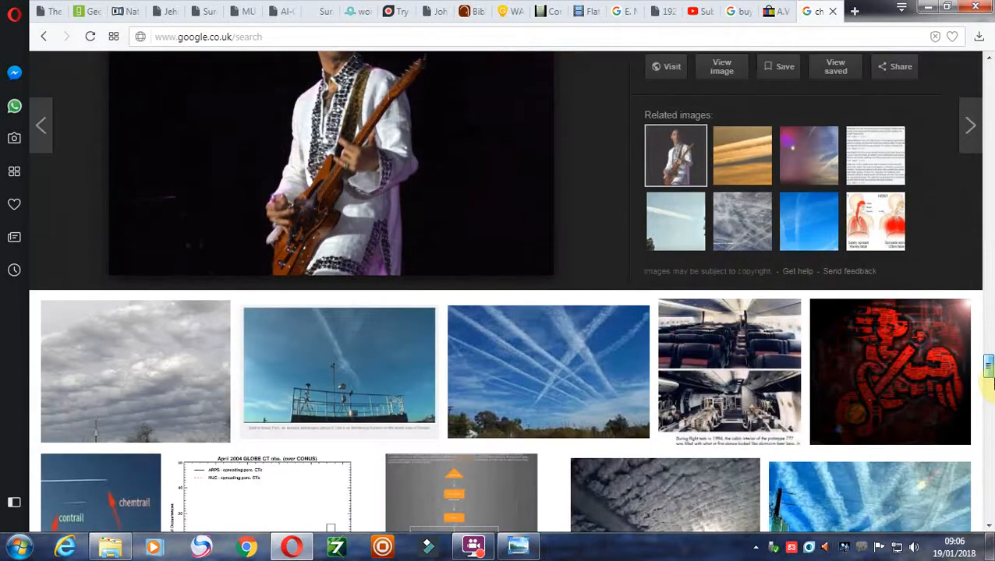
scroll(down, 3)
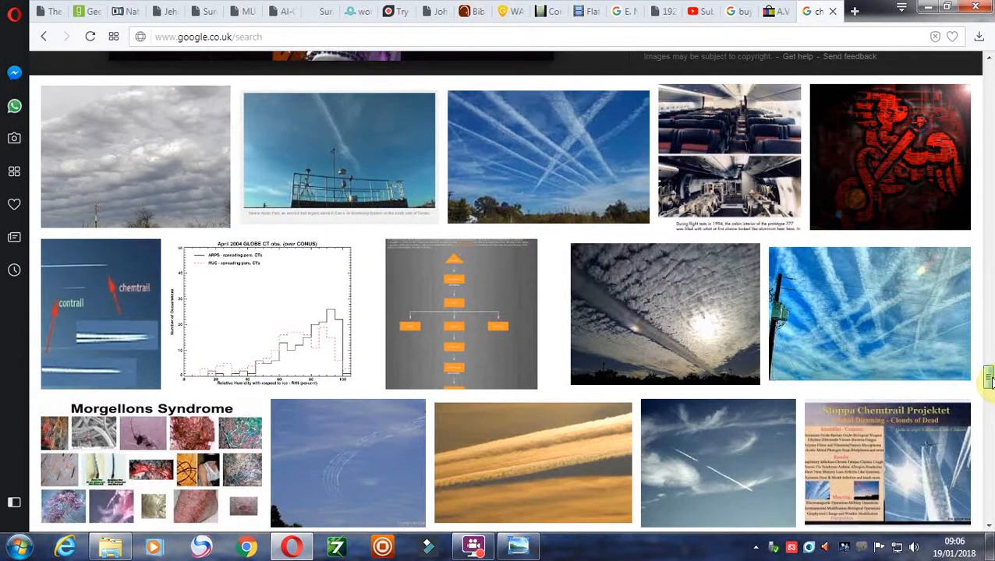
scroll(down, 3)
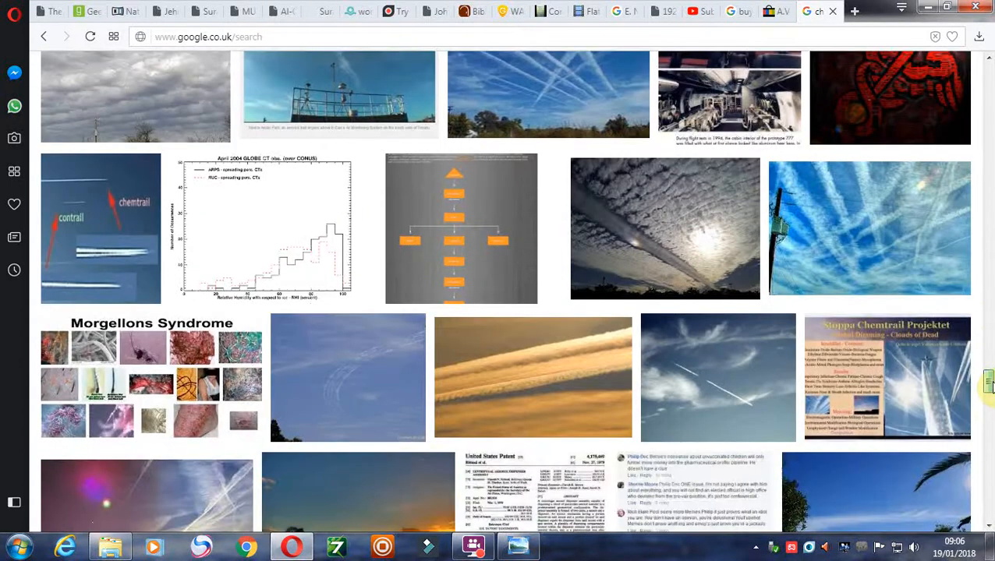
scroll(down, 3)
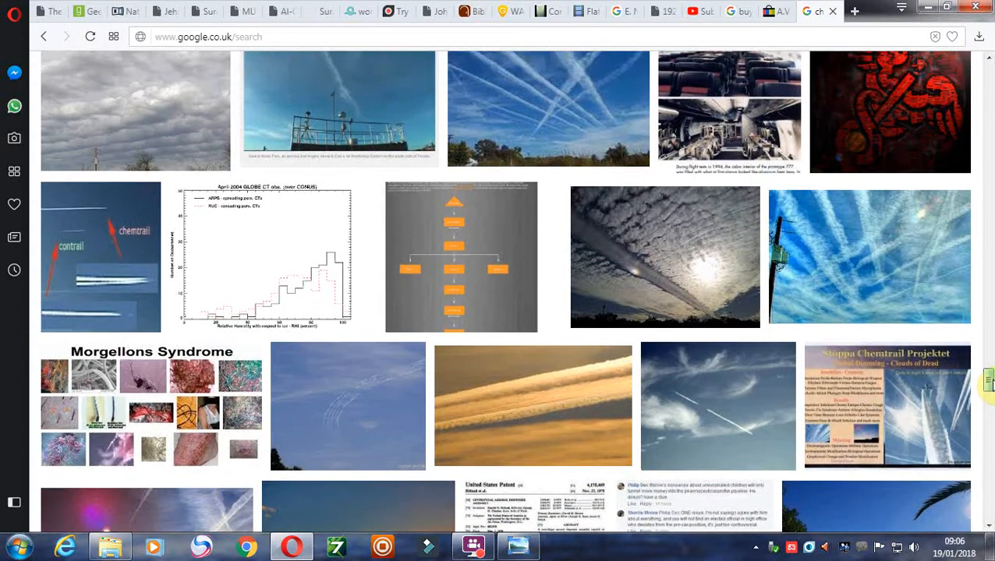
mouse_move(702, 294)
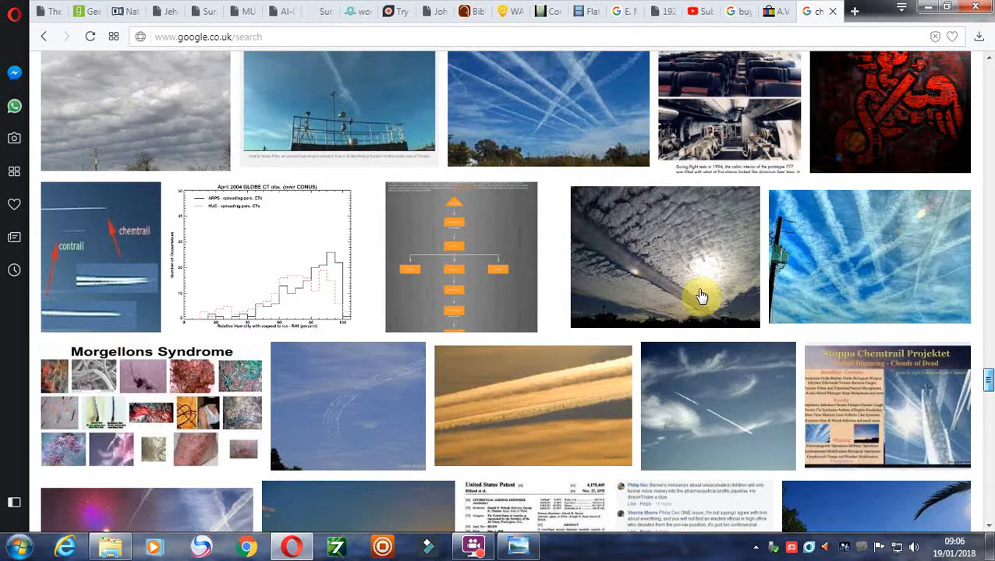
Step: Preview the sunlit cloud-streak photo, then the Metabunk Stoppa Chemtrail Projektet poster
click(665, 257)
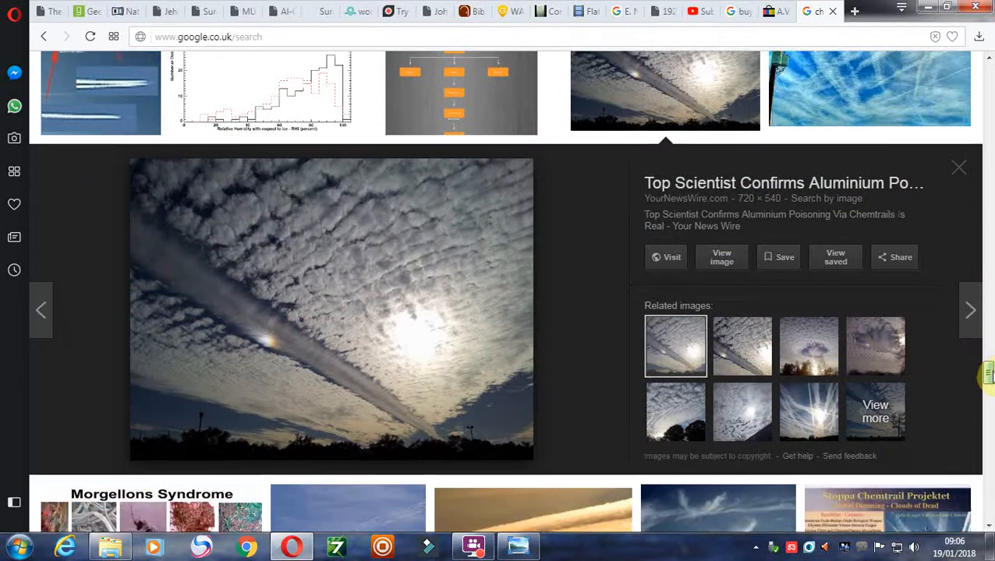
scroll(down, 3)
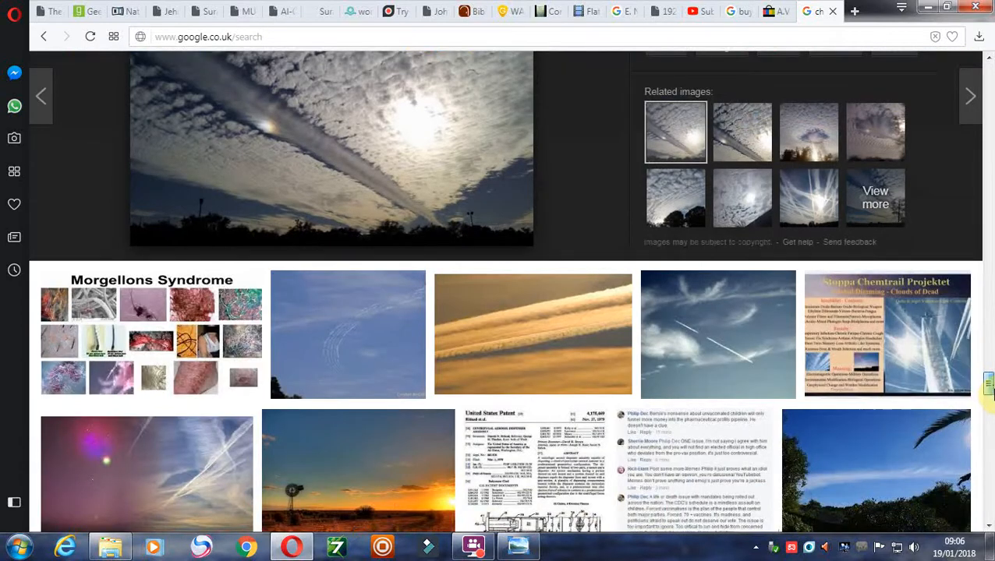
click(887, 335)
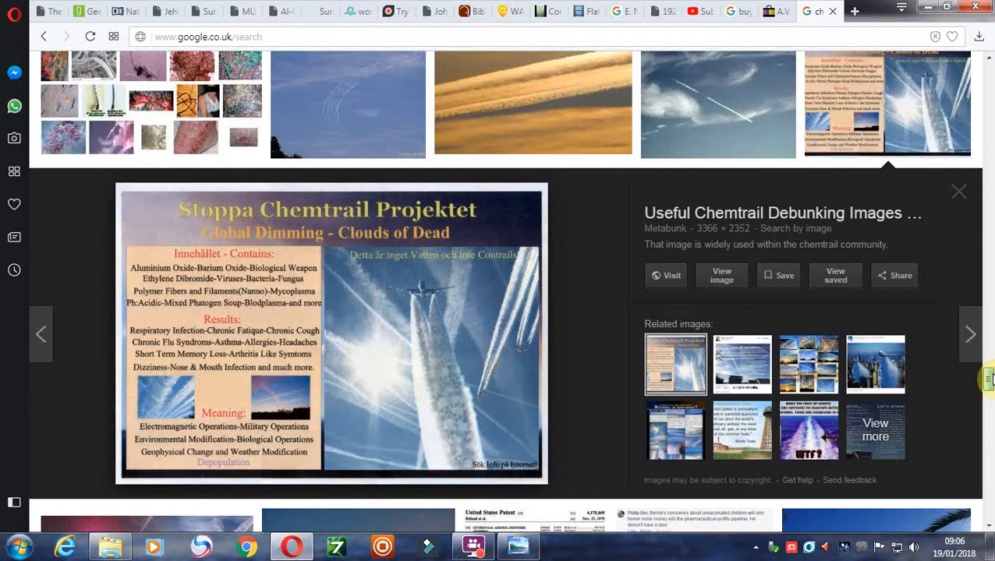
scroll(down, 3)
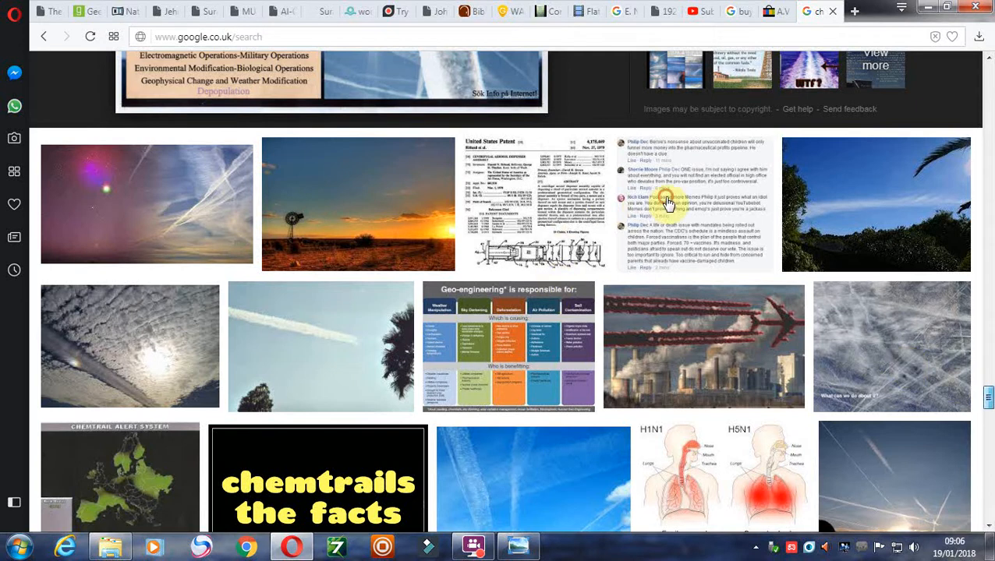
Step: Preview the Facebook comments screenshot, then scroll down to the 'Flu shots HERE!' image
click(694, 203)
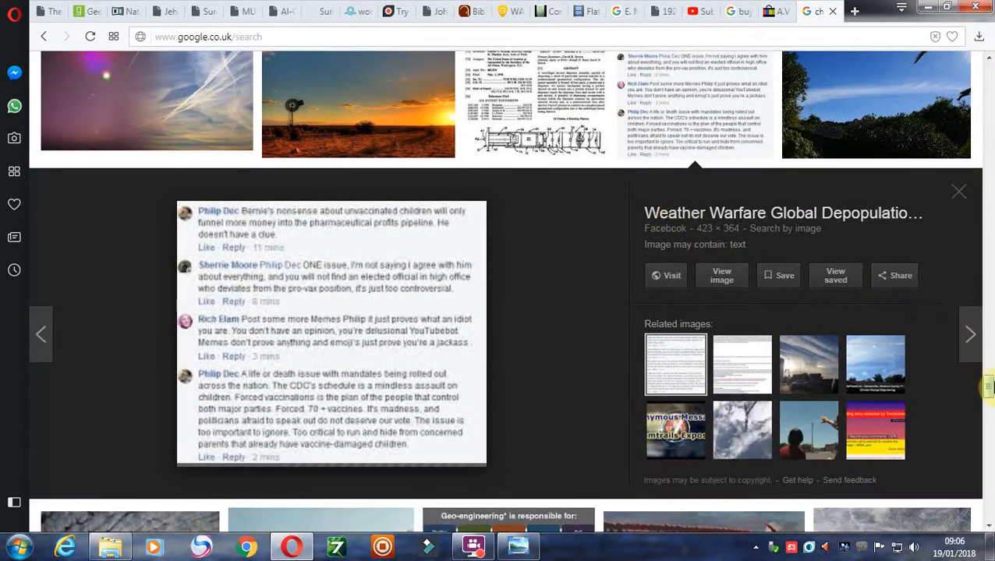
scroll(down, 3)
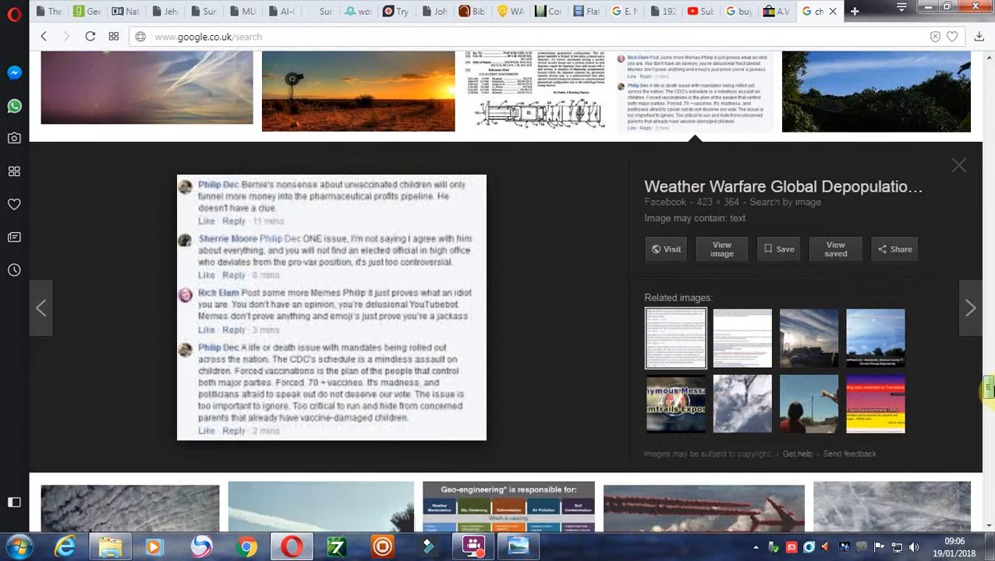
scroll(down, 3)
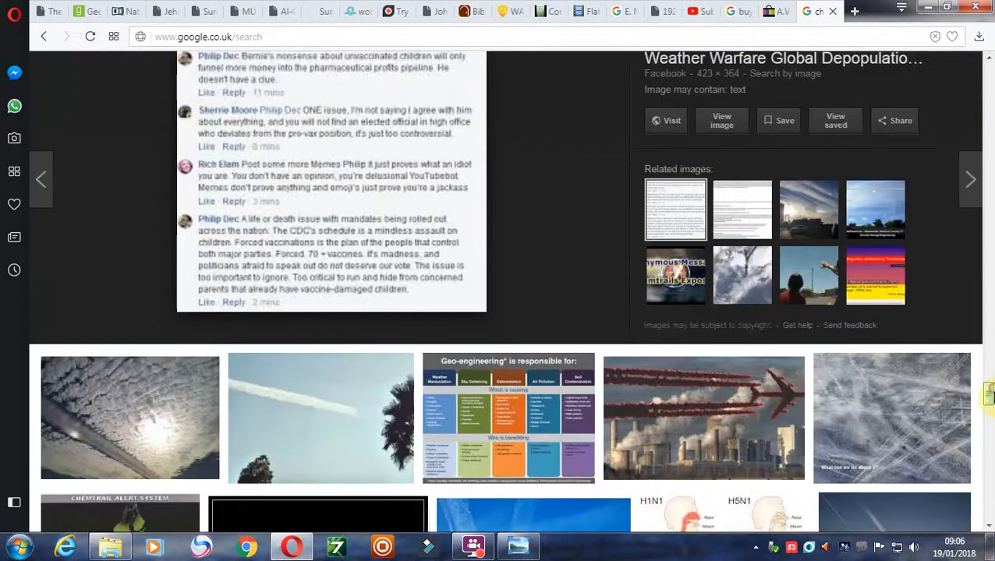
scroll(down, 3)
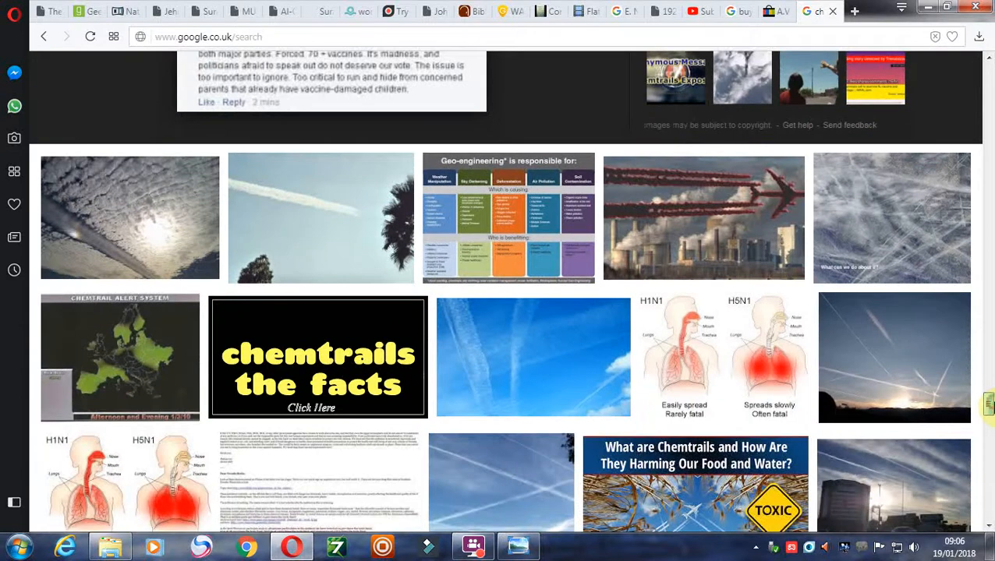
scroll(down, 3)
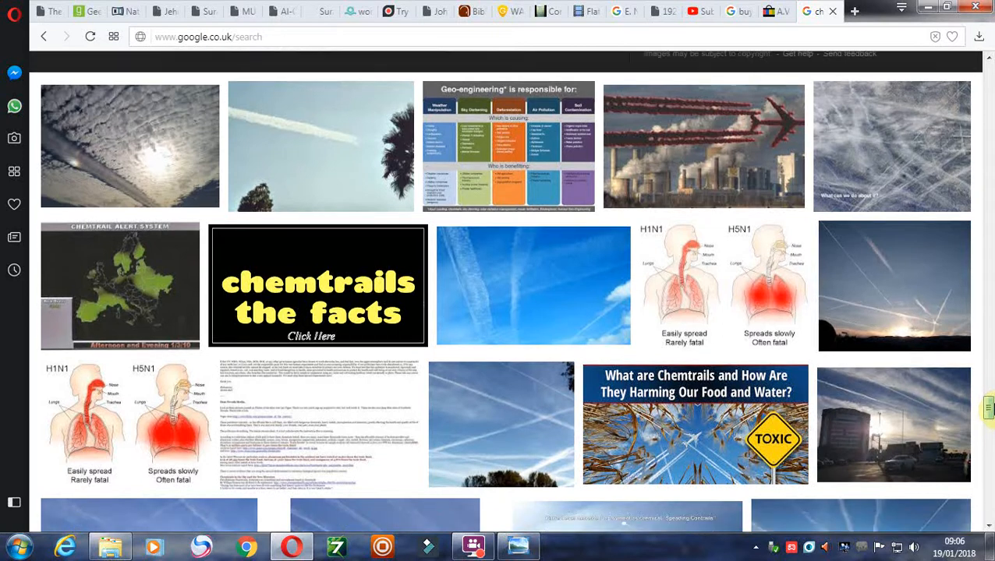
scroll(down, 3)
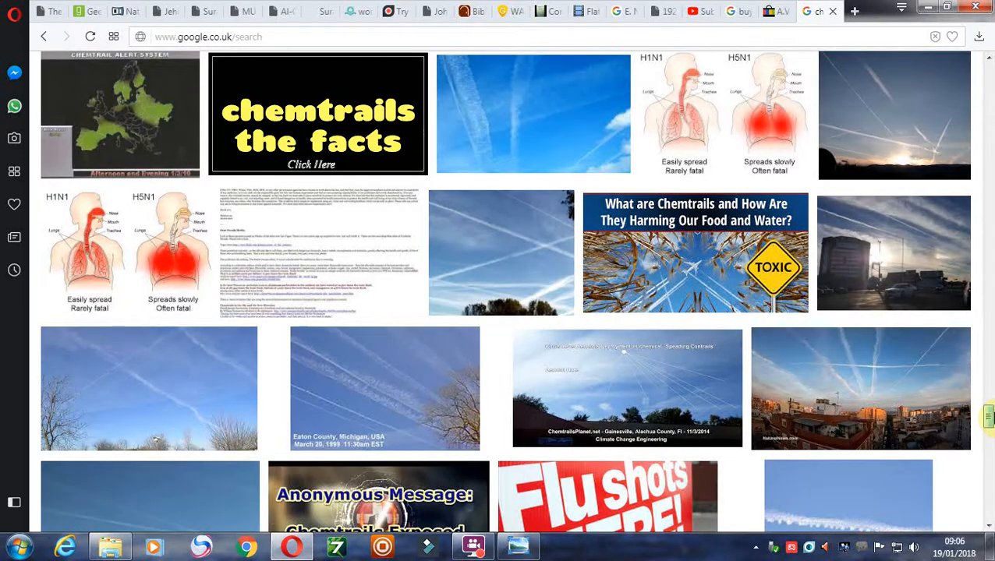
scroll(down, 3)
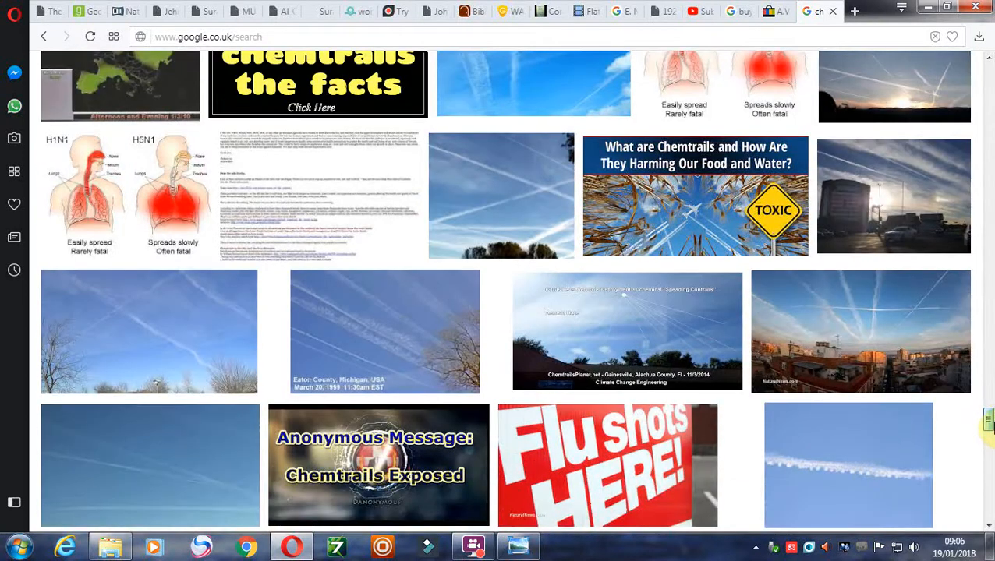
scroll(down, 3)
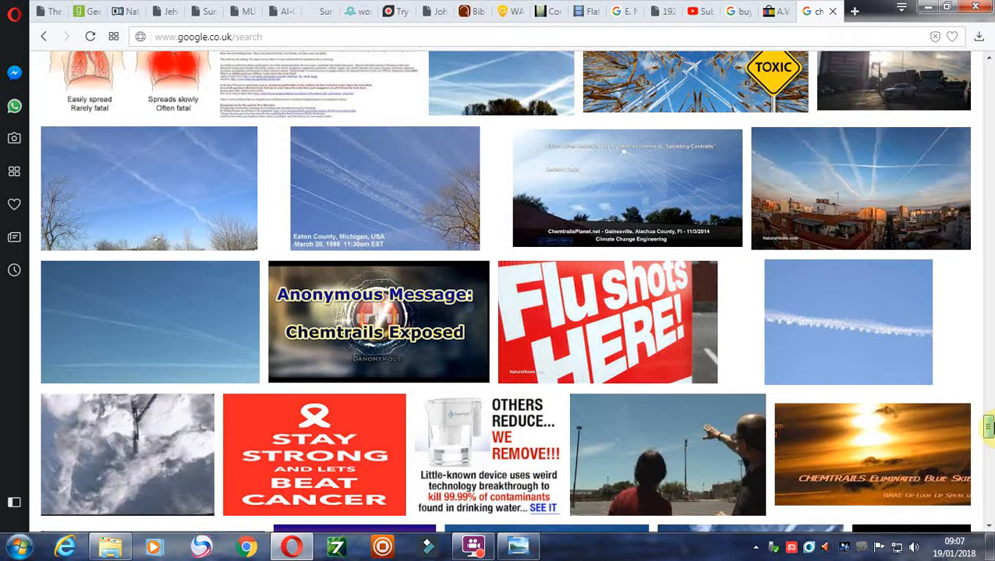
Step: Scroll down to the Chemtrail Songs poster and the Hoaxy misinformation image
scroll(down, 3)
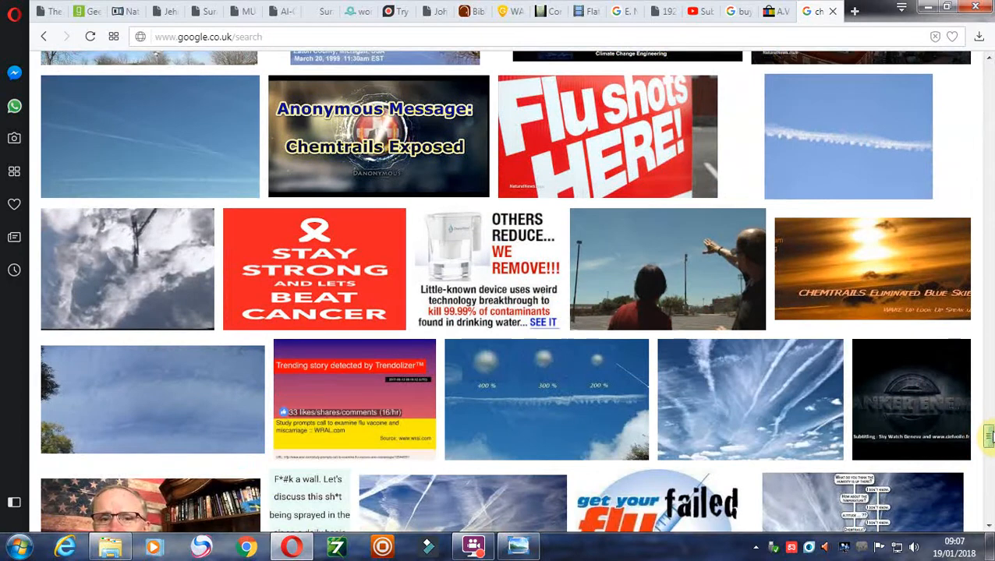
scroll(down, 3)
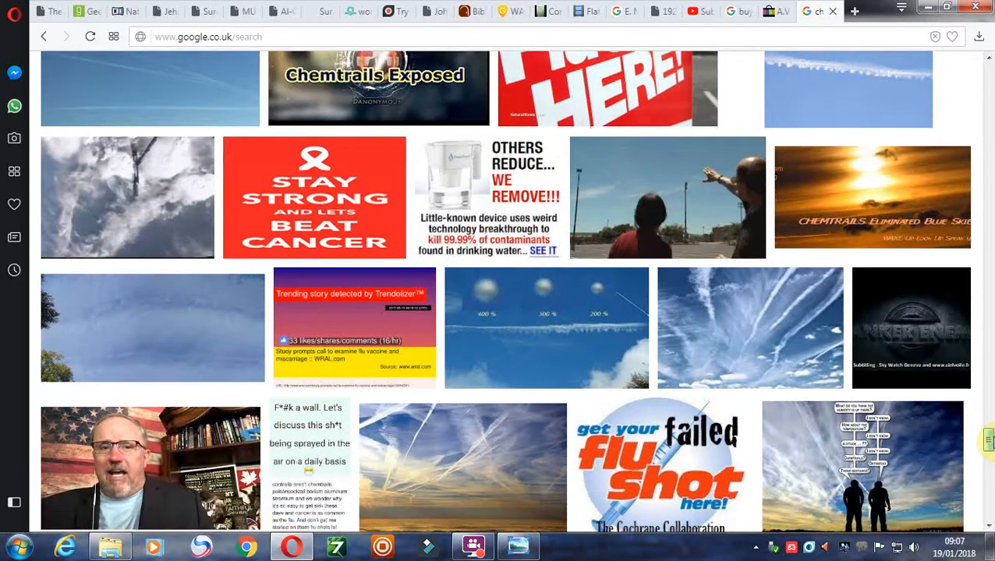
scroll(down, 3)
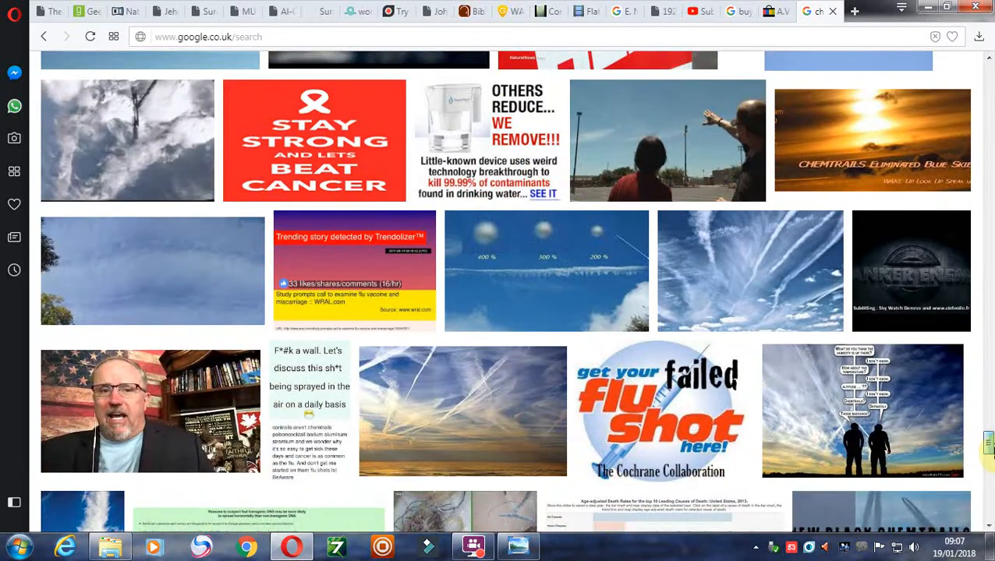
scroll(down, 3)
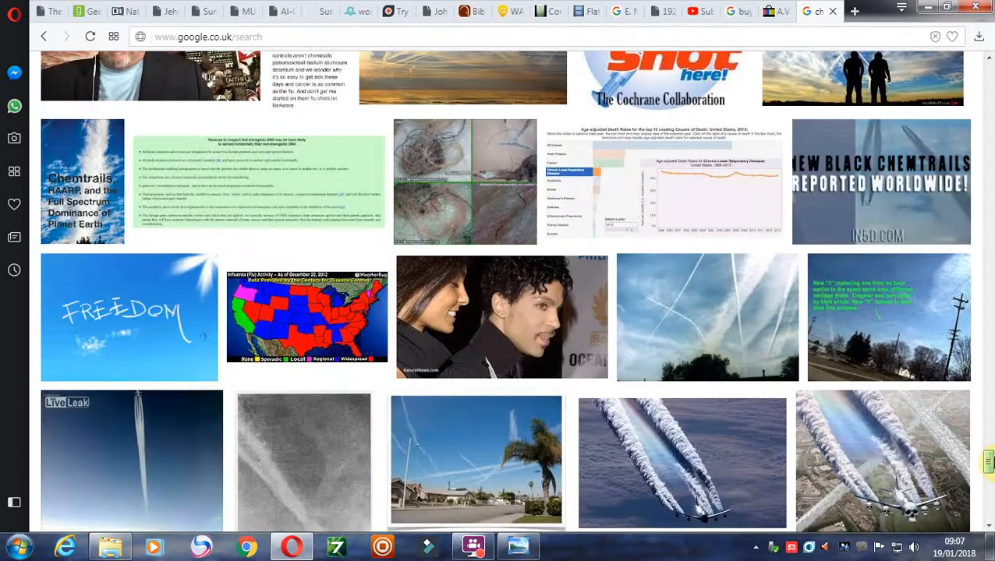
scroll(down, 3)
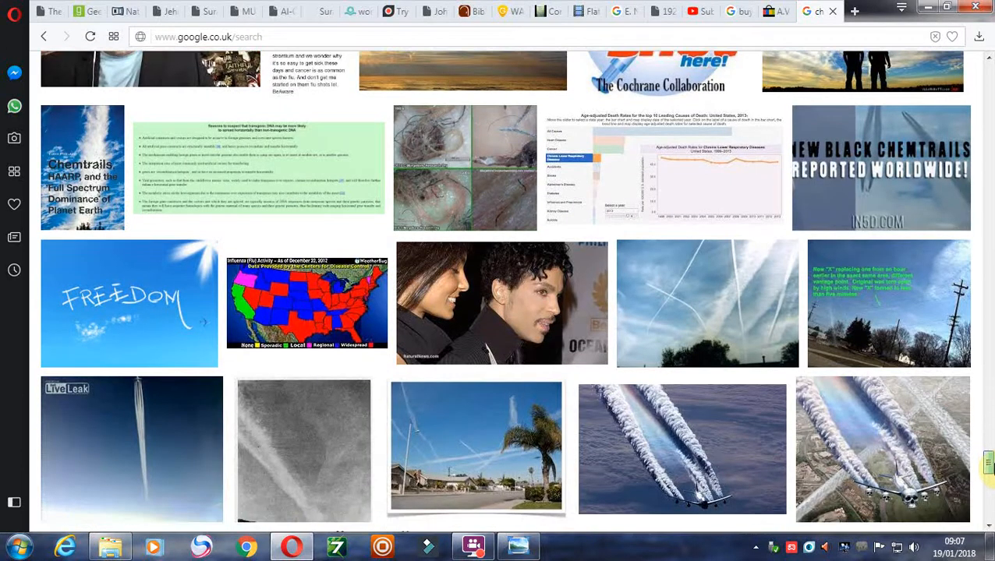
scroll(down, 3)
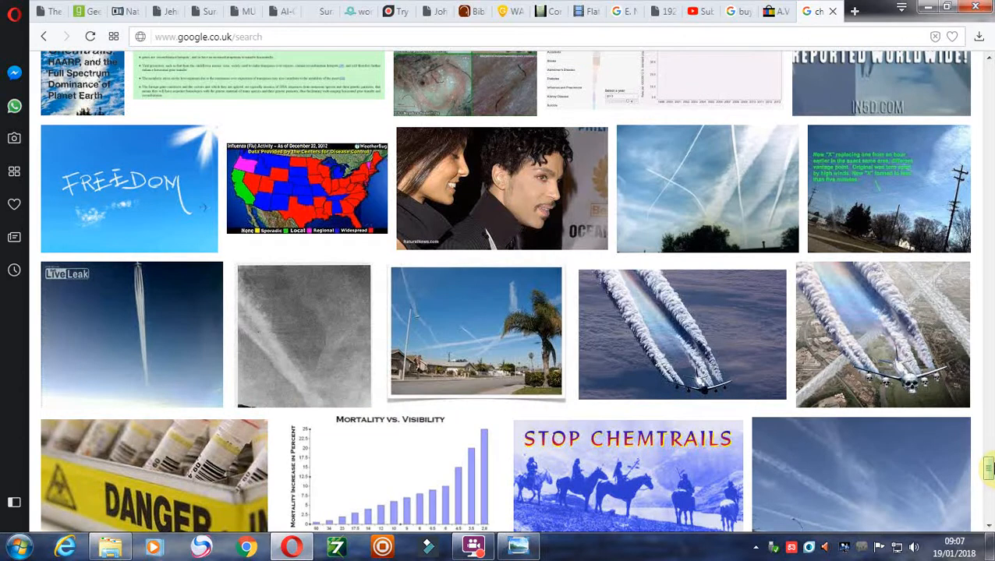
scroll(down, 3)
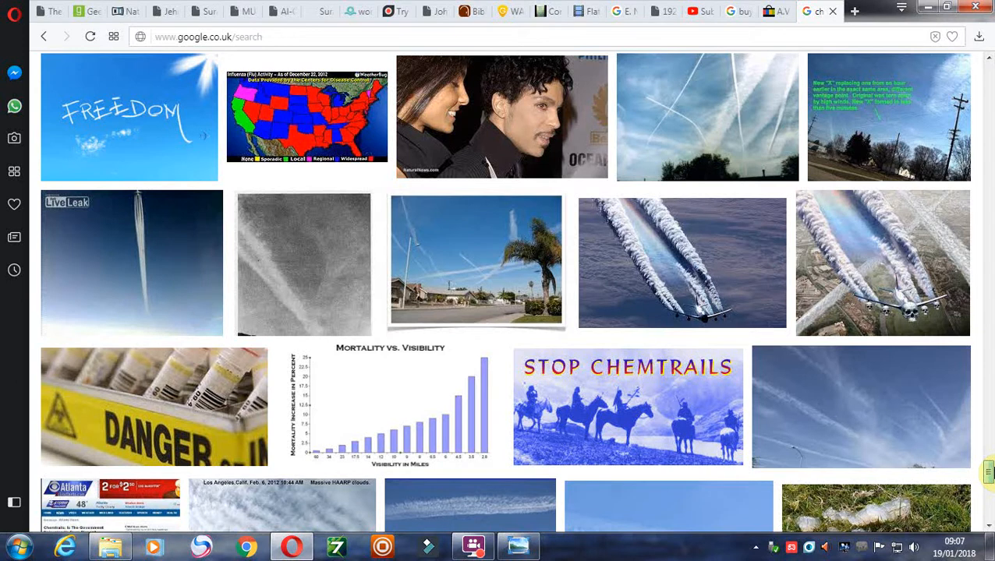
scroll(down, 3)
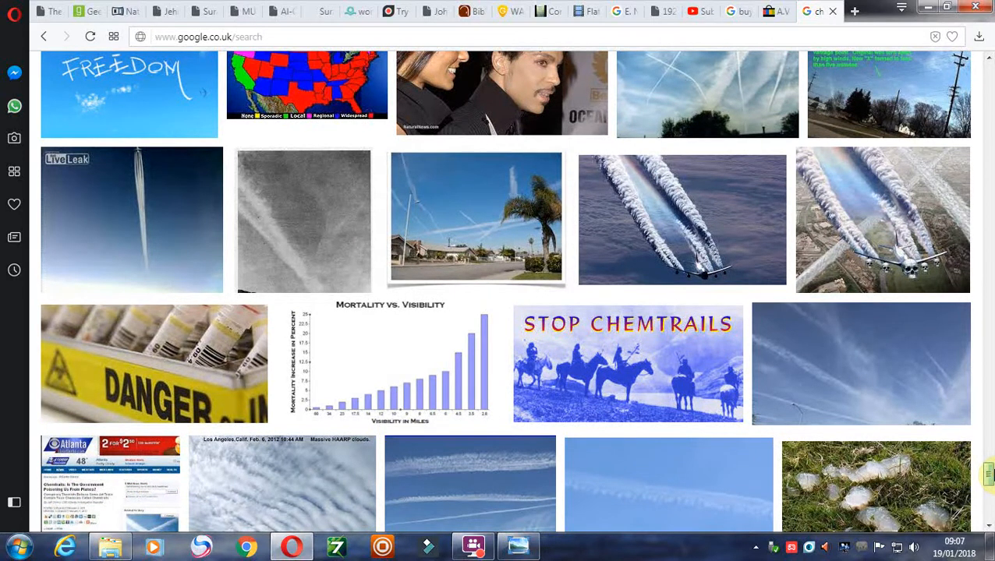
scroll(down, 3)
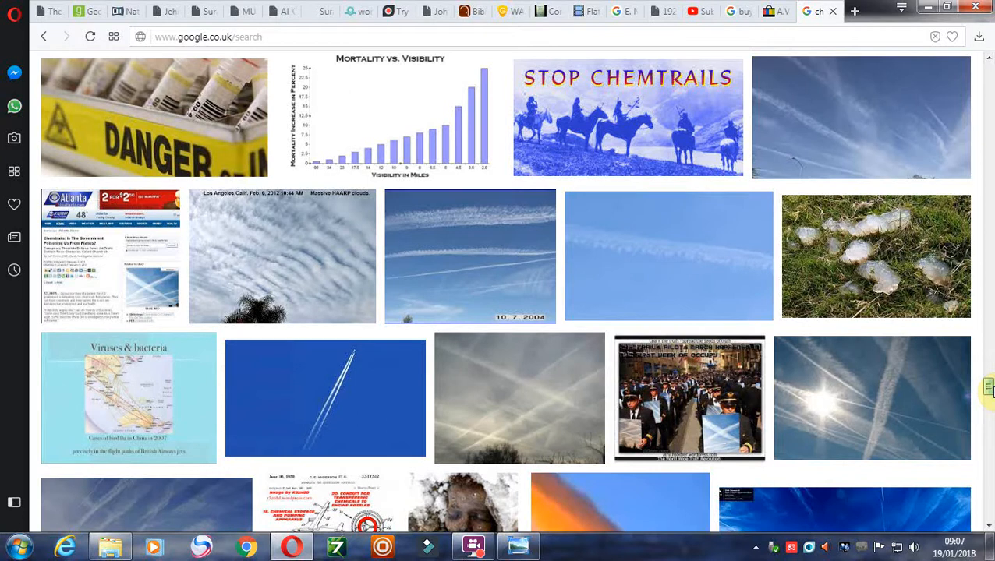
scroll(down, 3)
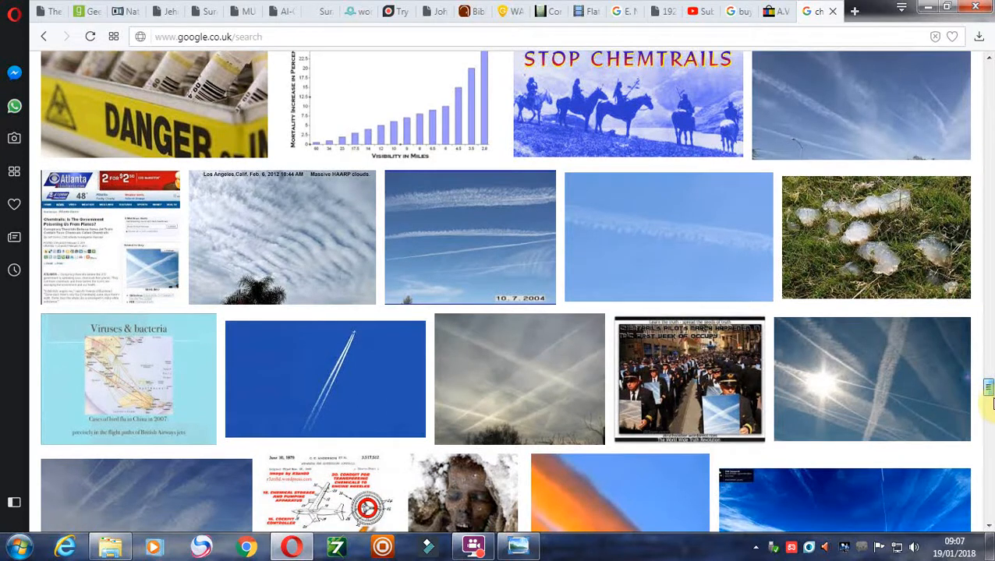
scroll(down, 3)
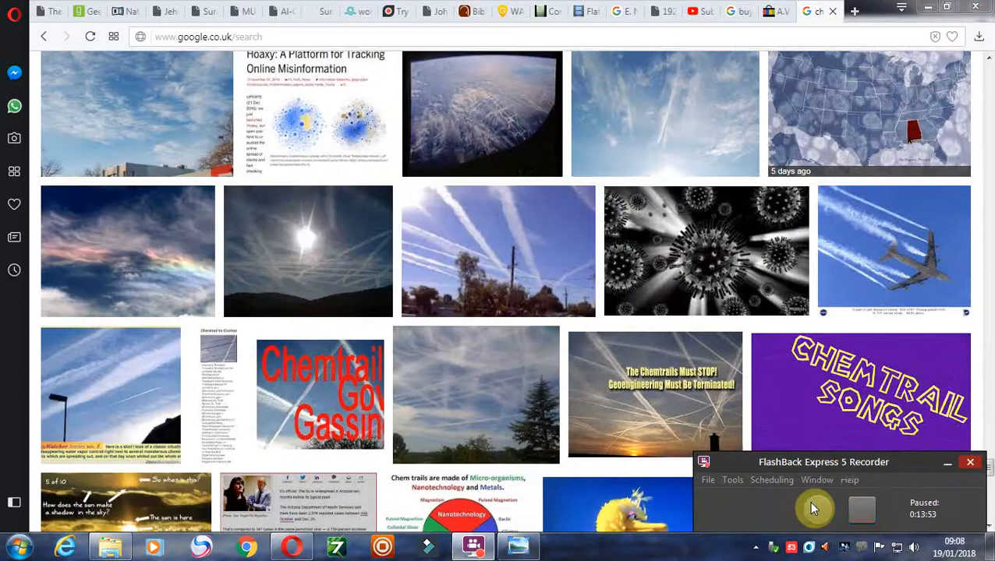
Step: Resume the FlashBack recording, browse lower, then return to the kindness2.com pie chart
click(815, 509)
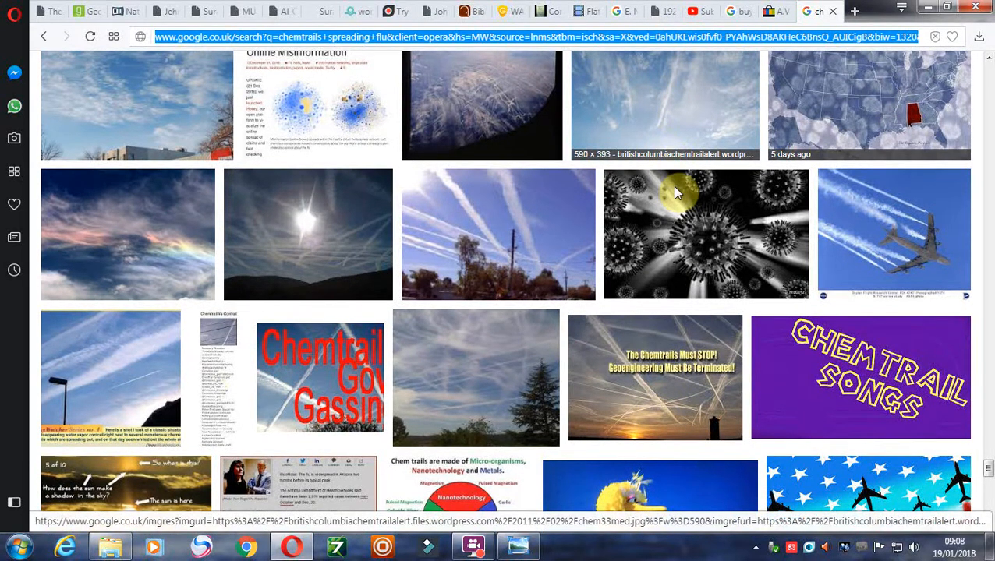
mouse_move(677, 205)
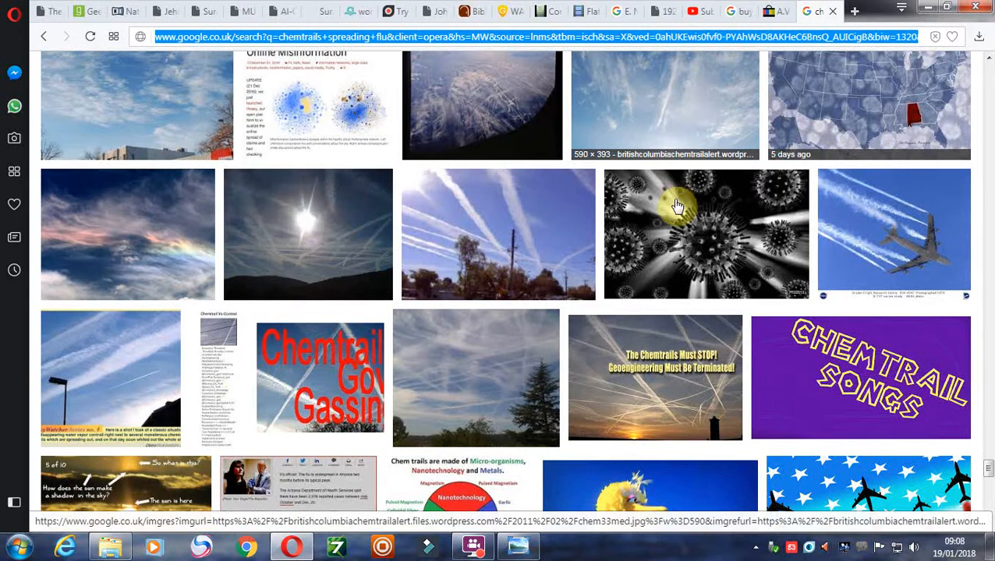
scroll(down, 3)
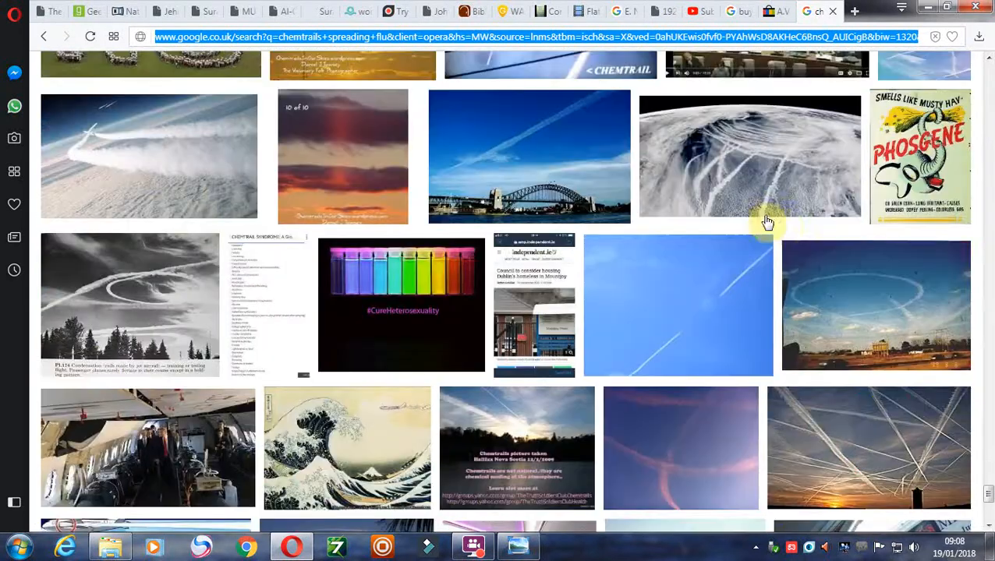
scroll(down, 3)
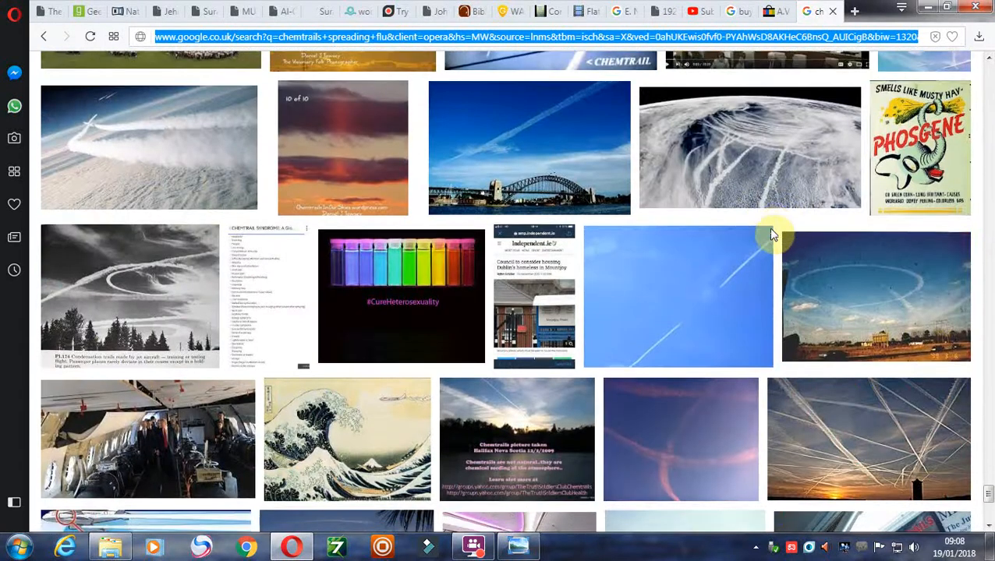
scroll(down, 3)
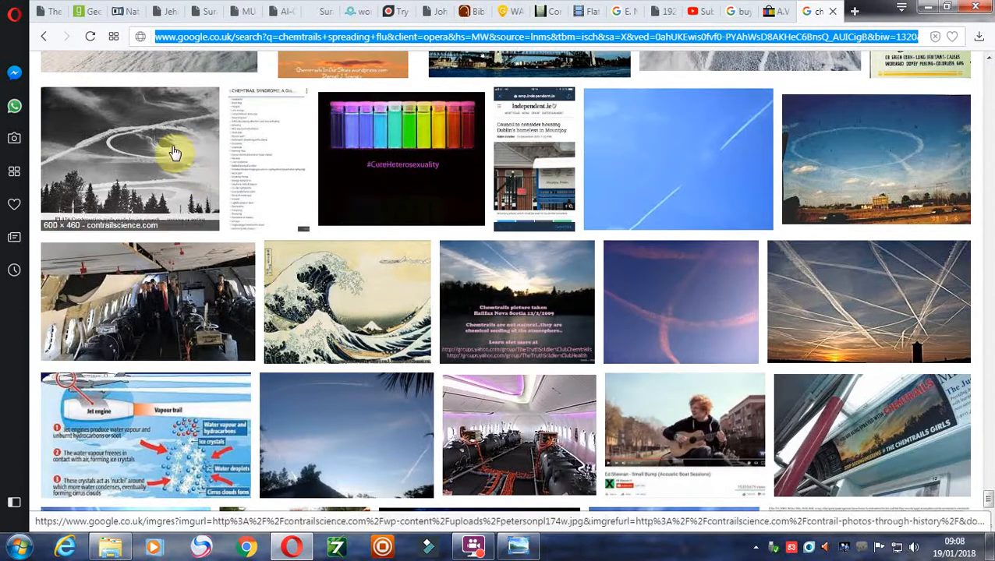
mouse_move(629, 224)
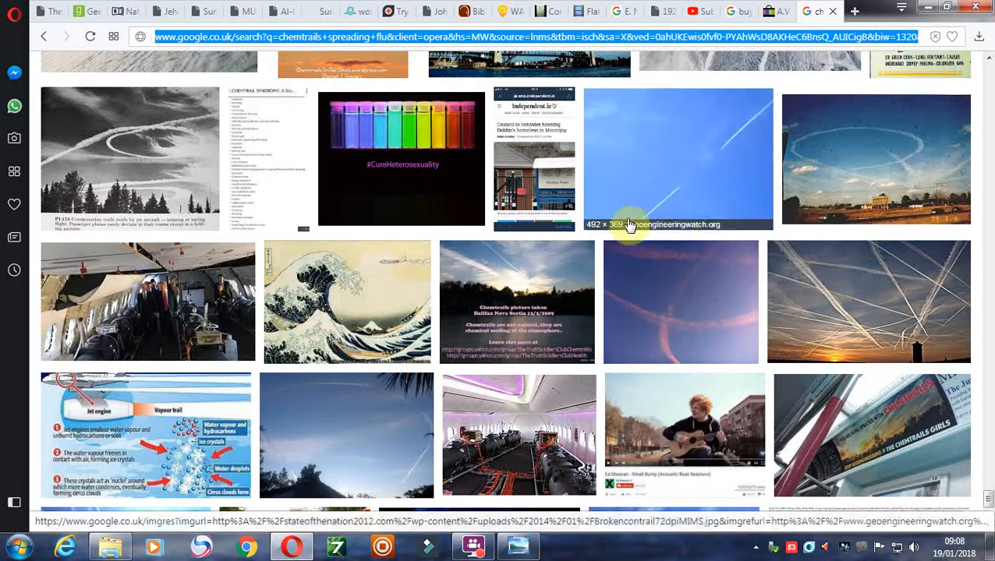
mouse_move(642, 292)
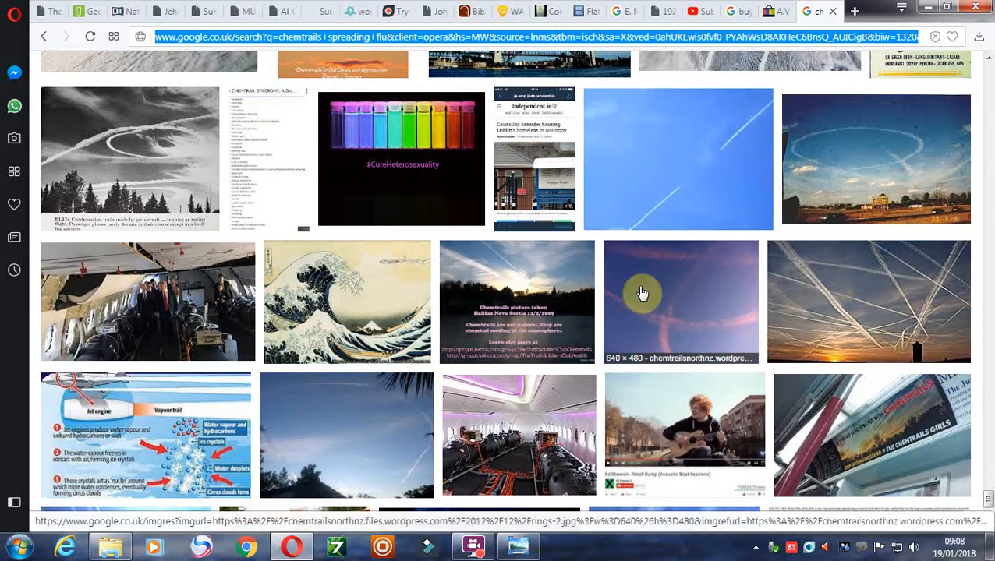
mouse_move(607, 268)
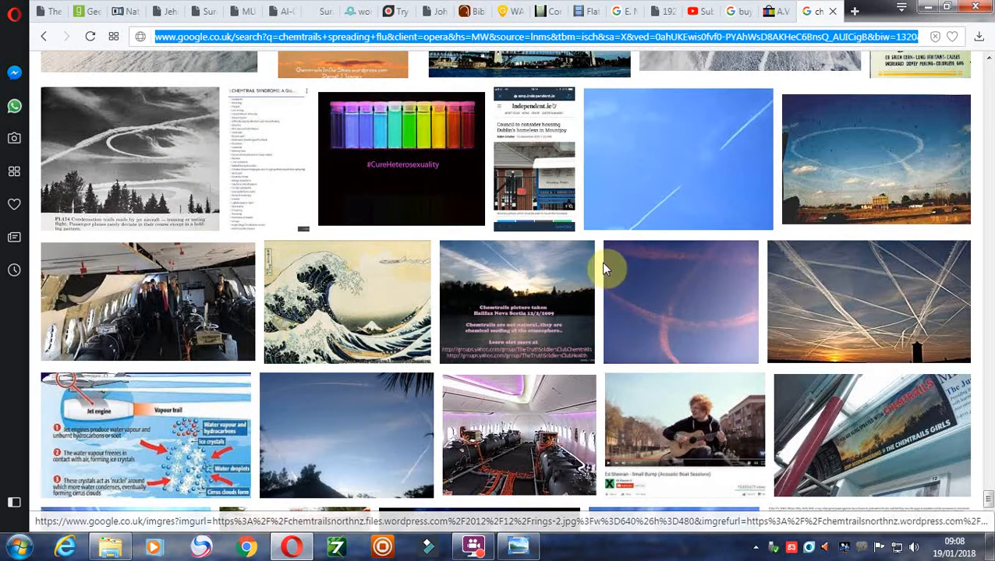
mouse_move(588, 271)
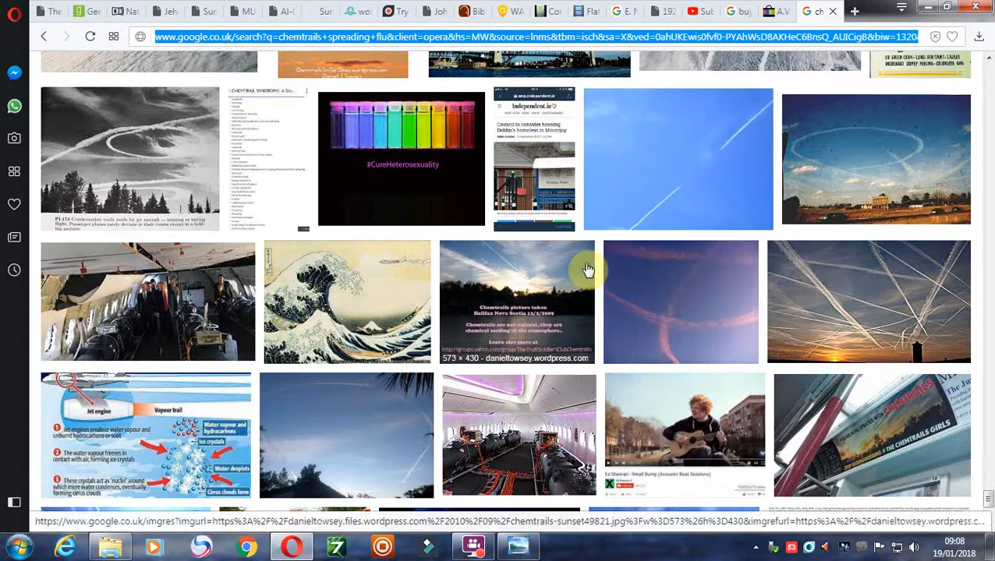
mouse_move(858, 254)
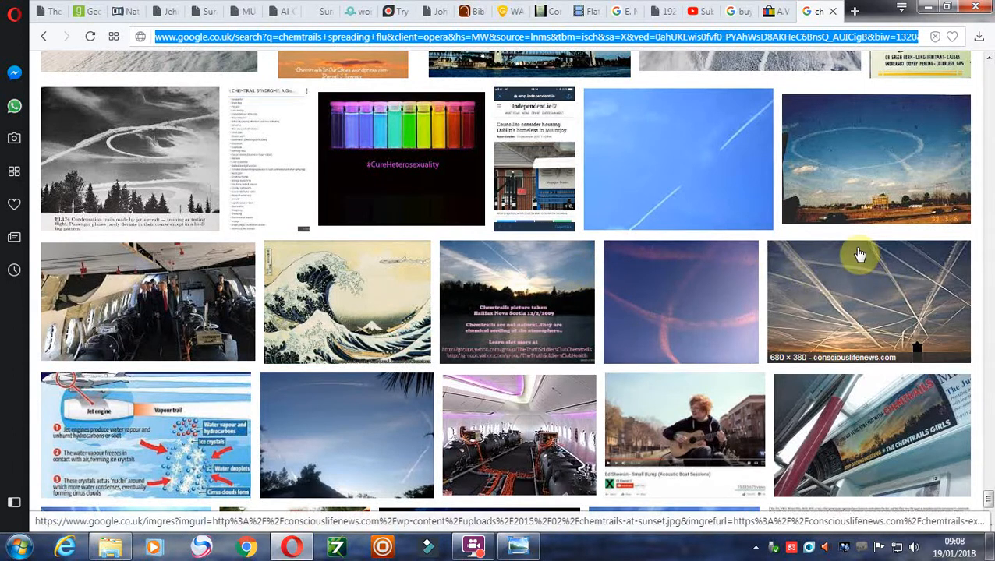
scroll(down, 3)
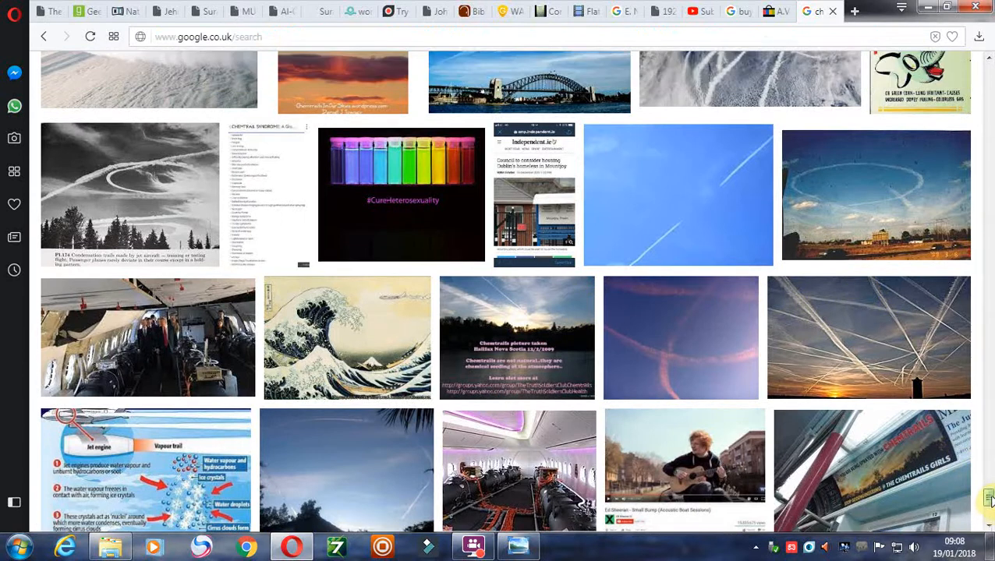
scroll(up, 3)
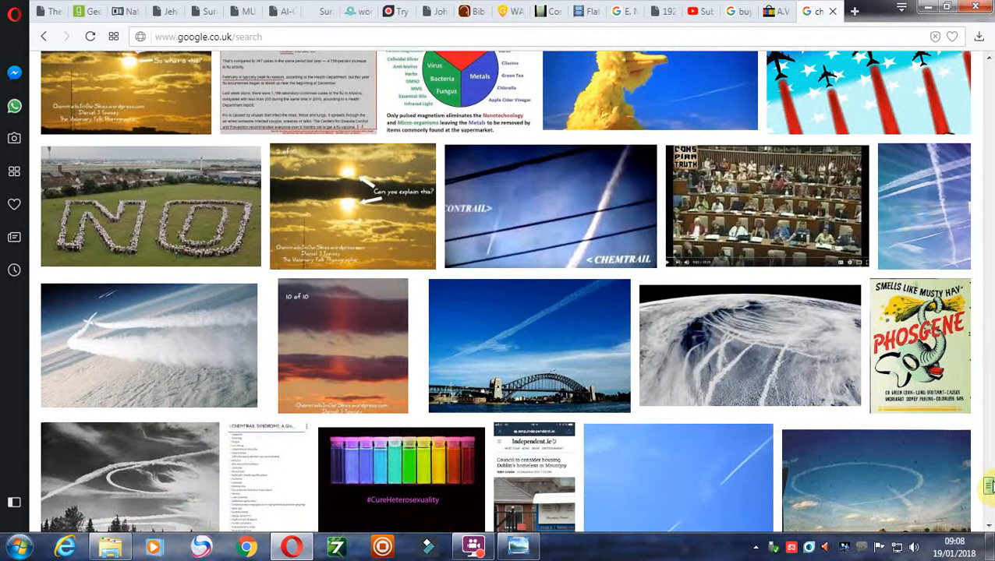
scroll(up, 3)
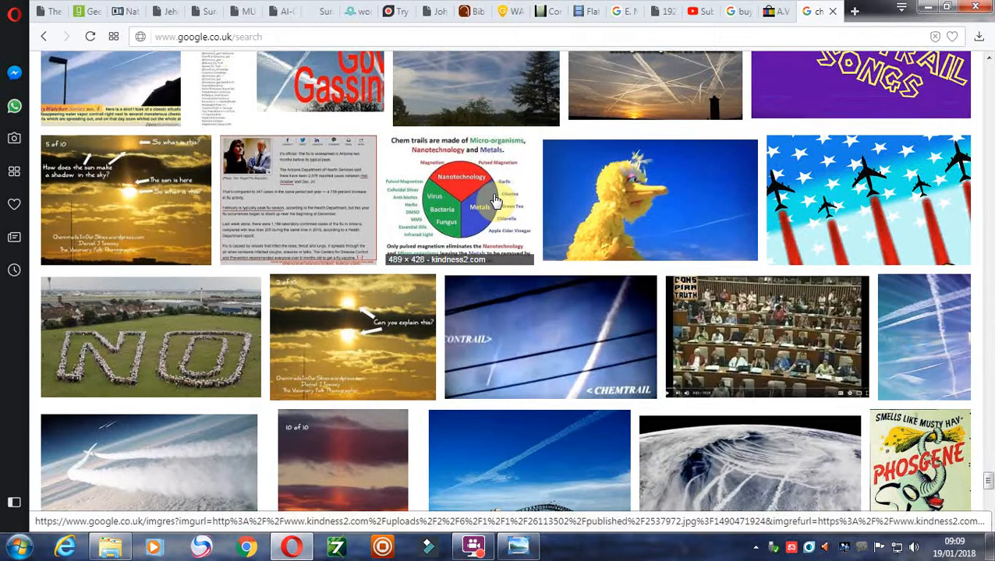
click(467, 199)
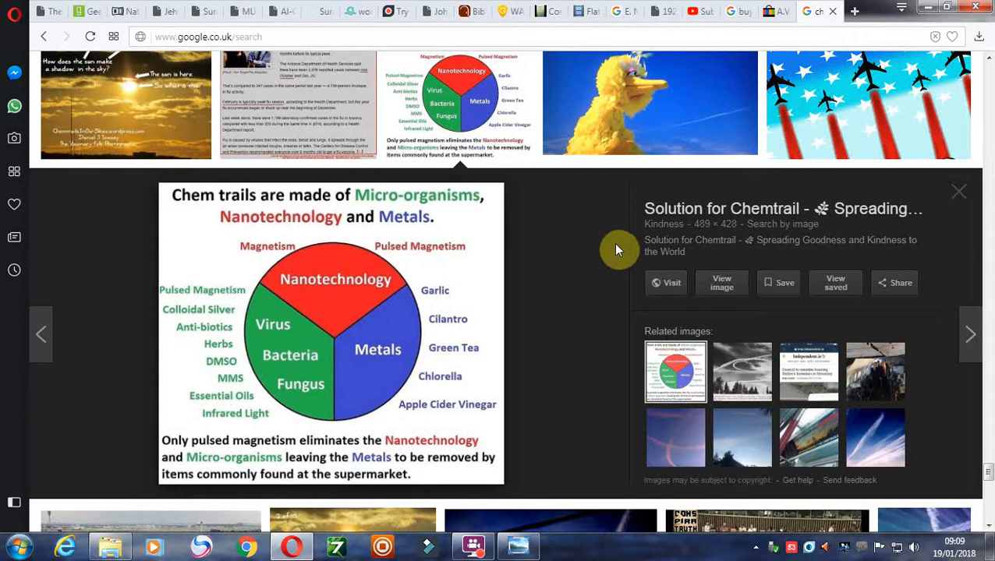
mouse_move(449, 285)
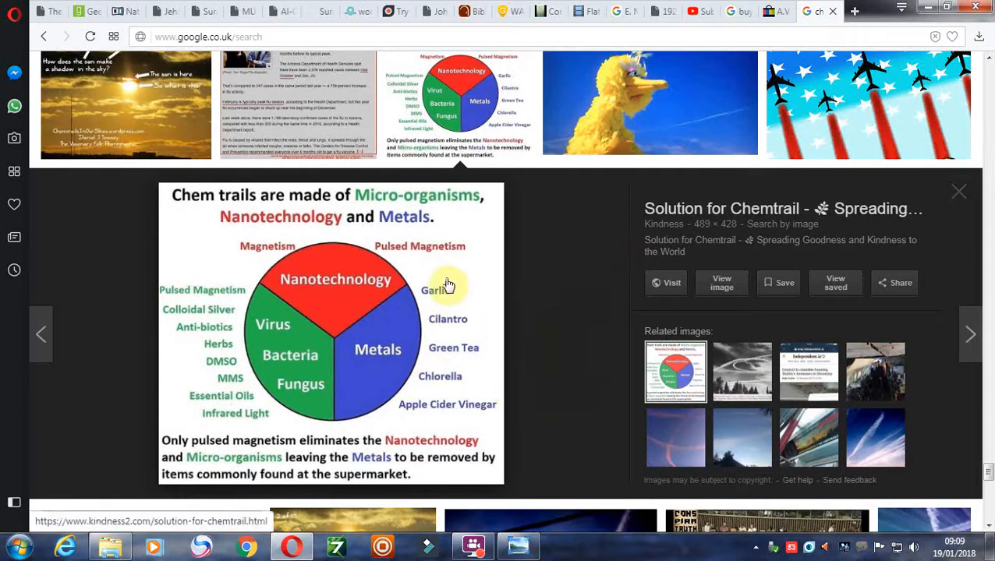
mouse_move(486, 346)
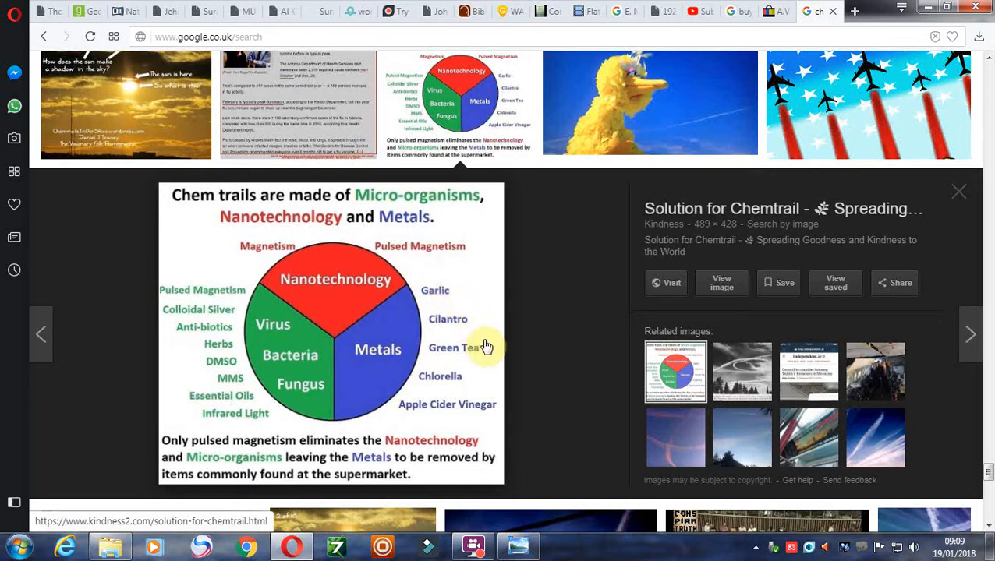
mouse_move(310, 415)
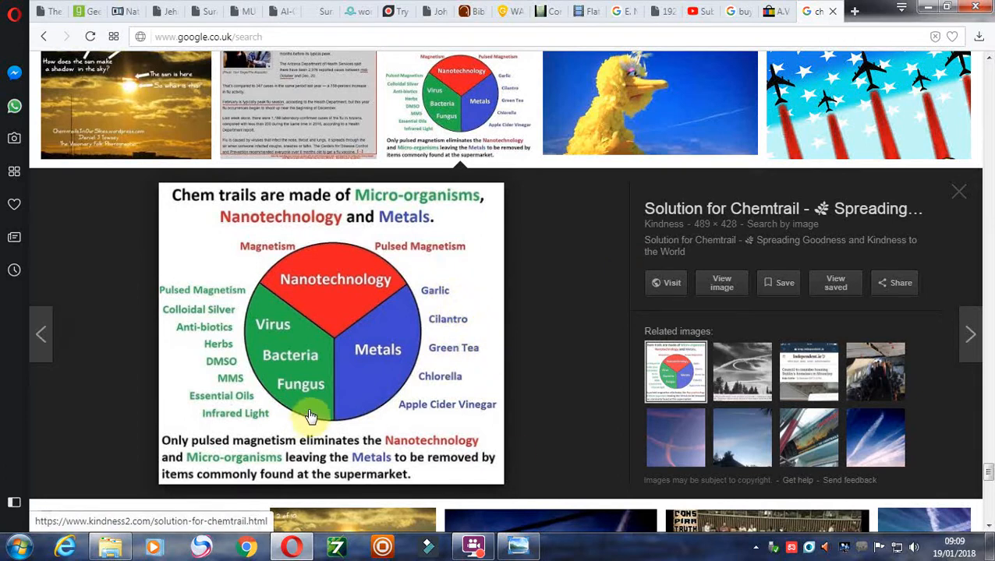
mouse_move(353, 383)
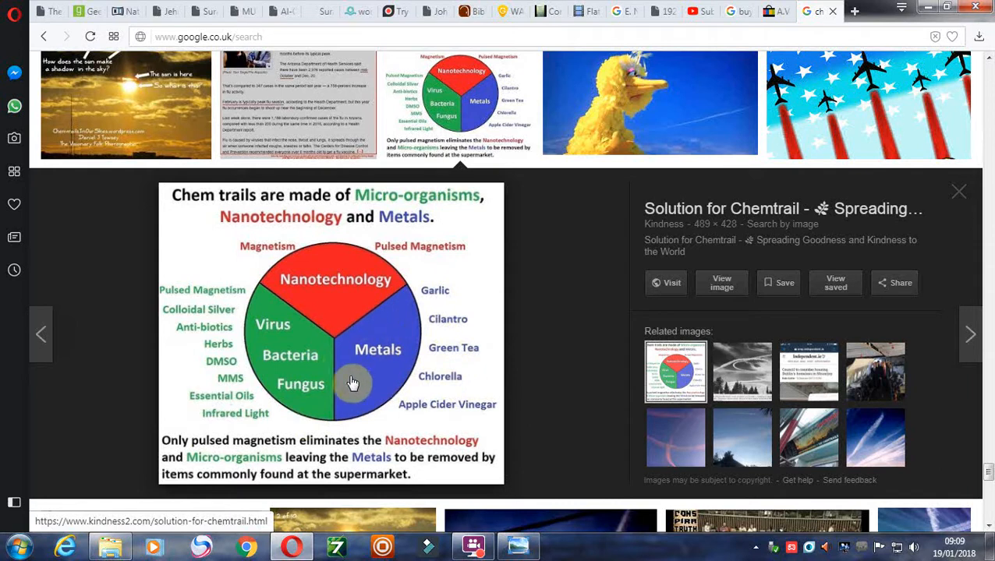
mouse_move(263, 413)
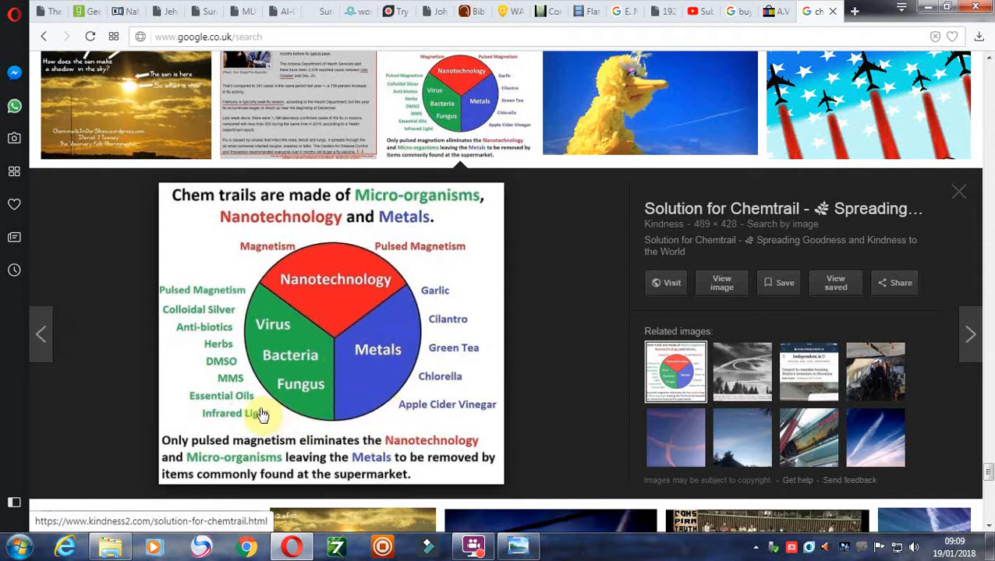
mouse_move(268, 414)
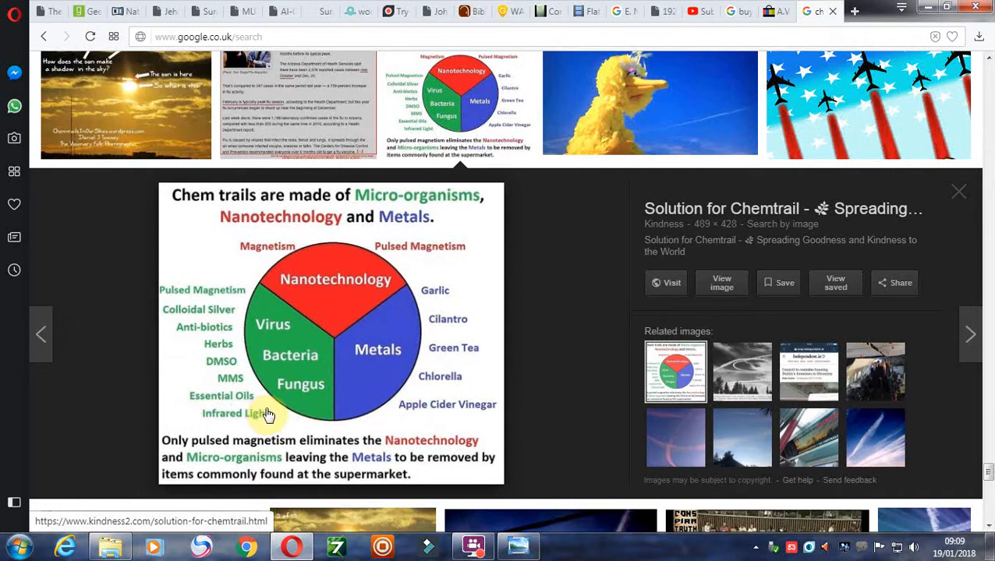
mouse_move(273, 377)
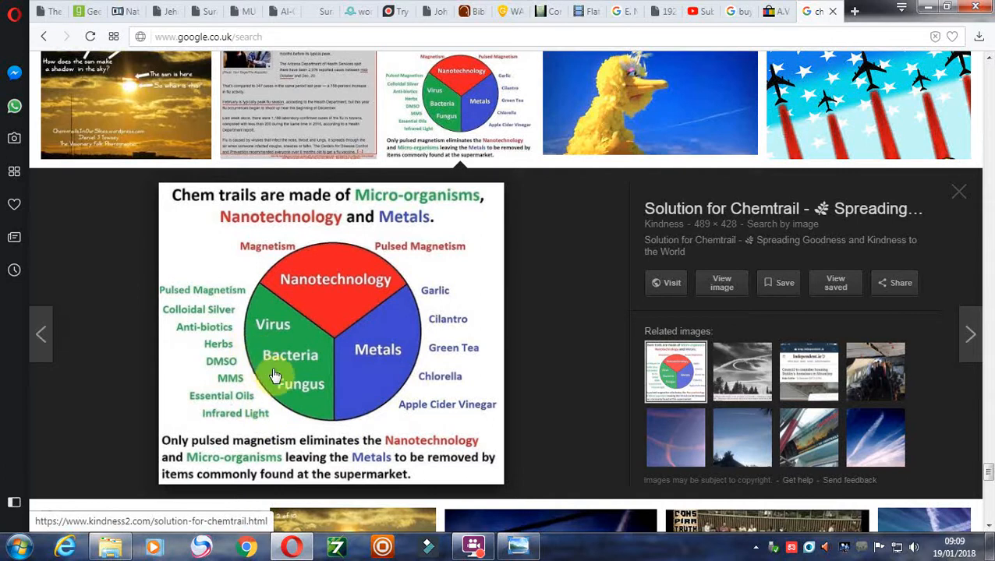
mouse_move(235, 424)
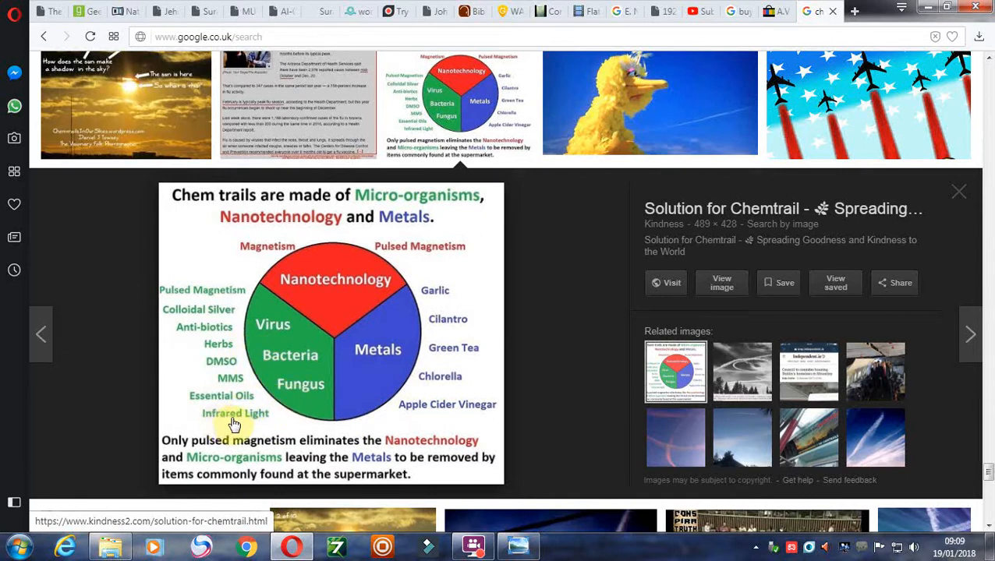
mouse_move(210, 400)
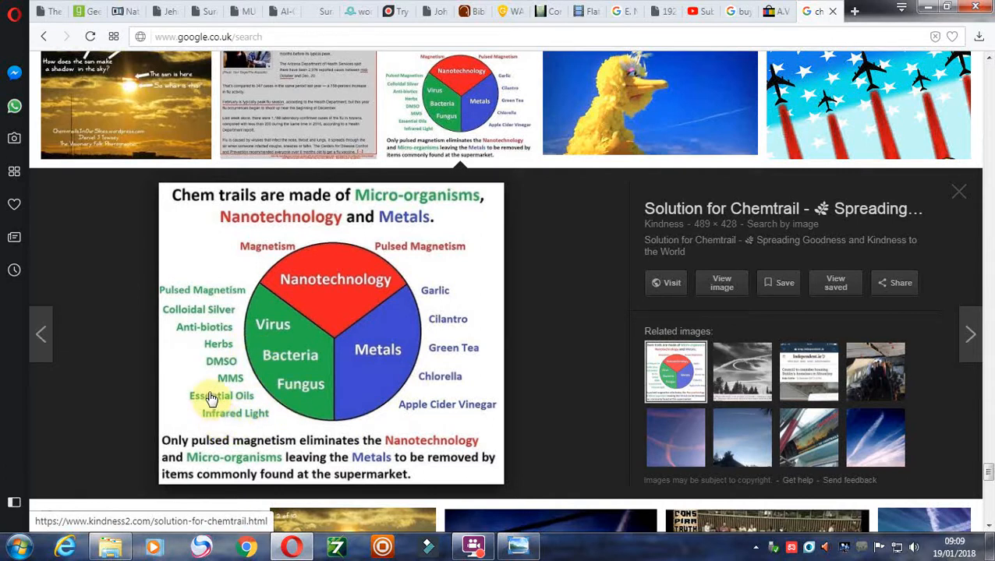
mouse_move(216, 355)
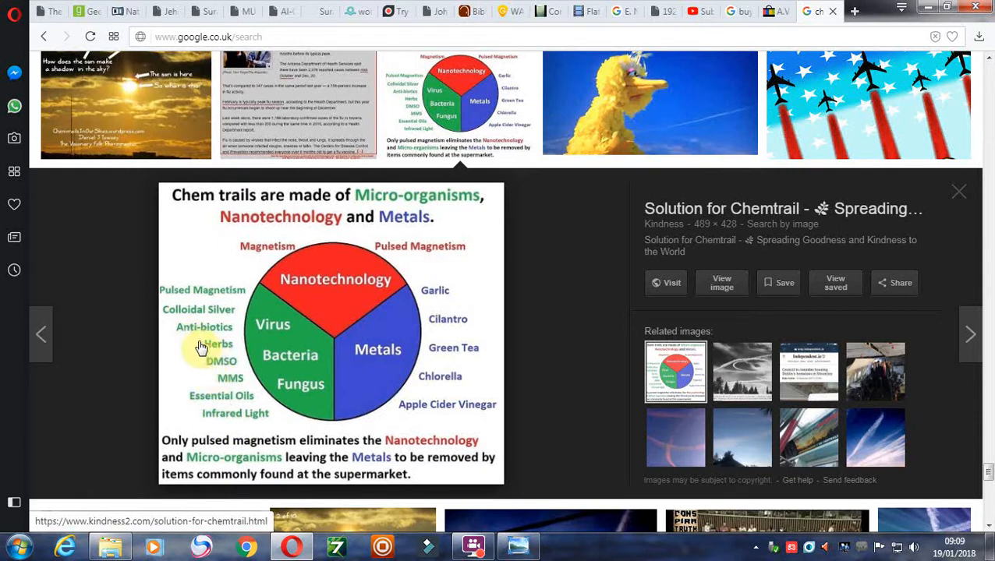
mouse_move(194, 316)
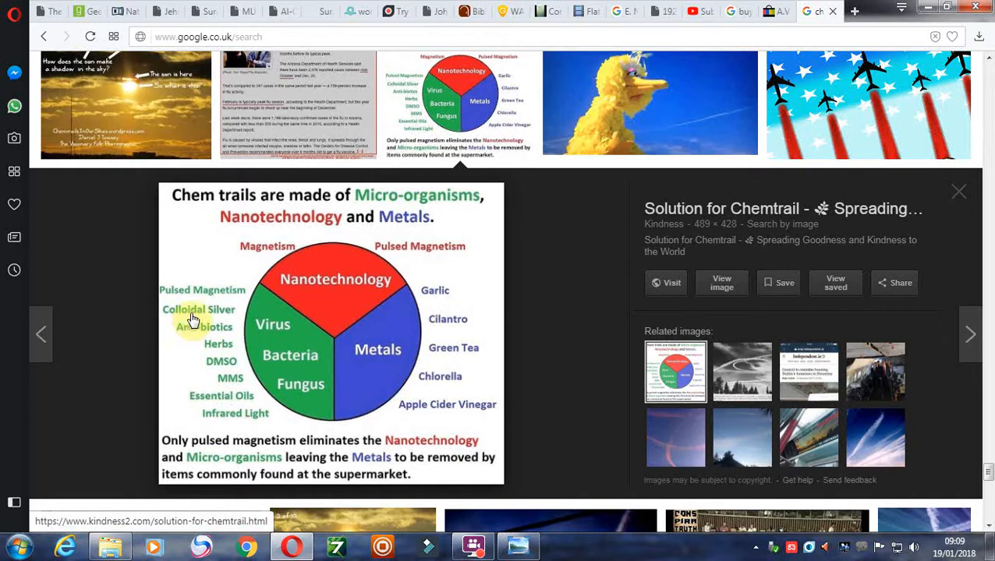
mouse_move(224, 294)
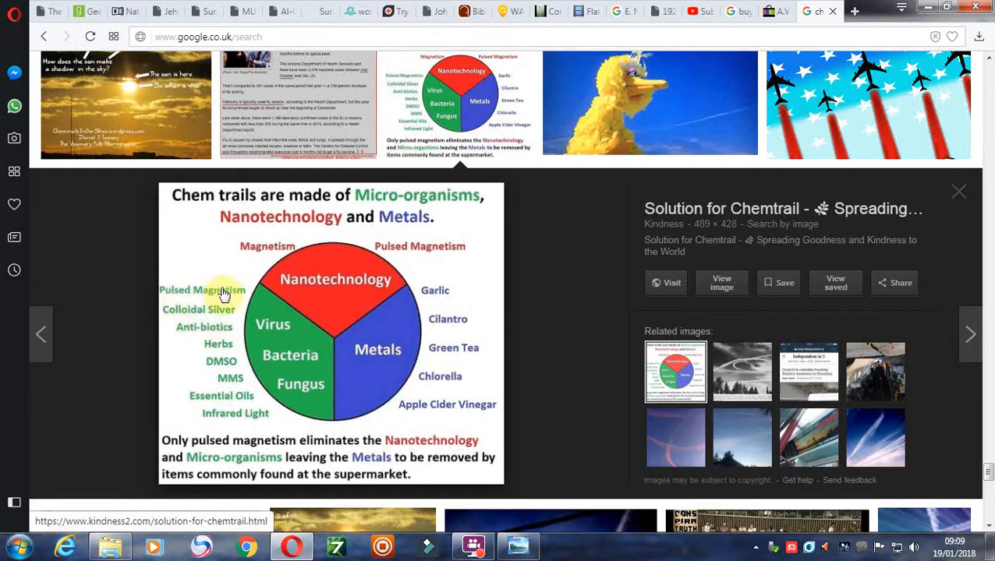
mouse_move(423, 251)
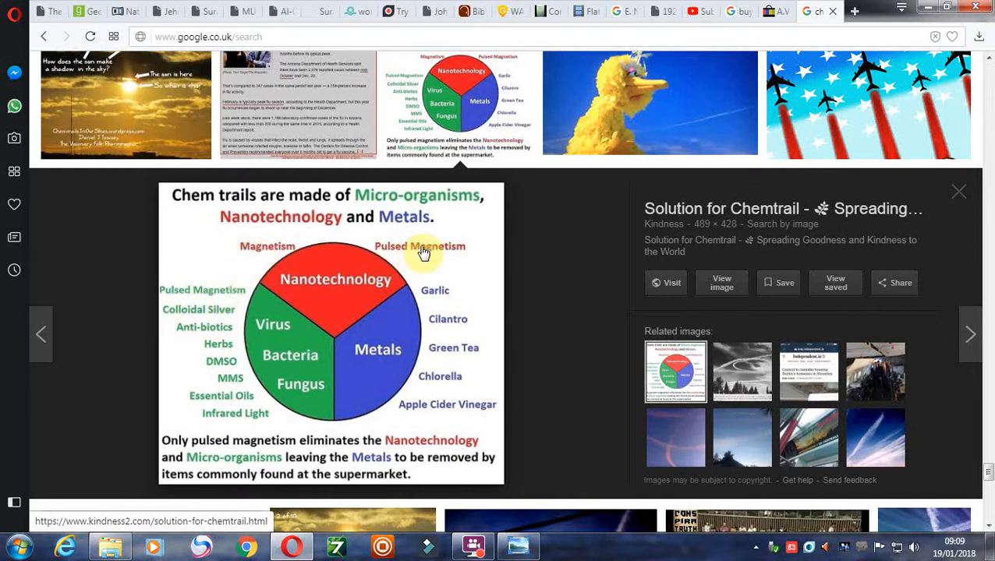
mouse_move(285, 276)
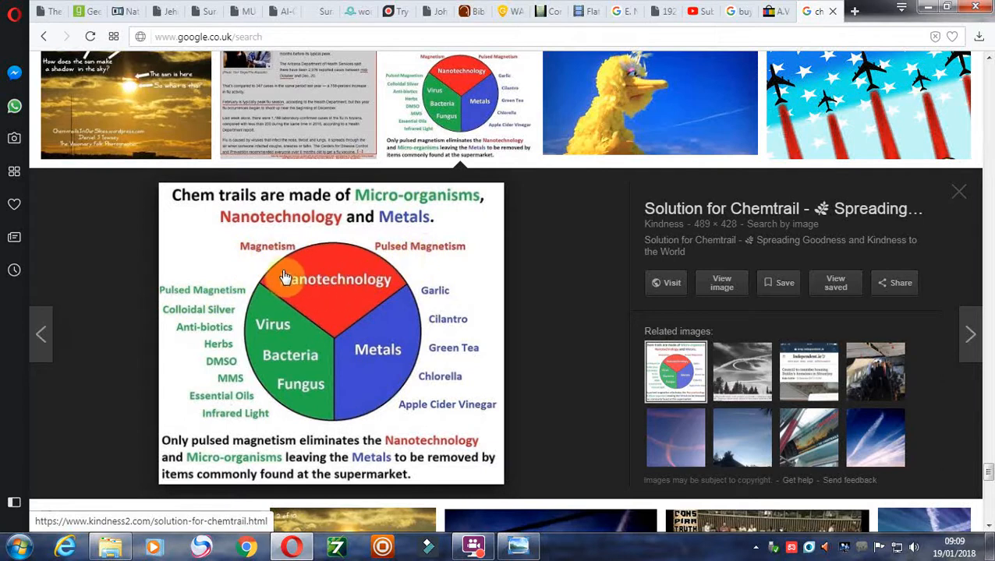
mouse_move(353, 255)
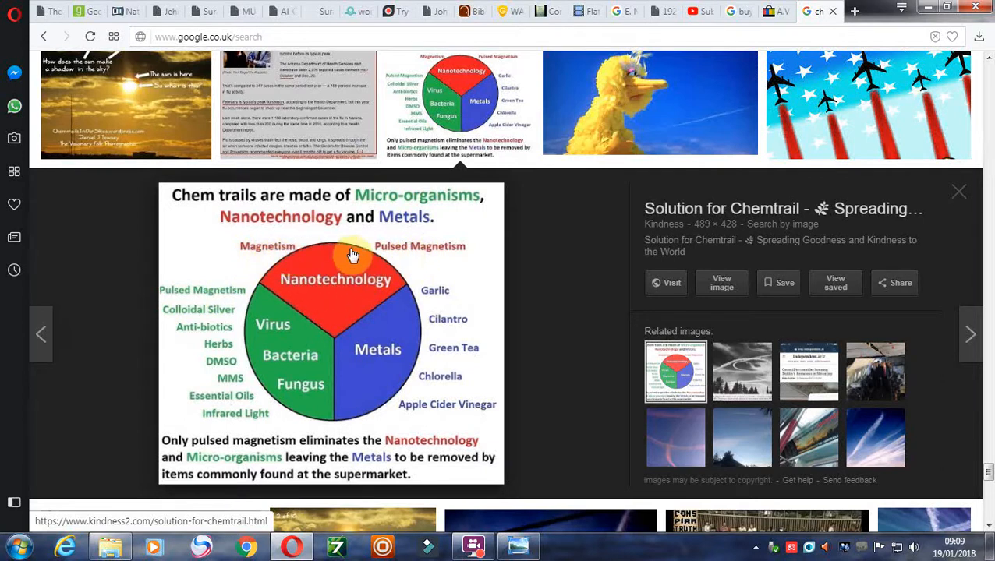
mouse_move(440, 259)
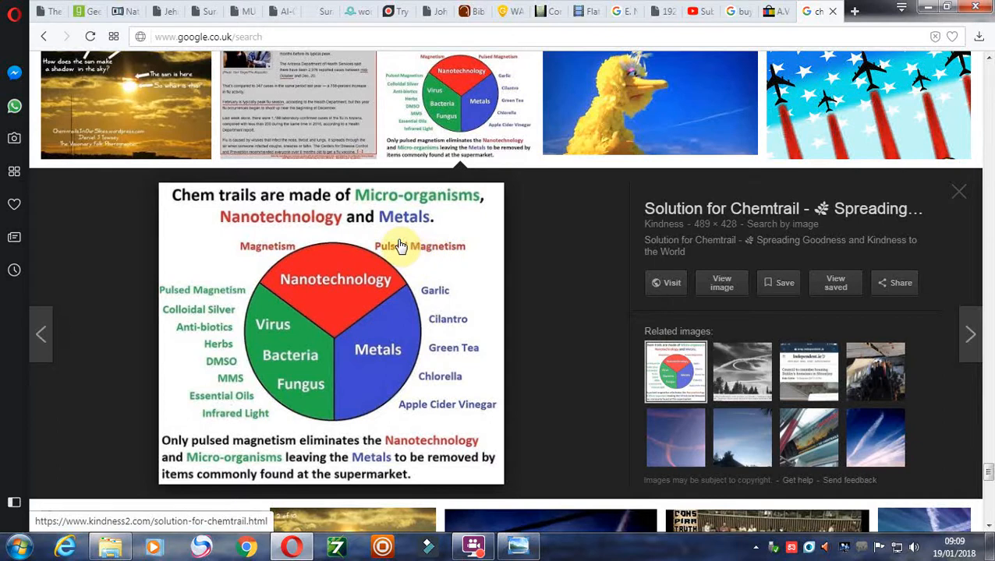
mouse_move(245, 240)
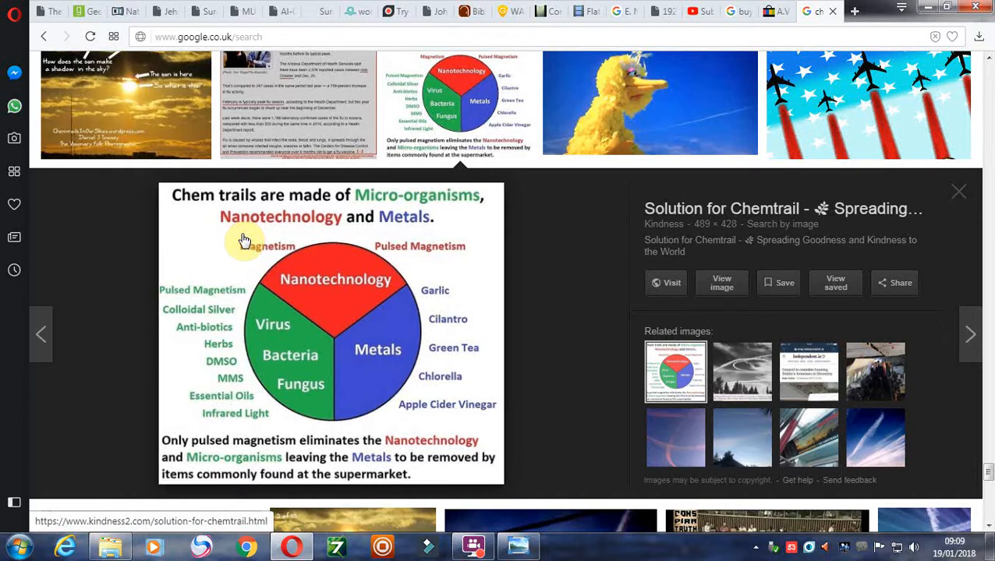
mouse_move(438, 447)
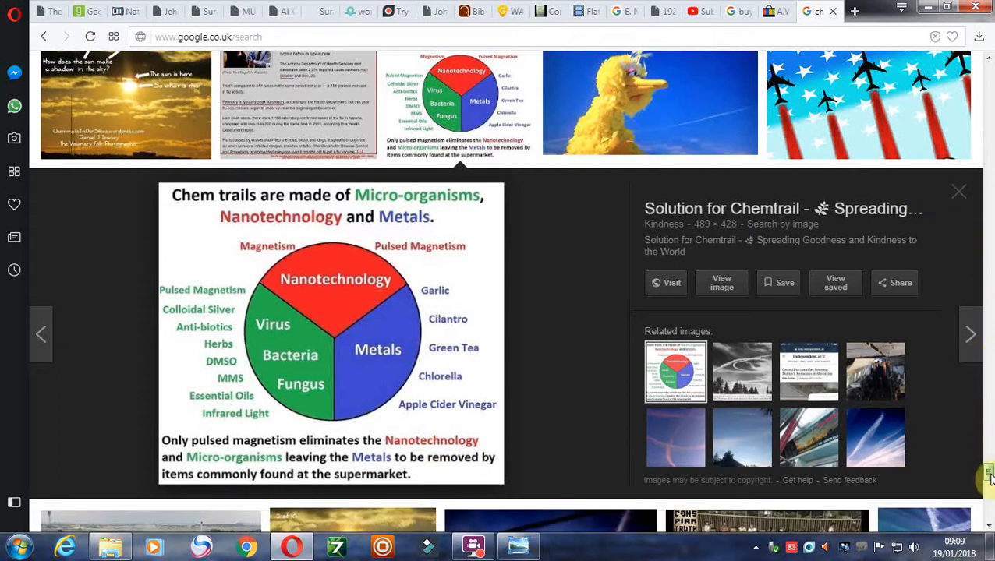
Step: Scroll down to the bottom of the initial chemtrail image results
scroll(down, 3)
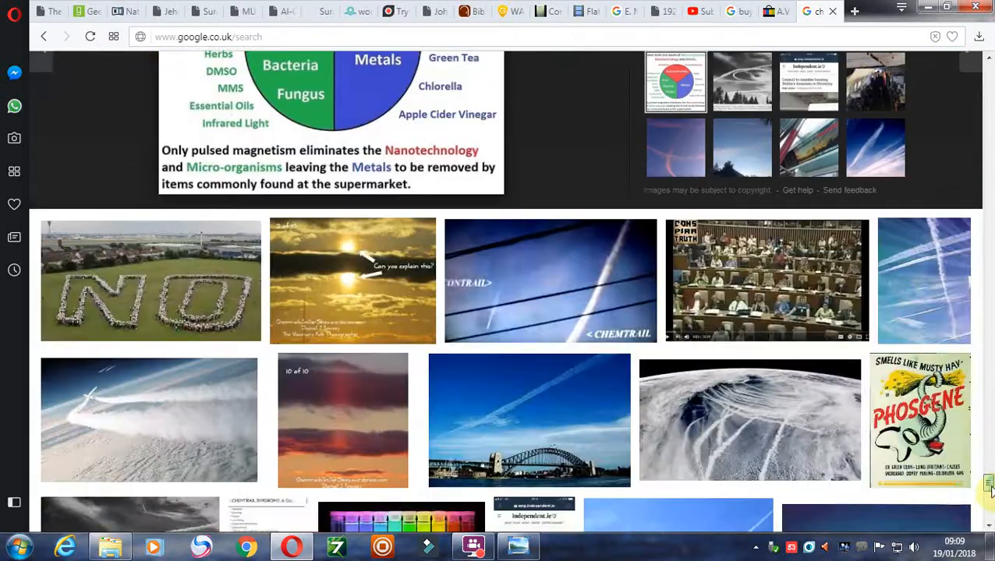
scroll(down, 3)
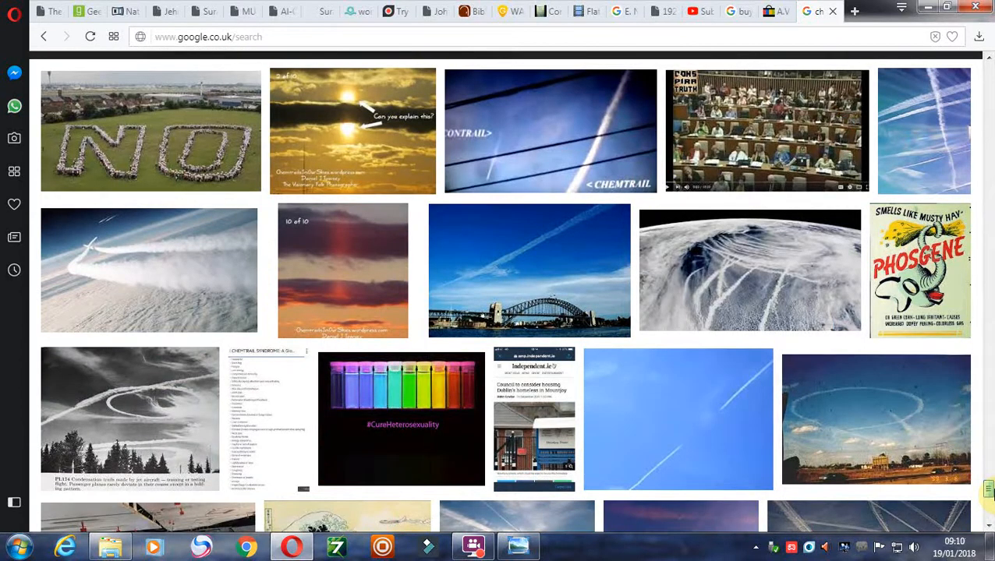
scroll(down, 3)
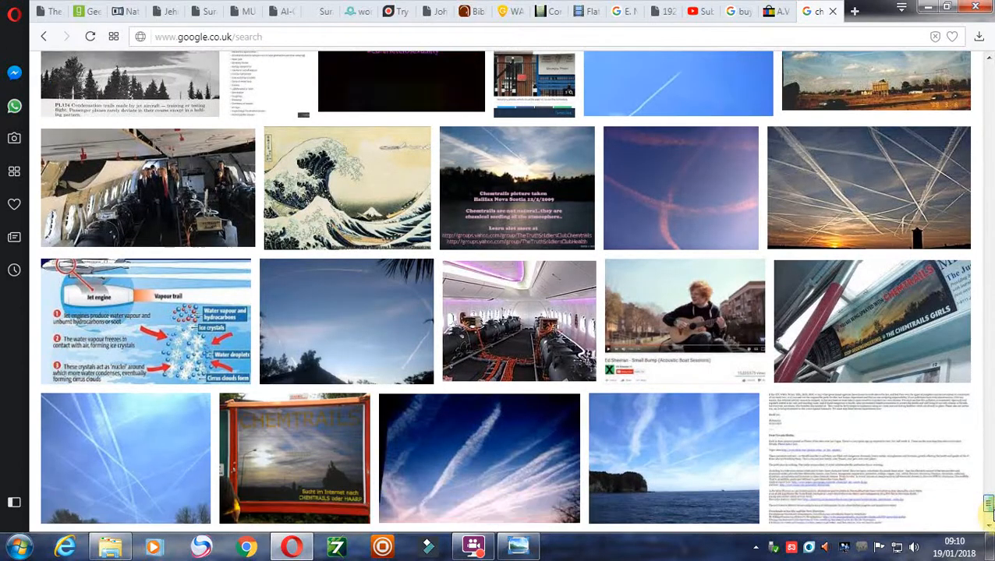
scroll(down, 3)
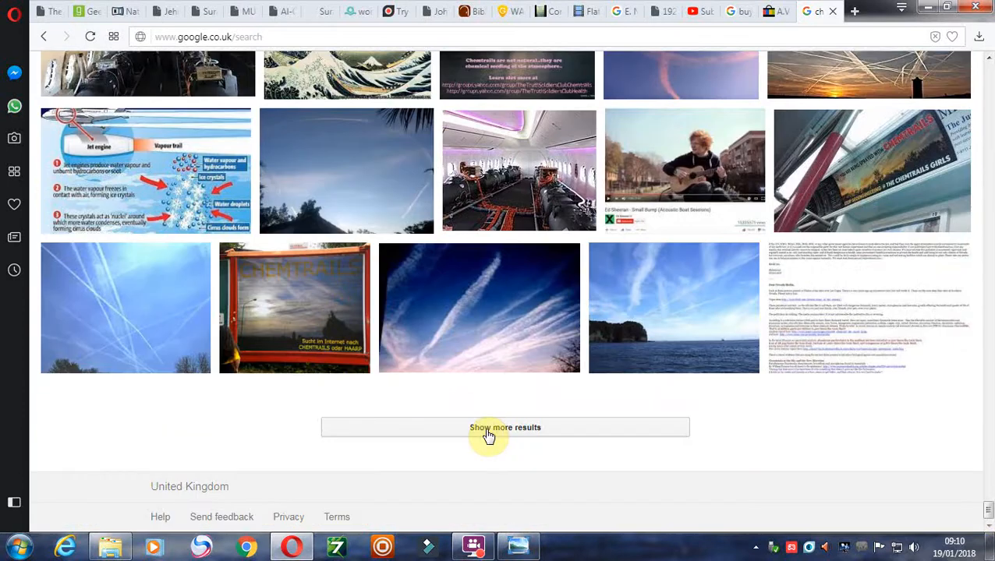
Step: Load more results and browse down to the InfoWars flu page and UN chemtrails image
click(505, 428)
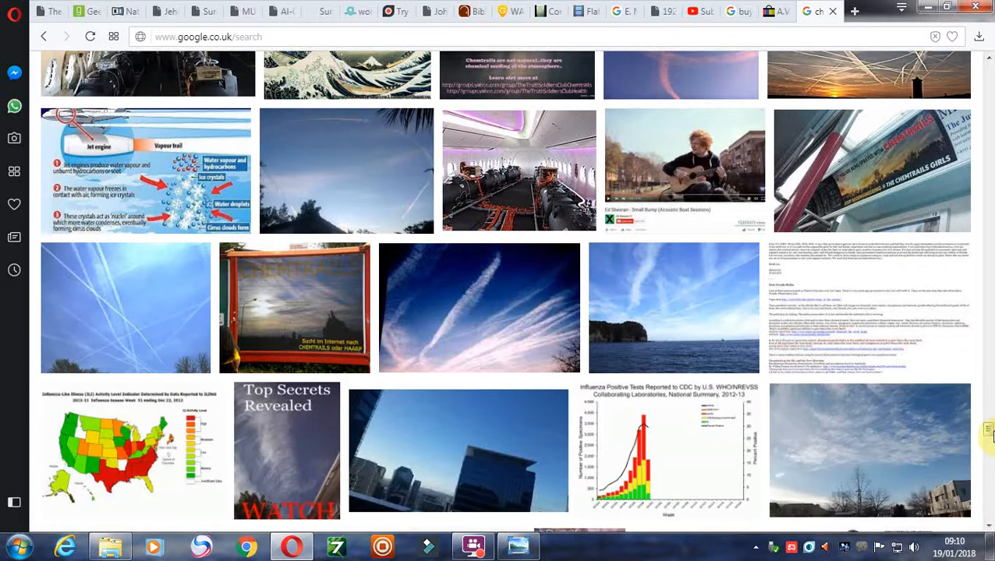
scroll(down, 3)
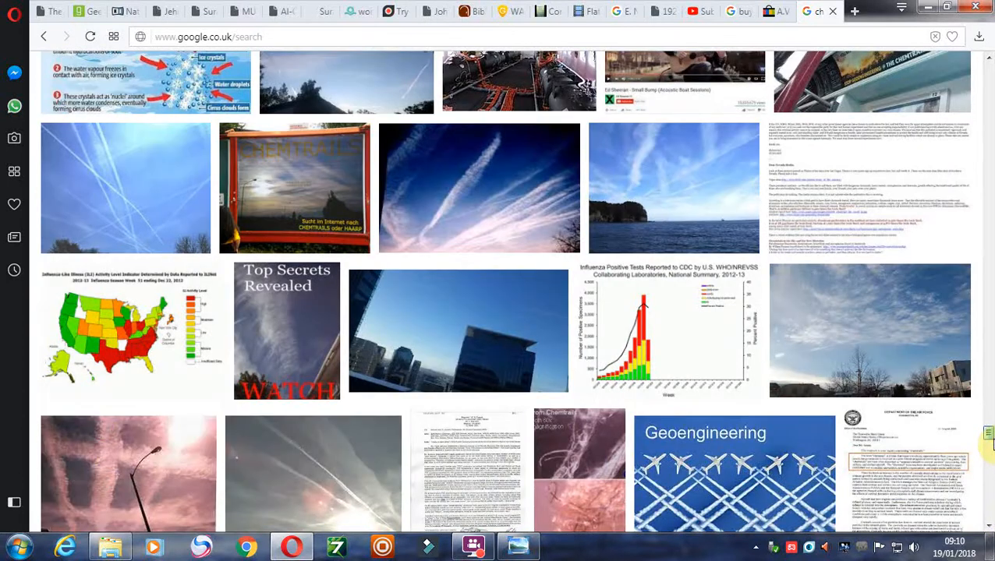
scroll(down, 3)
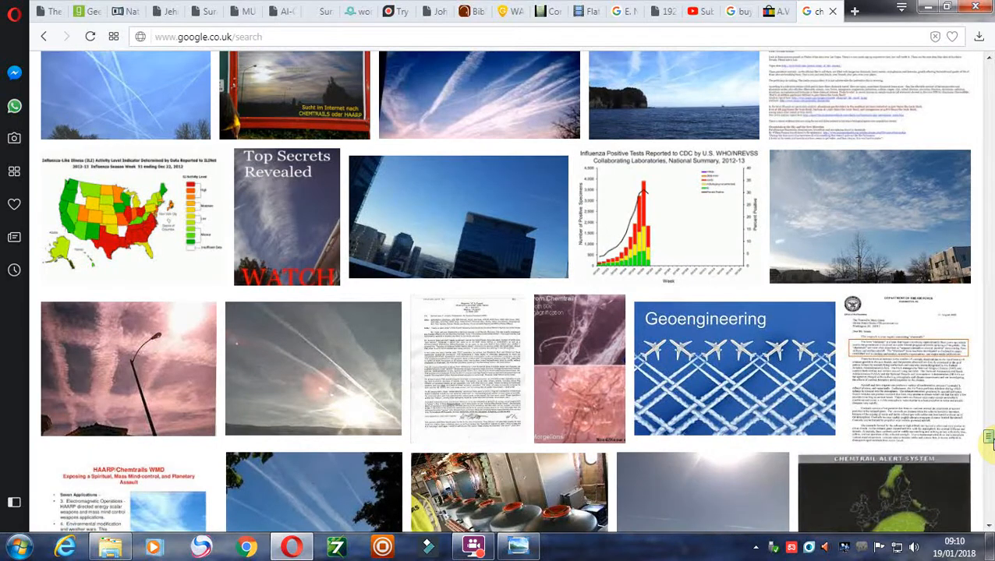
scroll(down, 3)
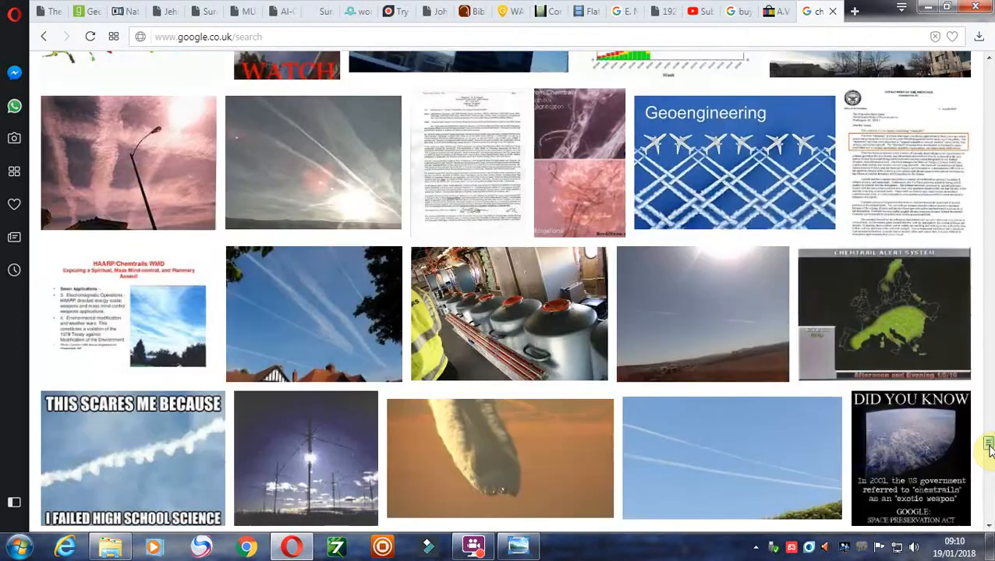
scroll(down, 3)
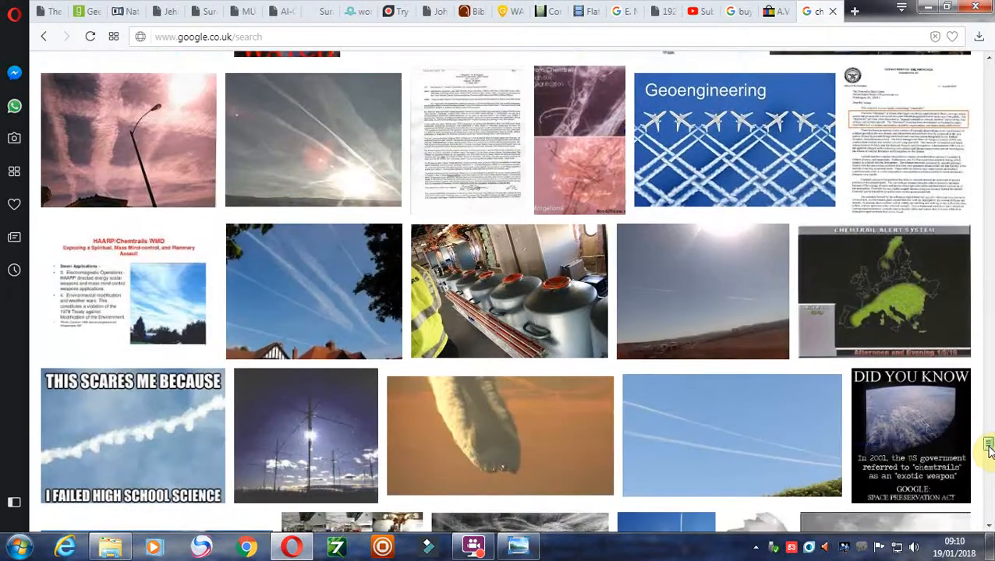
scroll(down, 3)
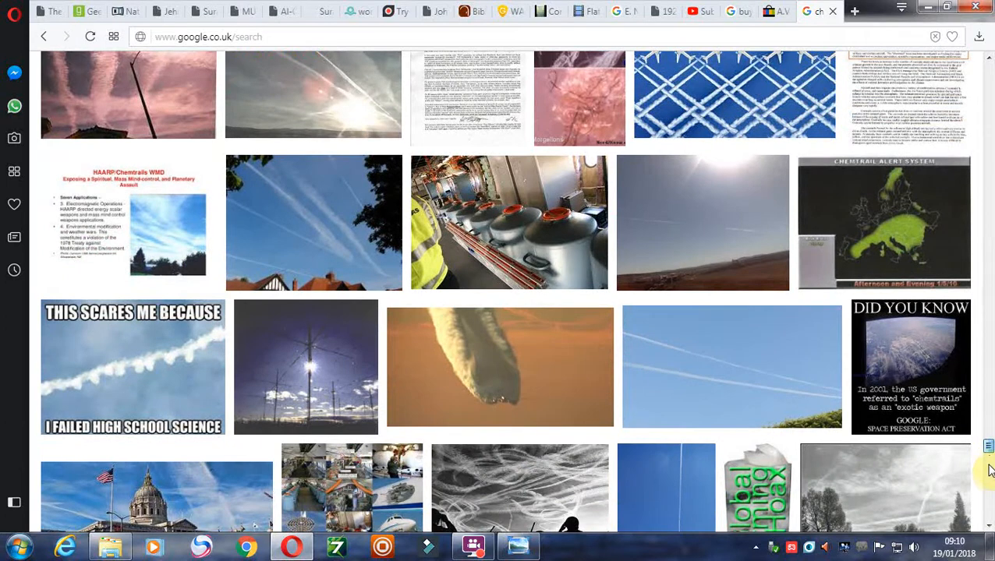
scroll(down, 3)
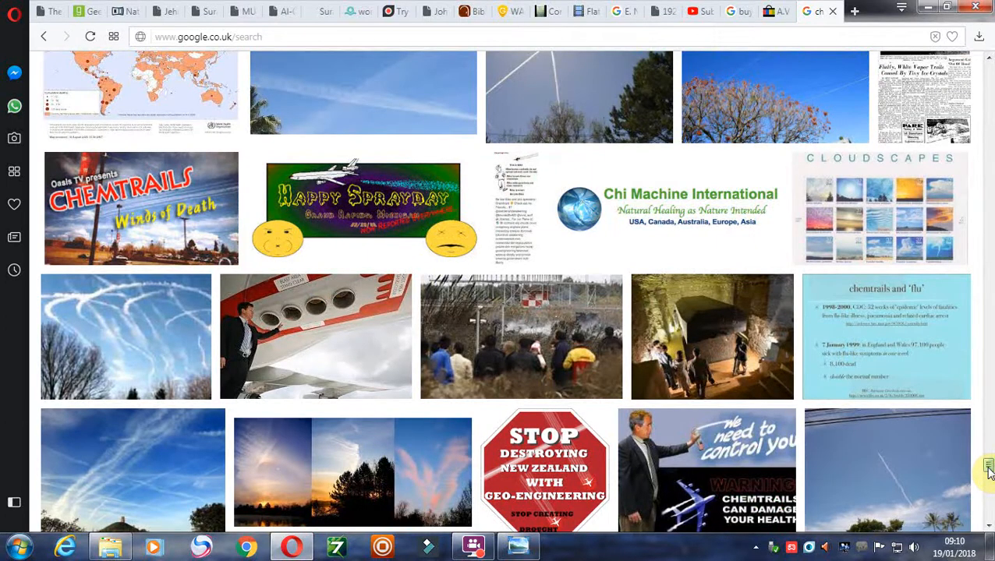
scroll(down, 3)
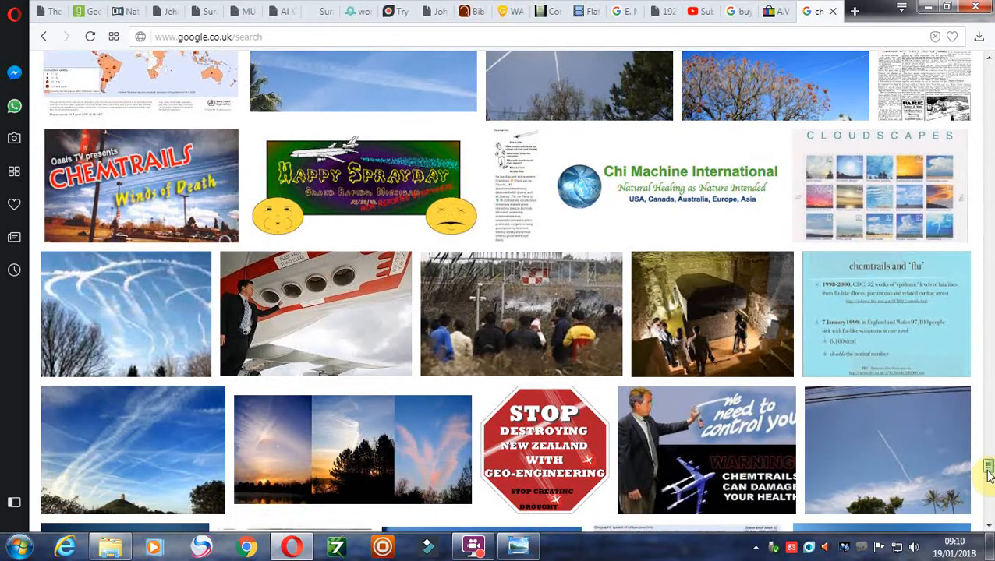
scroll(down, 3)
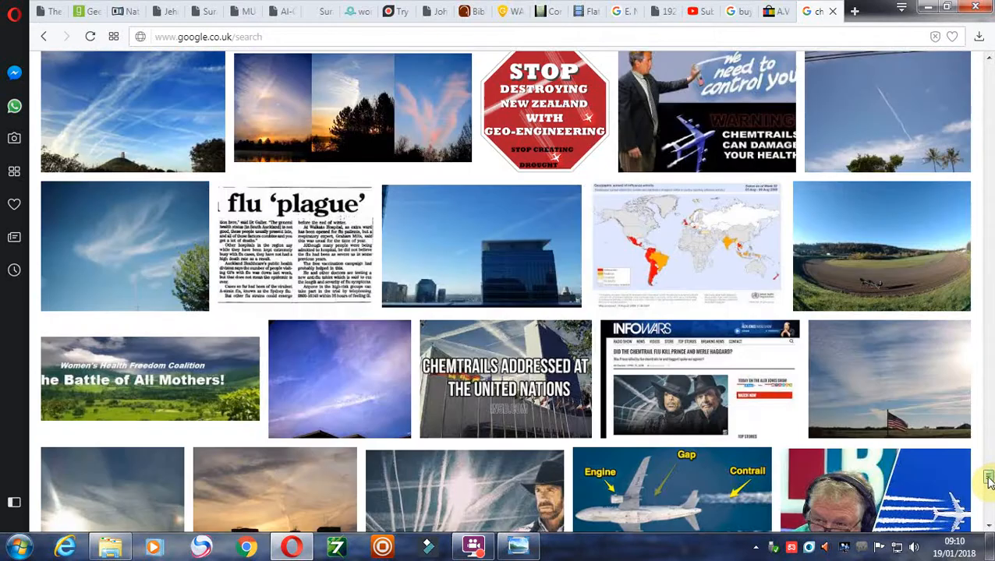
scroll(up, 3)
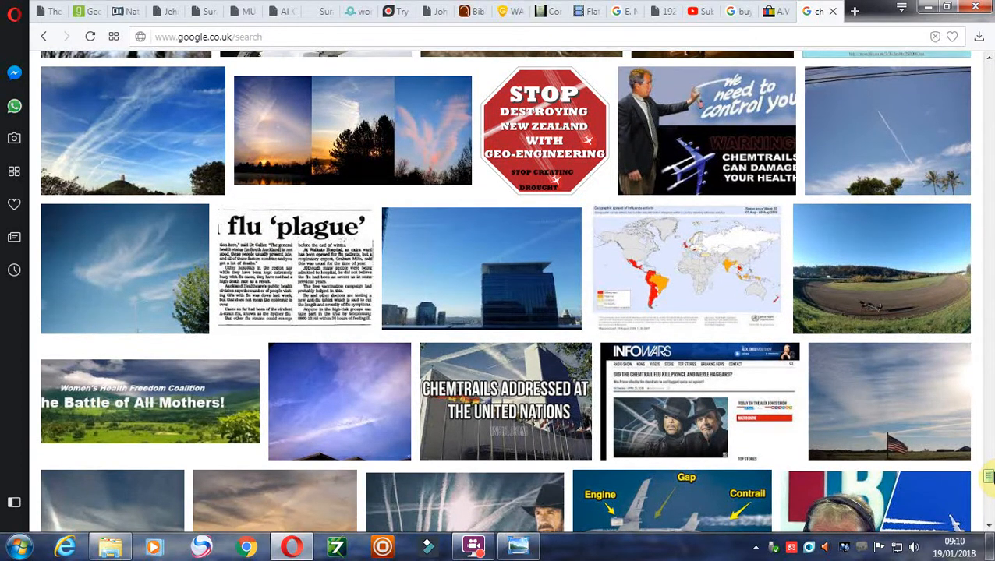
scroll(down, 3)
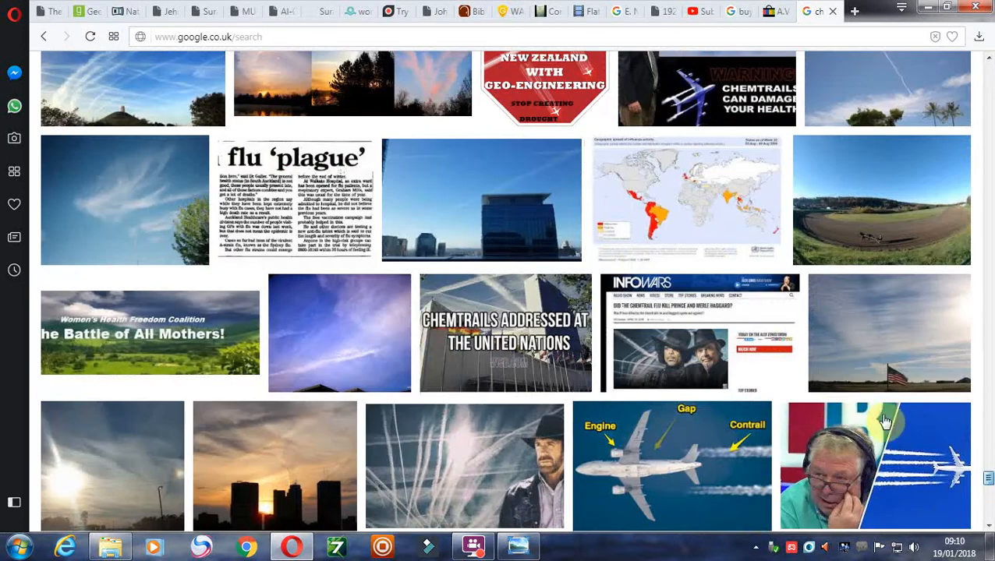
scroll(down, 3)
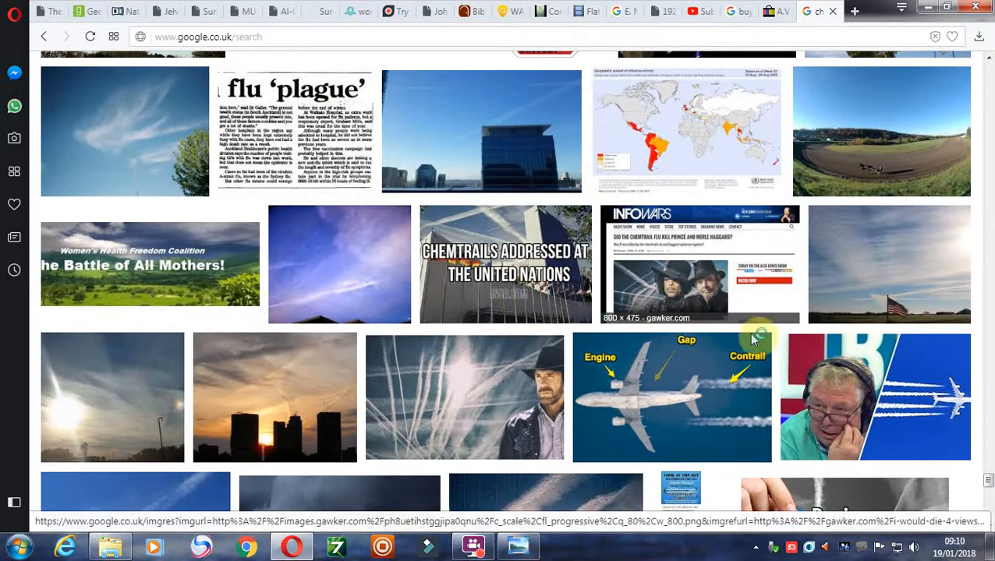
Step: Preview the Infowars chemtrail flu image, then browse down to 'Chemtrails Kill' and Freeland's book
click(700, 264)
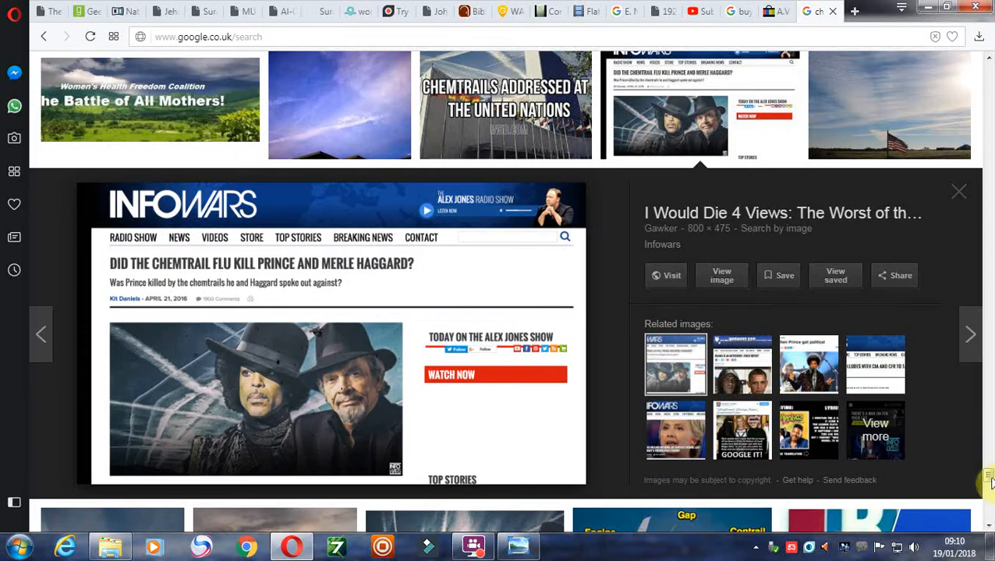
scroll(down, 3)
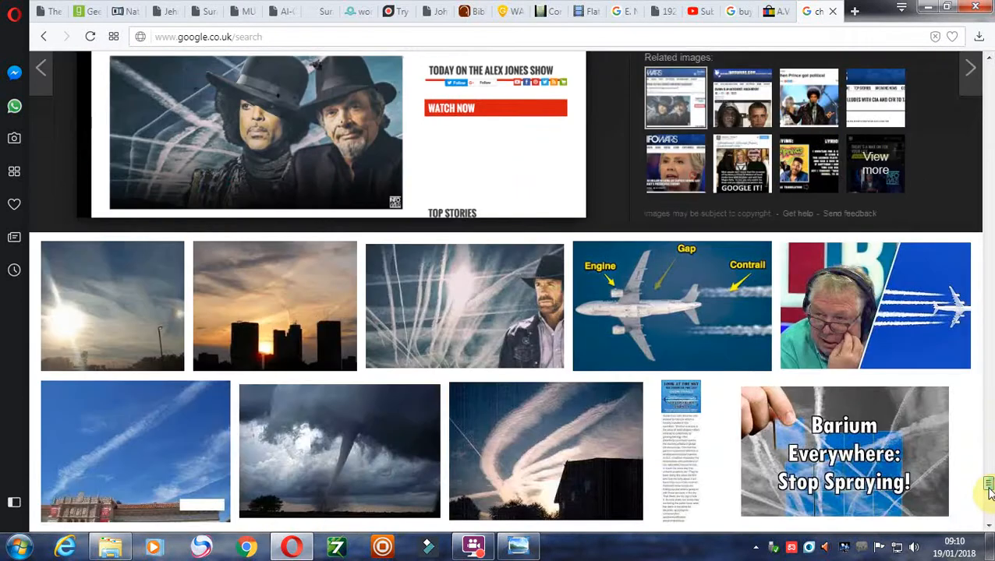
scroll(down, 3)
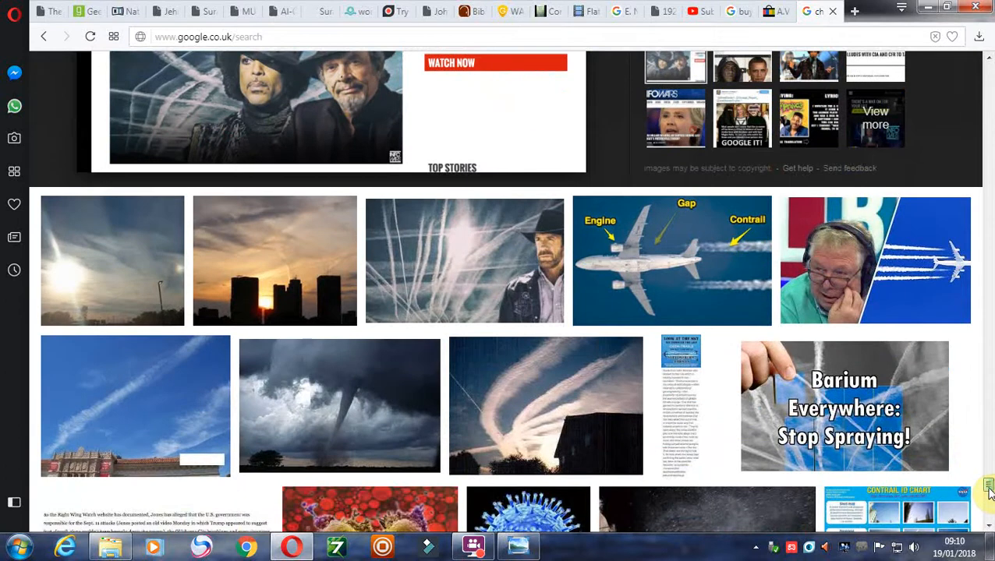
scroll(down, 3)
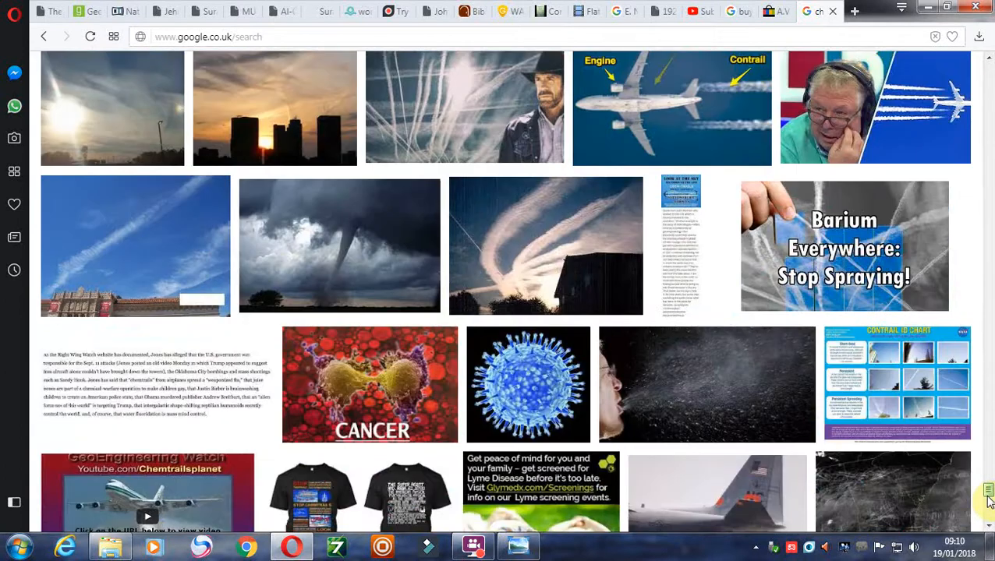
scroll(down, 3)
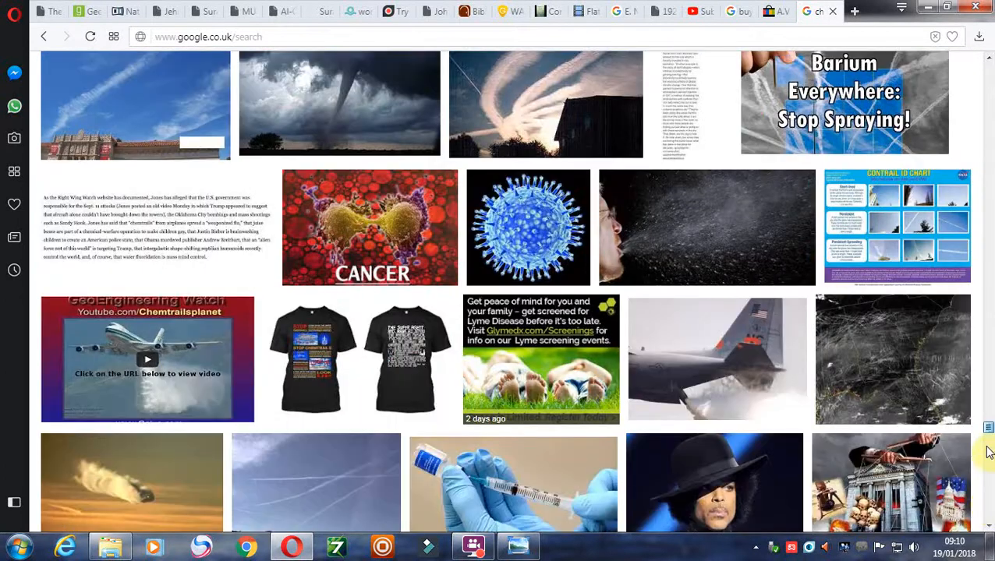
scroll(down, 3)
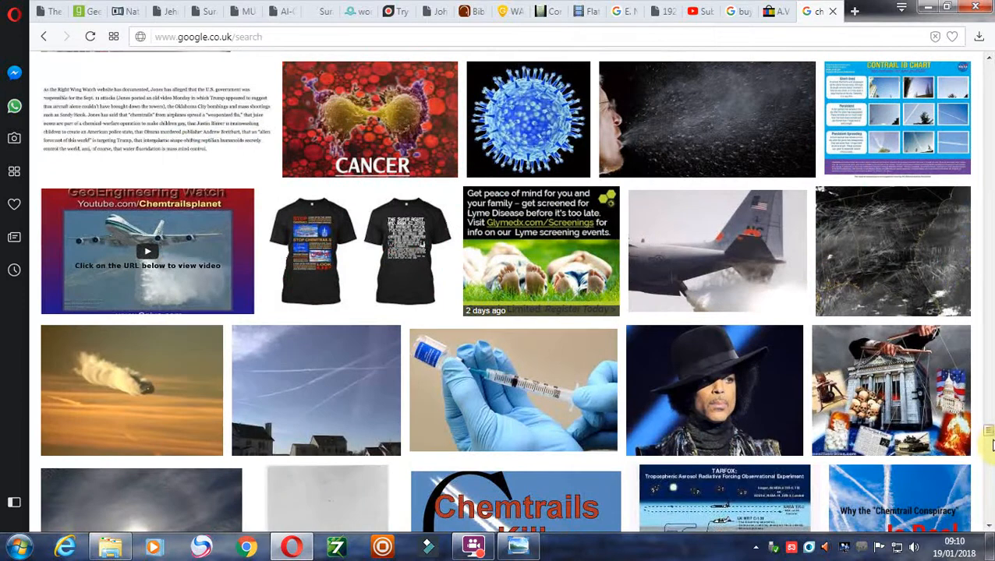
scroll(down, 3)
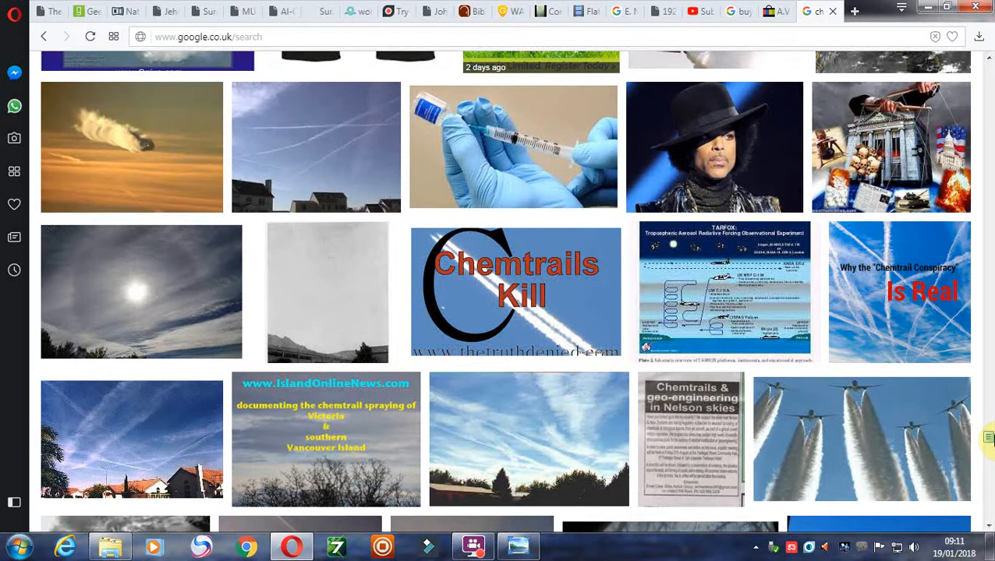
scroll(down, 3)
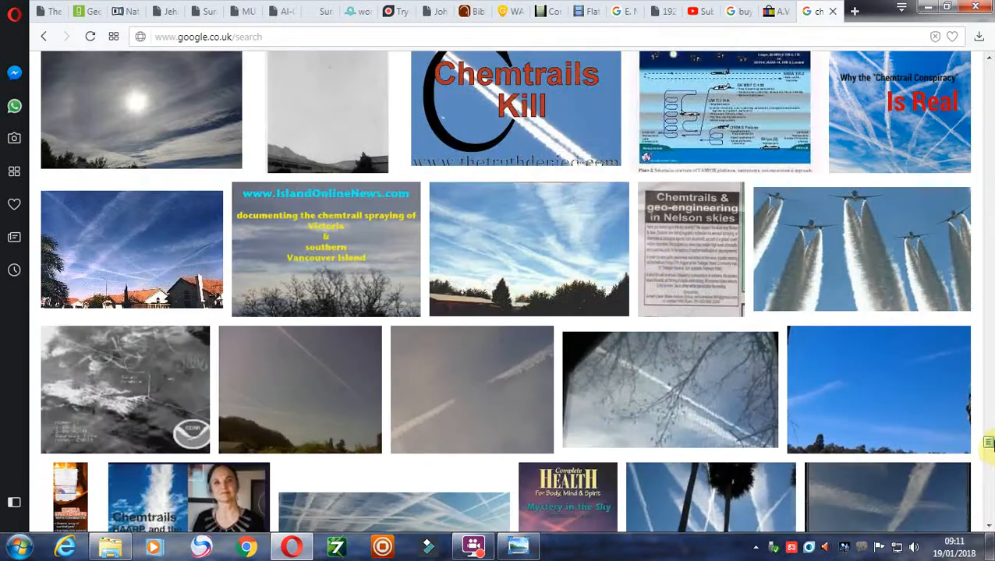
scroll(down, 3)
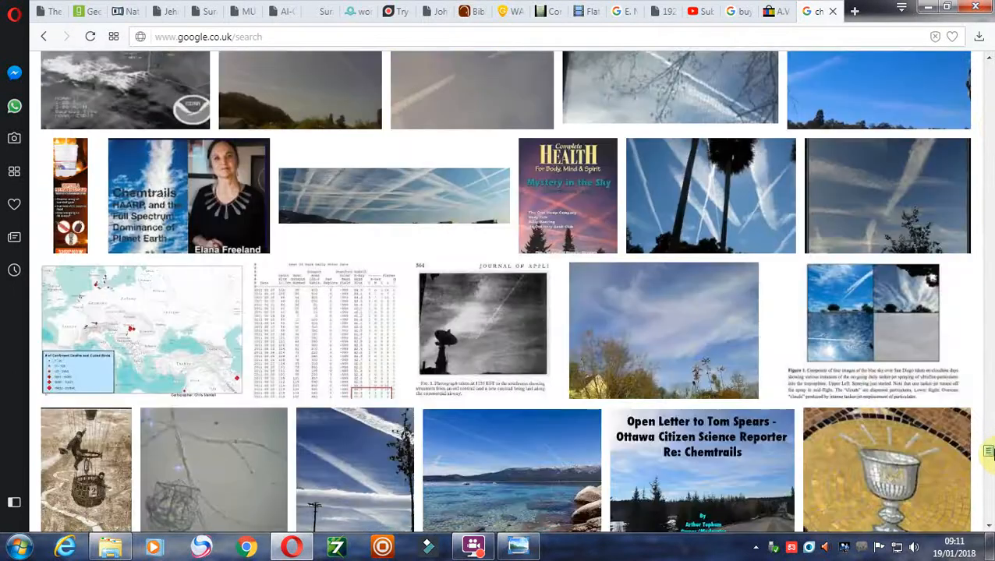
scroll(down, 3)
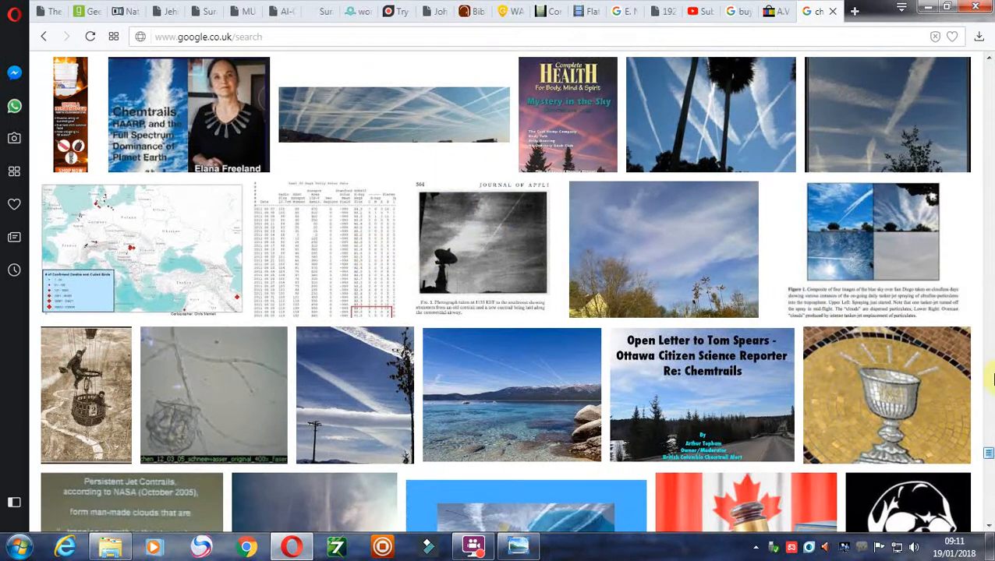
Step: Scroll past the Angelfire solar-data preview to the 'Stop Chemtrail Geoengineering!' thumbnails
click(319, 249)
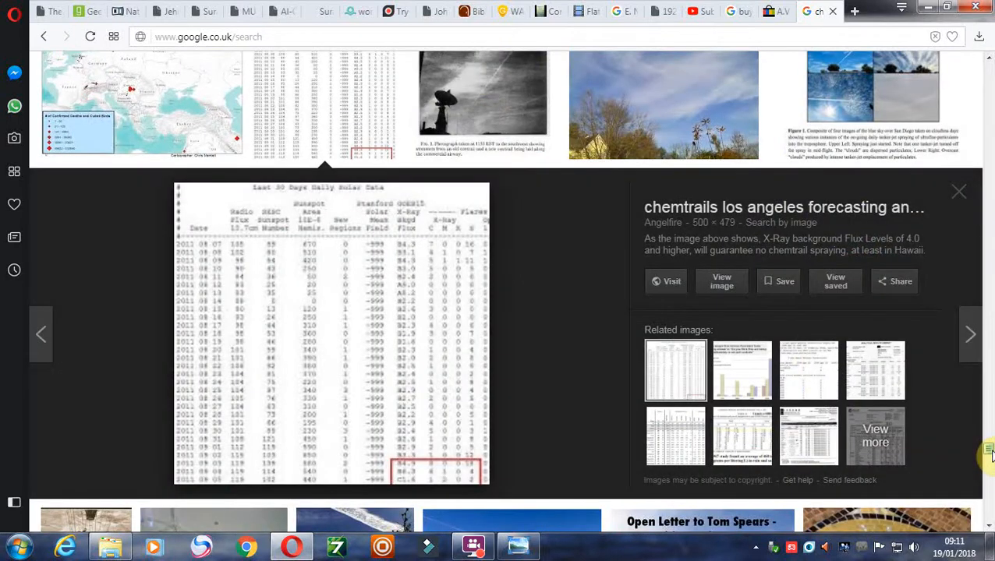
scroll(down, 3)
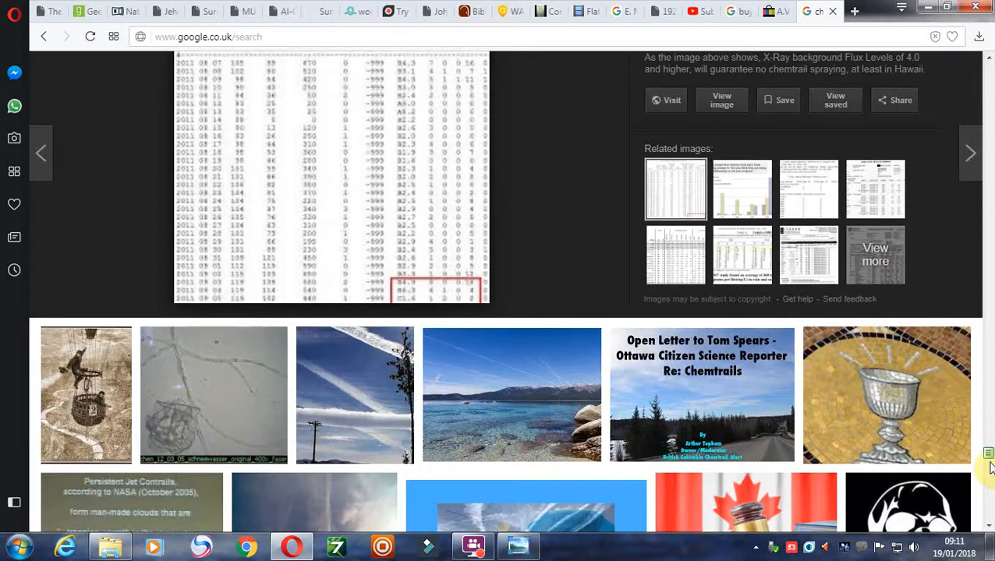
scroll(down, 3)
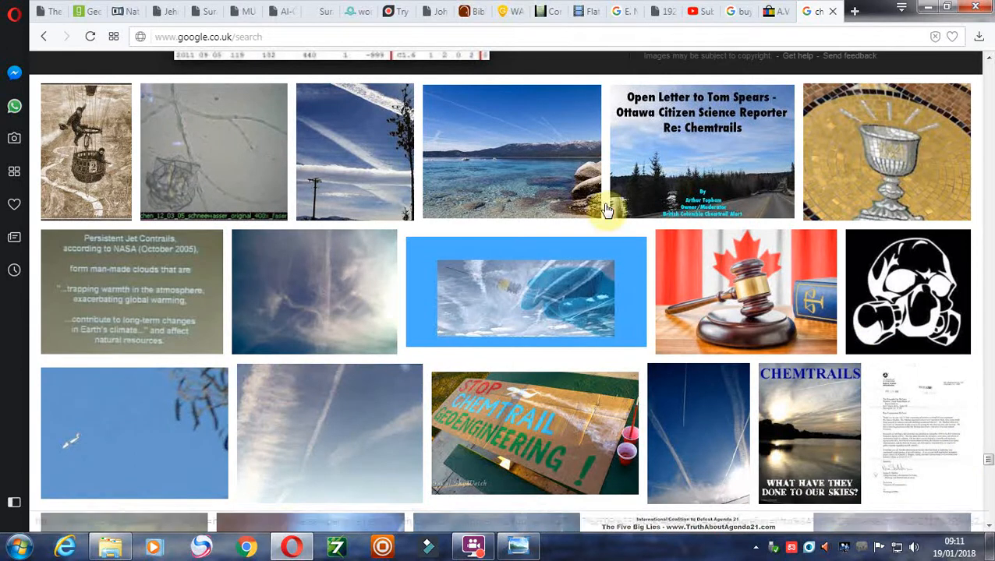
Step: Preview the Fruit-Powered.com photo 'Chemtrails streak the Lake Tahoe sky'
click(512, 152)
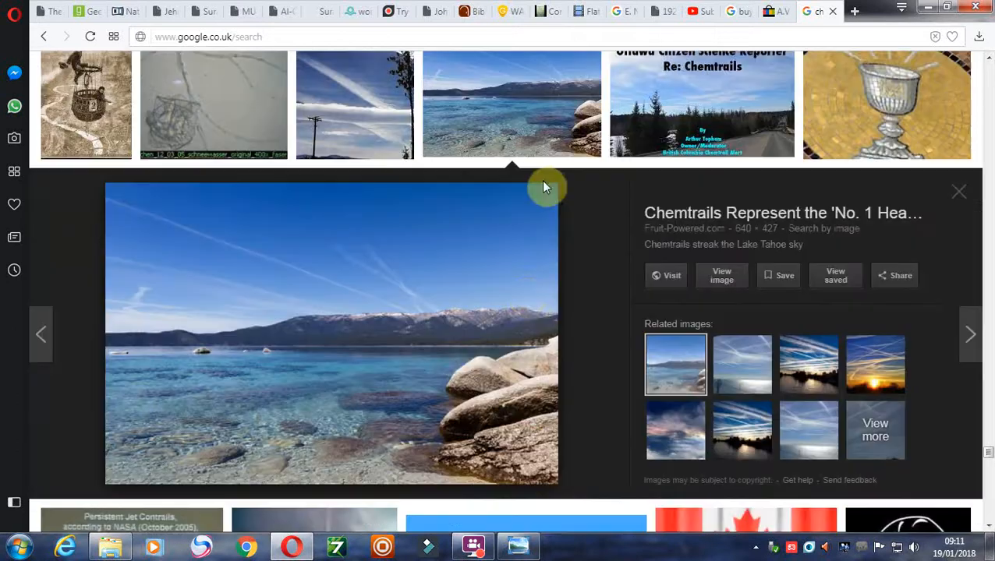
mouse_move(396, 301)
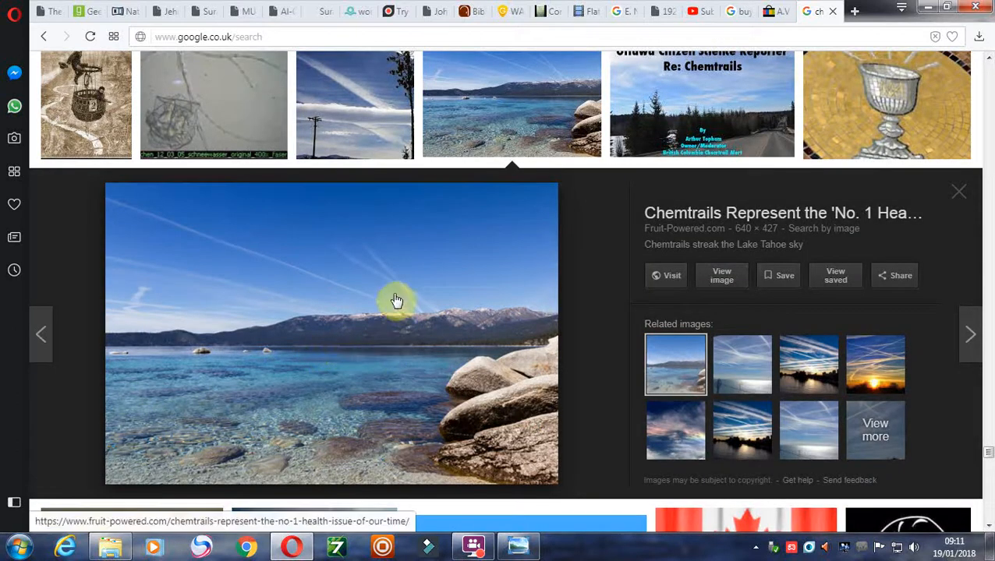
mouse_move(382, 299)
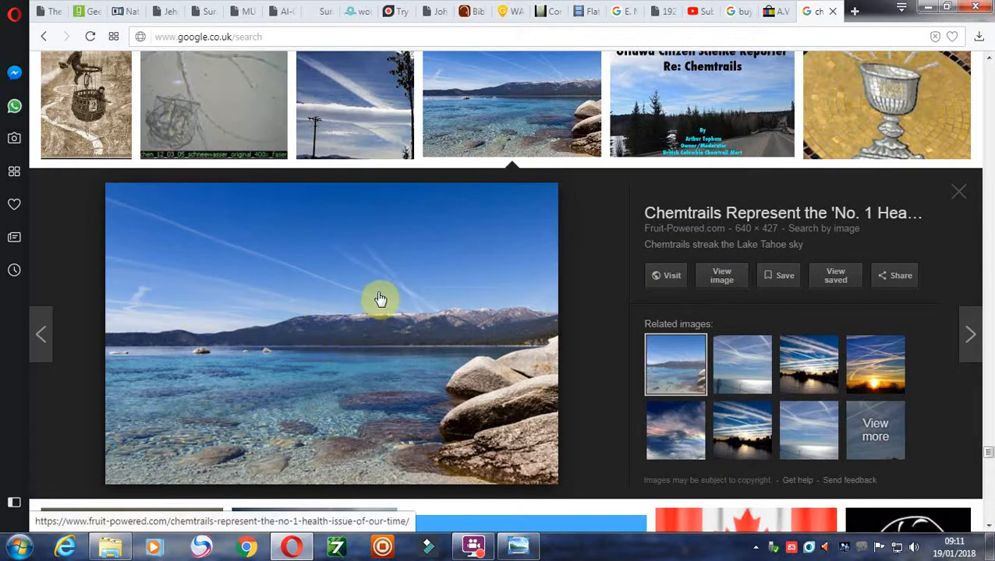
mouse_move(390, 286)
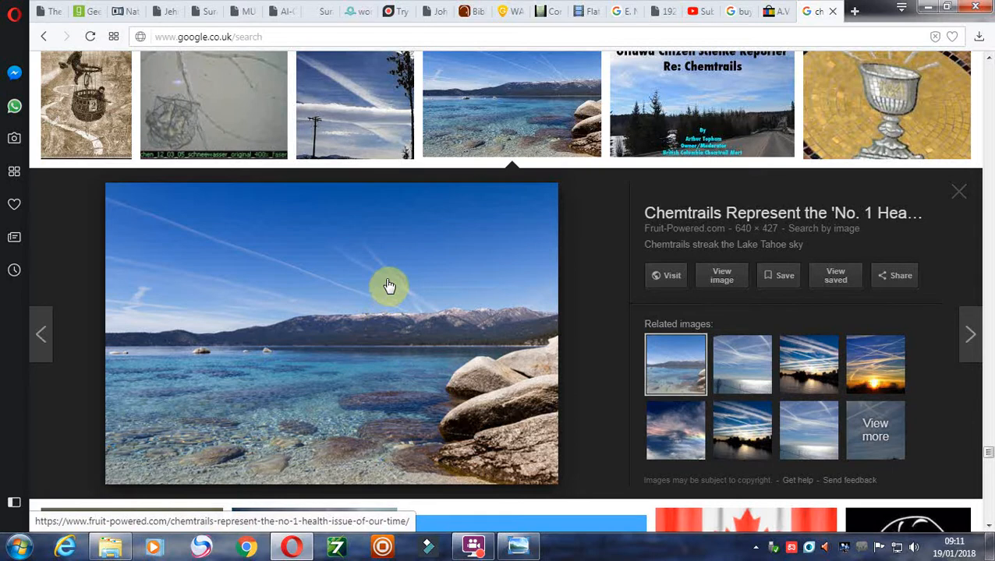
mouse_move(466, 455)
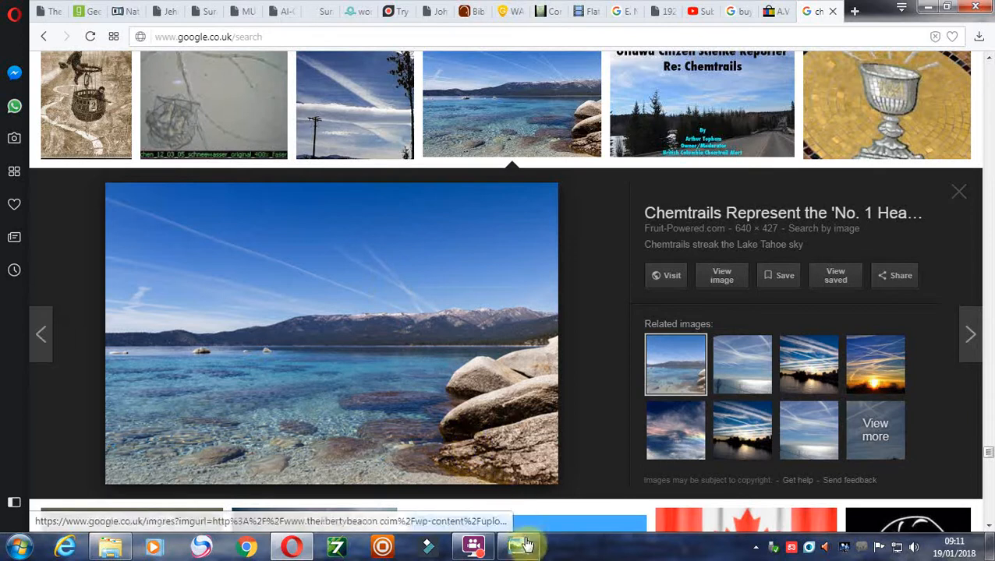
Step: Bring up the FlashBack Express recorder window and pause the recording
click(518, 546)
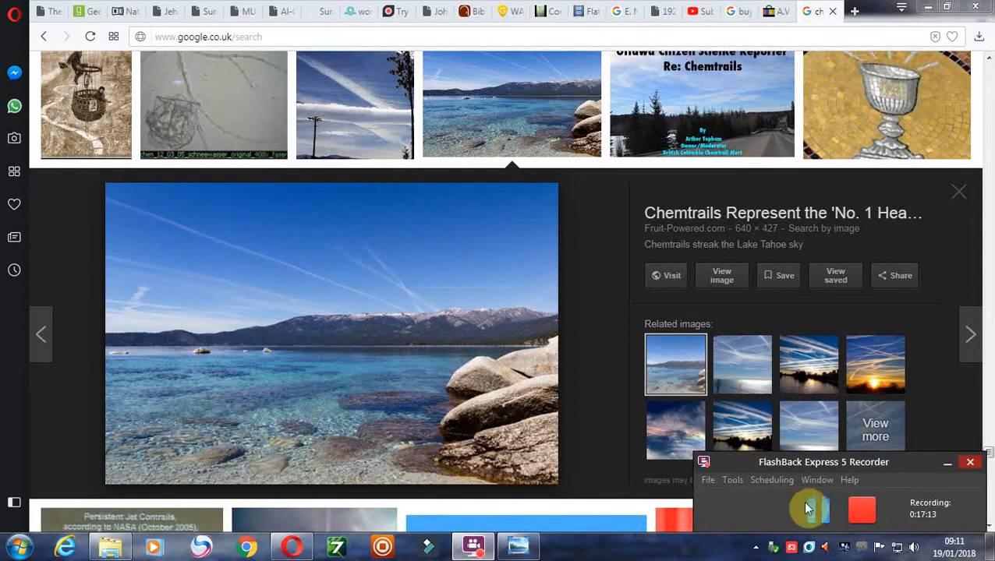
click(809, 370)
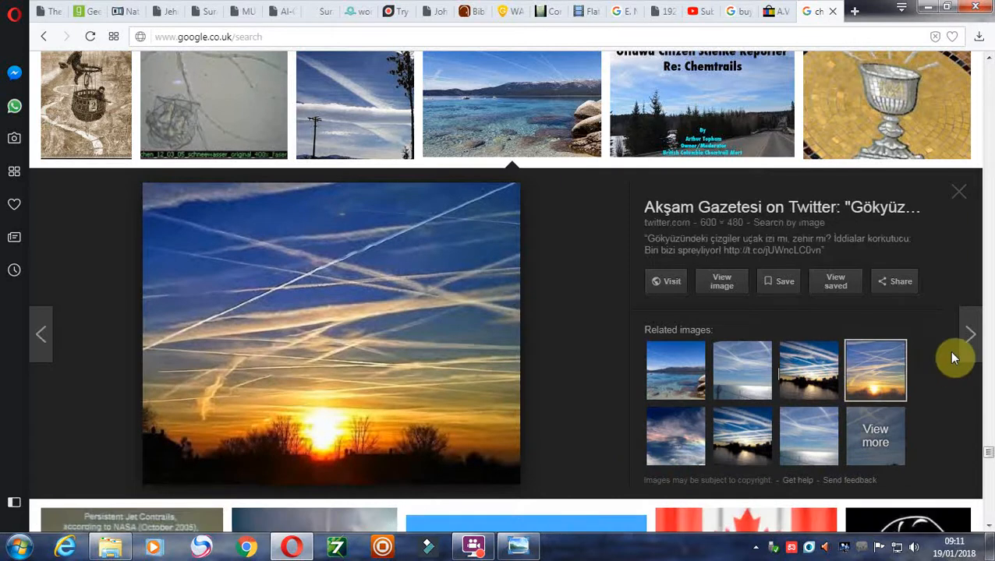
Step: Scroll down the results toward the 'mickey d's chemtrails' McDonald's sign image
scroll(down, 3)
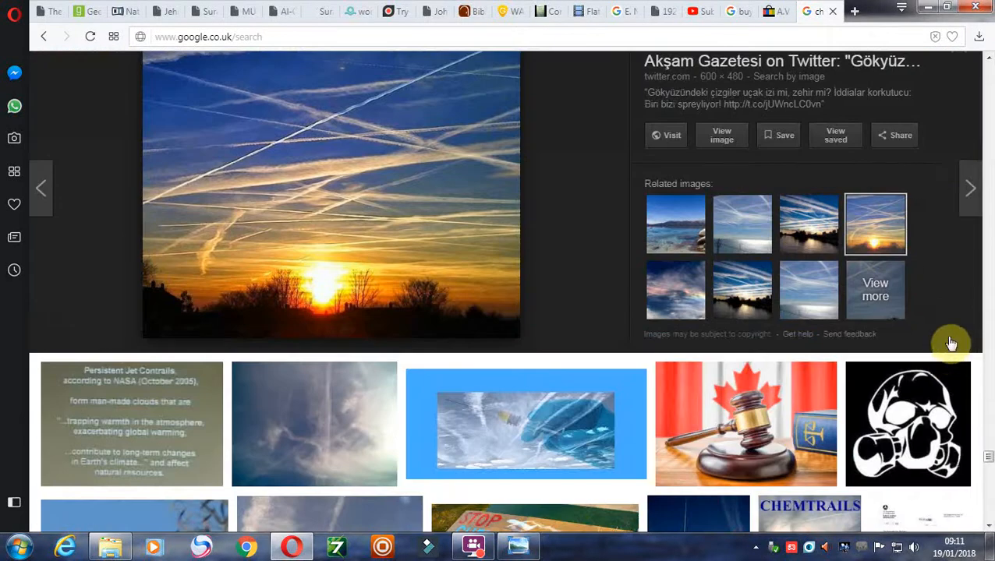
scroll(down, 3)
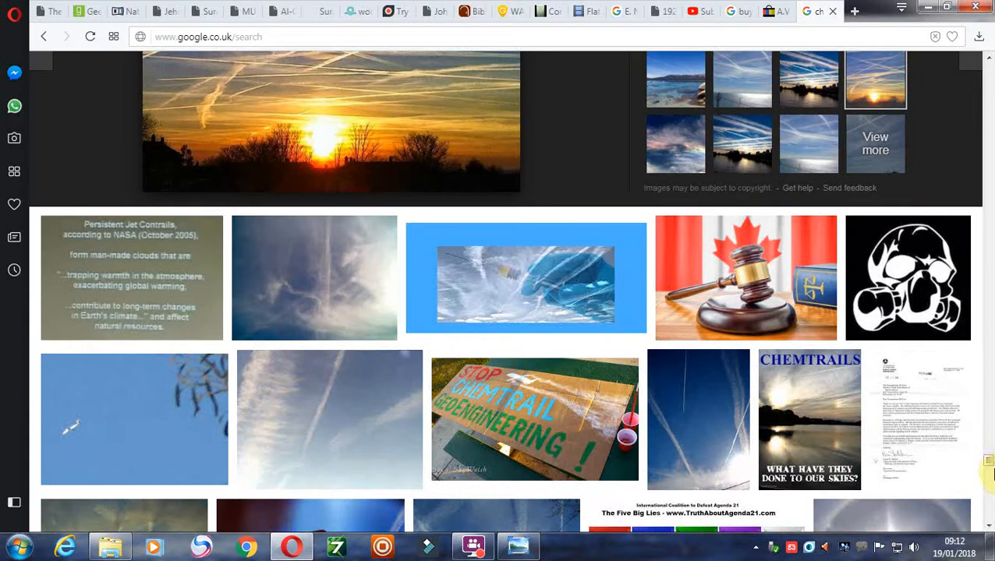
scroll(down, 3)
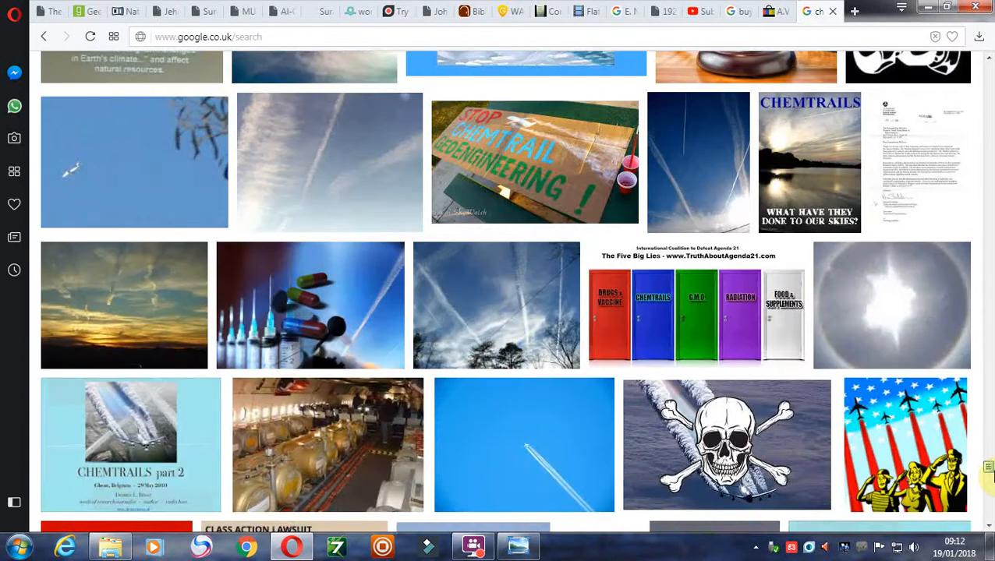
scroll(down, 3)
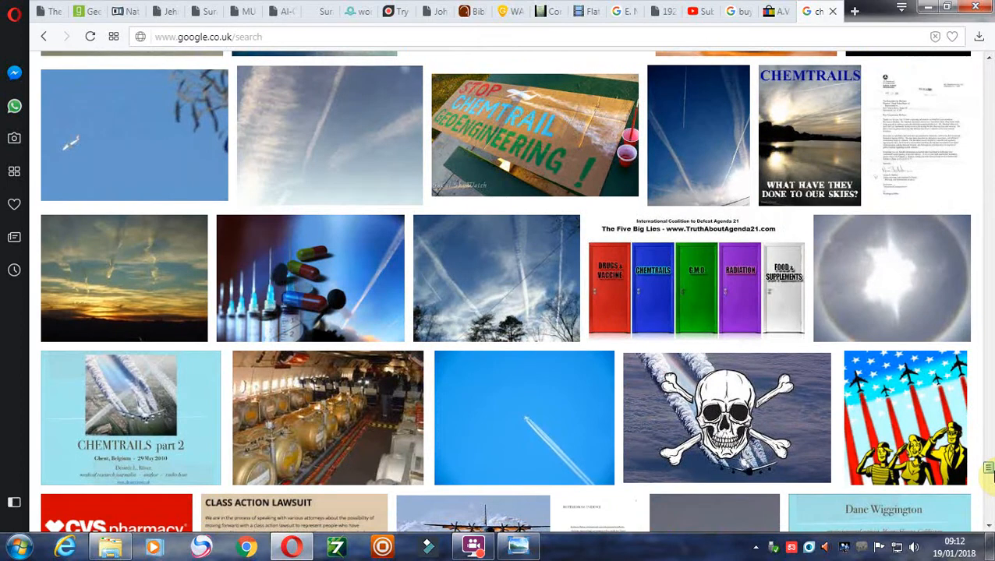
scroll(down, 3)
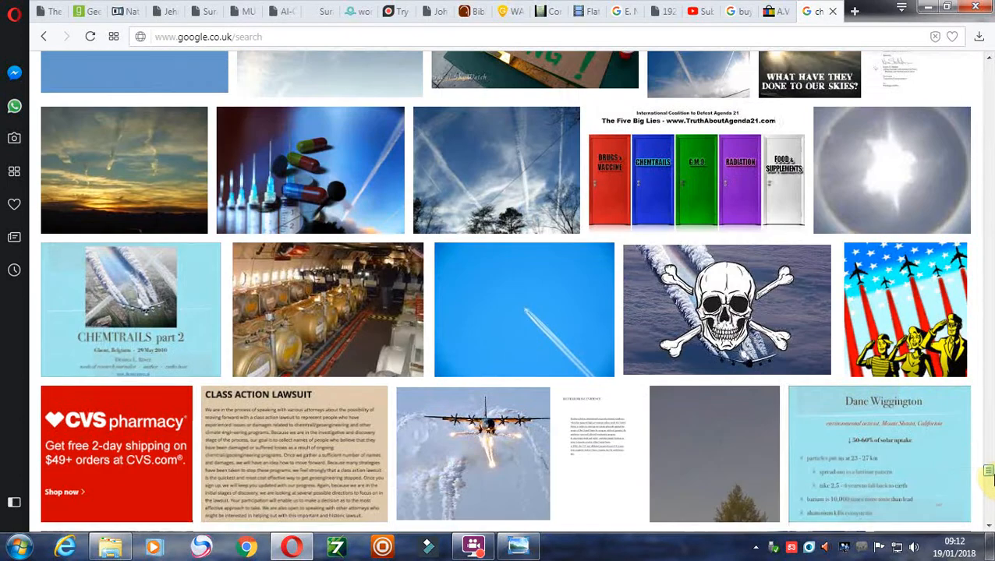
mouse_move(764, 191)
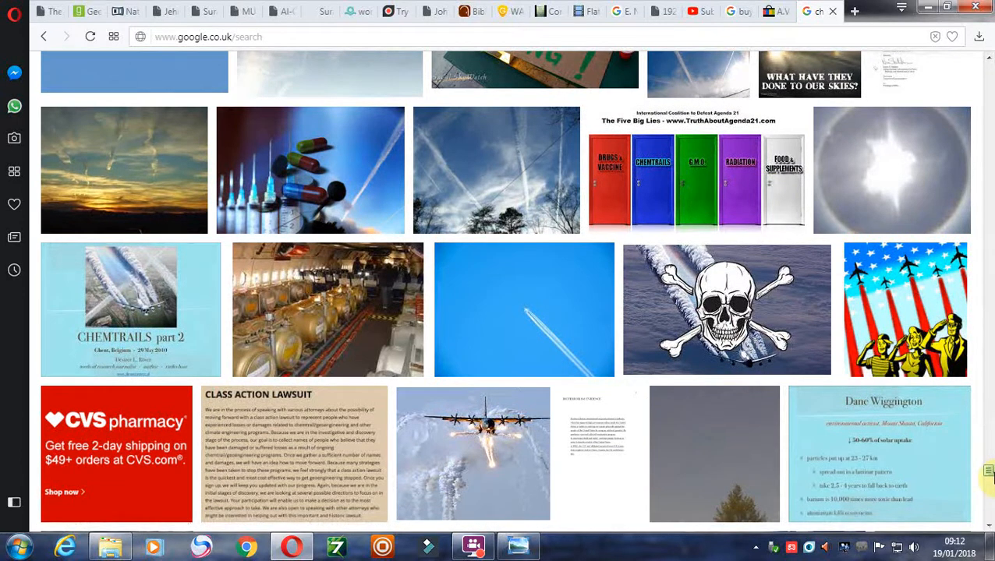
scroll(down, 3)
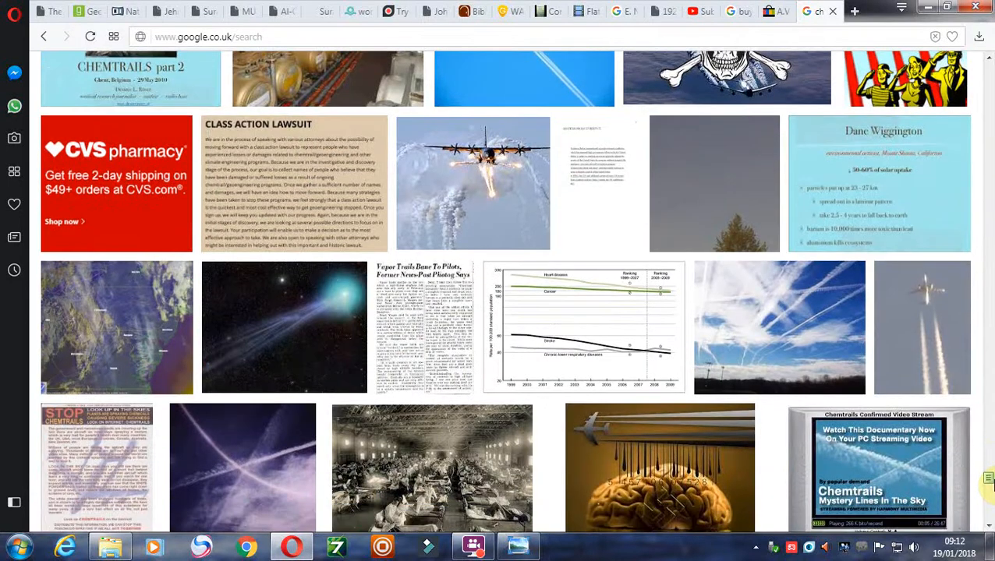
mouse_move(956, 451)
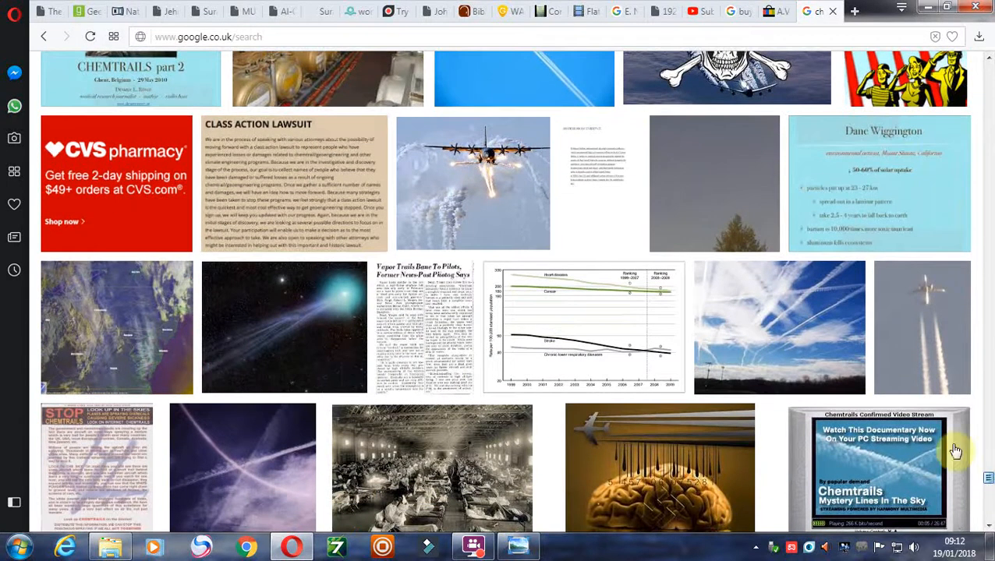
scroll(down, 3)
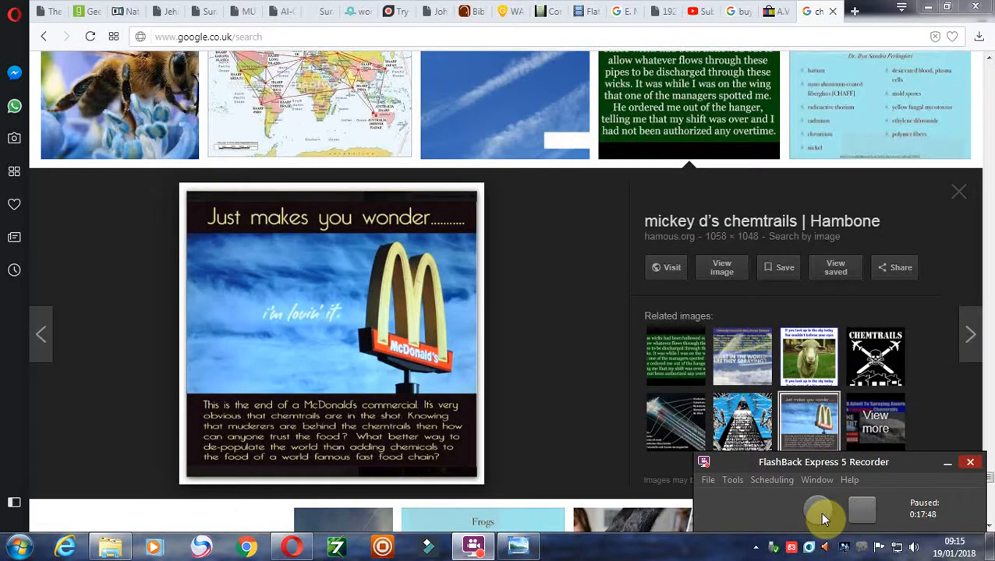
Step: Resume the FlashBack recording and view the crossbones CHEMTRAILS related image
click(818, 510)
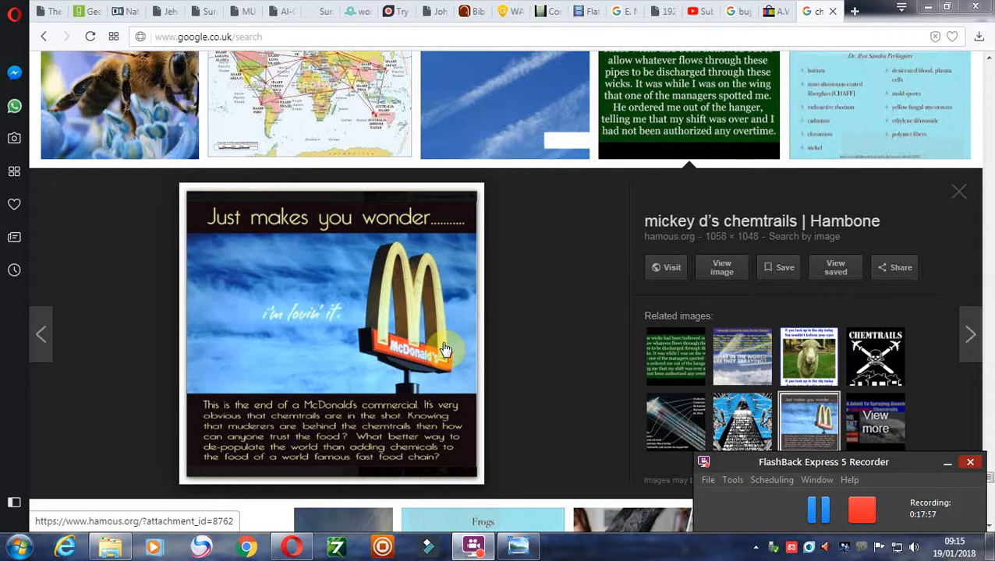
mouse_move(382, 420)
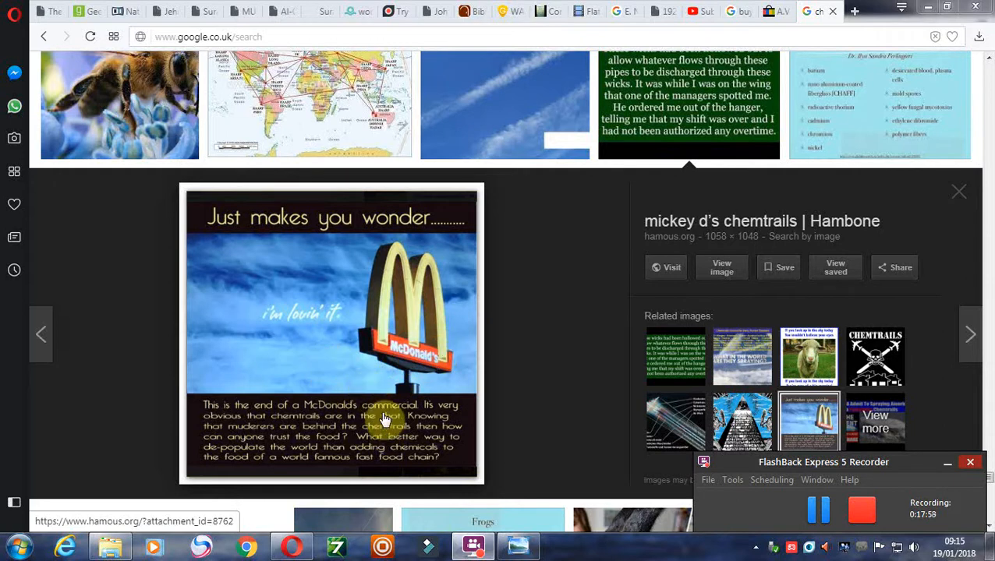
mouse_move(429, 438)
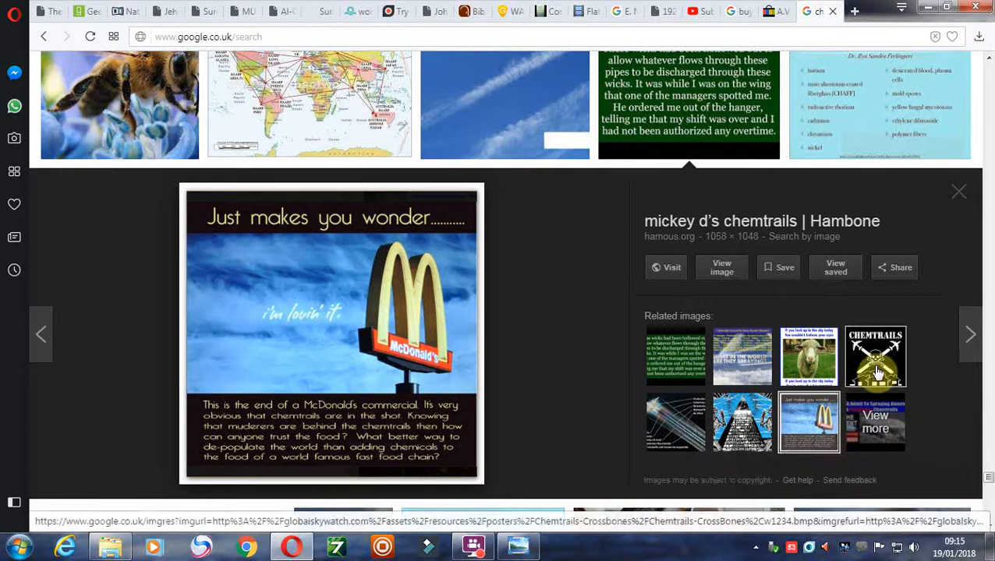
click(875, 357)
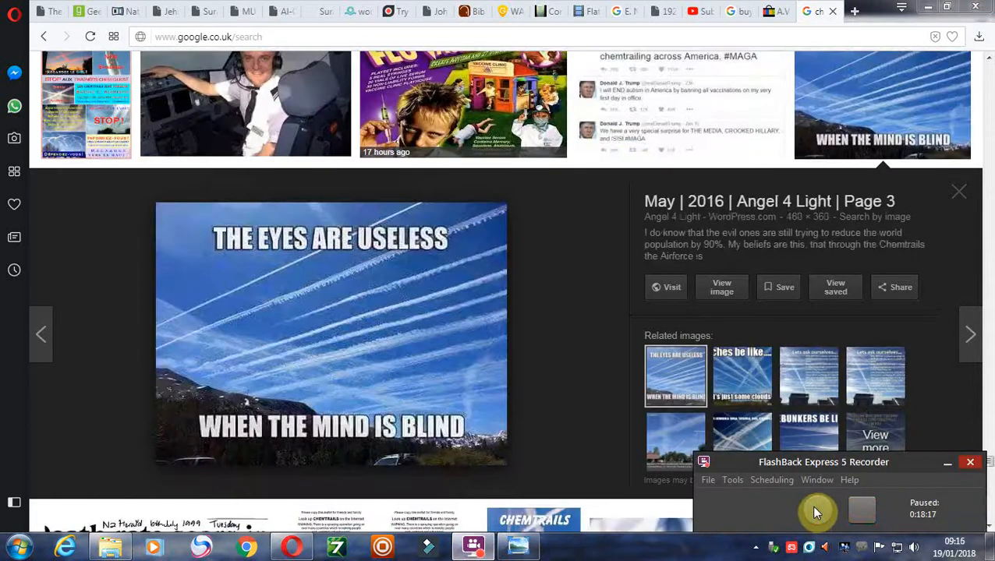
Step: Resume the FlashBack recording with the 'eyes are useless' meme preview open
click(817, 510)
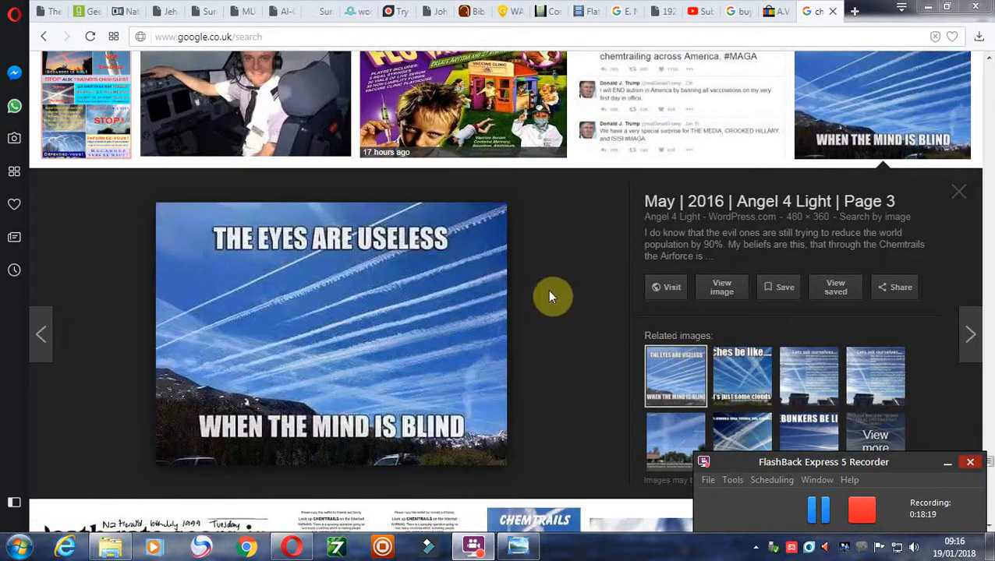
mouse_move(565, 300)
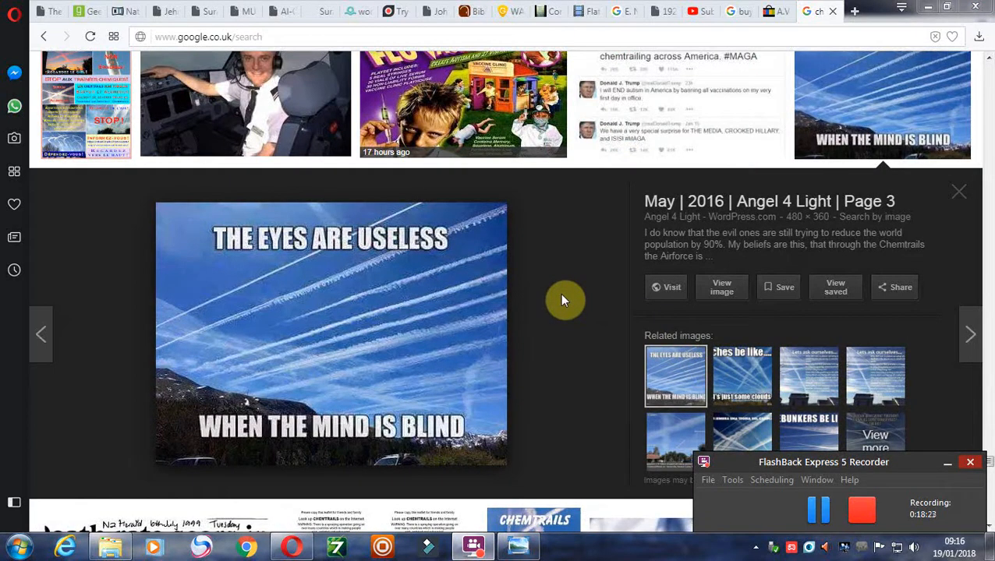
mouse_move(570, 326)
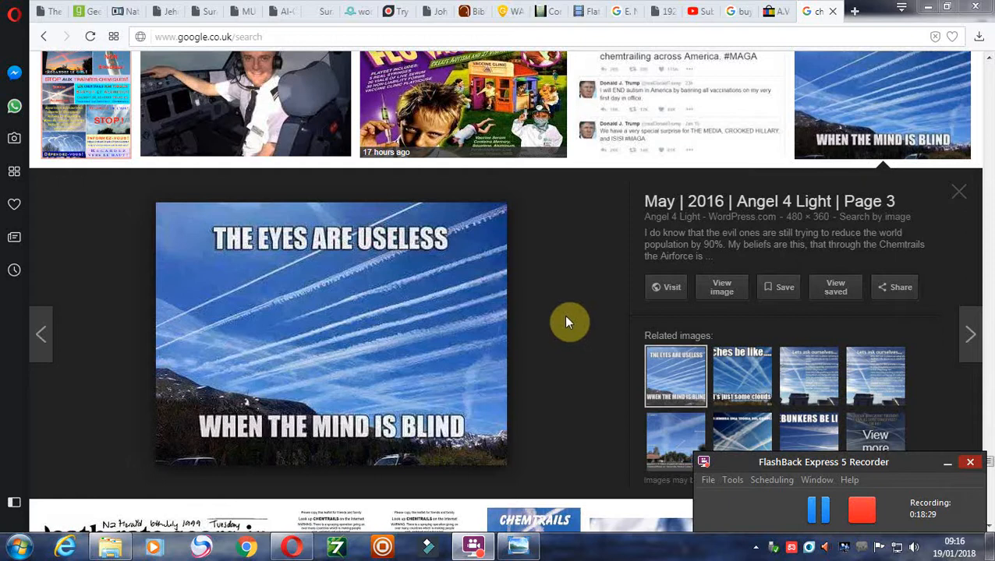
mouse_move(573, 315)
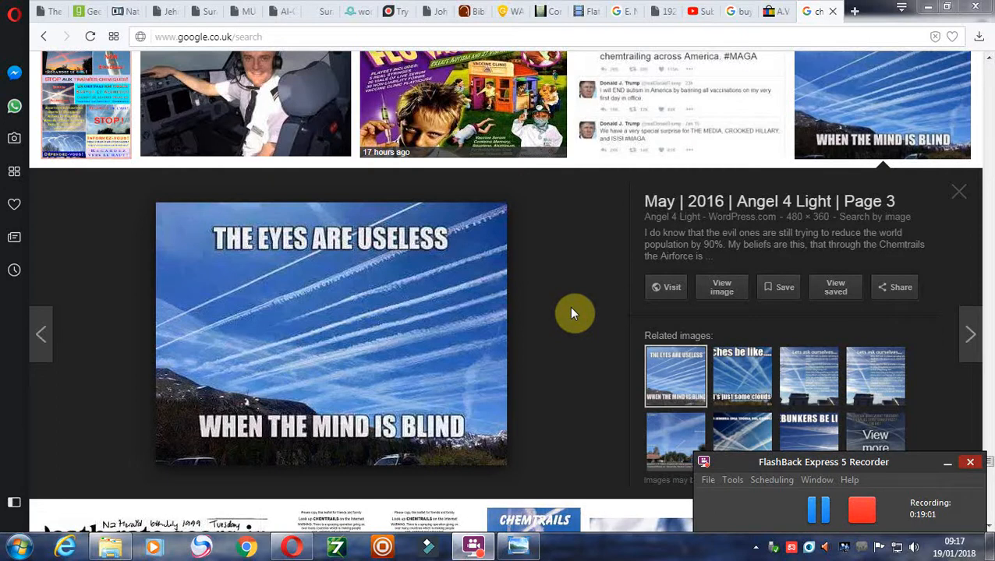
mouse_move(592, 343)
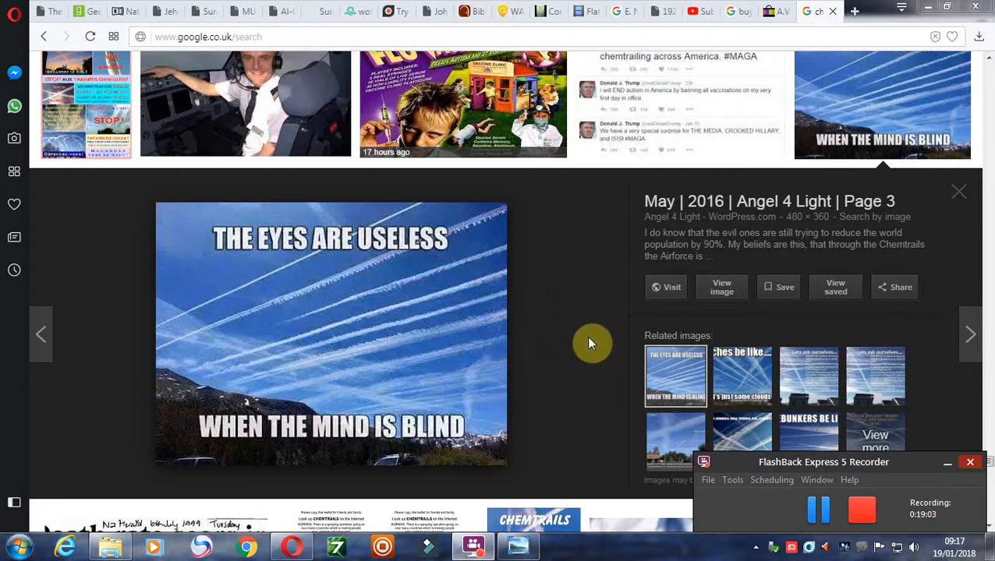
mouse_move(599, 349)
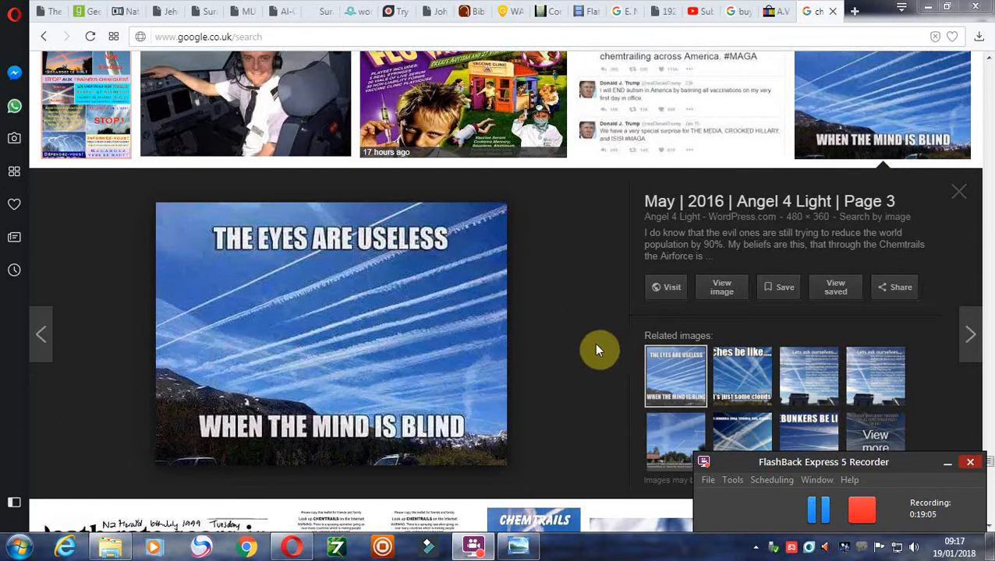
mouse_move(556, 316)
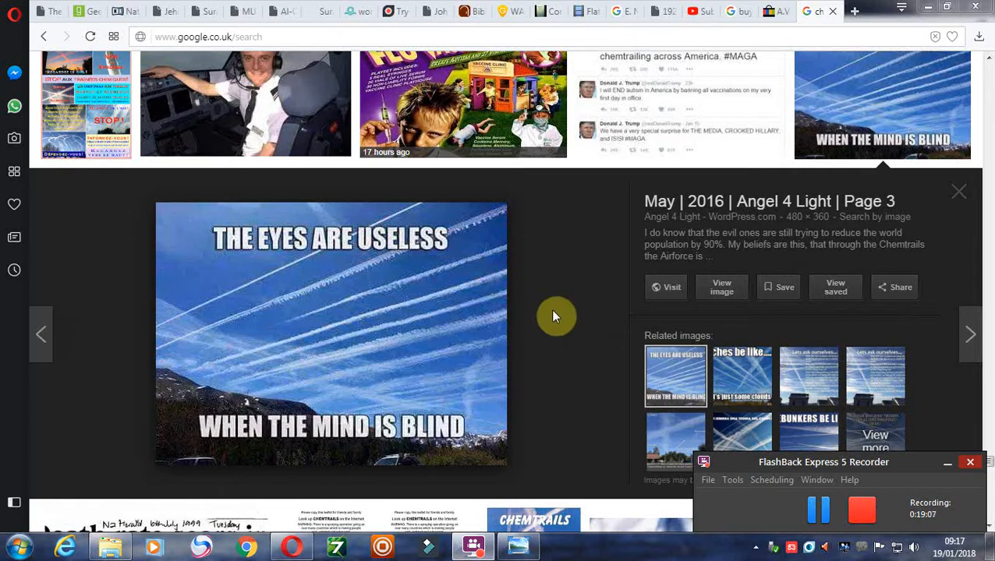
mouse_move(618, 361)
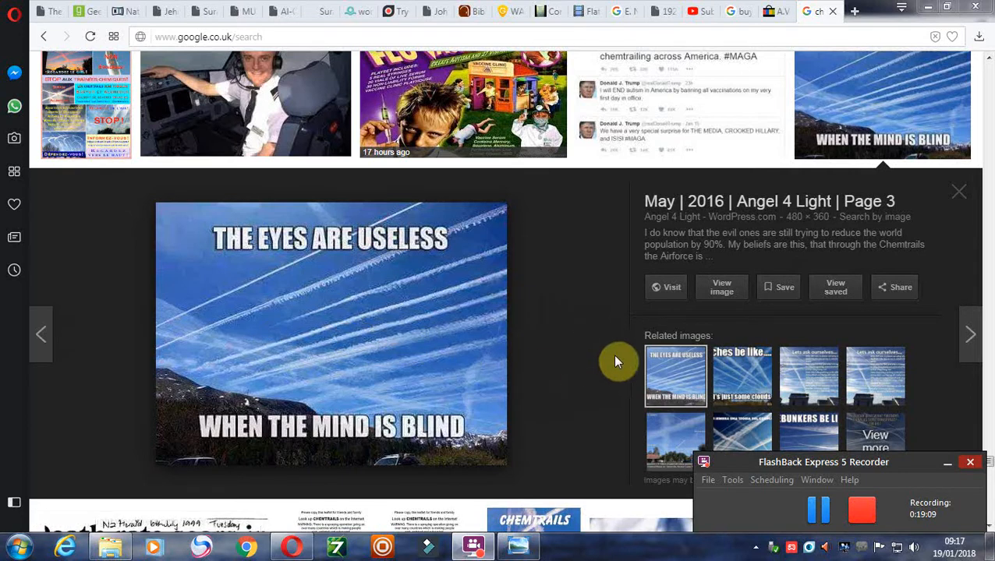
mouse_move(608, 343)
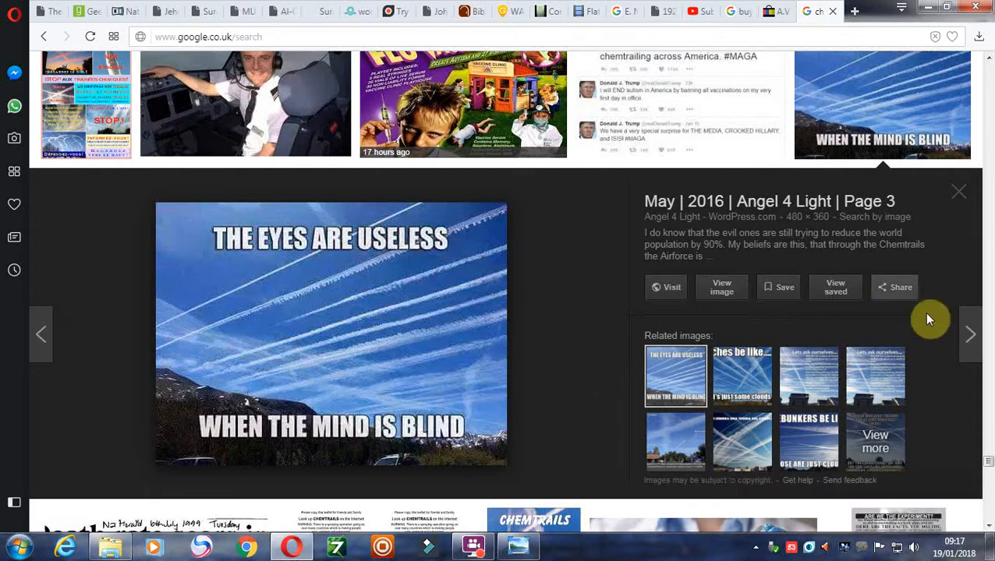
mouse_move(741, 376)
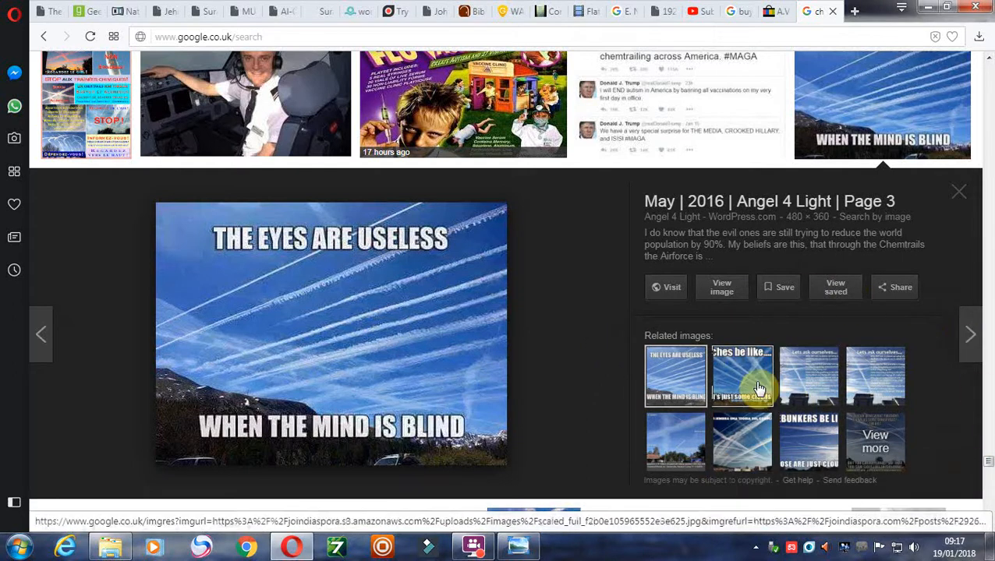
Step: Step through related contrail memes until 'Debunkers be like' is previewed
click(742, 375)
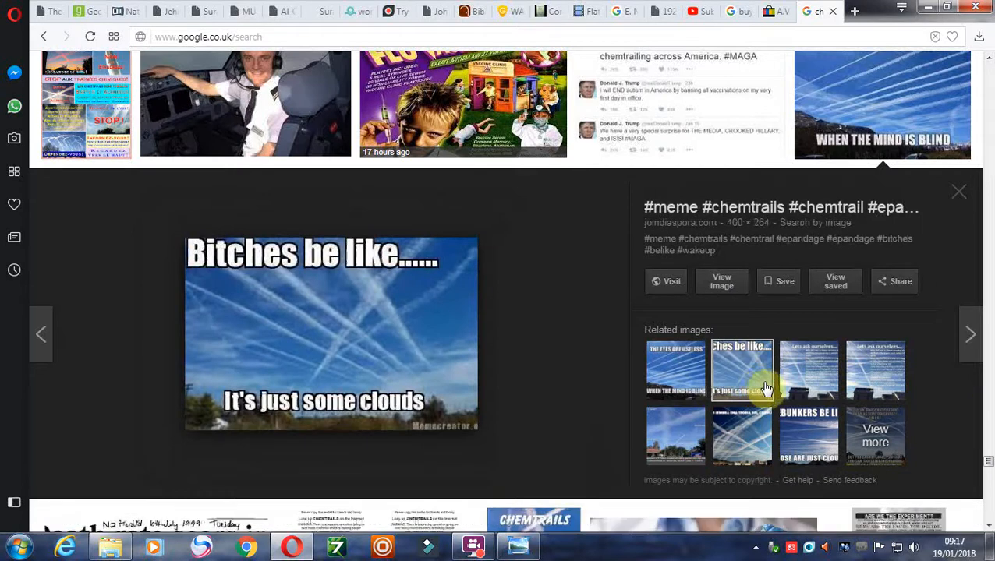
click(808, 366)
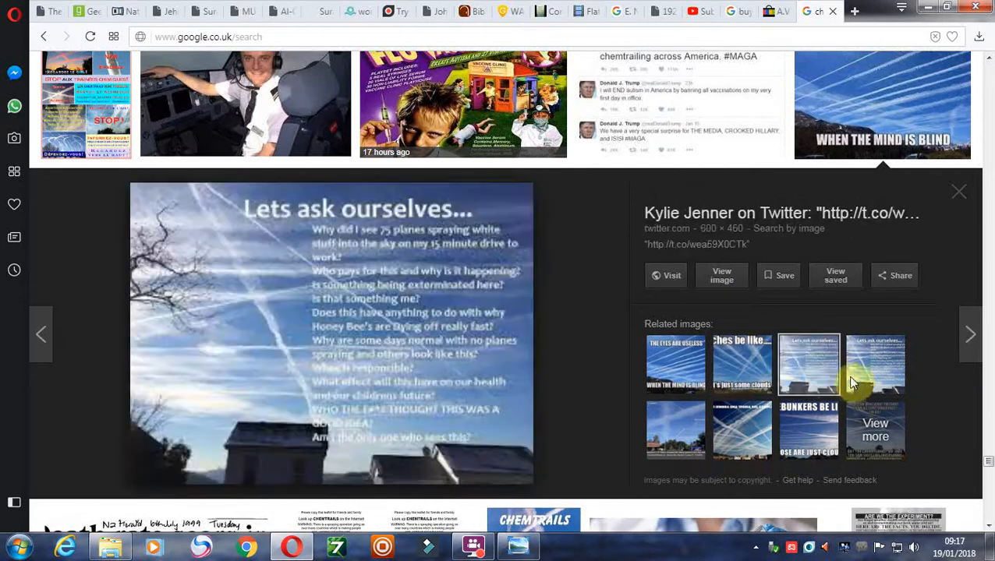
click(675, 421)
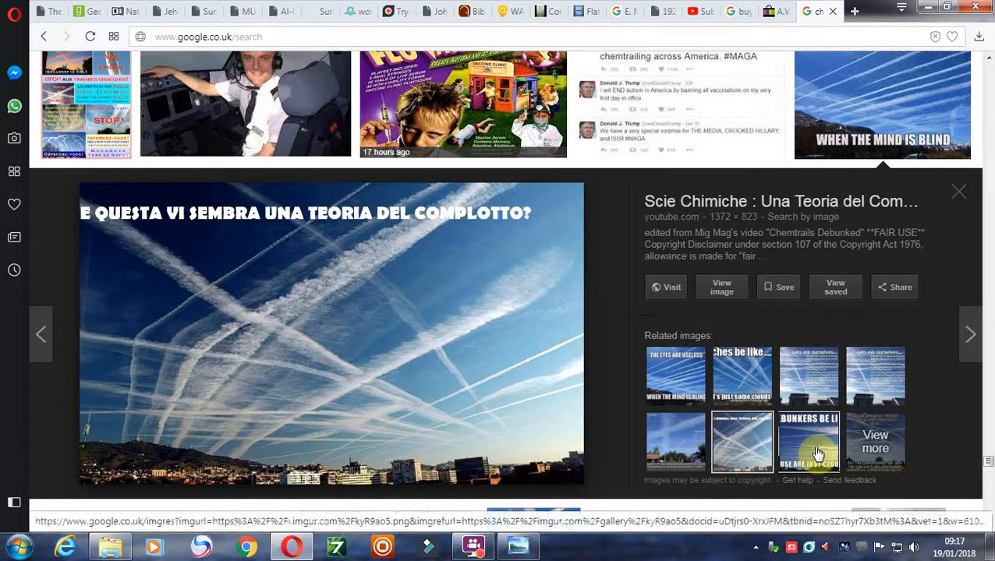
click(808, 431)
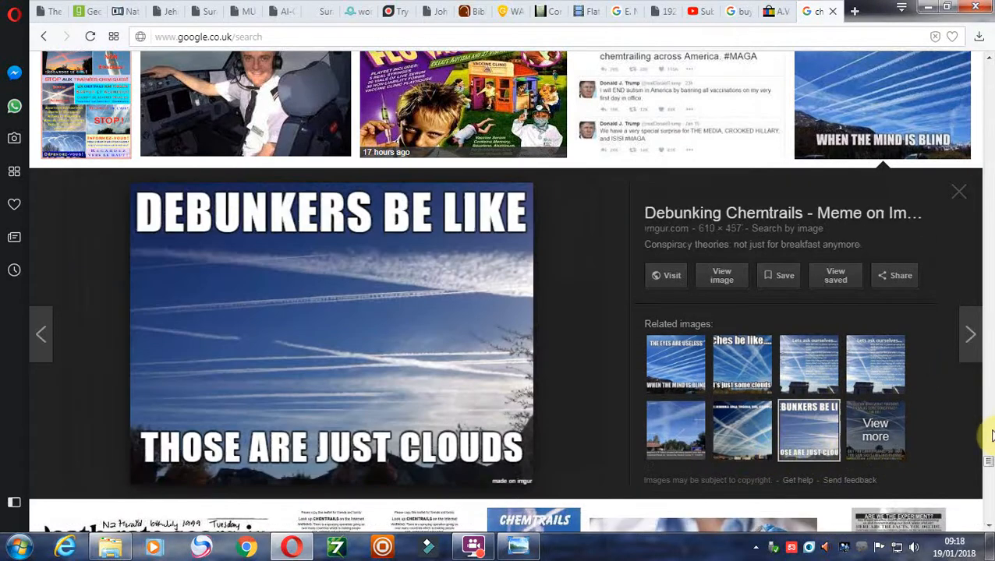
scroll(down, 3)
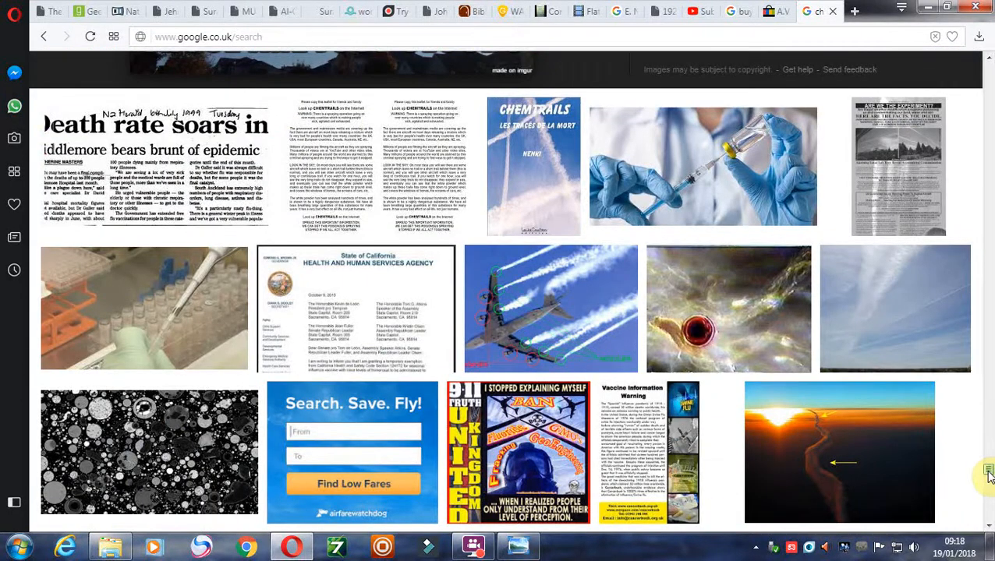
Step: Scroll far down to the CDC 'How Flu Spreads' page and 'Chemtrails – spraying in our sky'
scroll(down, 3)
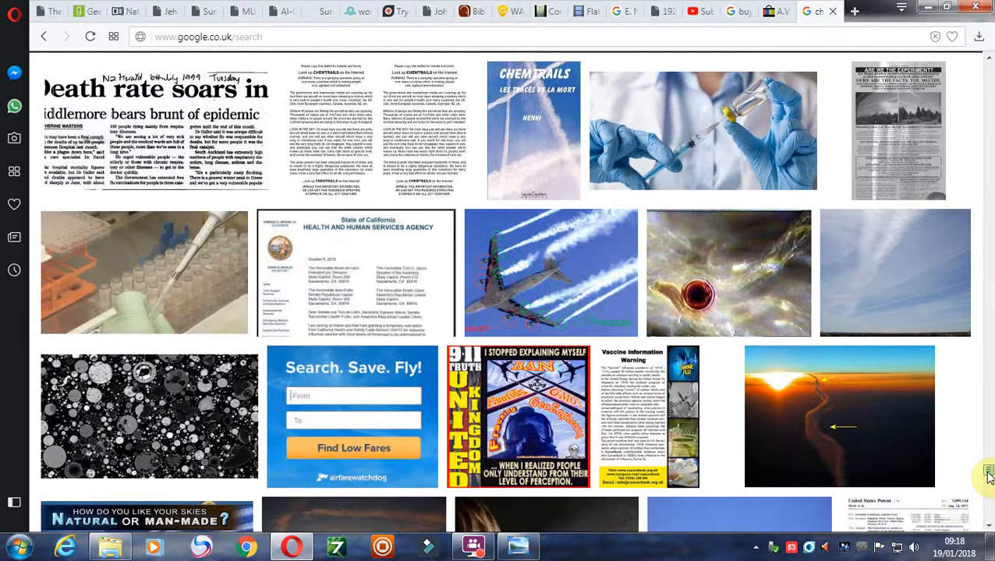
mouse_move(505, 278)
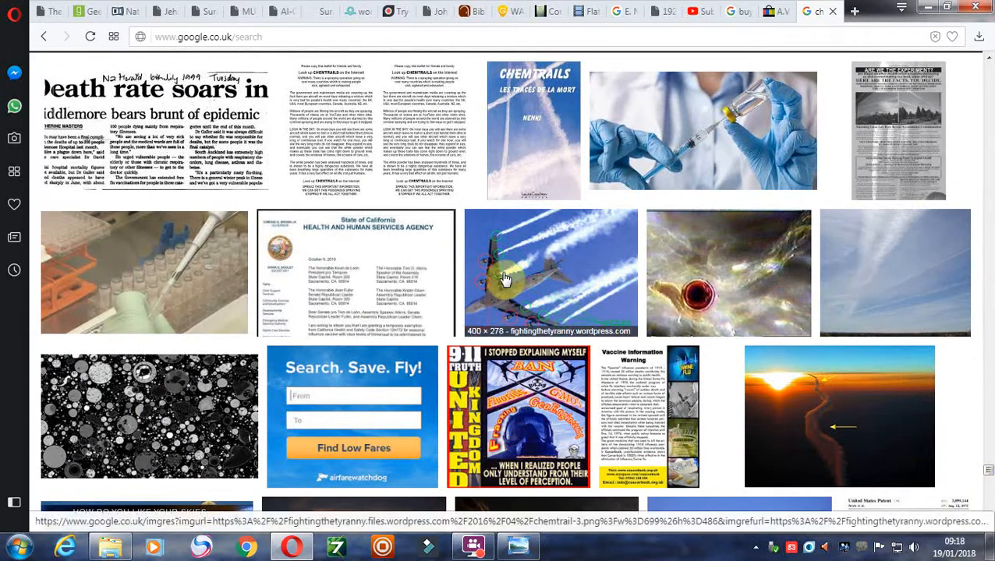
mouse_move(540, 318)
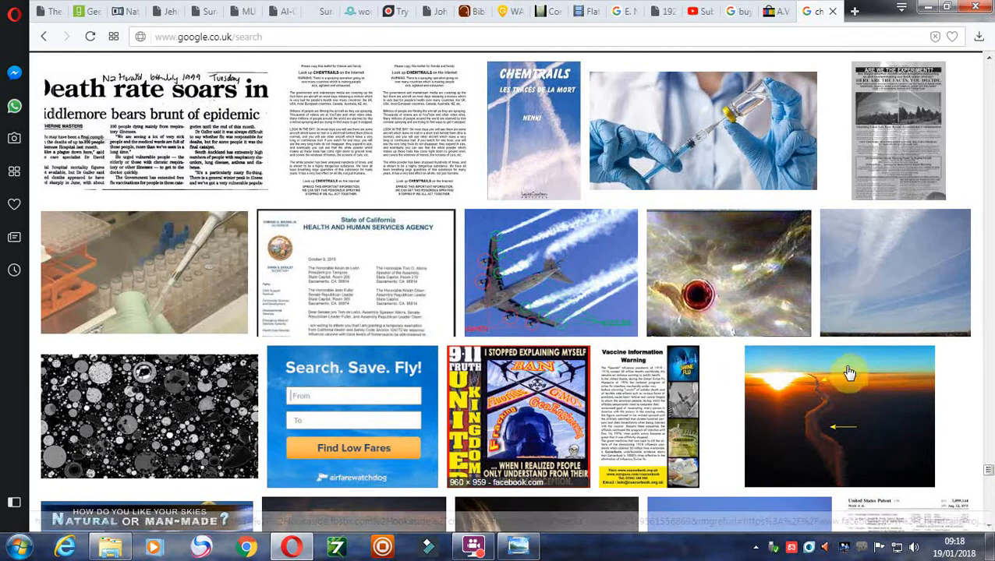
mouse_move(573, 423)
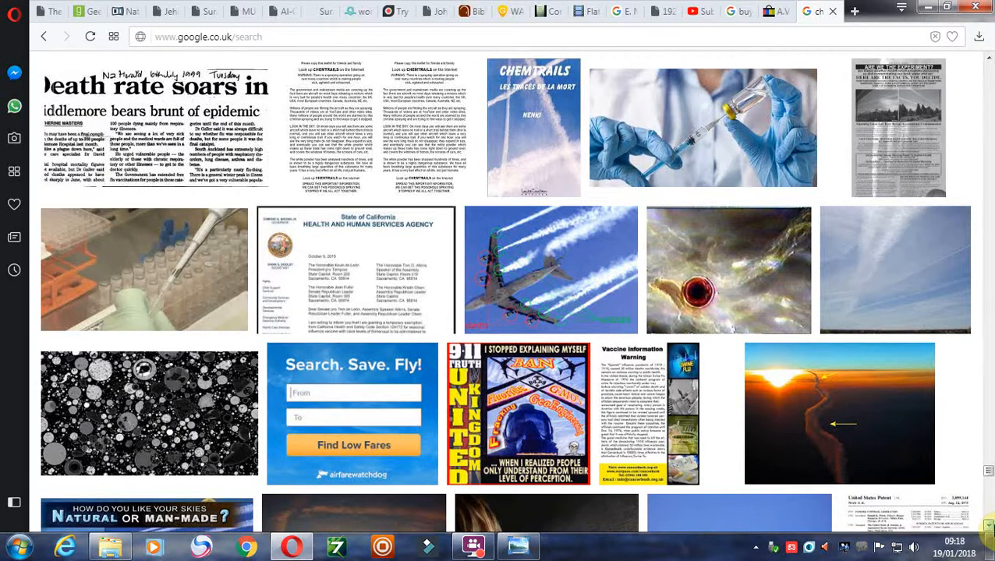
scroll(down, 3)
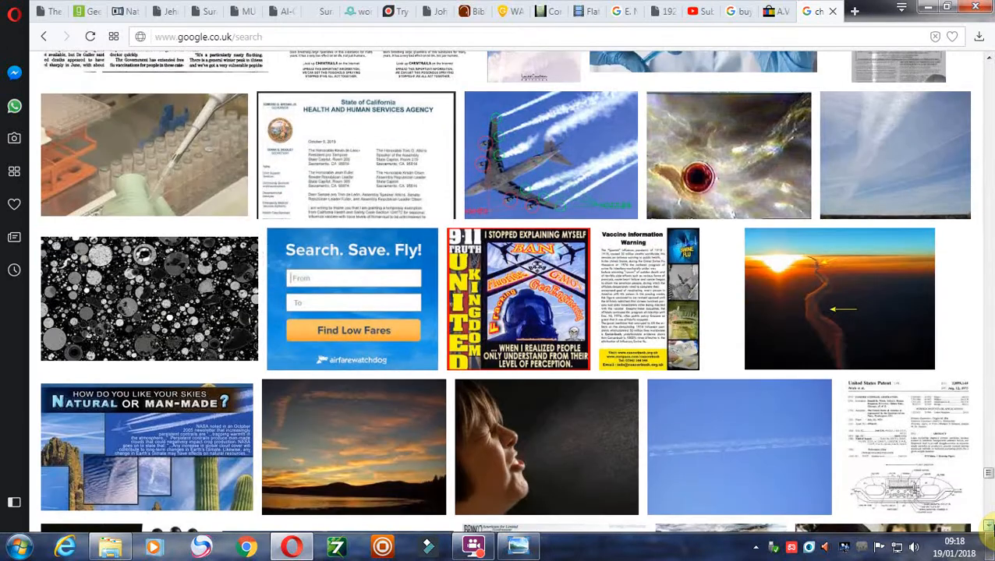
scroll(down, 3)
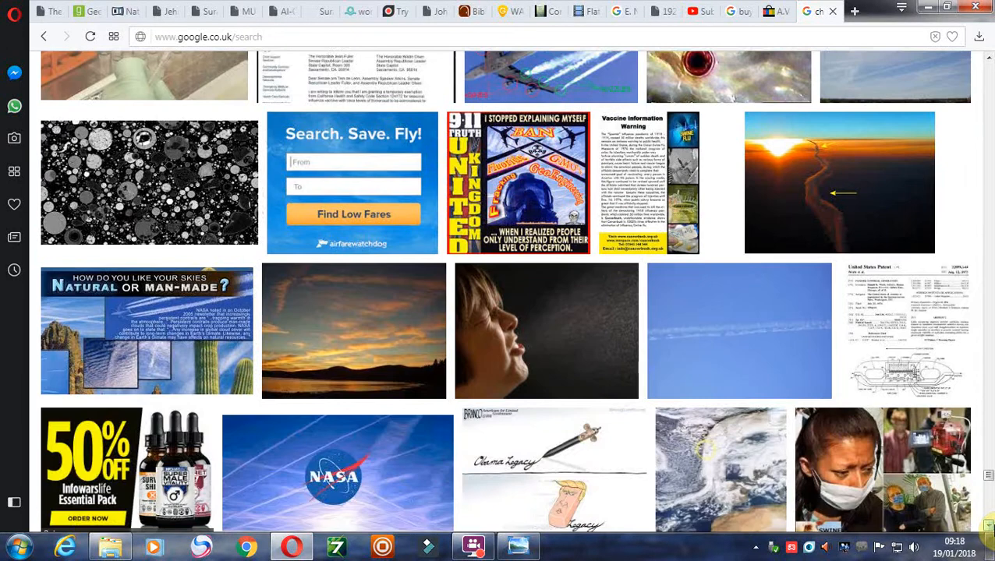
scroll(down, 3)
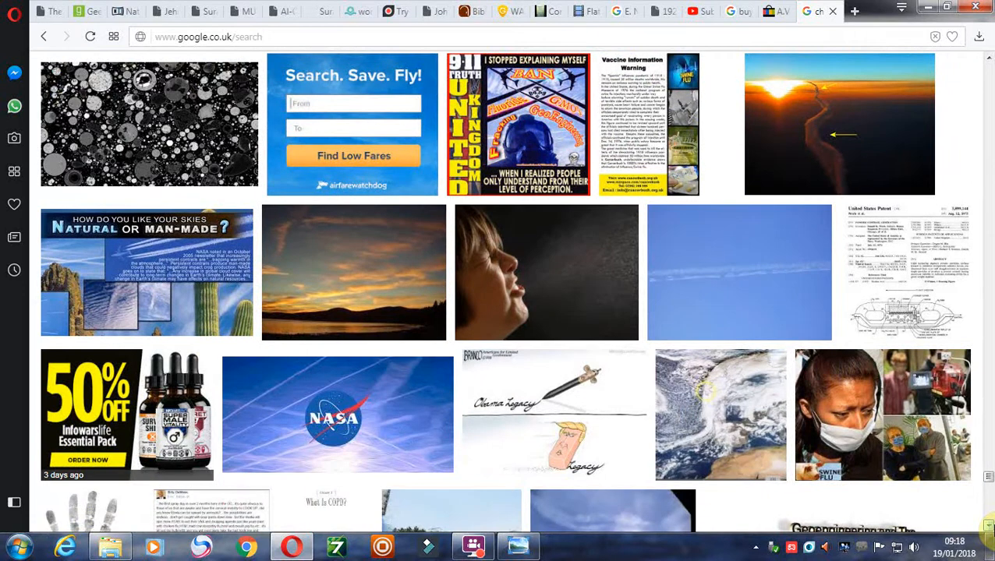
scroll(down, 3)
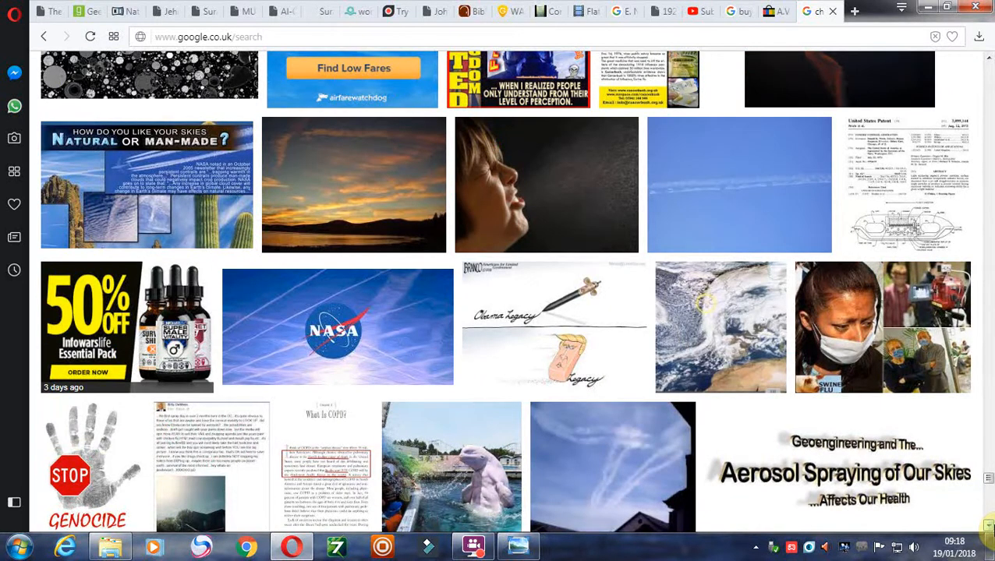
scroll(down, 3)
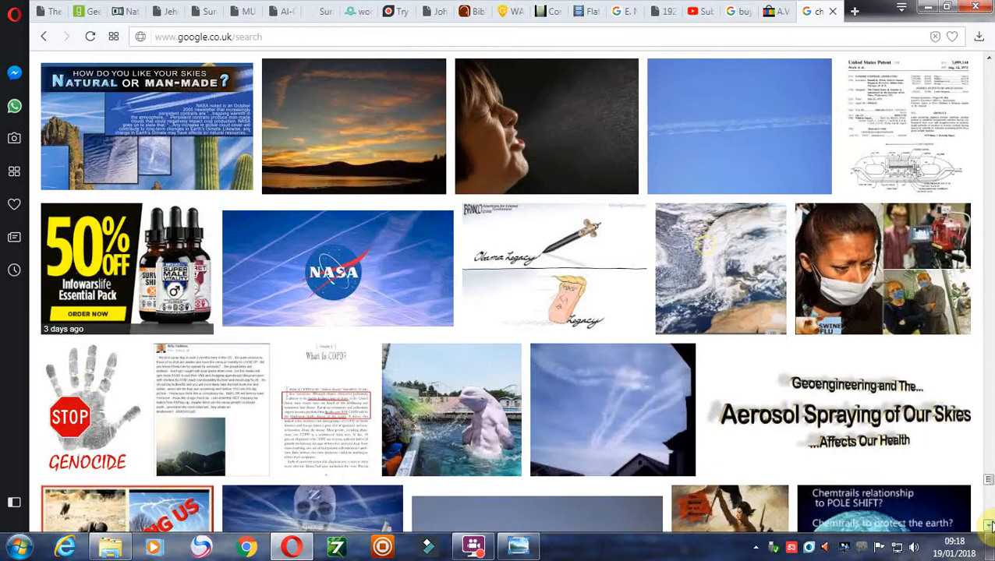
scroll(down, 3)
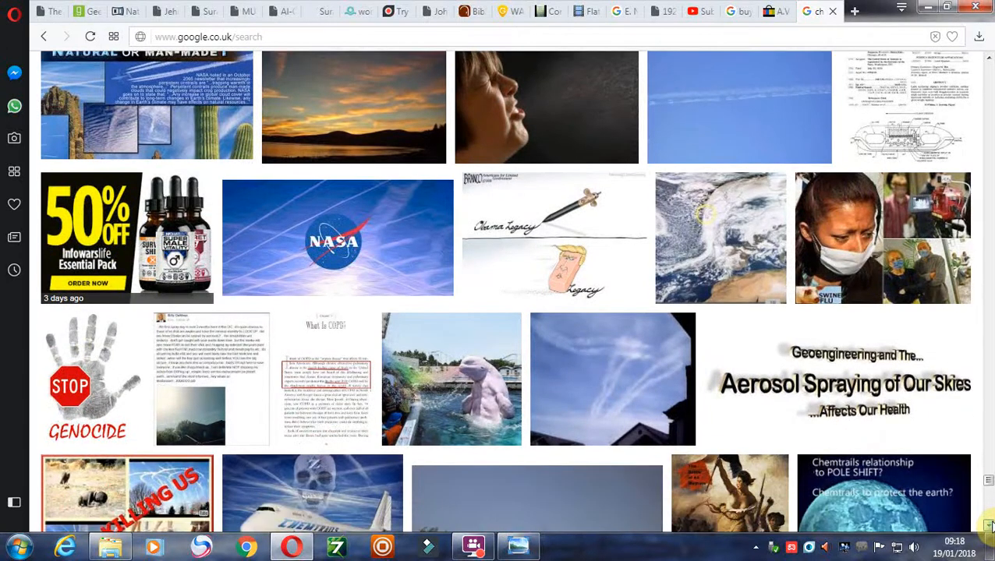
scroll(down, 3)
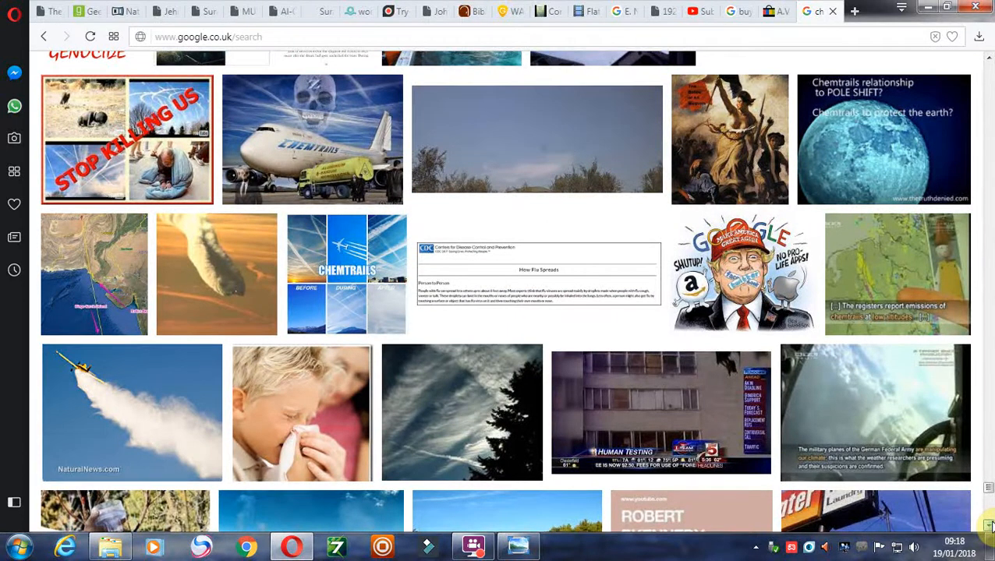
scroll(down, 3)
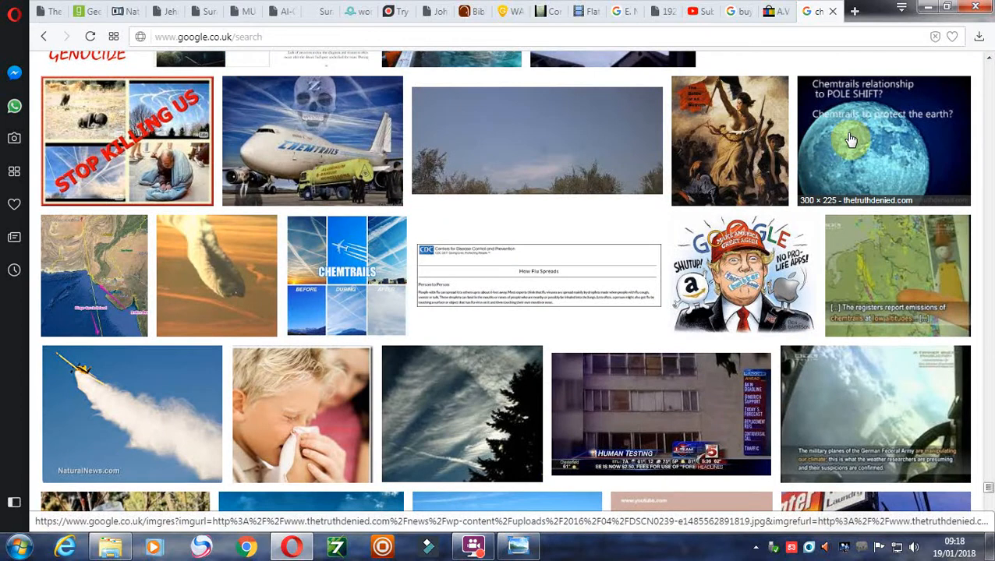
mouse_move(953, 380)
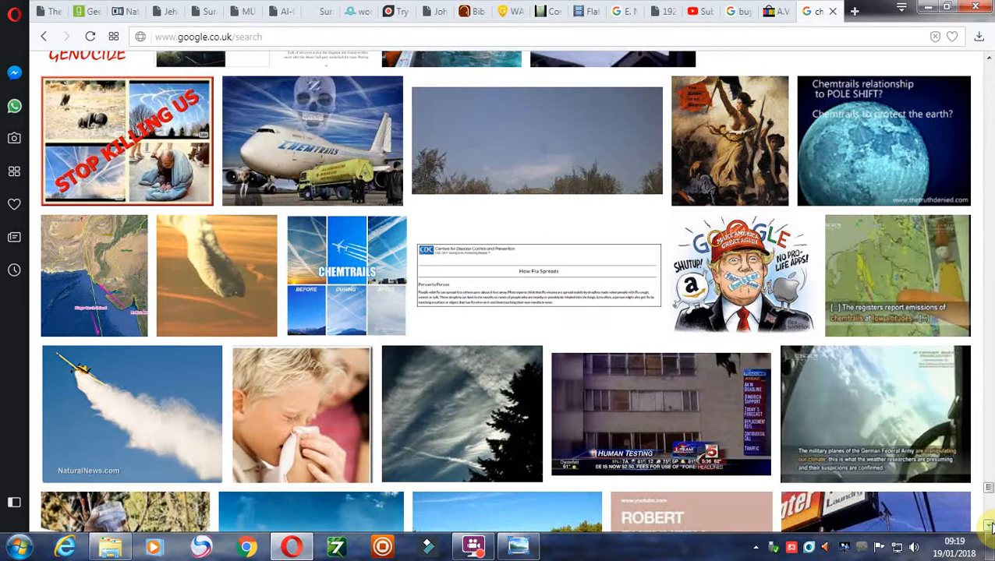
mouse_move(920, 283)
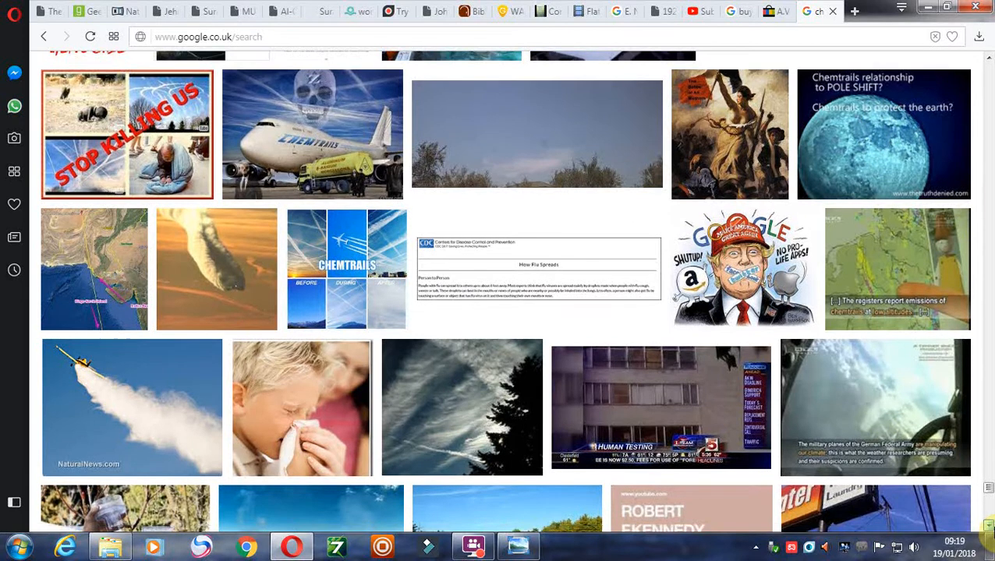
scroll(down, 3)
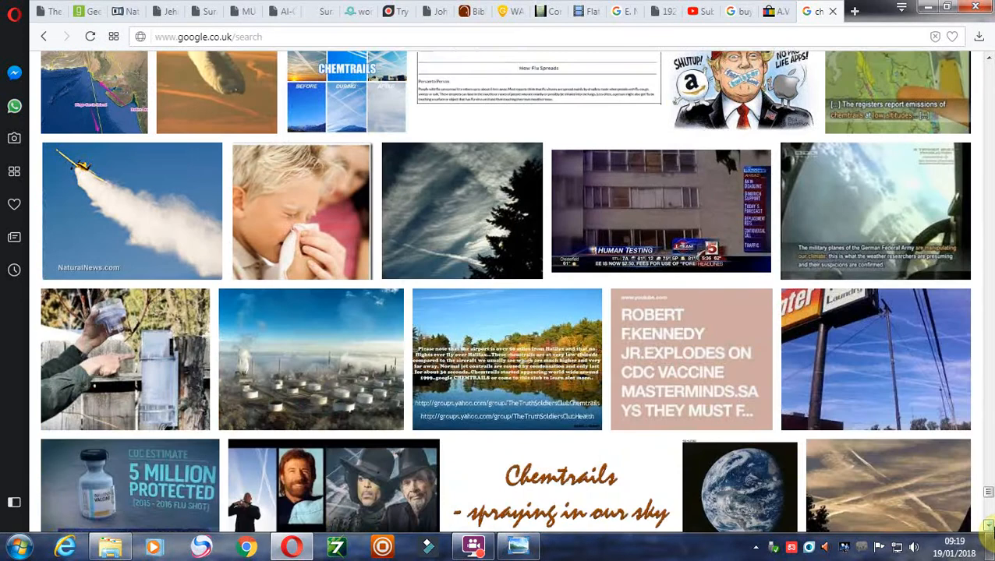
scroll(down, 3)
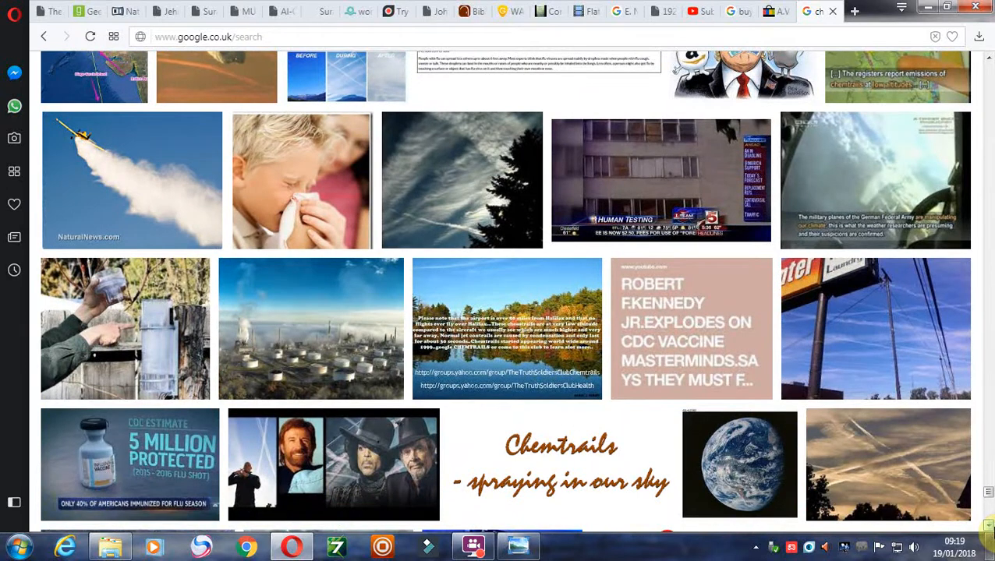
scroll(down, 3)
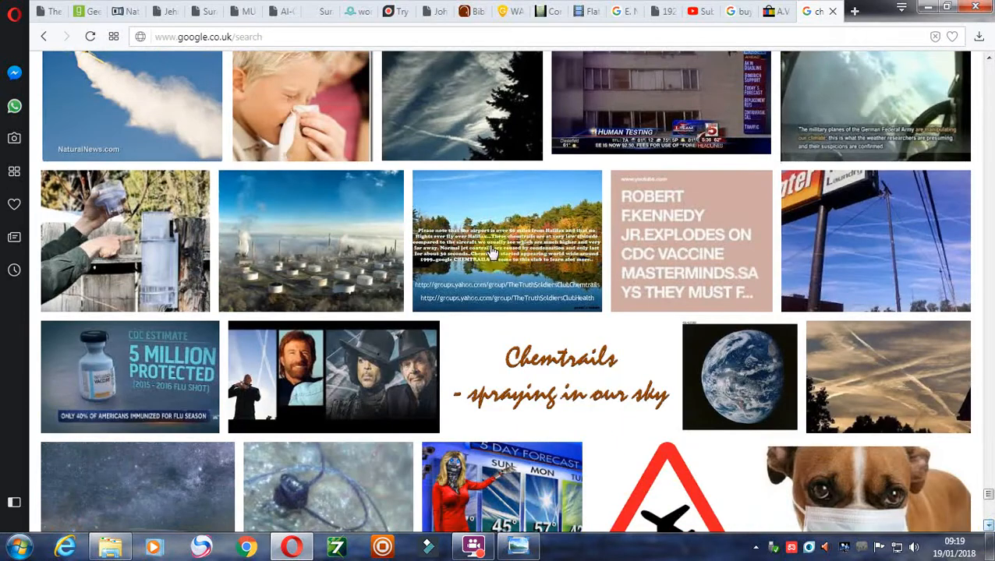
Step: Preview the CHEMTRAILS portrait collage, then scroll down past the Danger Child Vaccine image
click(333, 377)
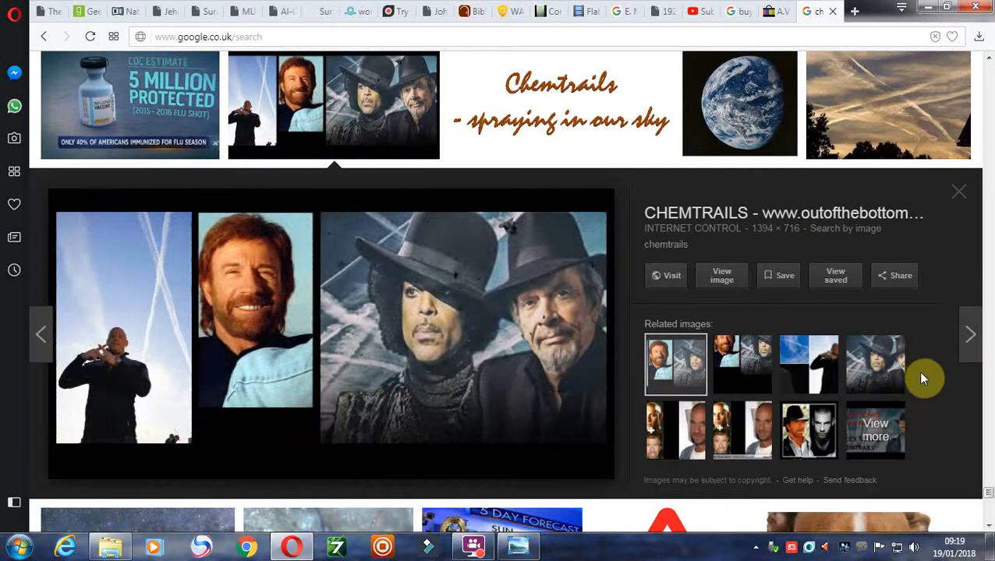
mouse_move(945, 469)
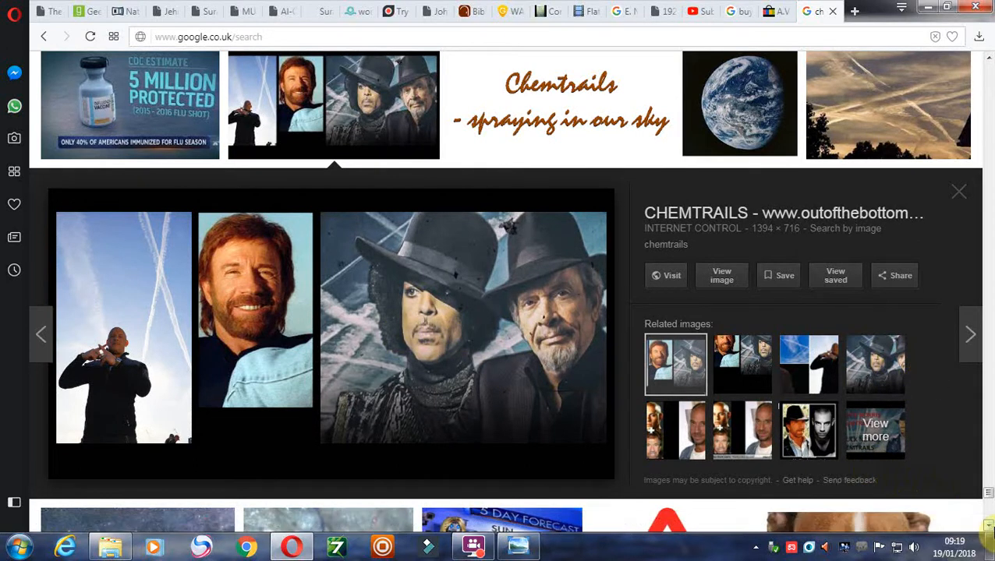
scroll(down, 3)
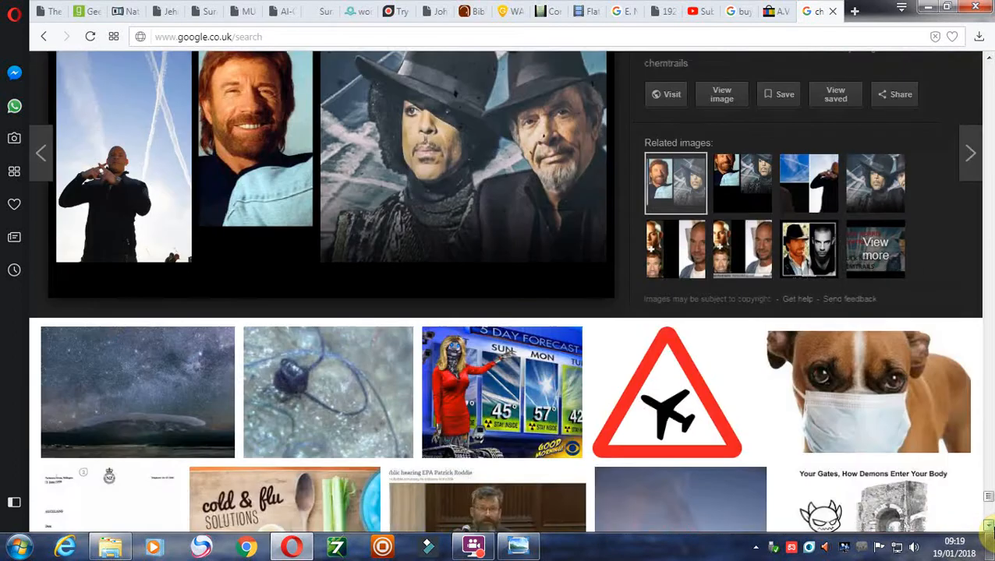
scroll(down, 3)
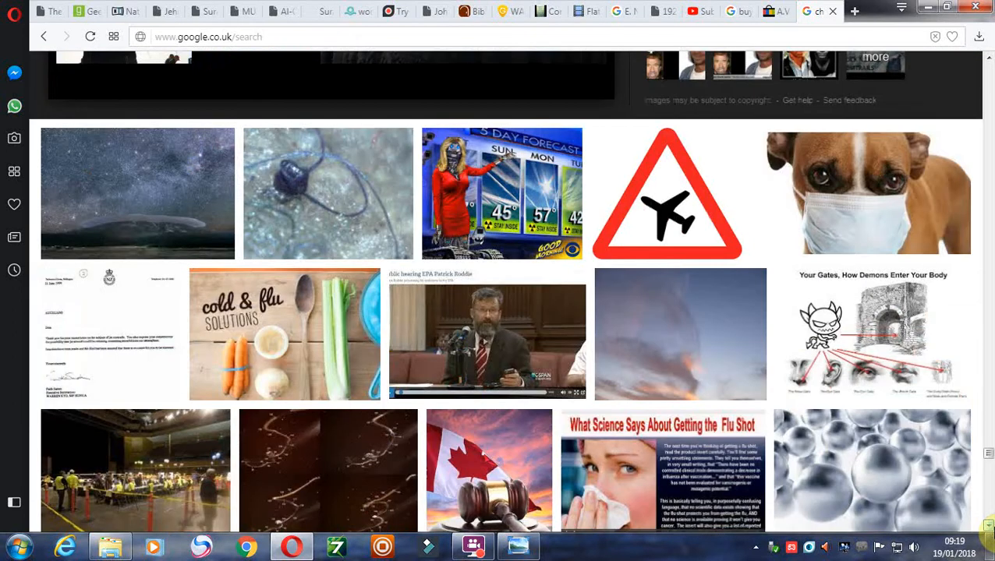
scroll(down, 3)
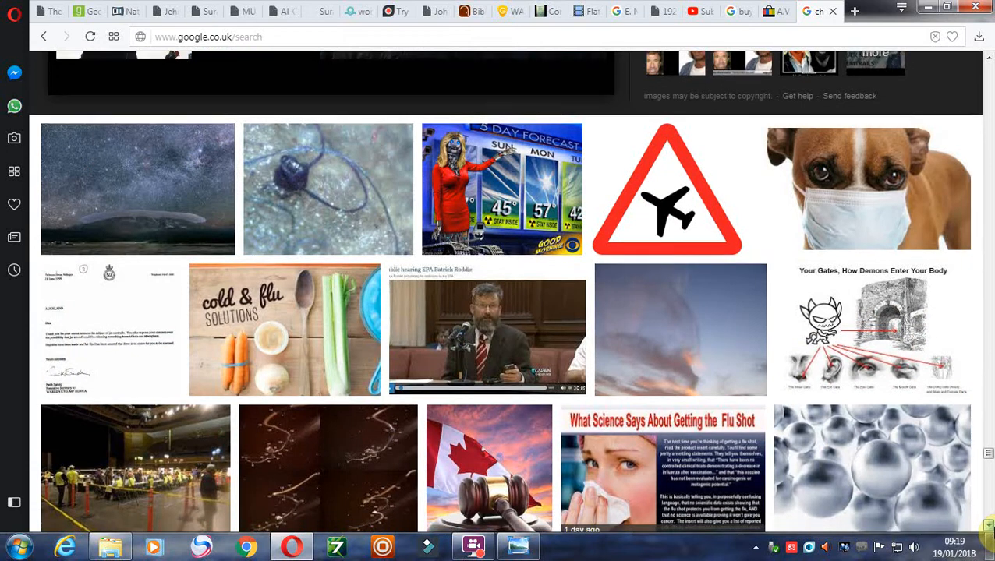
scroll(down, 3)
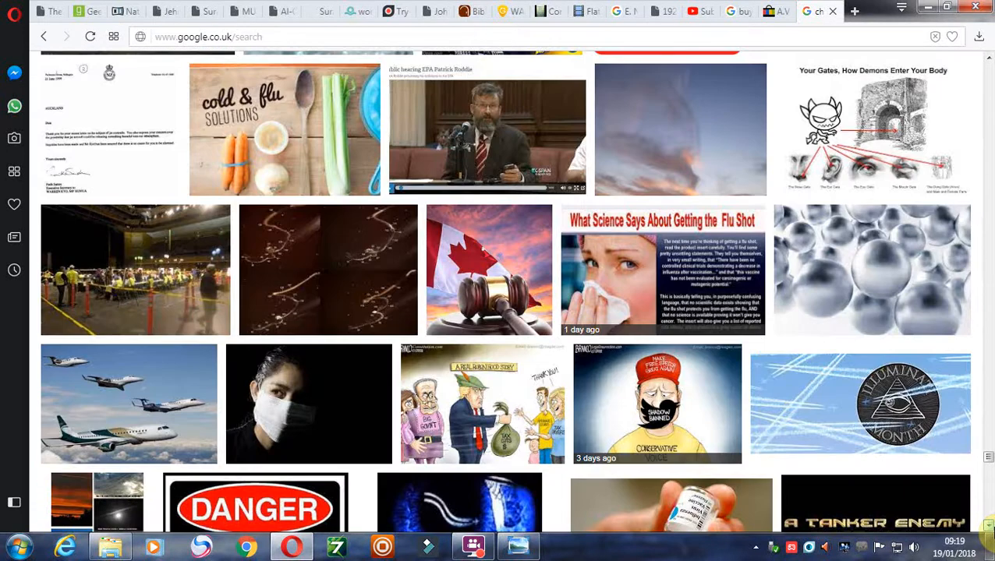
scroll(down, 3)
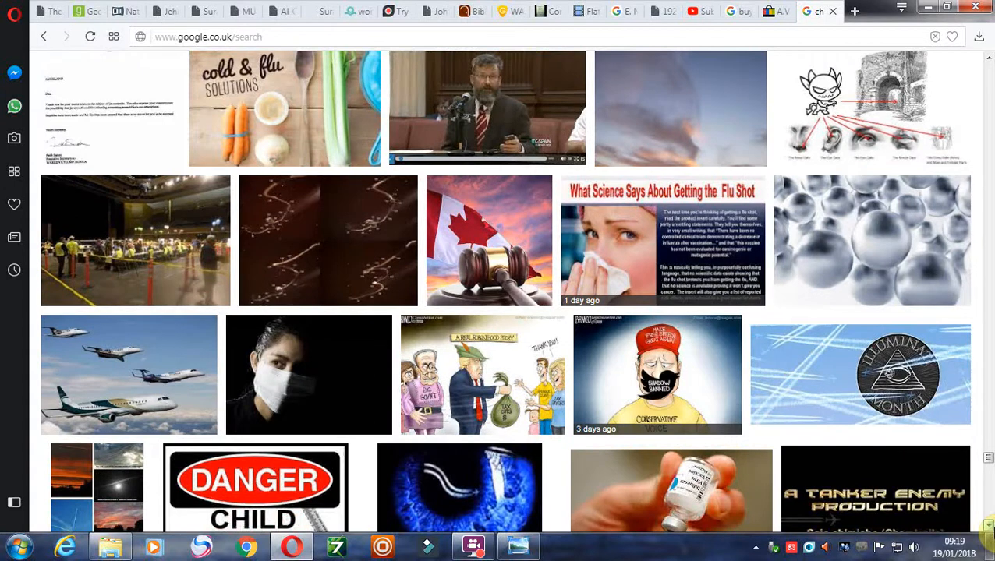
scroll(down, 3)
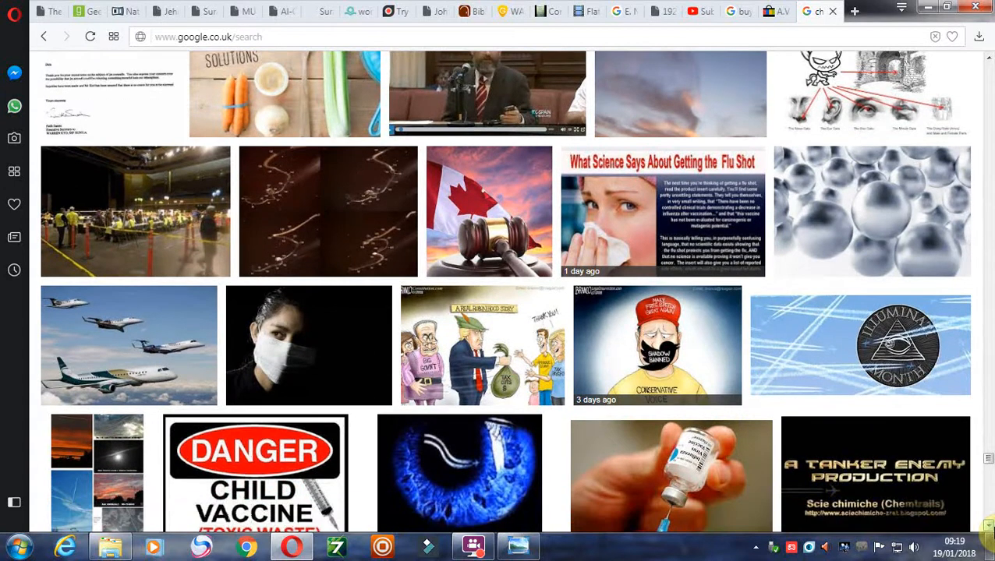
scroll(down, 3)
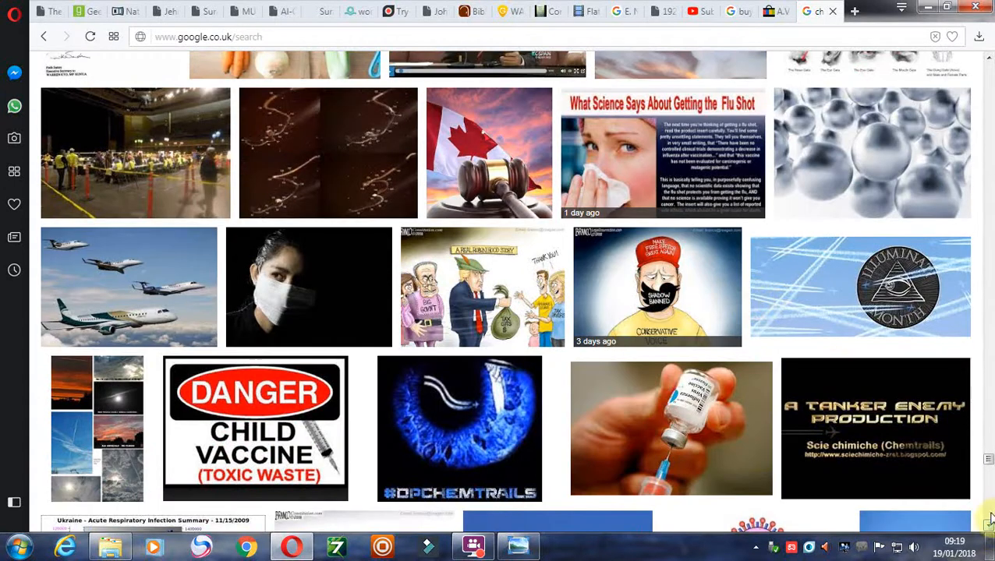
scroll(down, 3)
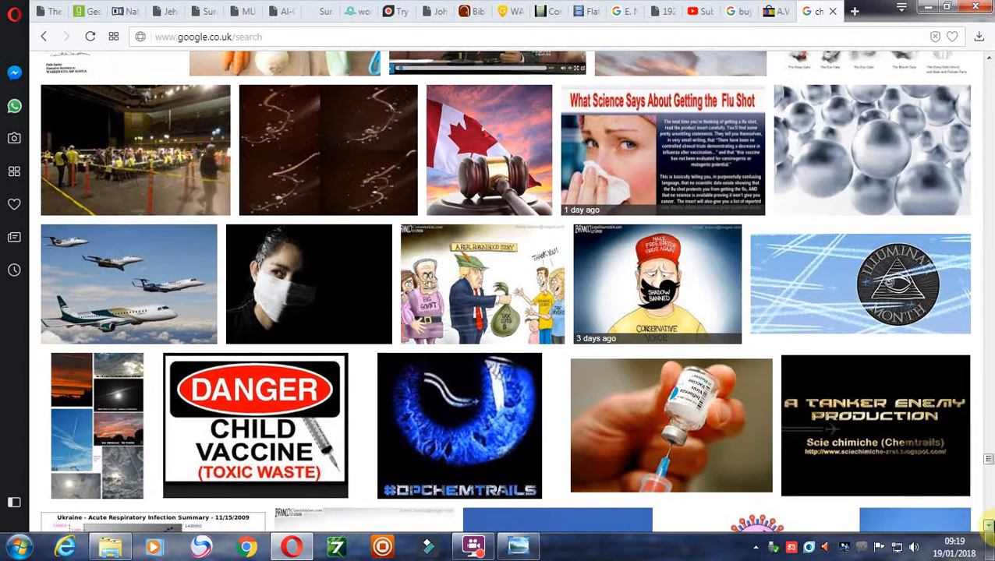
scroll(down, 3)
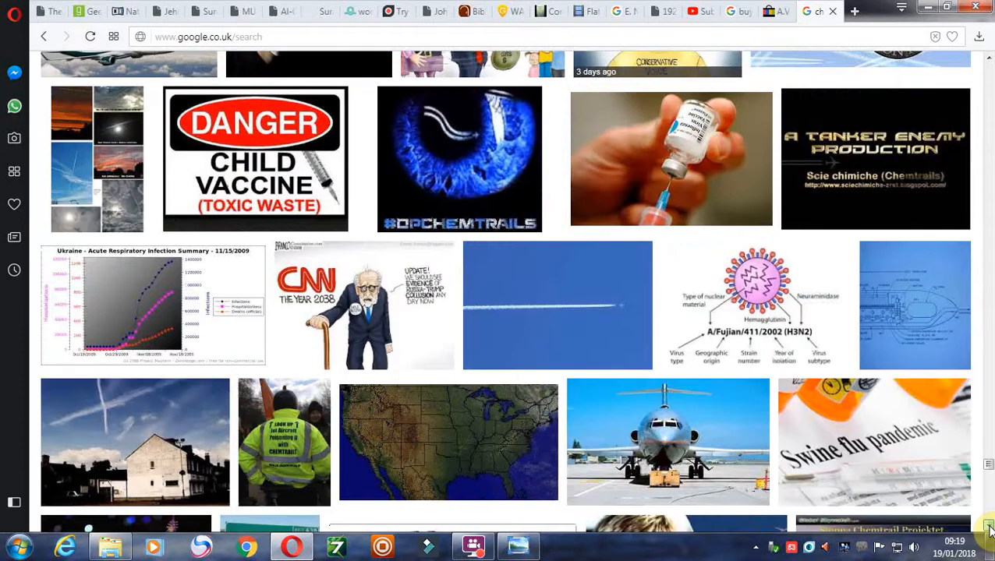
scroll(down, 3)
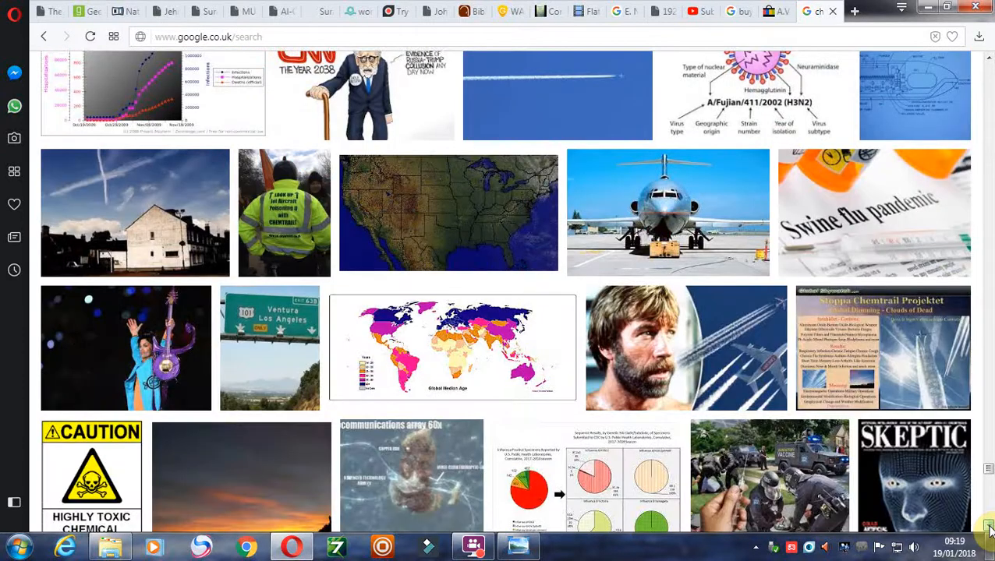
scroll(down, 3)
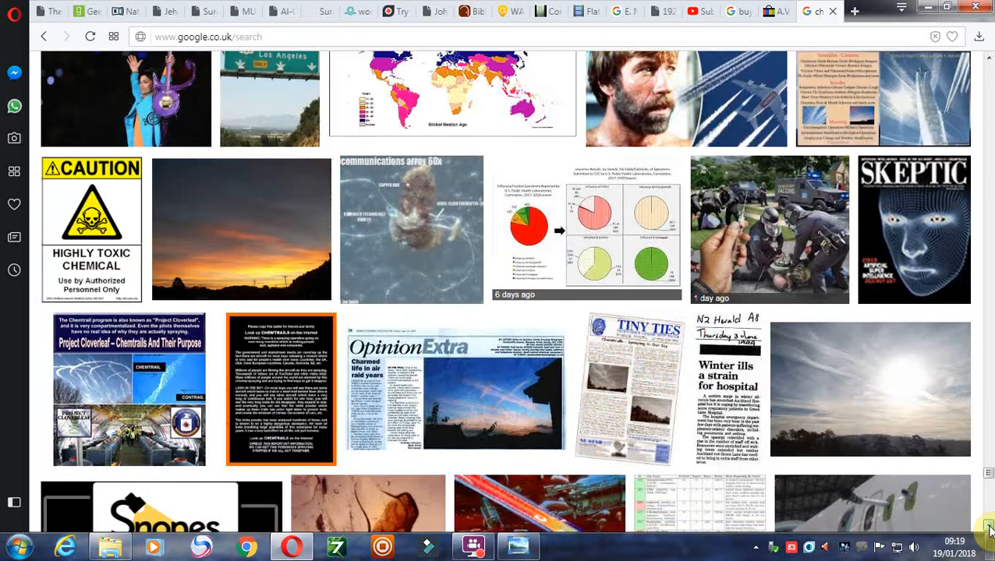
scroll(down, 3)
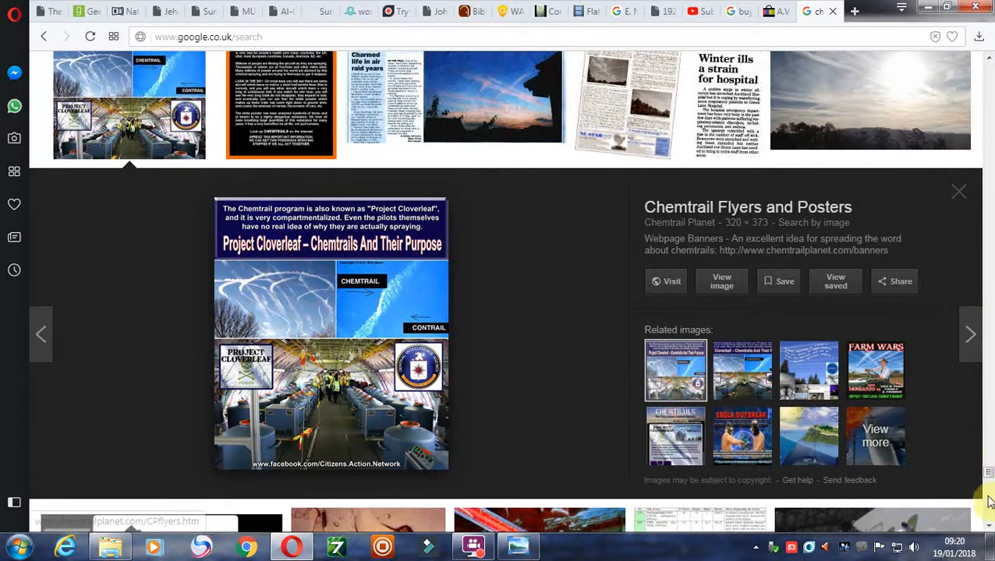
Step: Scroll below the Project Cloverleaf preview to further results, including a Snopes logo
scroll(down, 3)
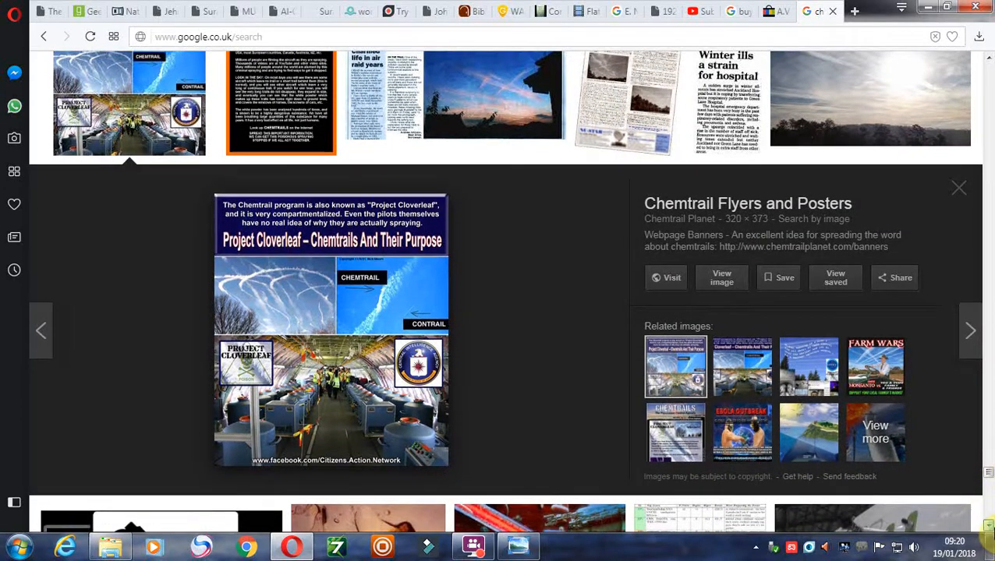
scroll(down, 3)
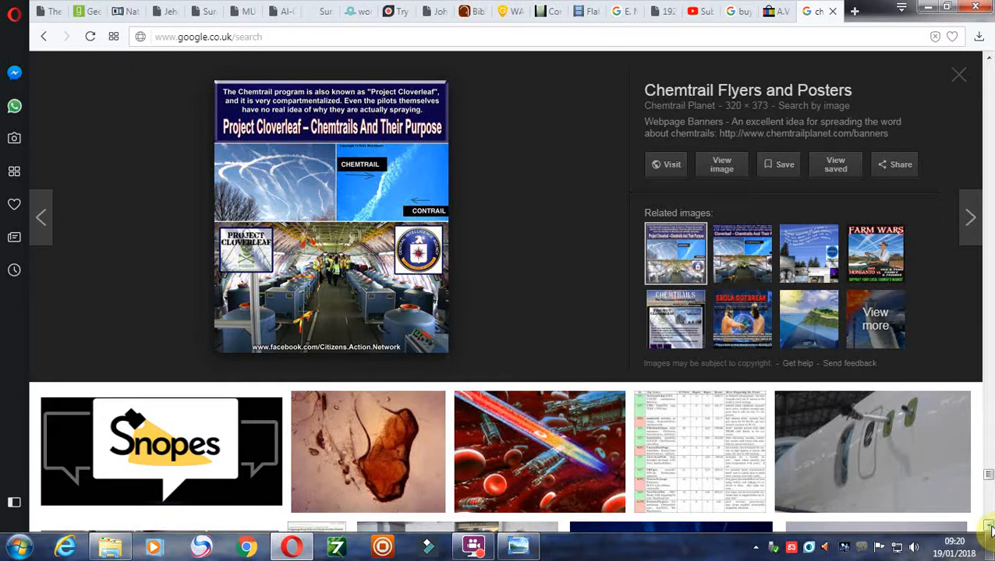
Step: Scroll down to 'Long Term Effect of Chemtrail Exposure', 'The Matrix Revealed' and Globe Contrail Chart
scroll(down, 3)
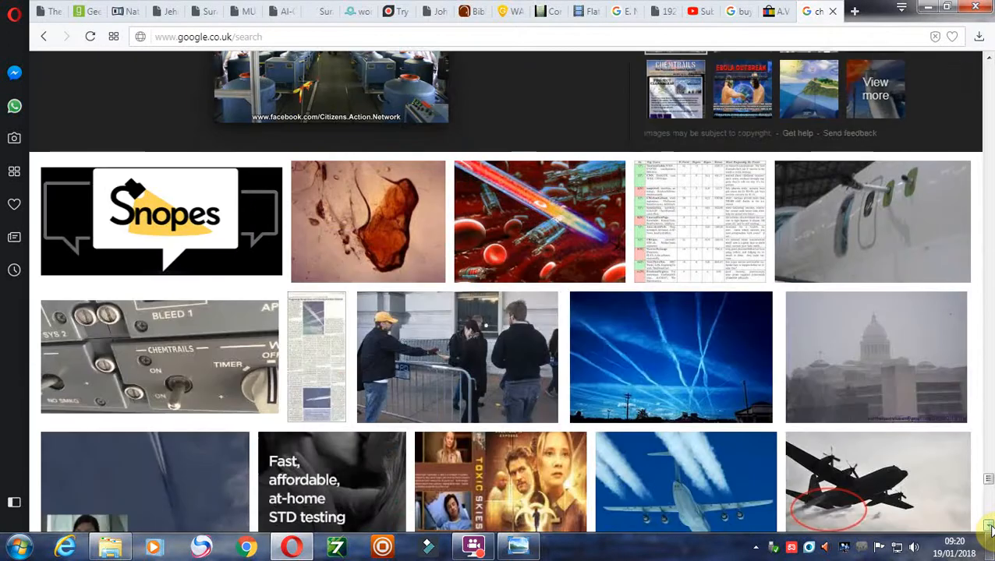
scroll(down, 3)
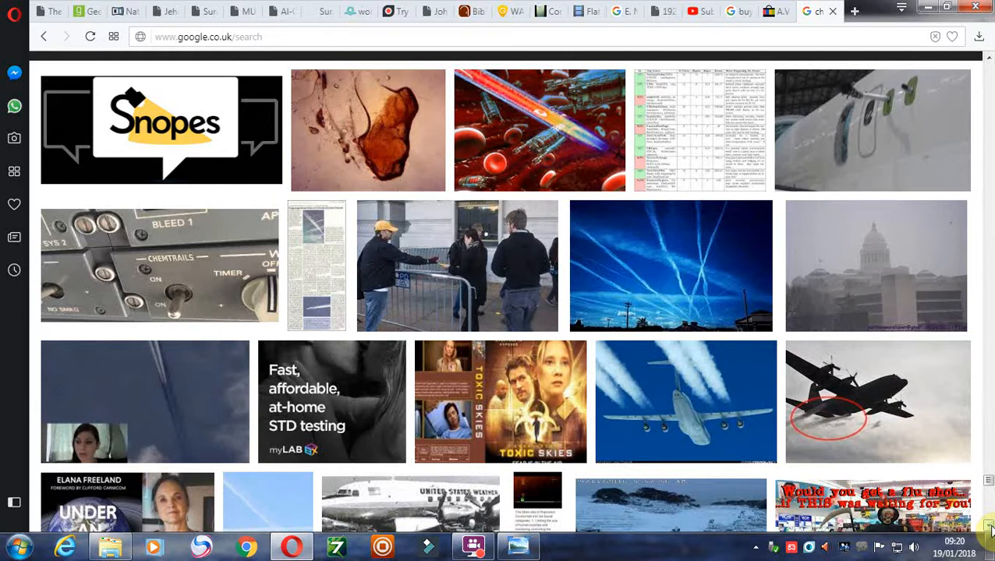
scroll(down, 3)
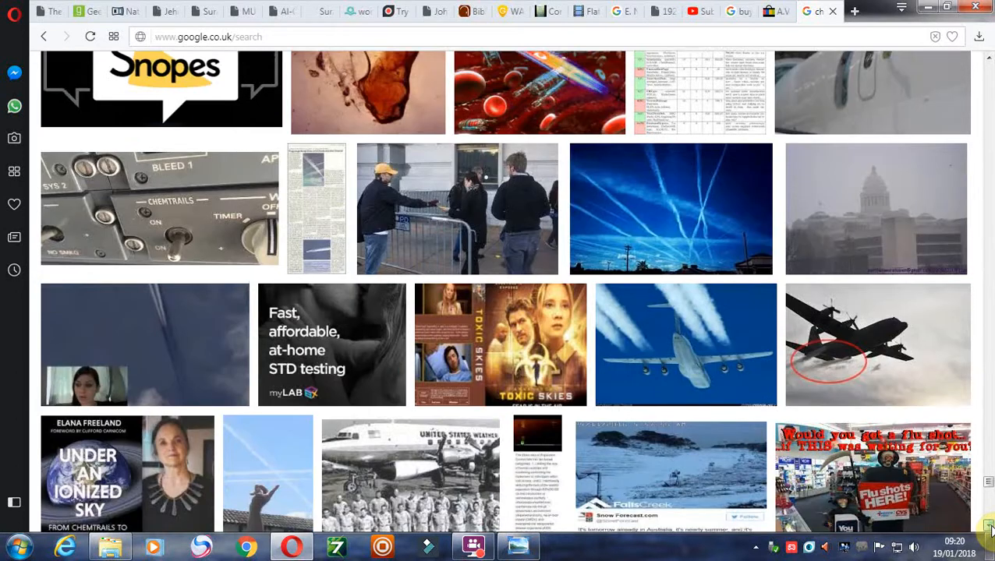
scroll(down, 3)
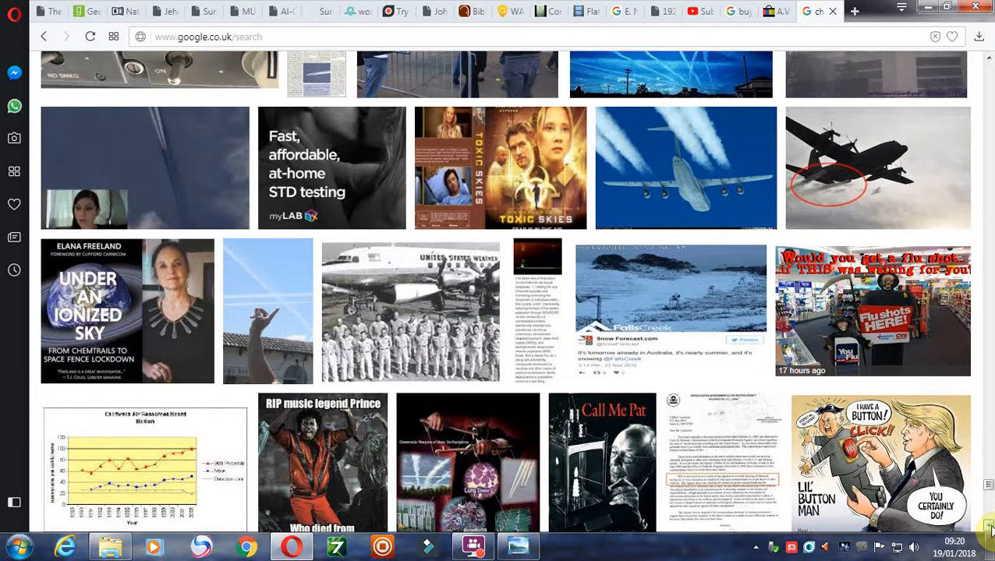
scroll(down, 3)
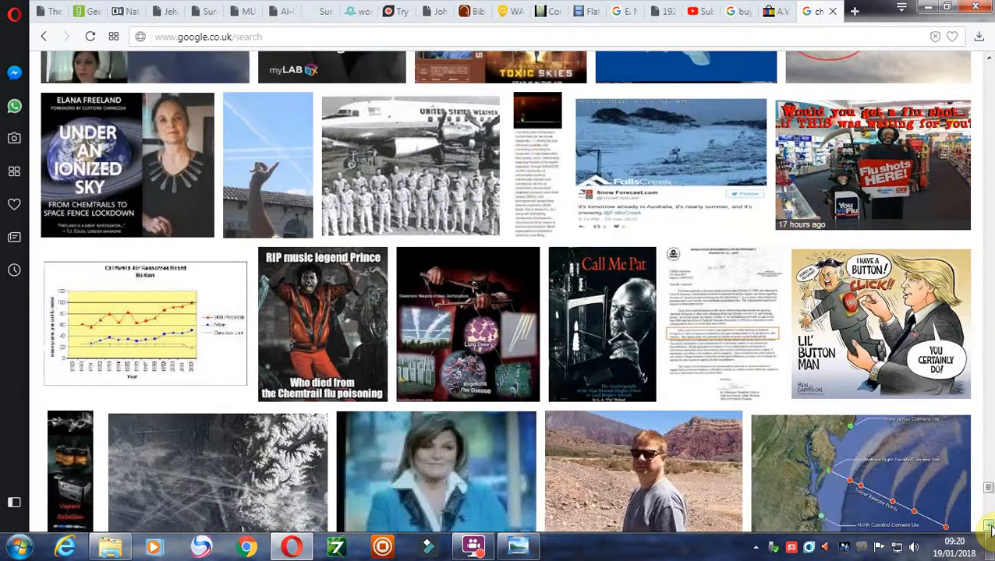
scroll(down, 3)
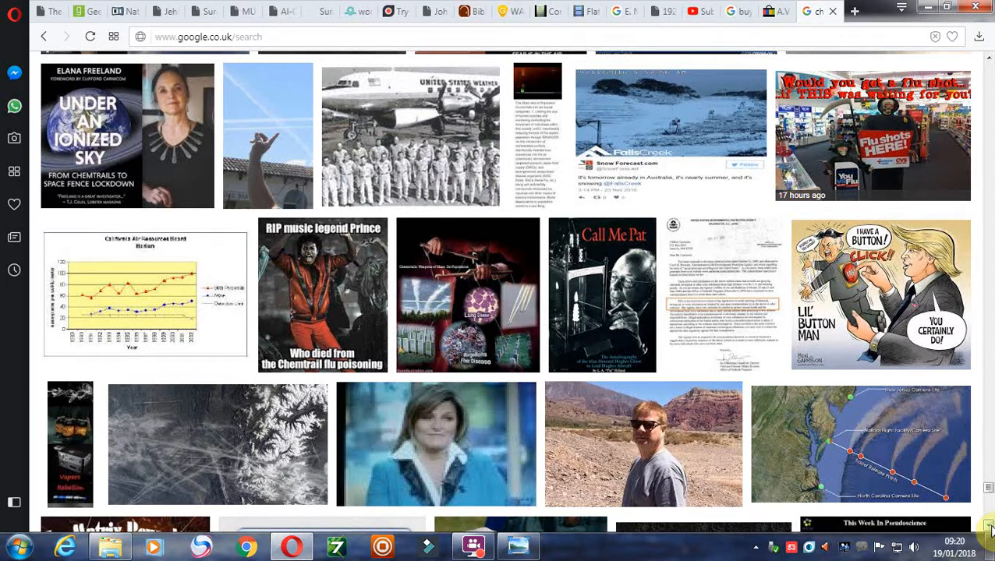
scroll(down, 3)
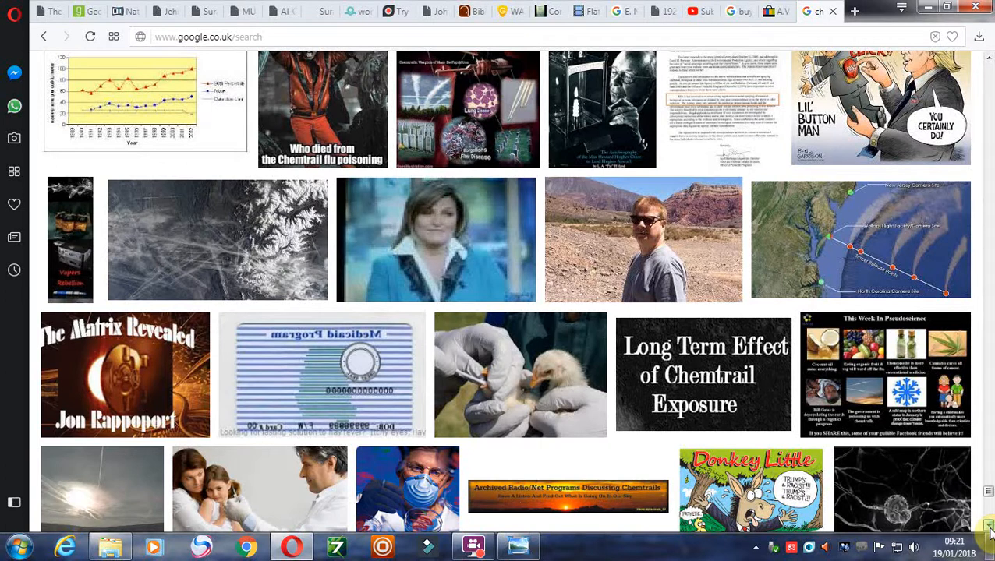
scroll(down, 3)
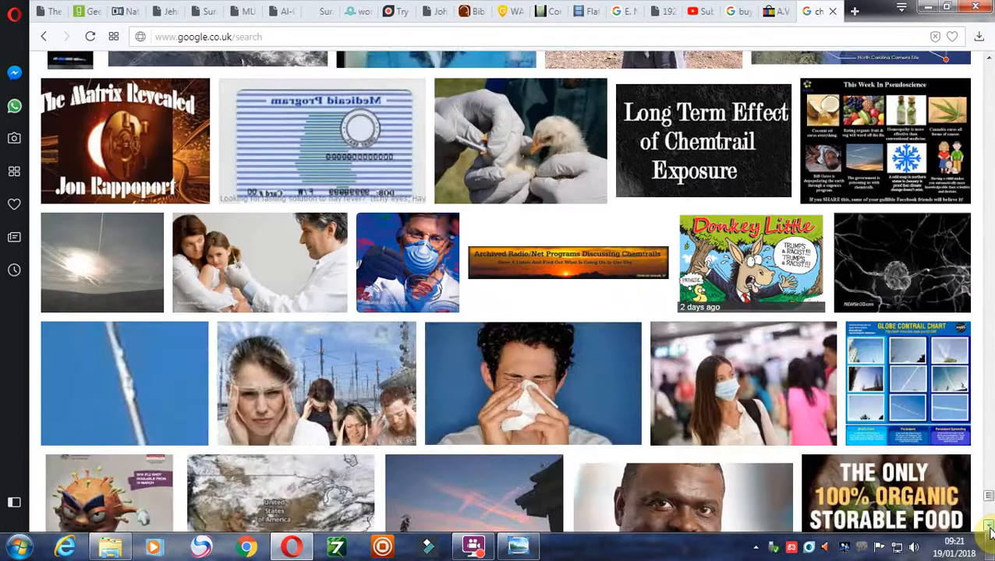
scroll(down, 3)
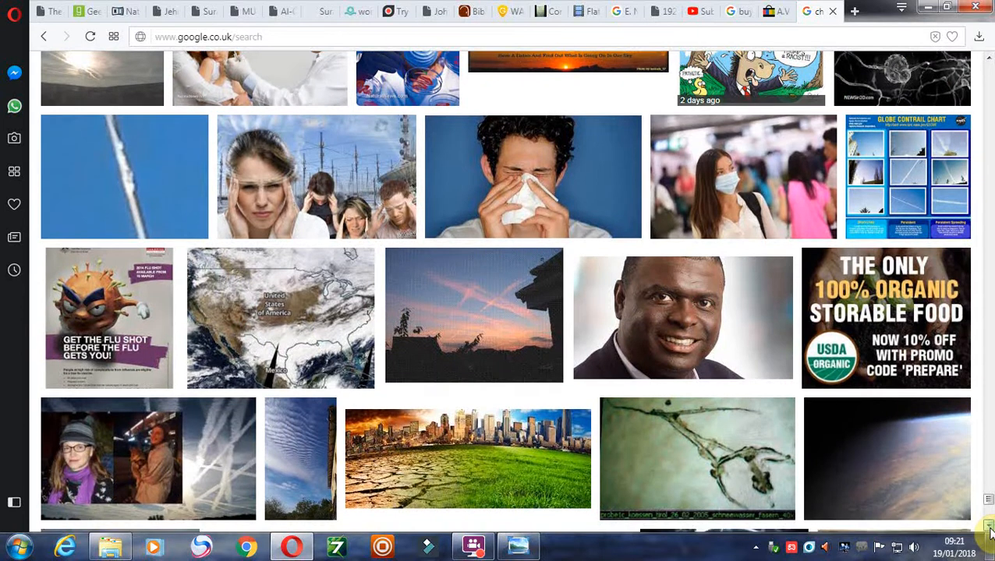
scroll(down, 3)
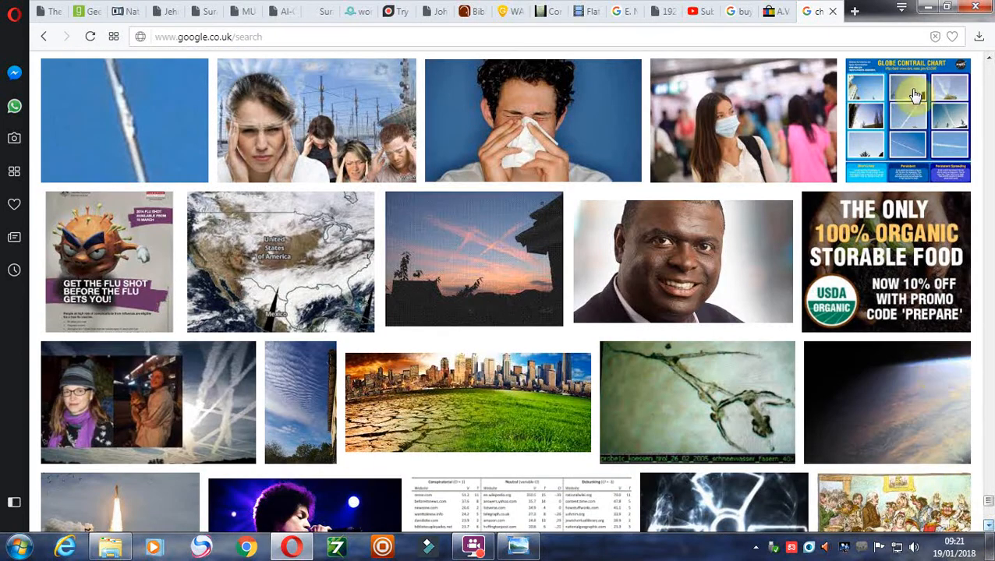
mouse_move(826, 188)
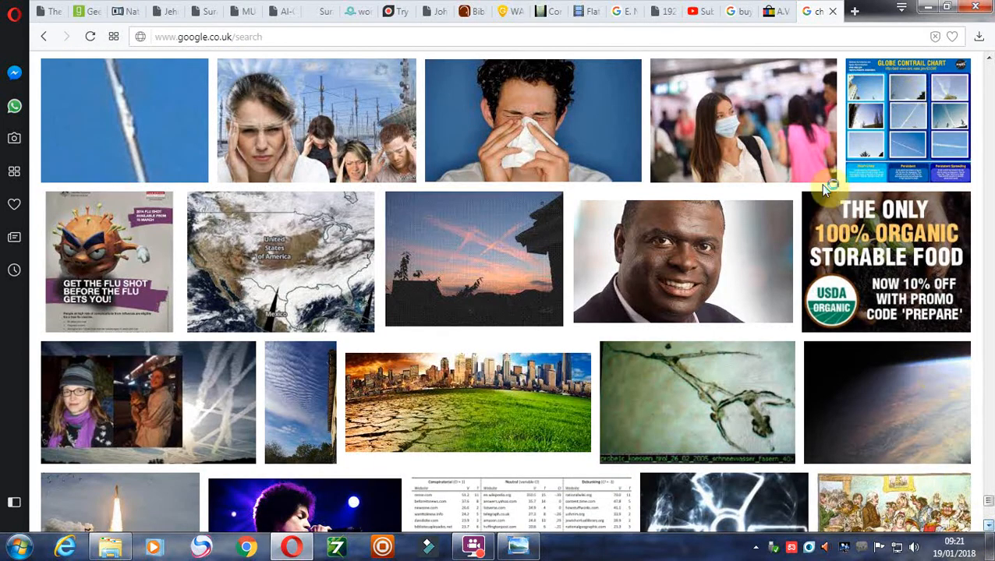
Step: Preview the NASA Globe Contrail Chart and scroll through its related contrail charts
click(907, 120)
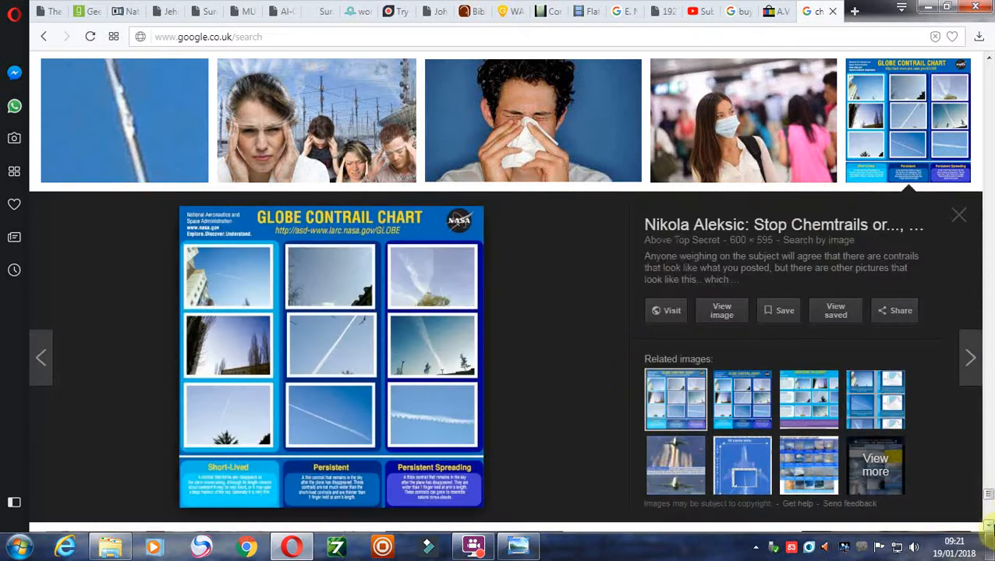
scroll(down, 3)
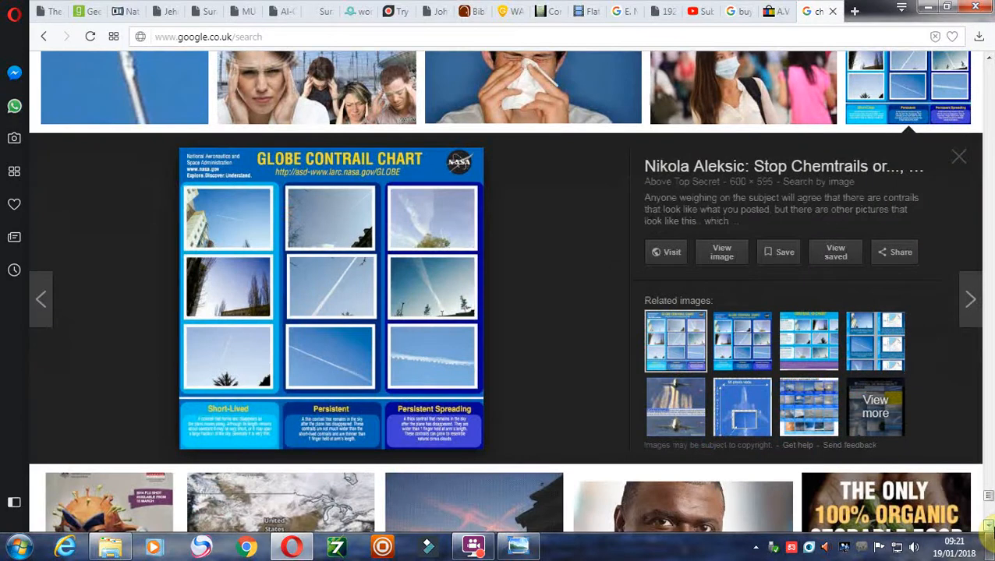
scroll(down, 3)
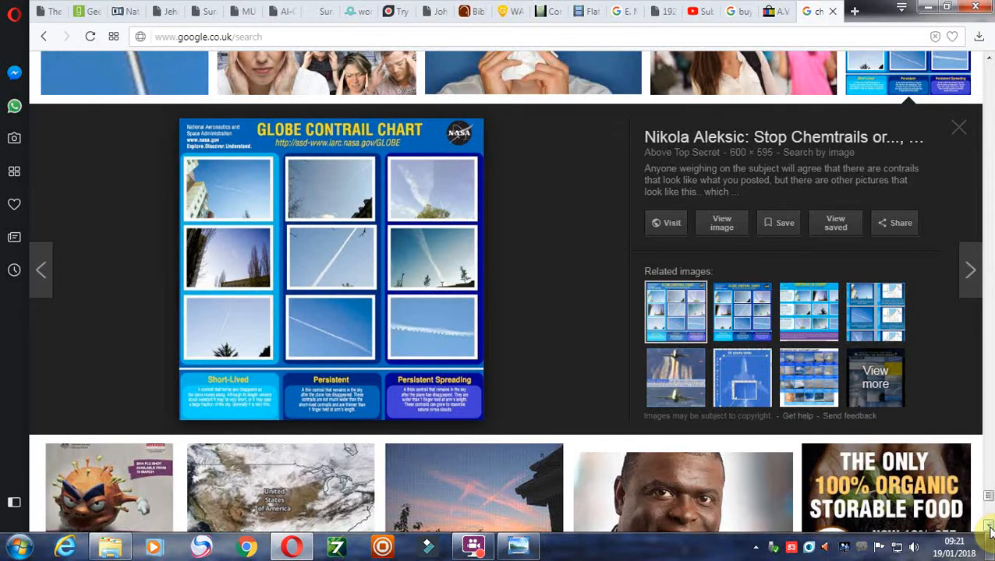
scroll(down, 3)
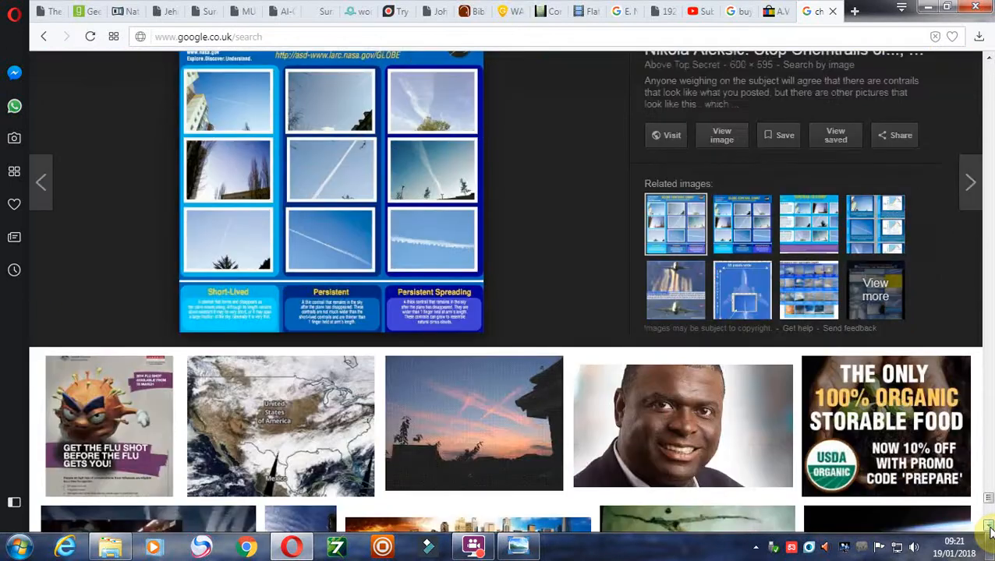
scroll(down, 3)
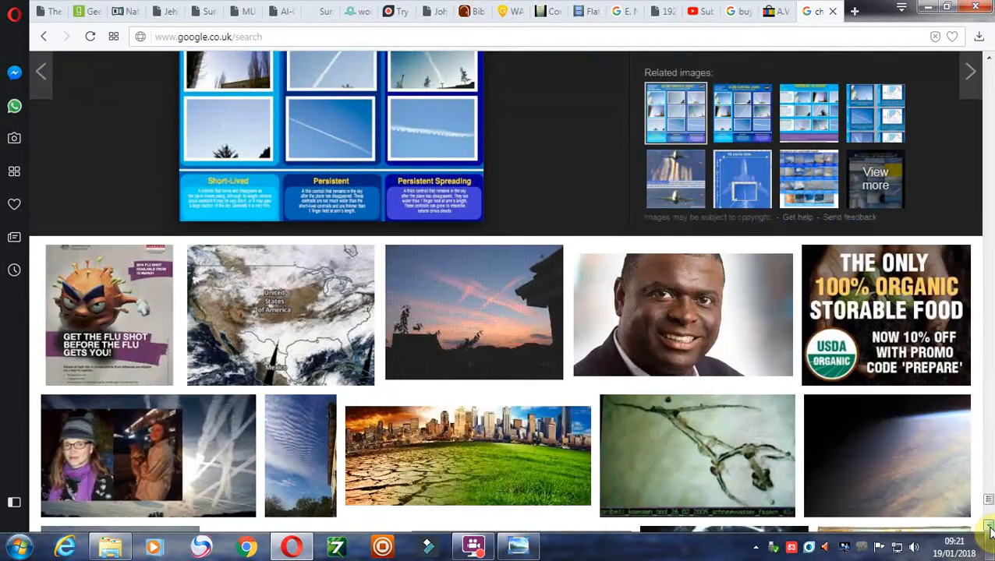
Step: Scroll further to the Chemtrails Massenmord poster, LiveLeak image and doctor-and-vaccines cartoon
scroll(down, 3)
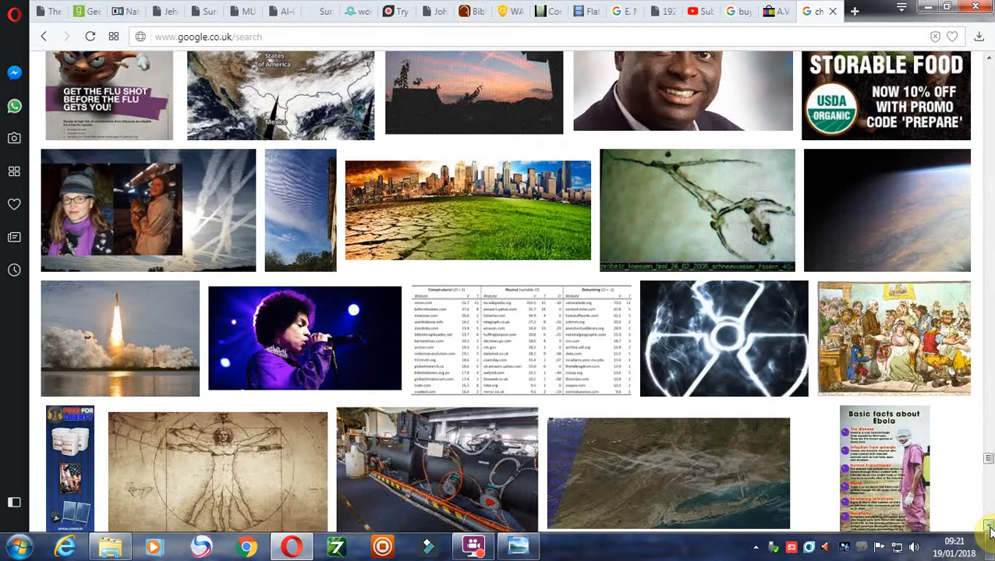
scroll(down, 3)
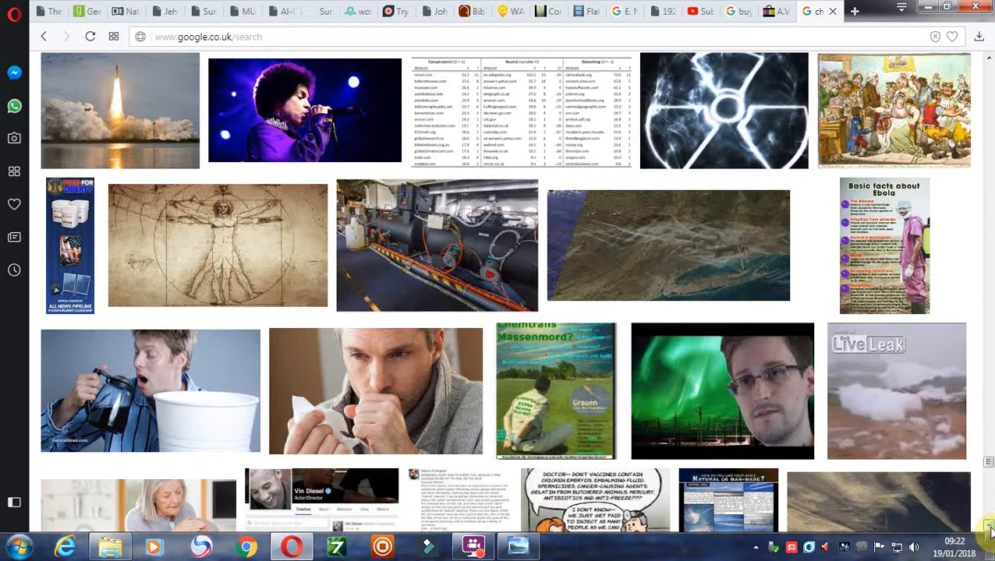
scroll(down, 3)
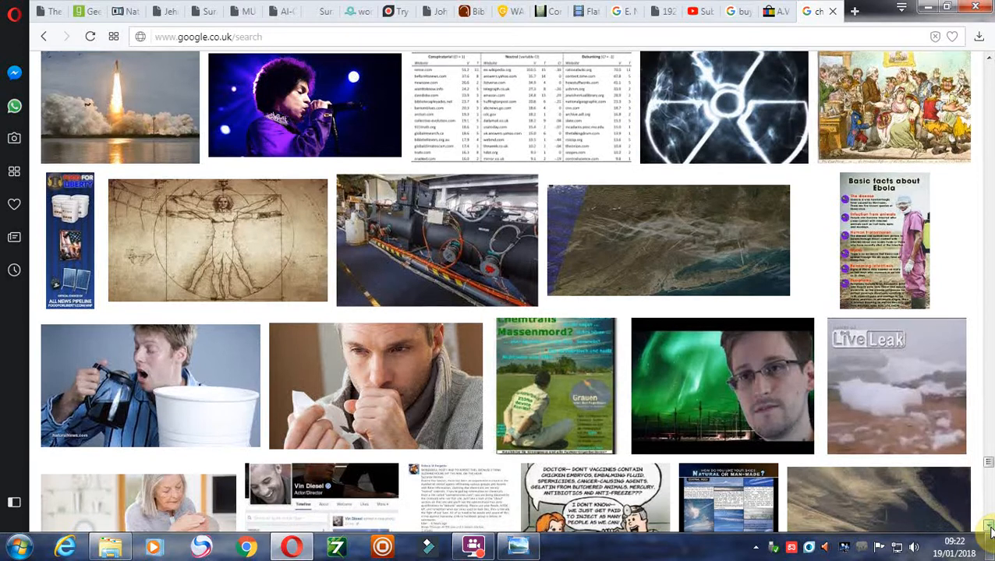
scroll(down, 3)
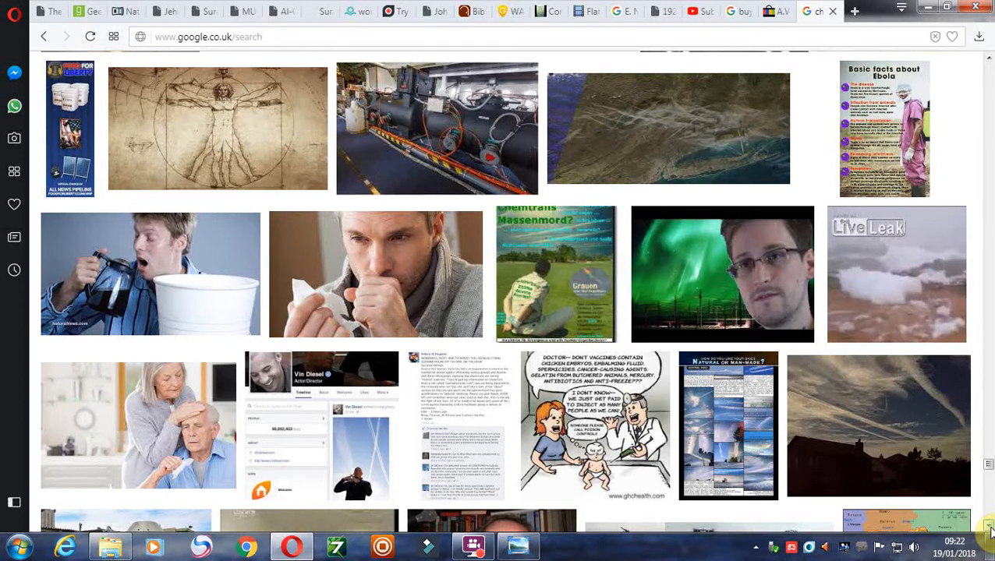
scroll(down, 3)
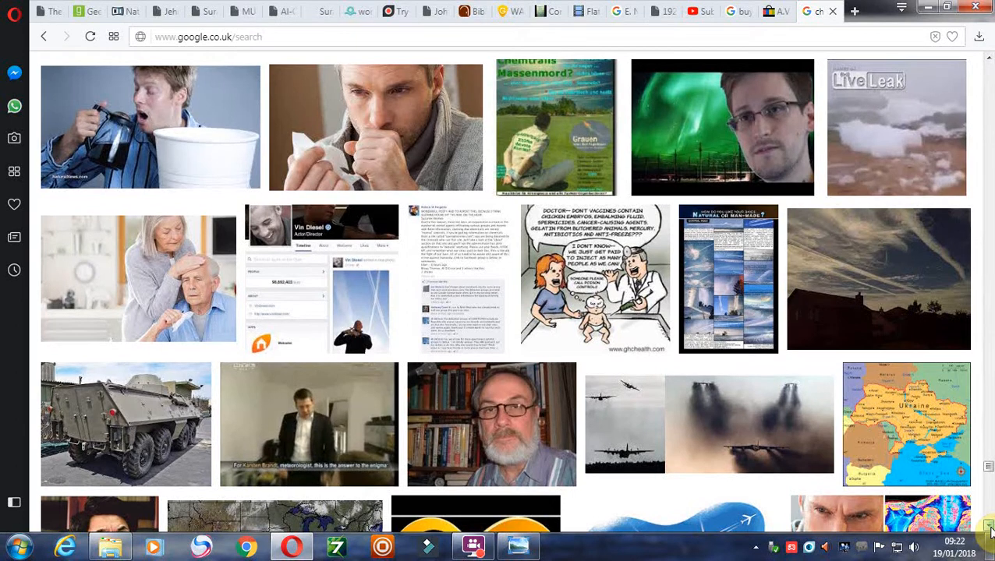
Step: Scroll deep into the results to 'Golden Globe Lies', the Flu Shot sign and mercury fillings
scroll(down, 3)
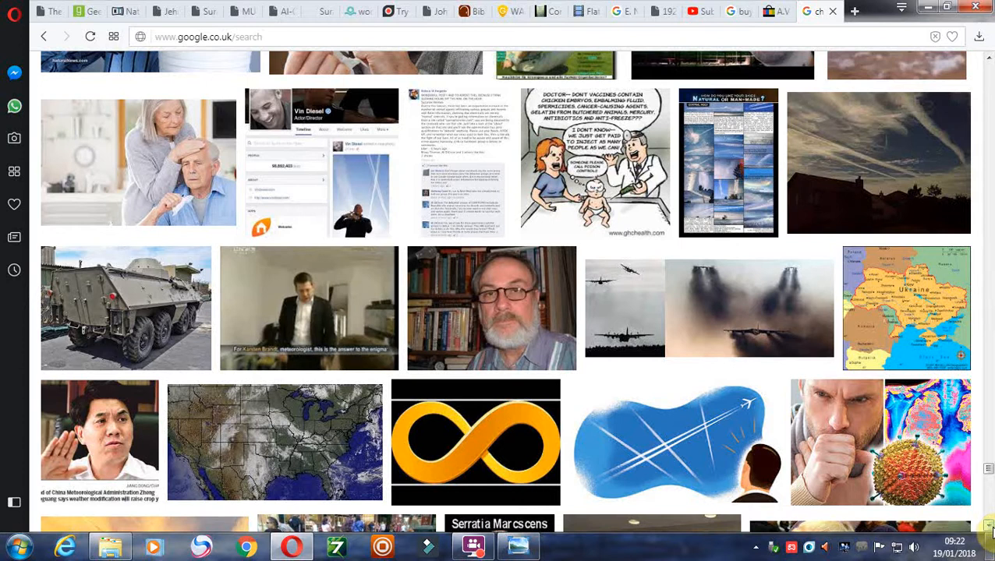
scroll(down, 3)
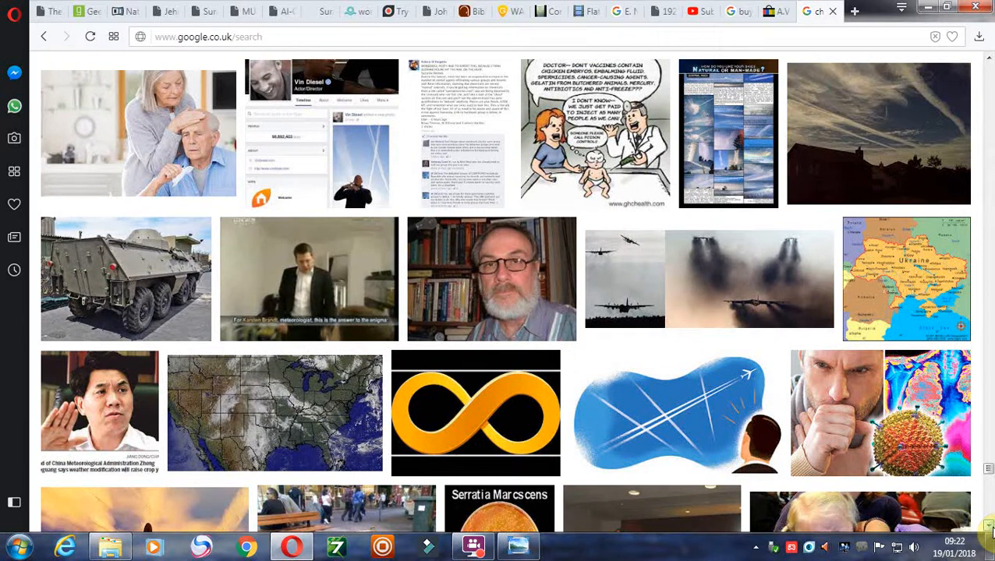
scroll(down, 3)
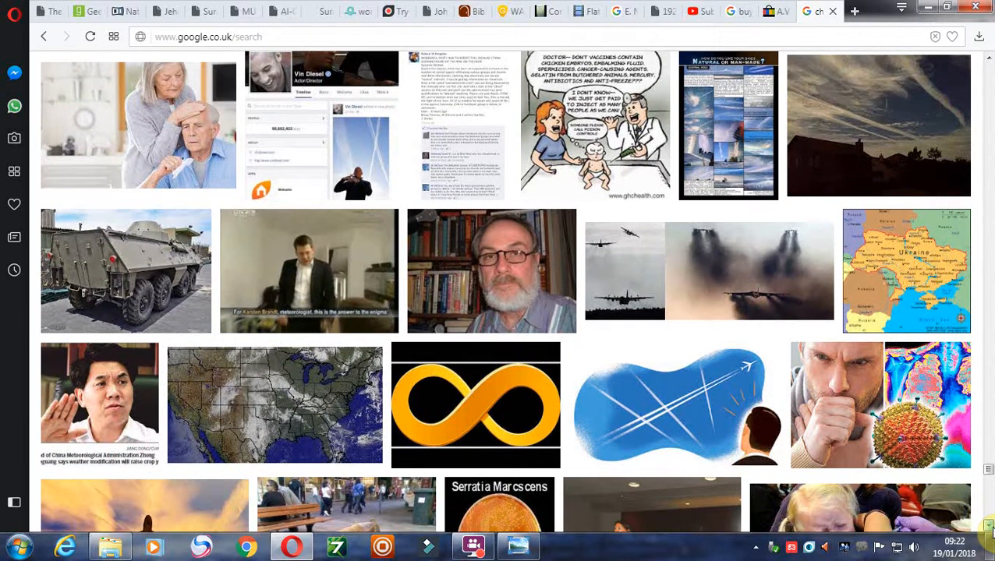
scroll(down, 3)
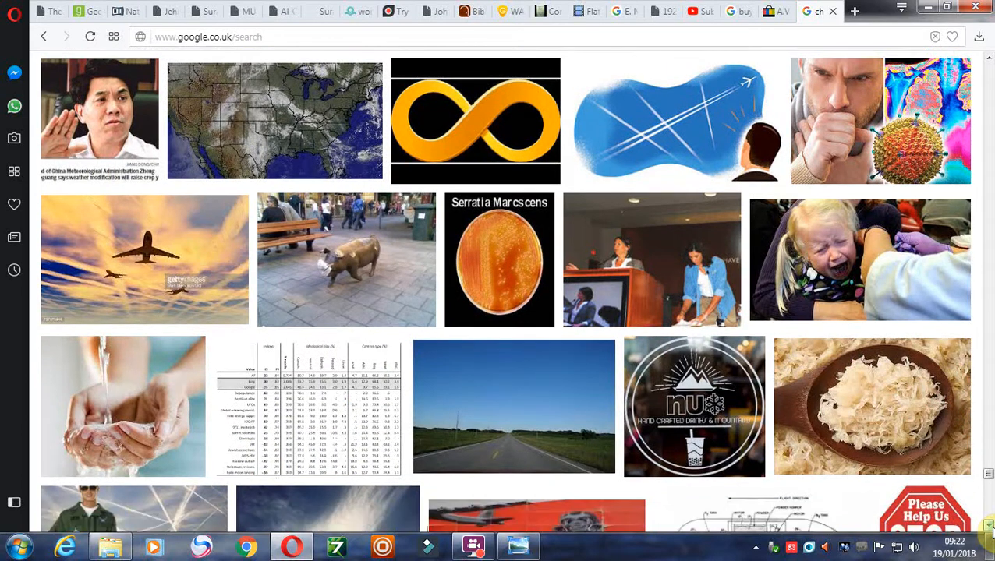
scroll(down, 3)
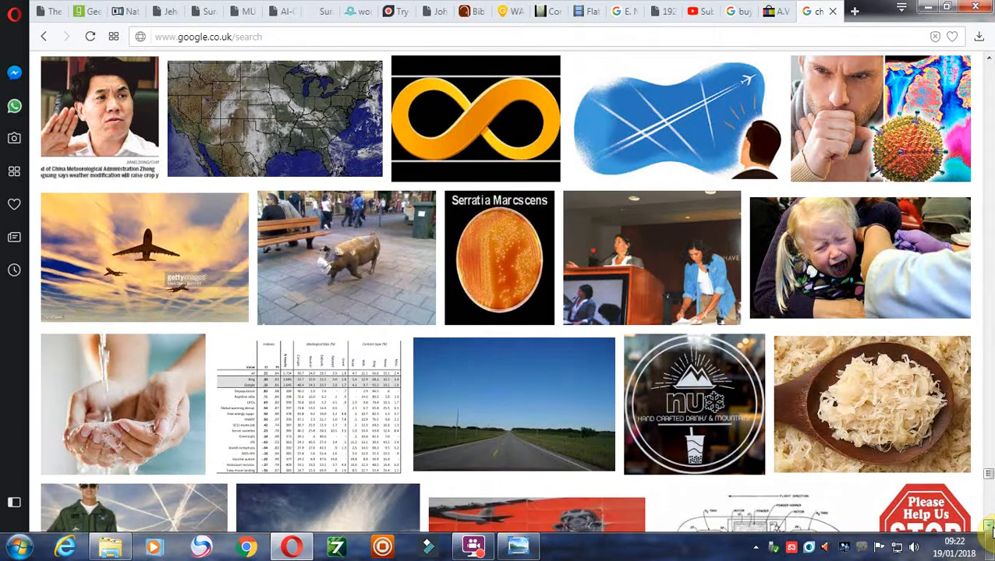
scroll(down, 3)
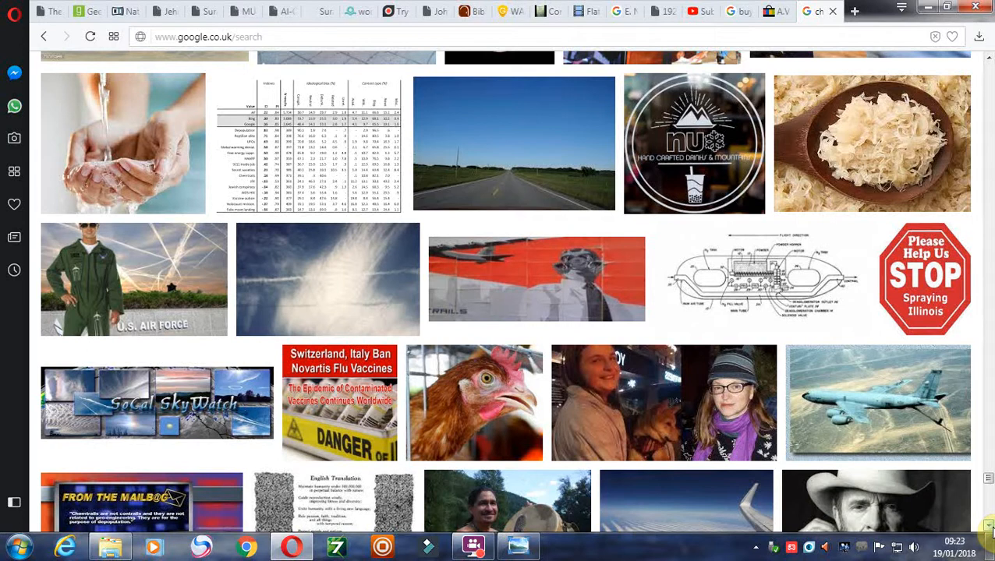
scroll(down, 3)
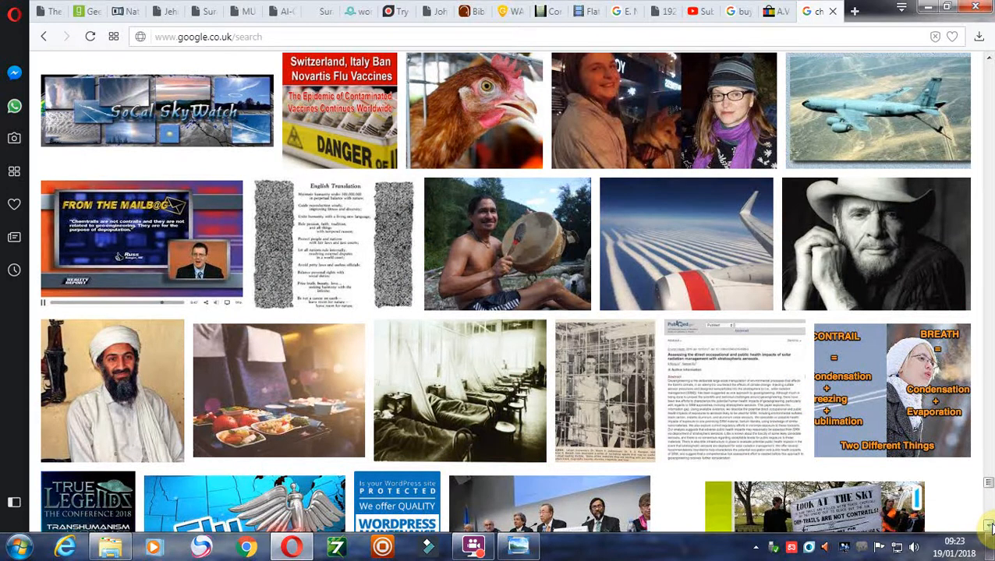
scroll(down, 3)
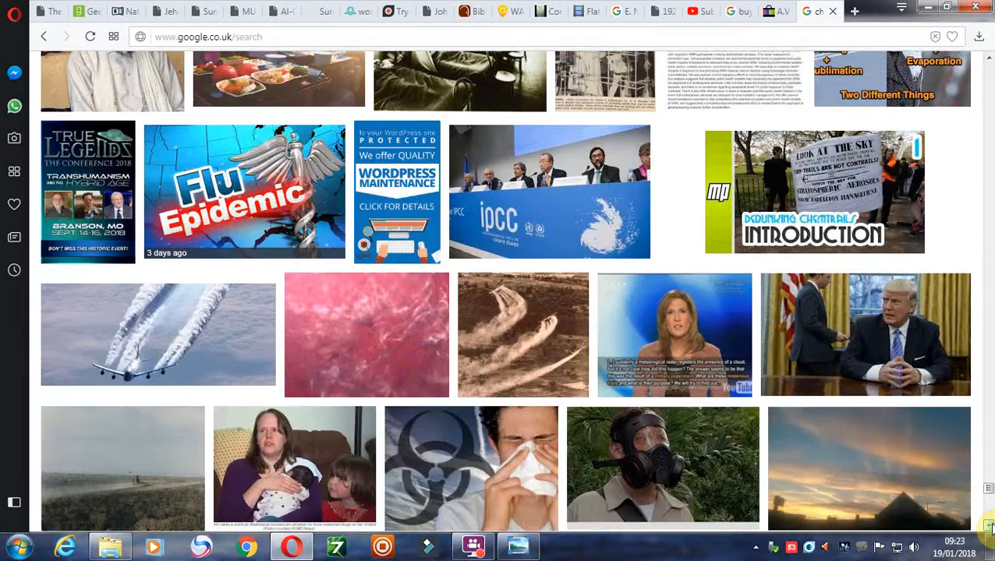
scroll(down, 3)
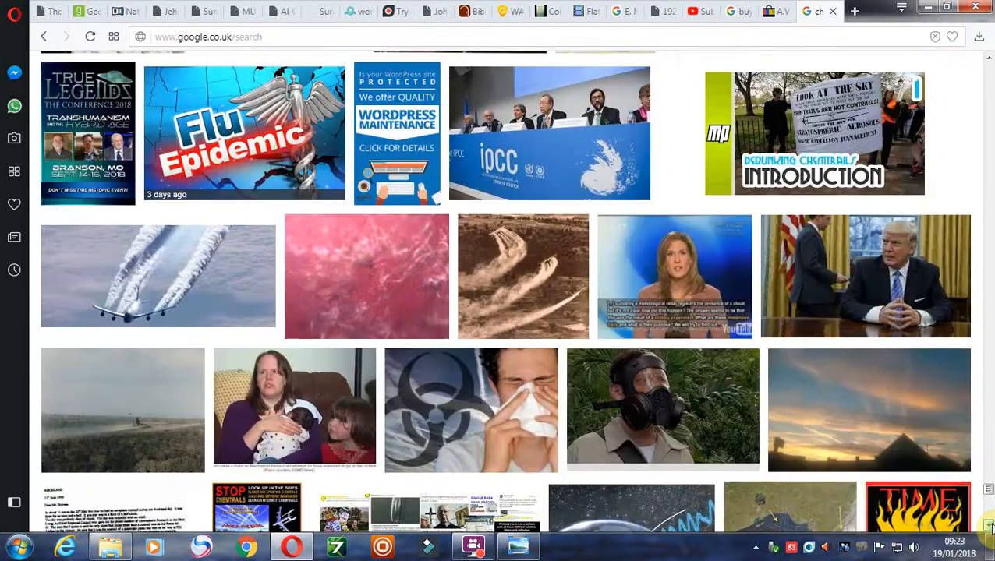
scroll(down, 3)
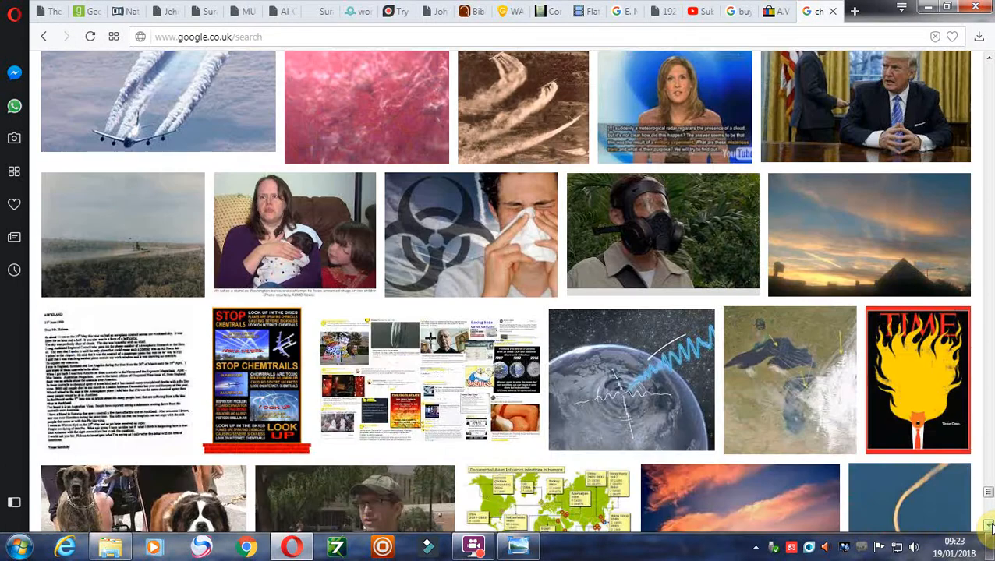
scroll(down, 3)
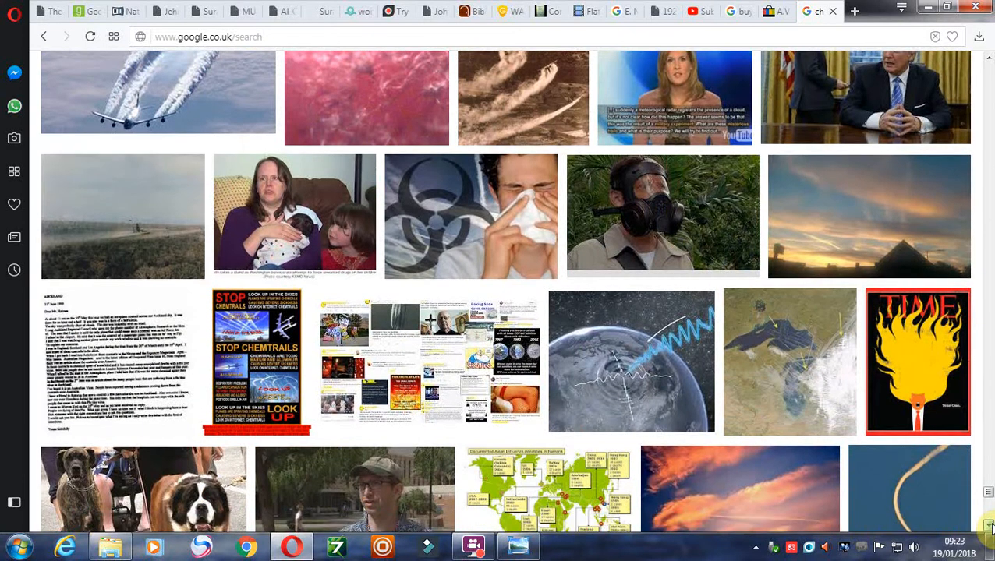
scroll(down, 3)
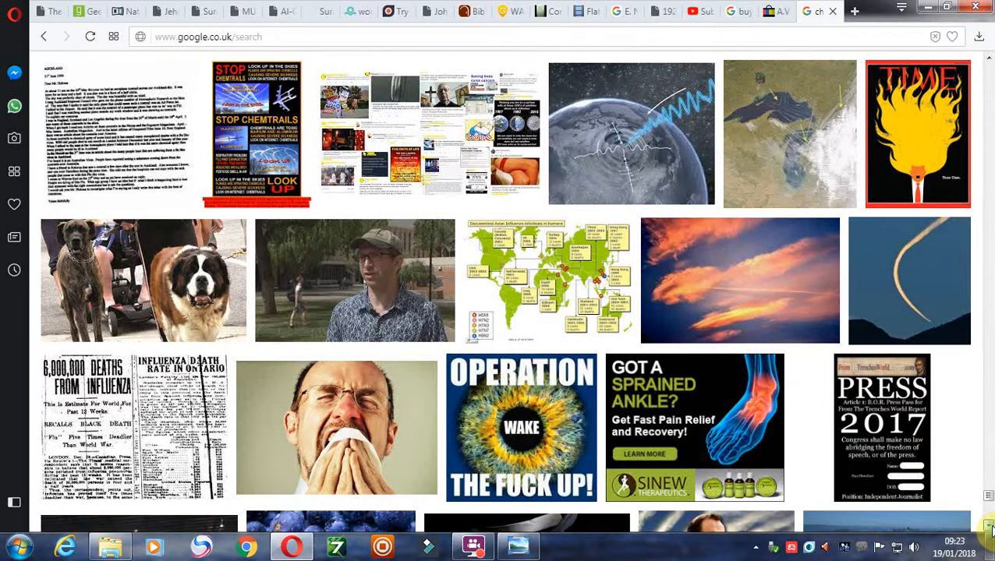
scroll(down, 3)
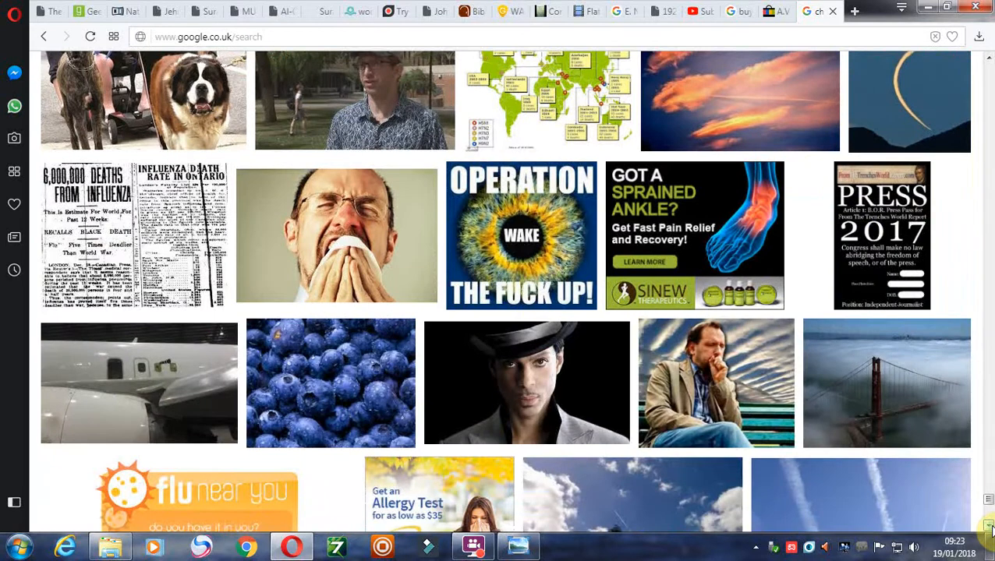
scroll(down, 3)
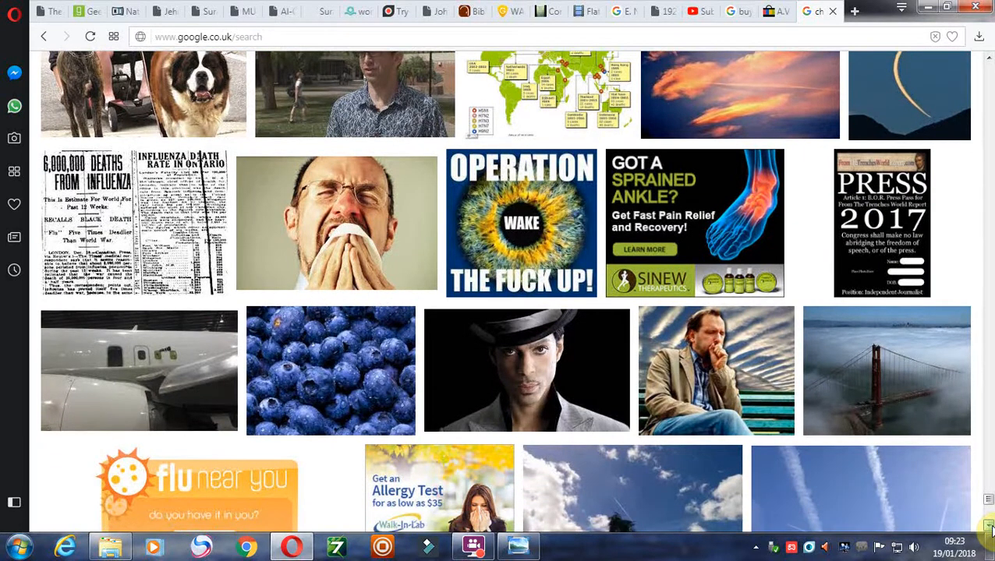
scroll(down, 3)
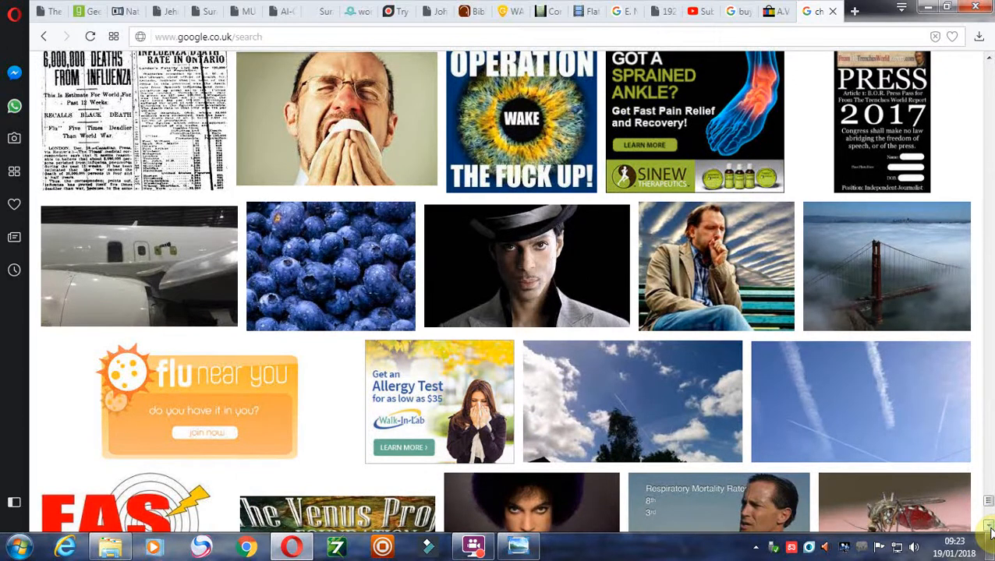
scroll(down, 3)
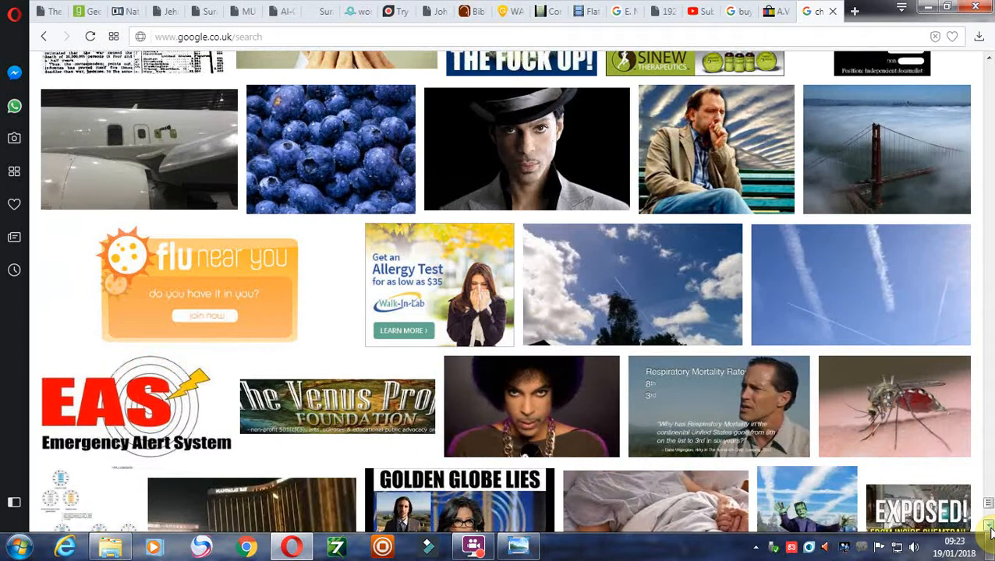
scroll(up, 3)
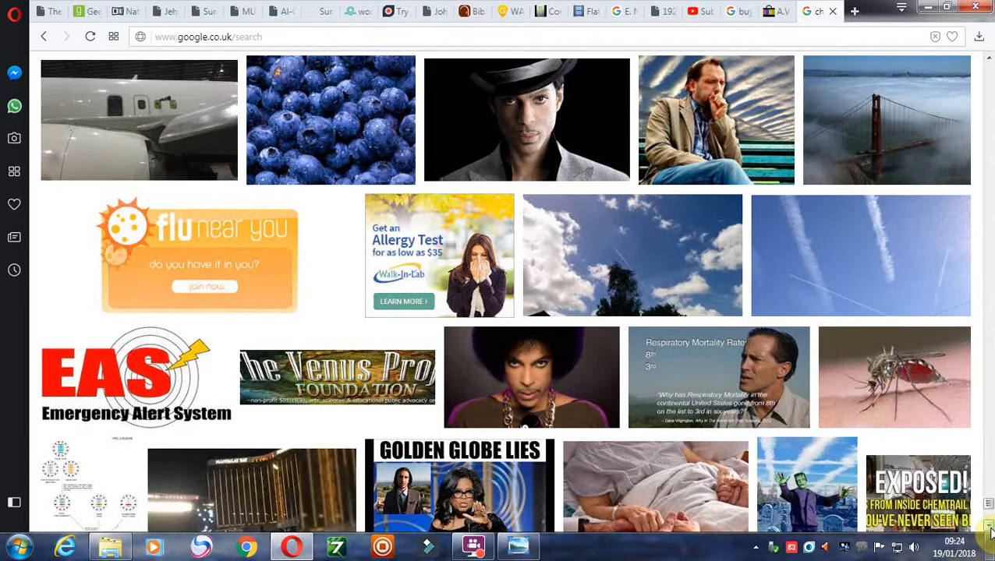
scroll(down, 3)
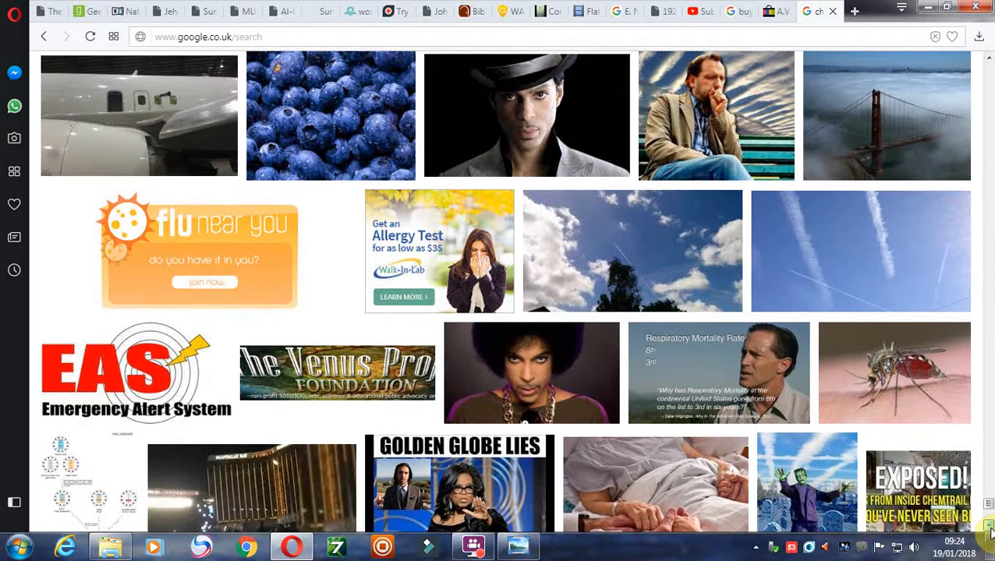
scroll(down, 3)
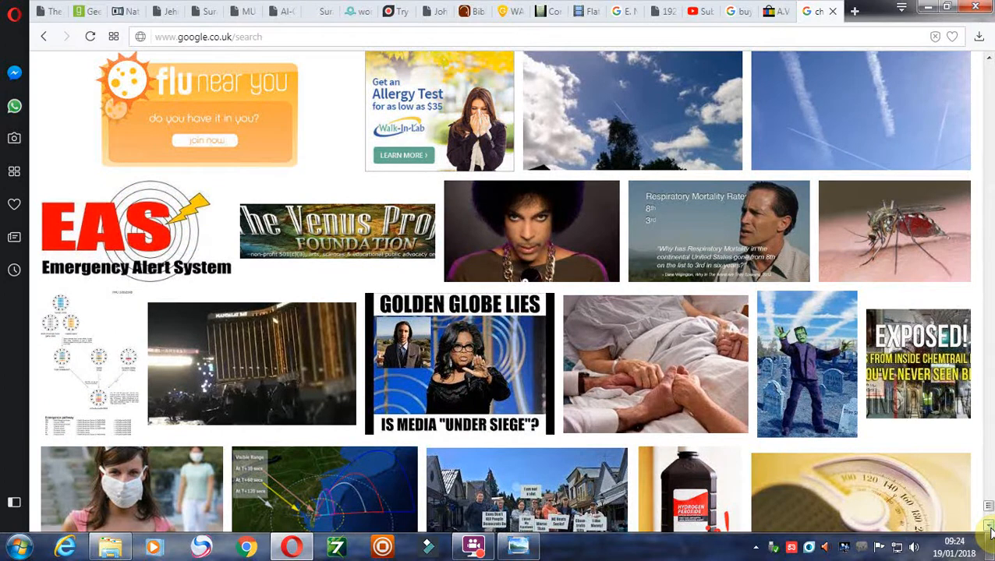
scroll(down, 3)
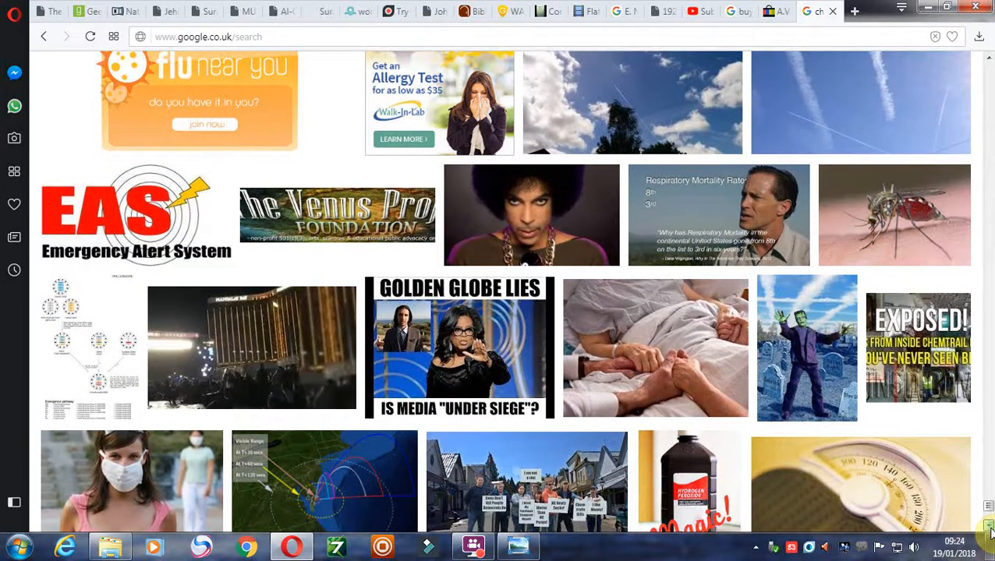
scroll(down, 3)
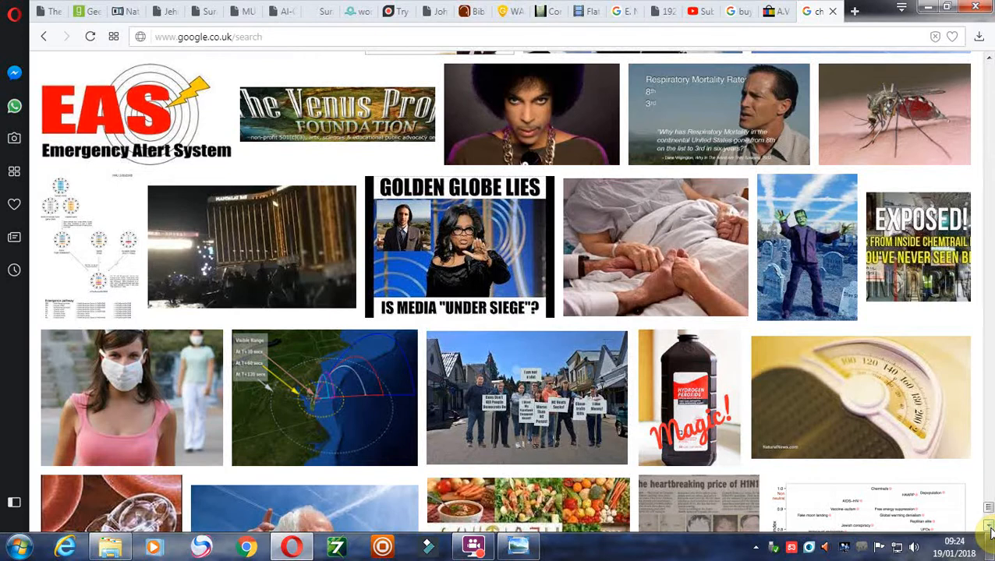
mouse_move(668, 283)
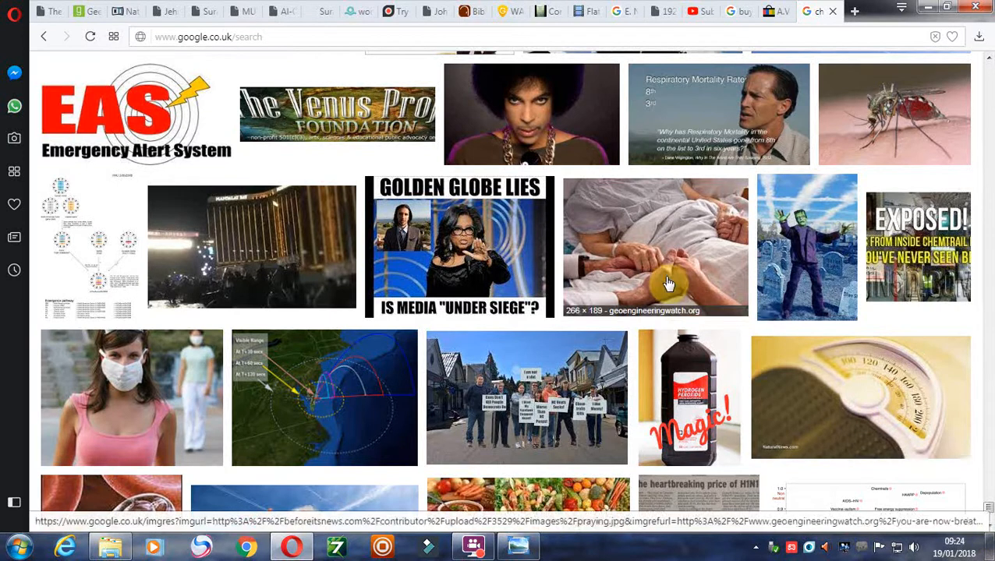
mouse_move(706, 312)
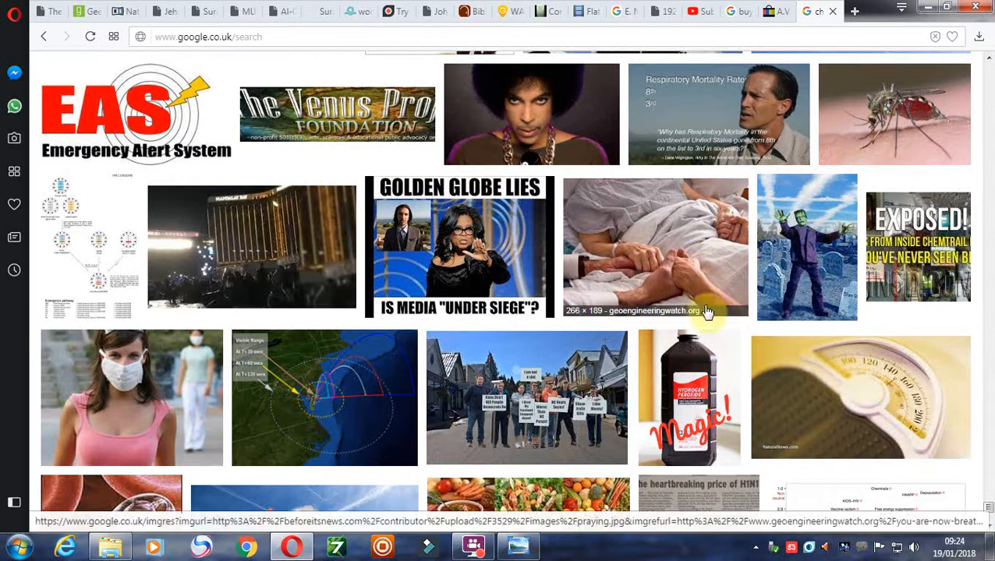
mouse_move(718, 323)
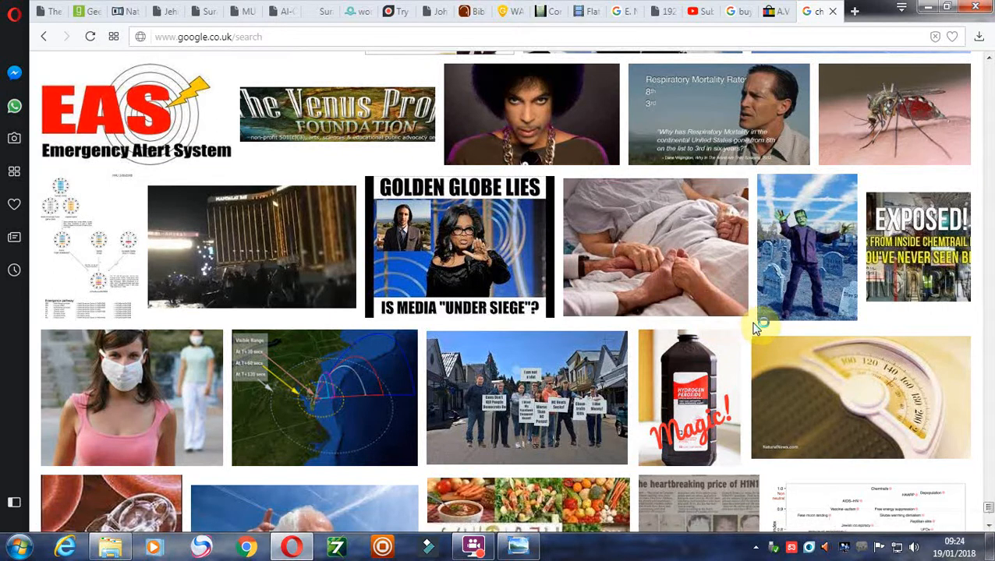
mouse_move(755, 327)
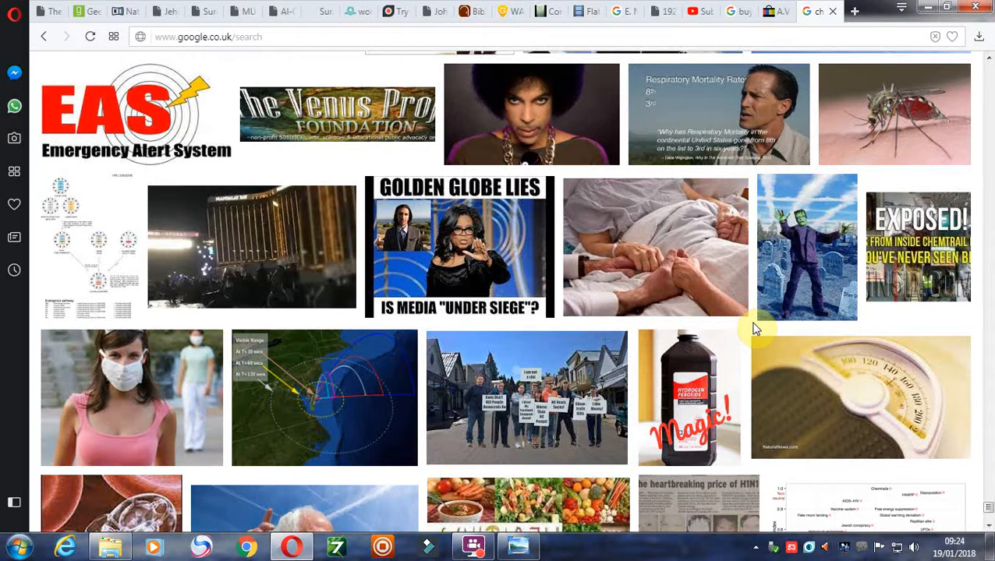
mouse_move(723, 334)
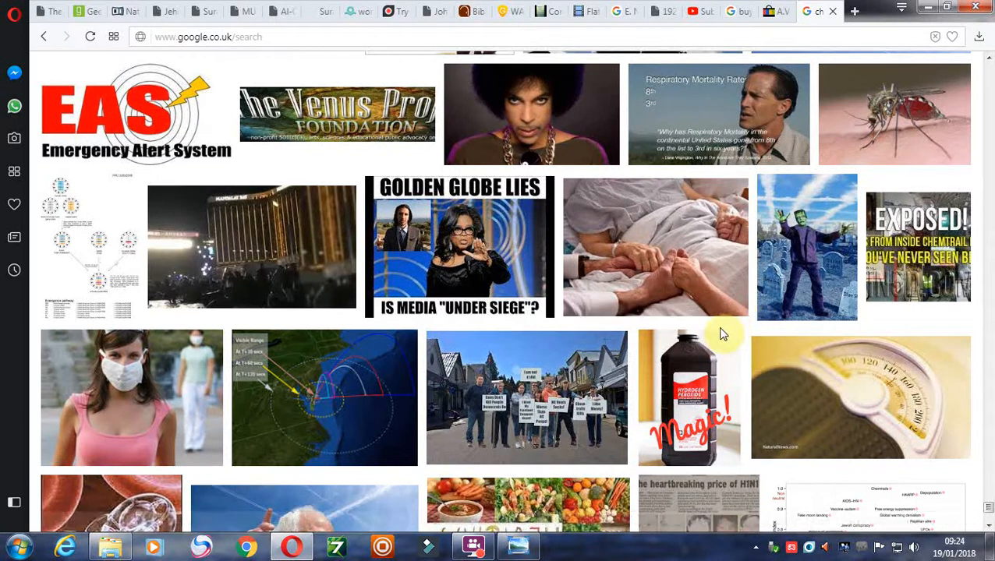
mouse_move(912, 421)
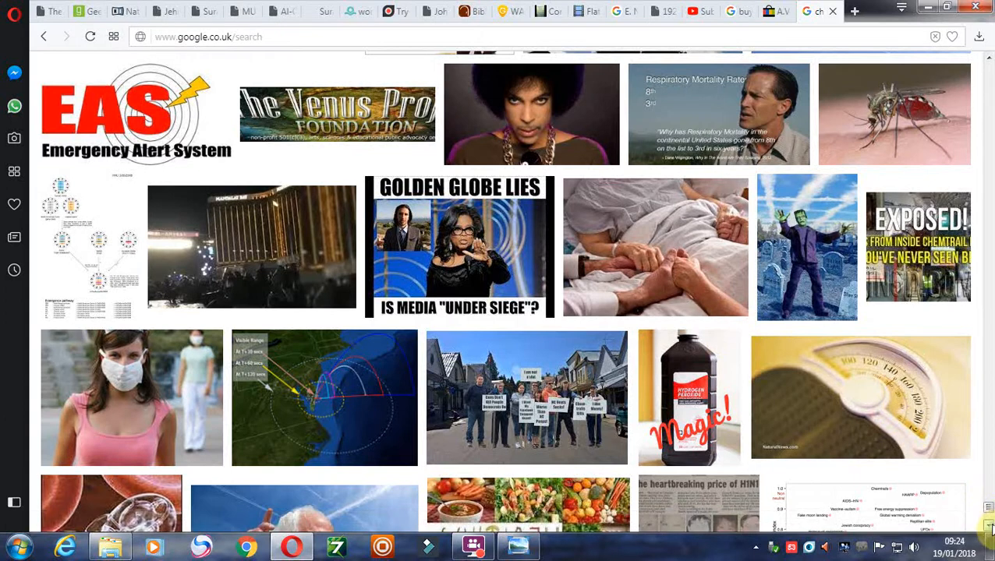
scroll(down, 3)
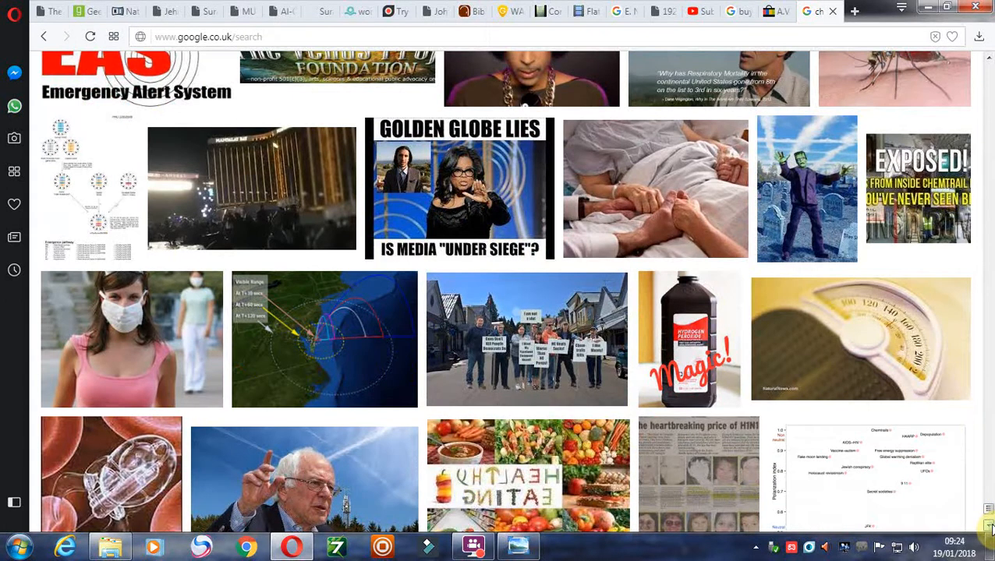
scroll(down, 3)
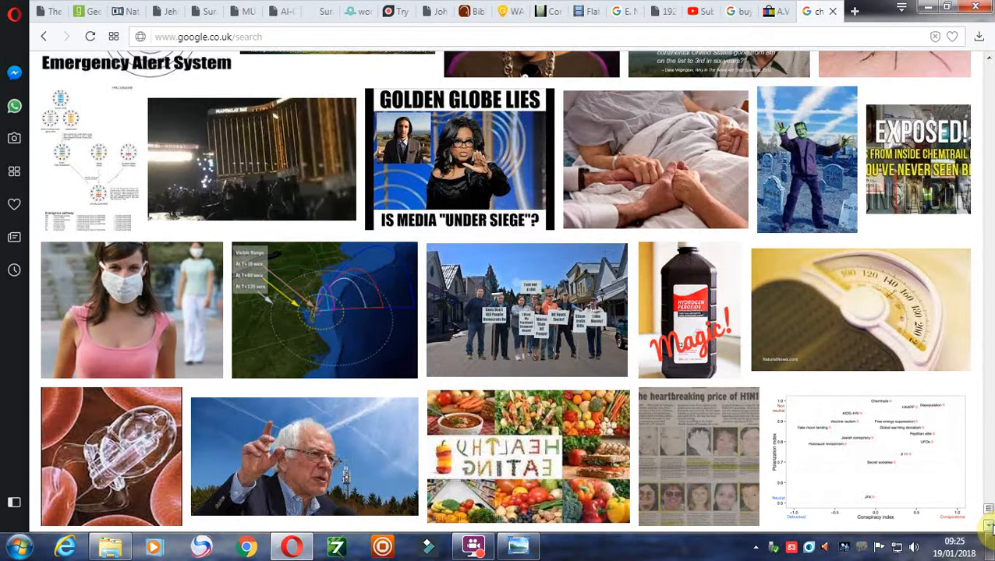
scroll(down, 3)
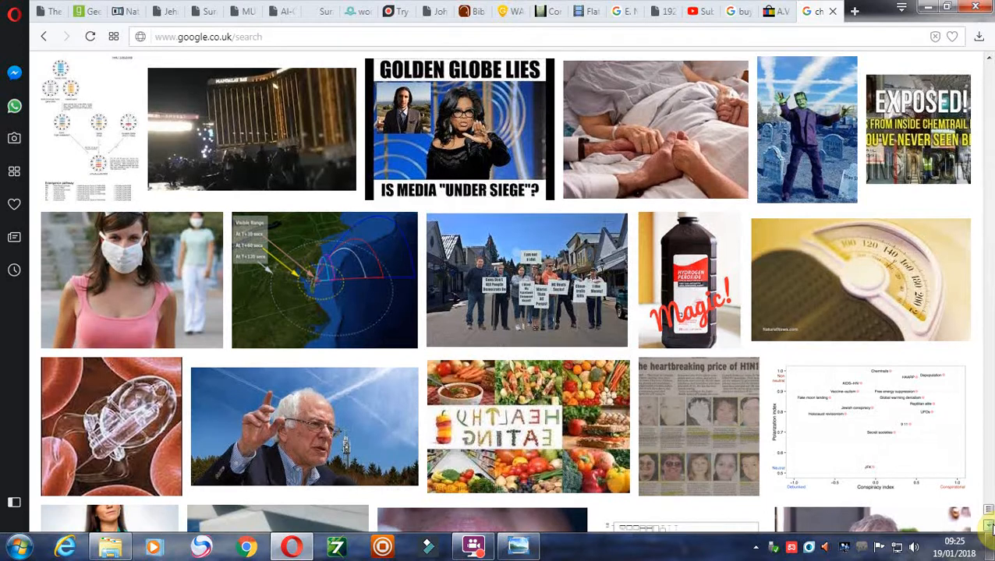
scroll(down, 3)
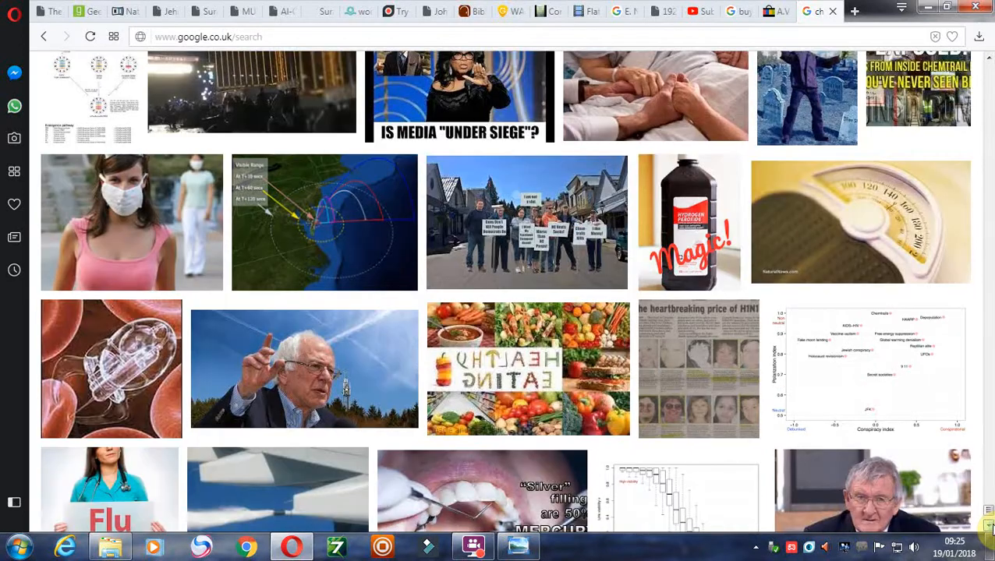
scroll(down, 3)
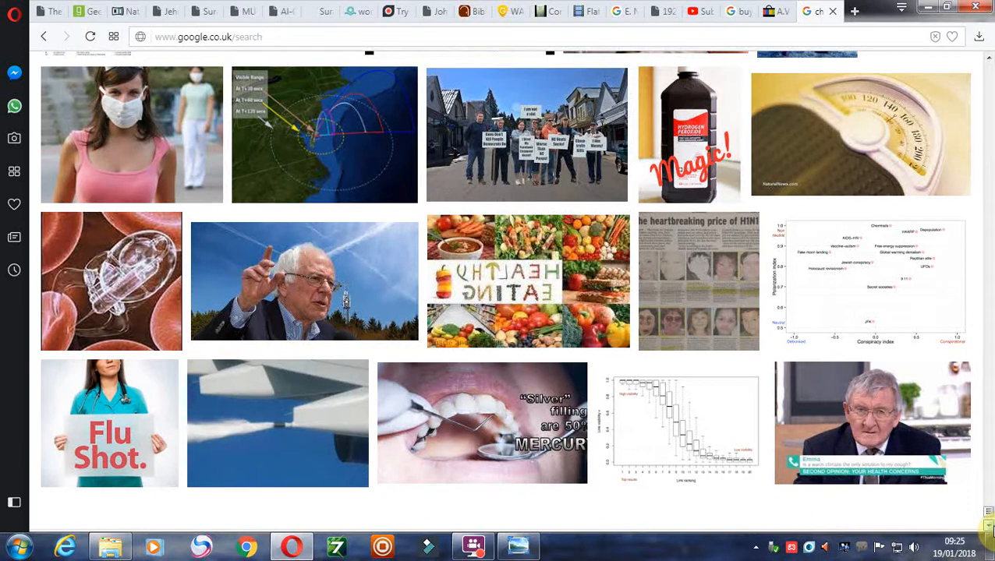
Step: Step from the TV doctor image through related images to the 'Lung Cancer Is No Joke' poster
click(472, 545)
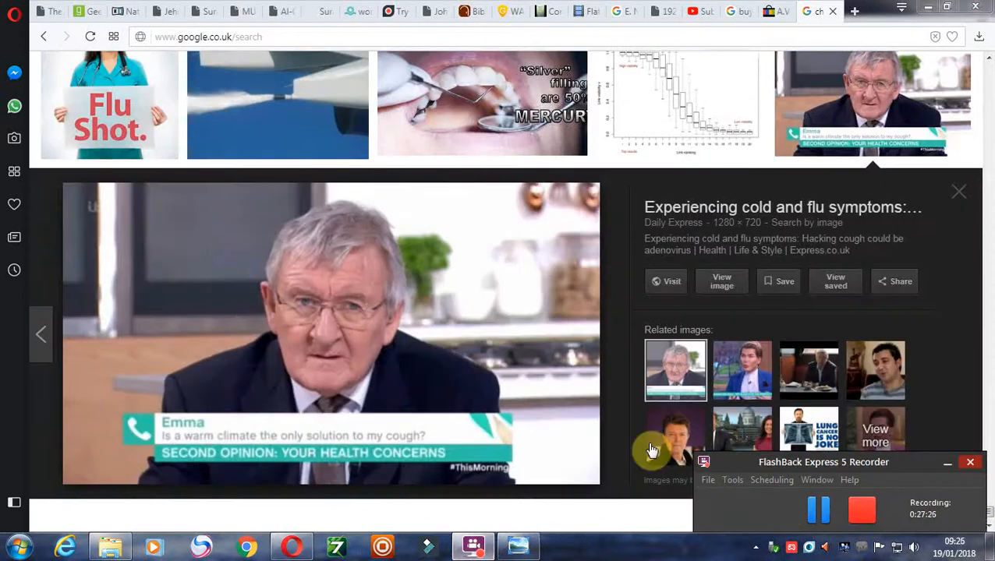
mouse_move(381, 432)
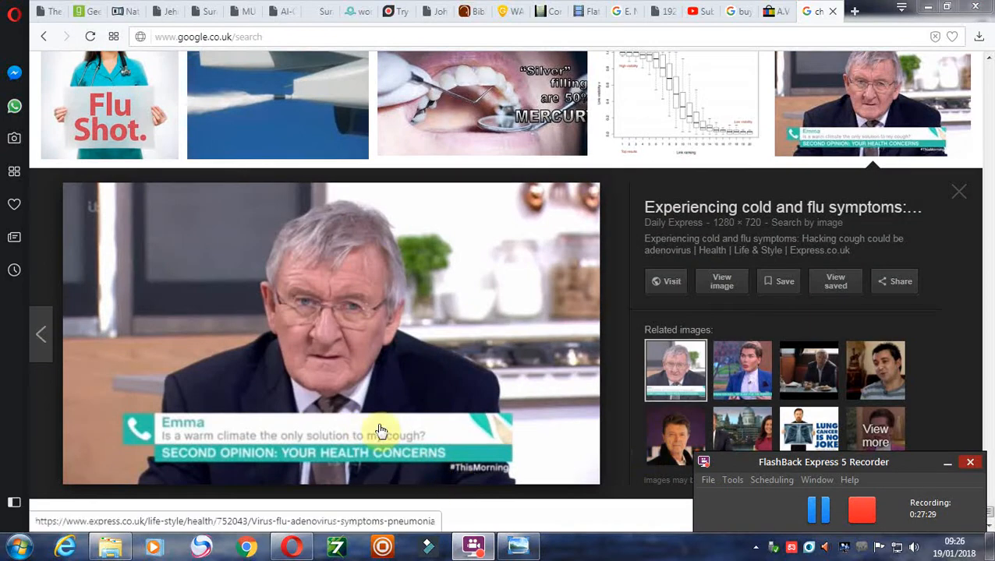
mouse_move(741, 370)
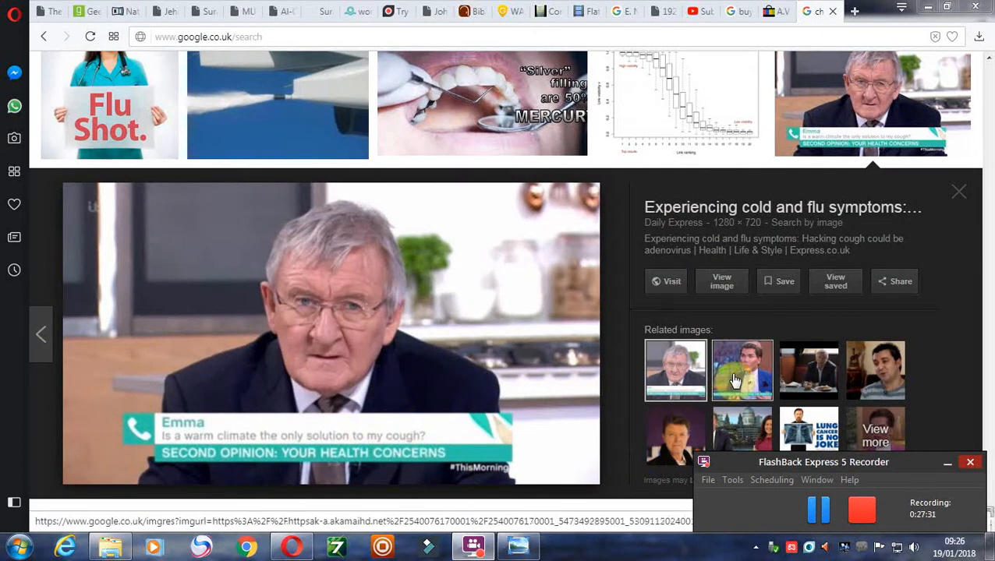
click(742, 370)
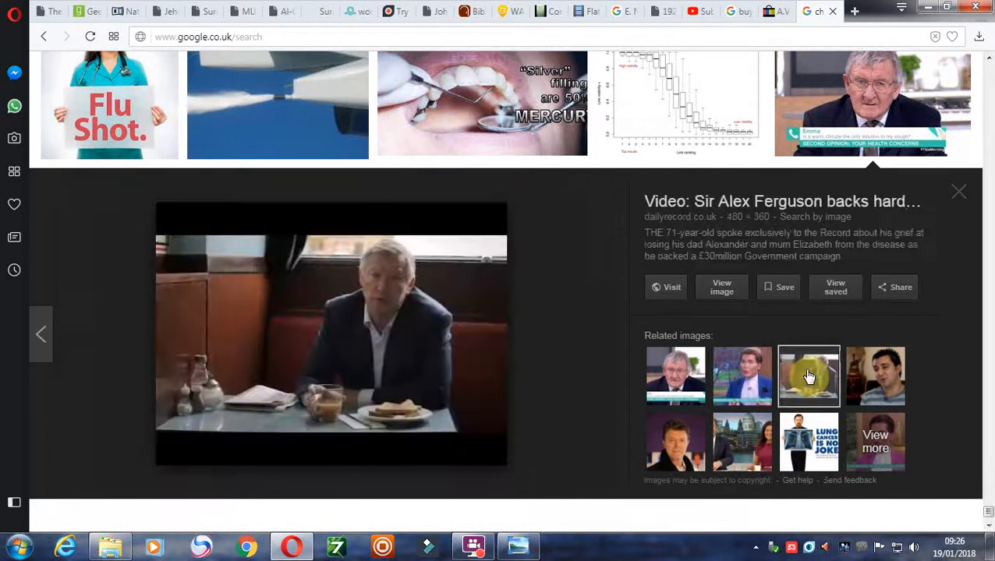
click(875, 376)
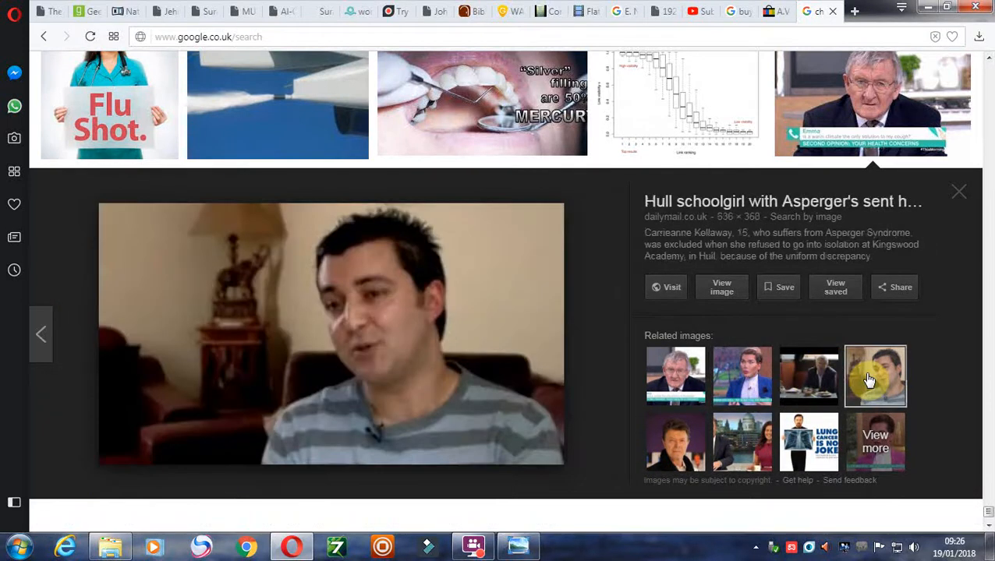
click(808, 436)
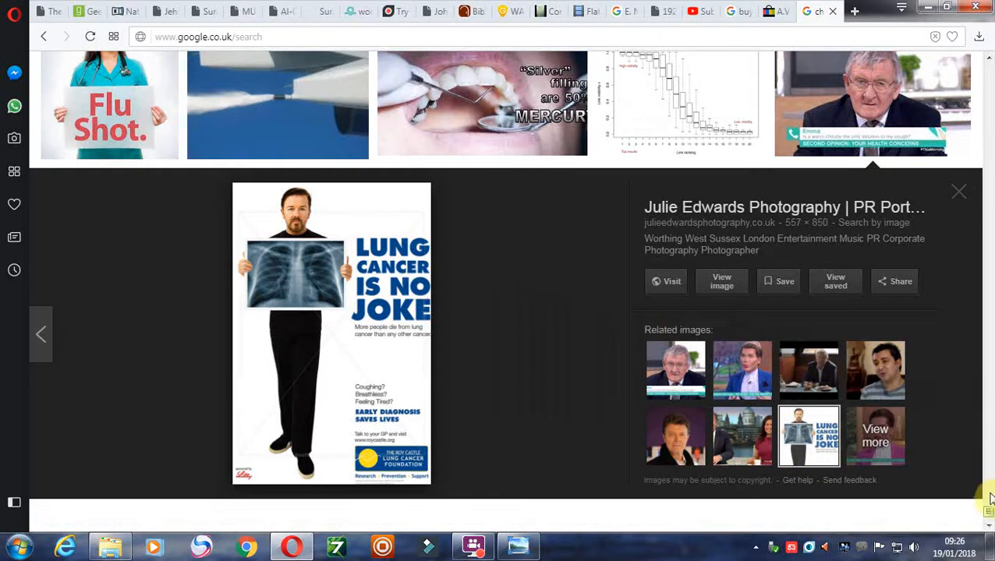
Step: Scroll back up to the 'flu near you' ad, Emergency Alert System logo and mosquito photo
scroll(down, 3)
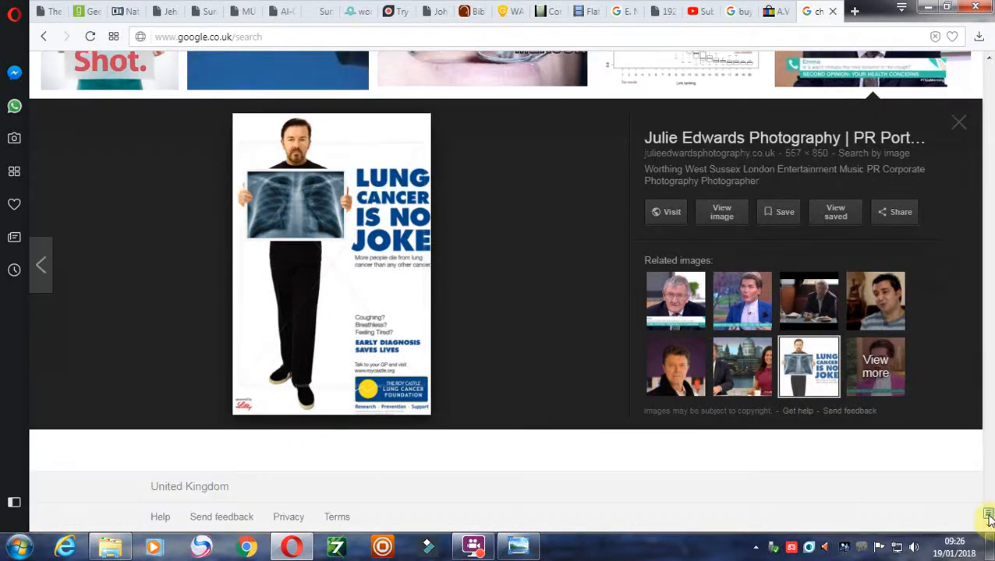
scroll(up, 3)
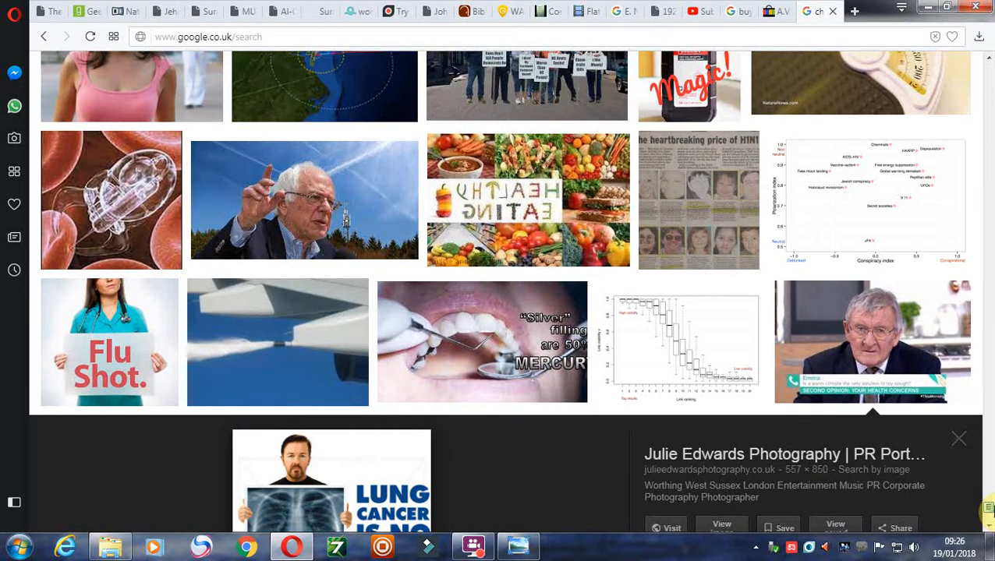
scroll(up, 3)
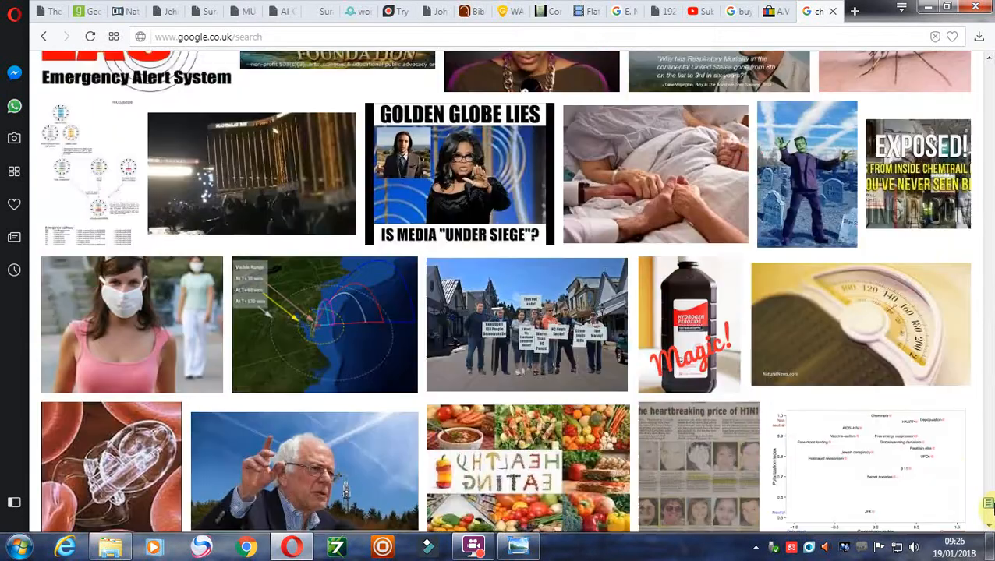
scroll(up, 3)
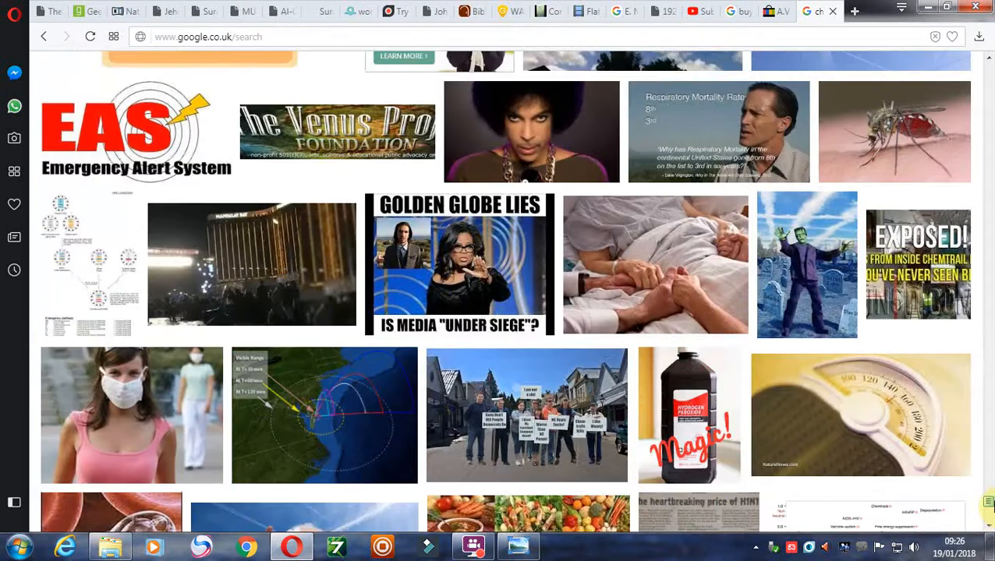
scroll(up, 3)
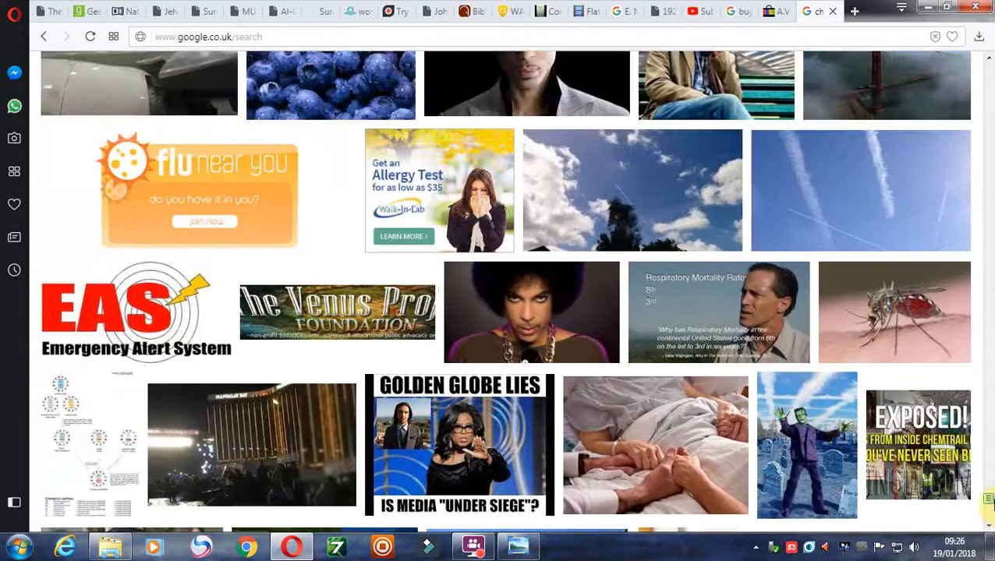
mouse_move(874, 321)
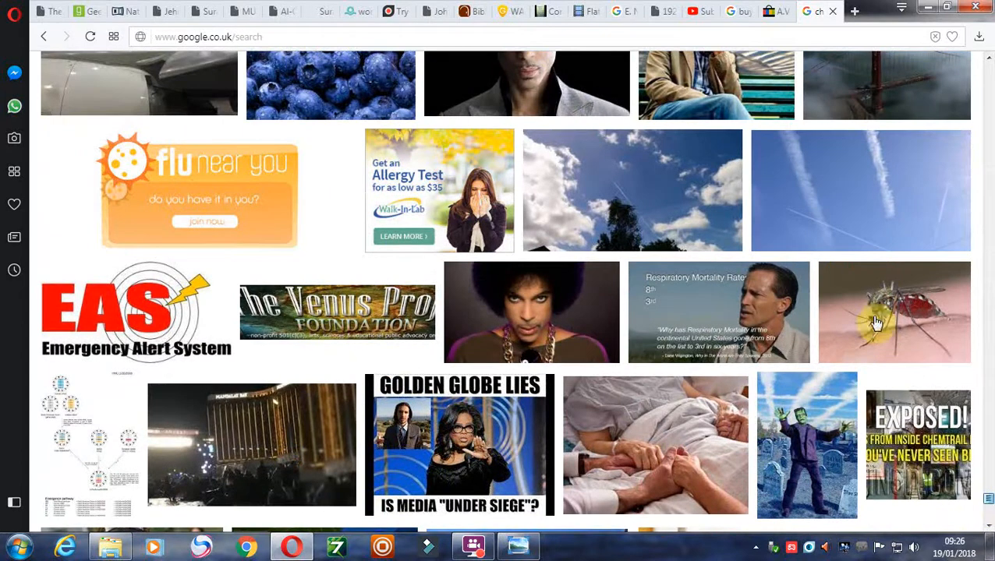
Step: Preview The Crazz Files 'Chemtrails and Deadly Vaccinations' mosquito photo
click(894, 312)
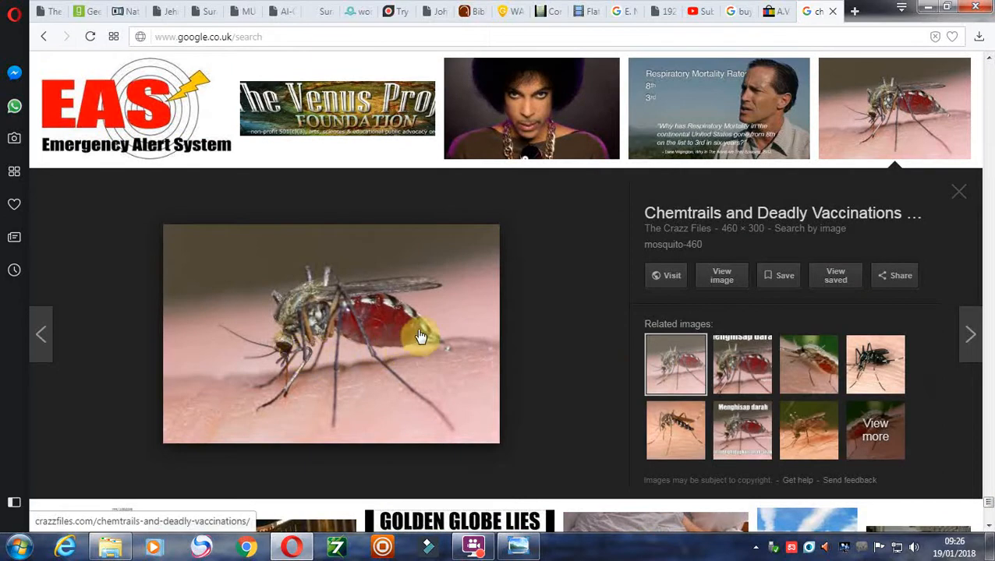
mouse_move(339, 382)
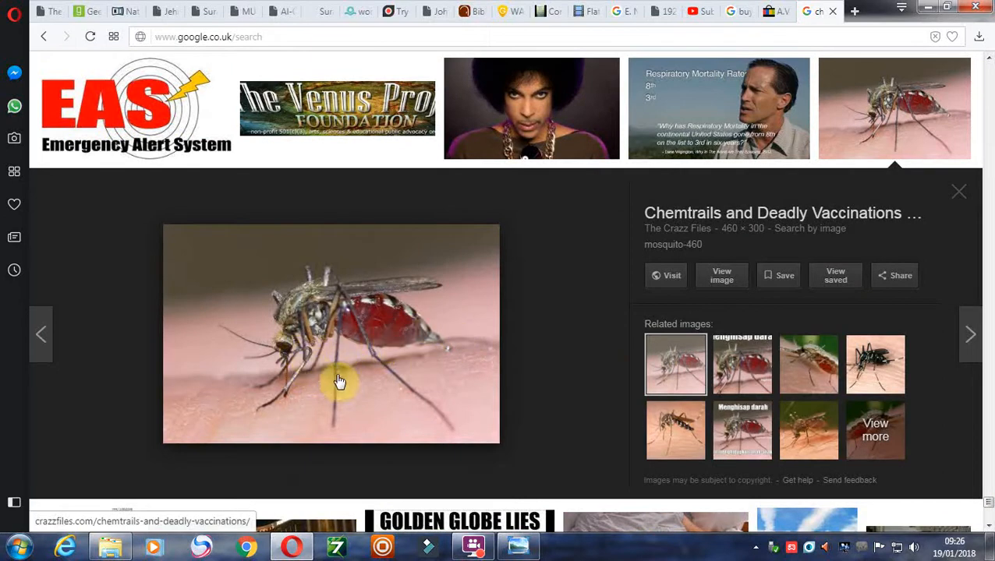
mouse_move(913, 312)
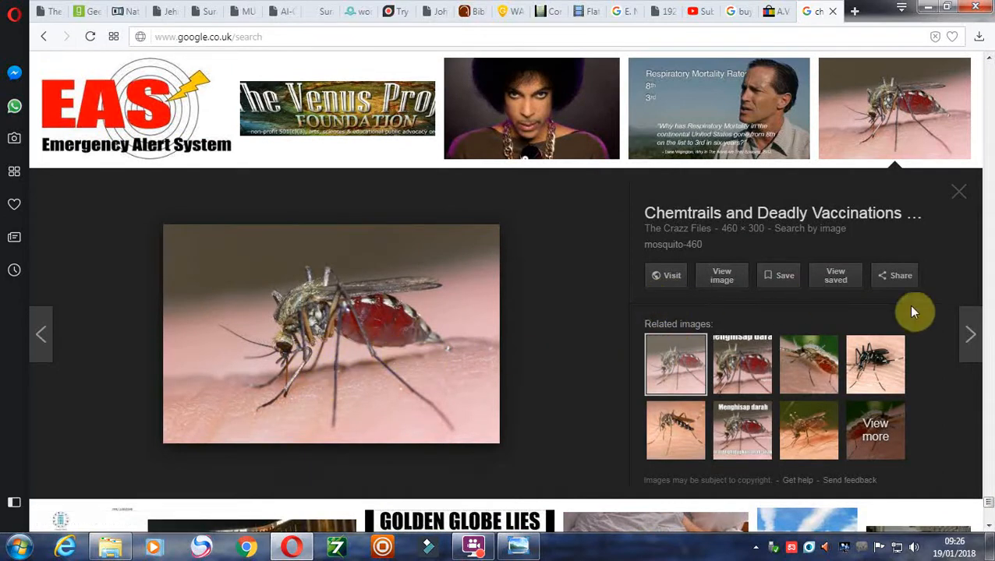
mouse_move(986, 503)
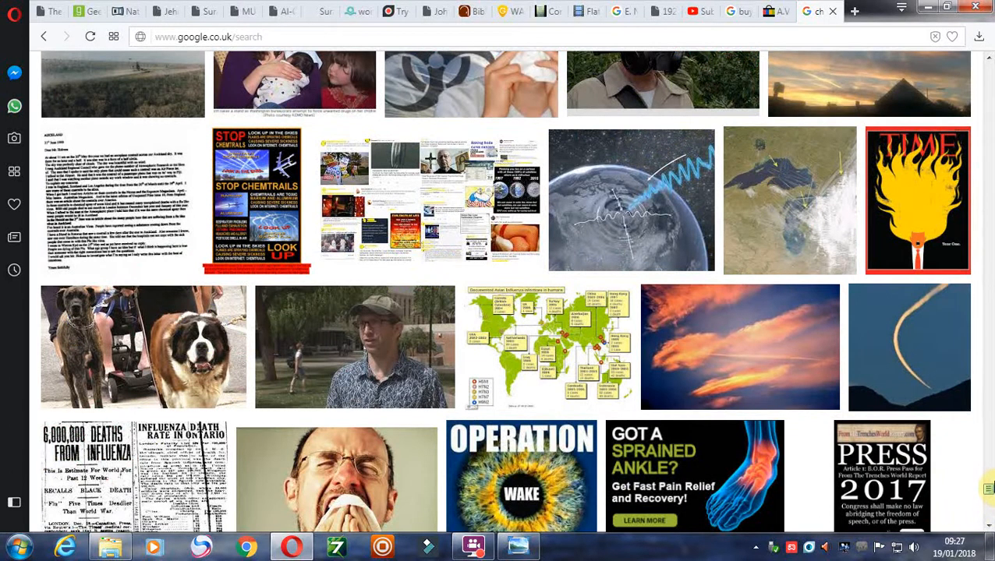
Step: Scroll to and preview The Liberty Beacon cartoon of a doctor injecting a baby
scroll(down, 3)
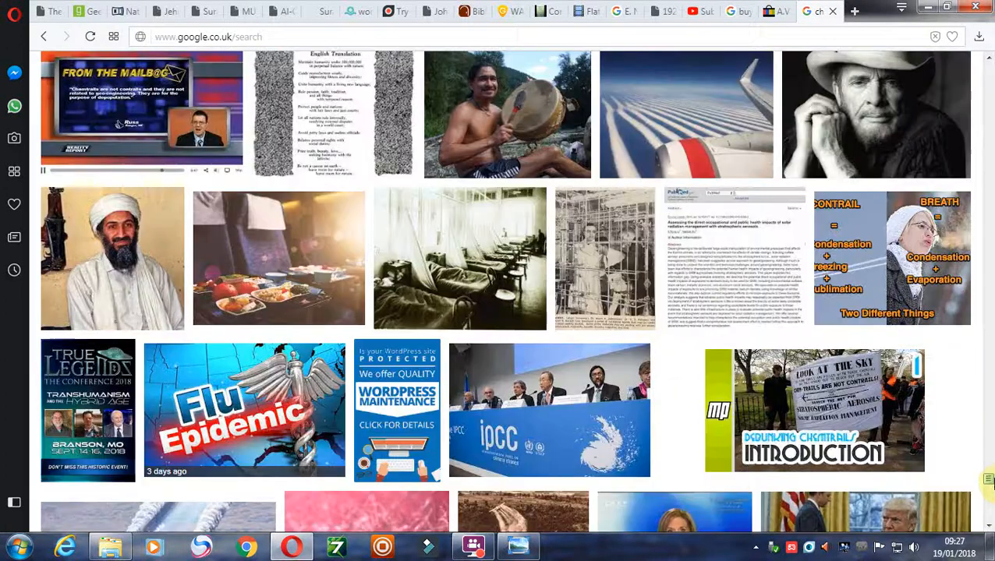
scroll(up, 3)
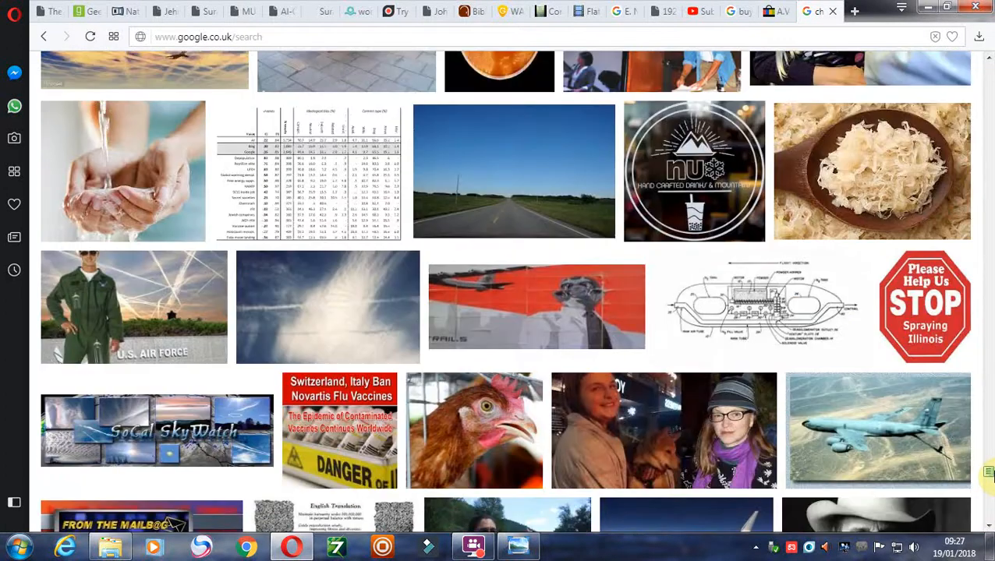
scroll(up, 3)
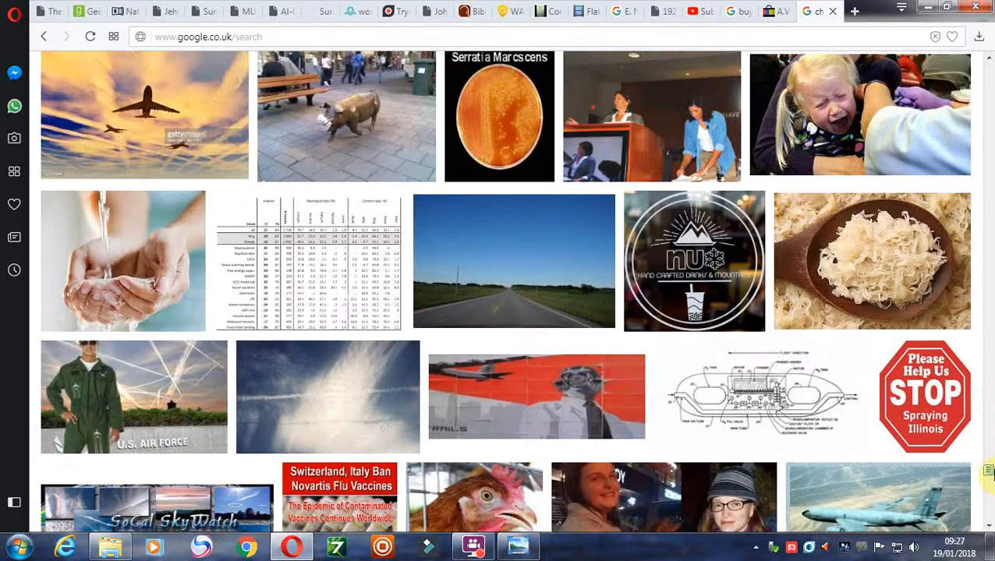
scroll(up, 3)
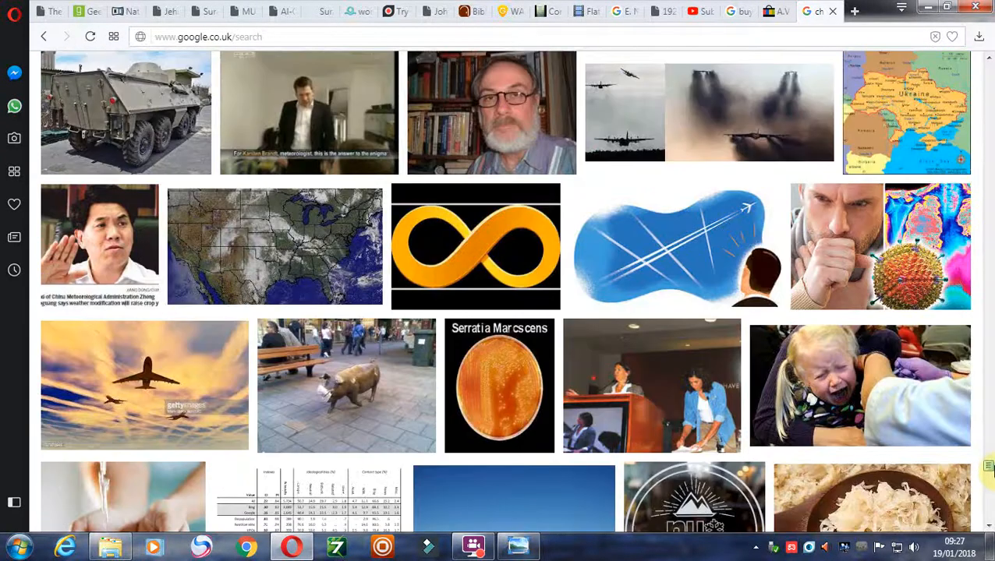
scroll(up, 3)
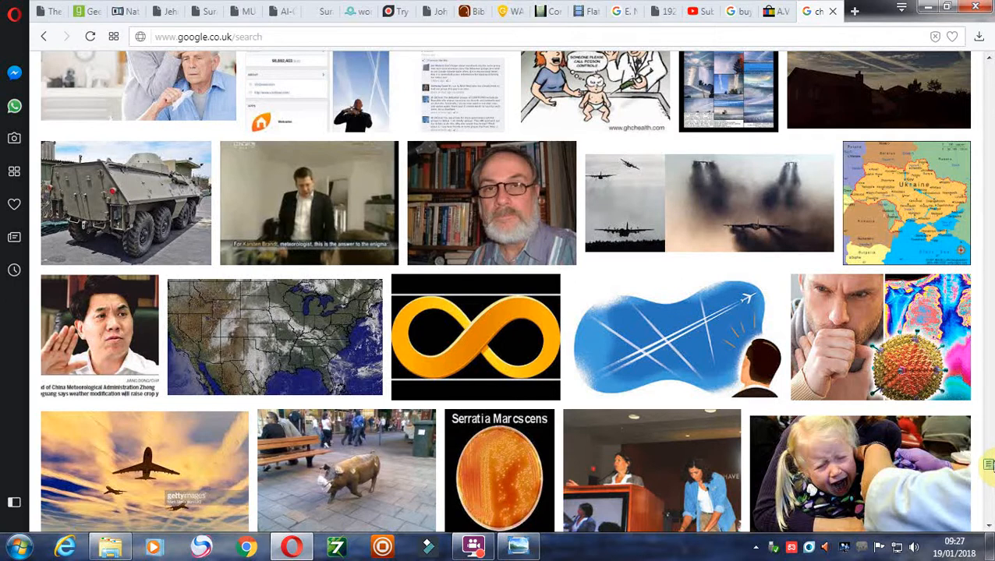
scroll(up, 3)
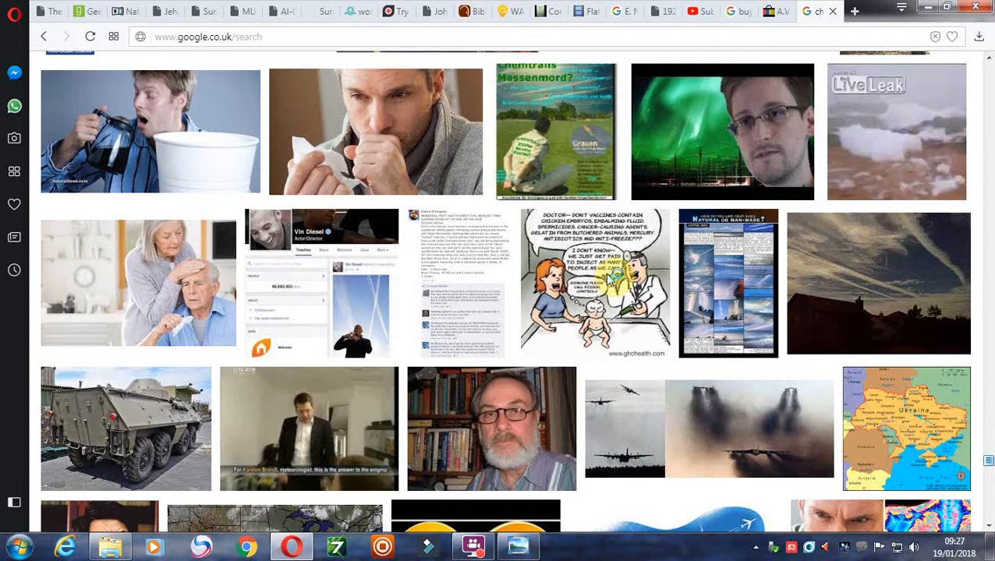
click(594, 282)
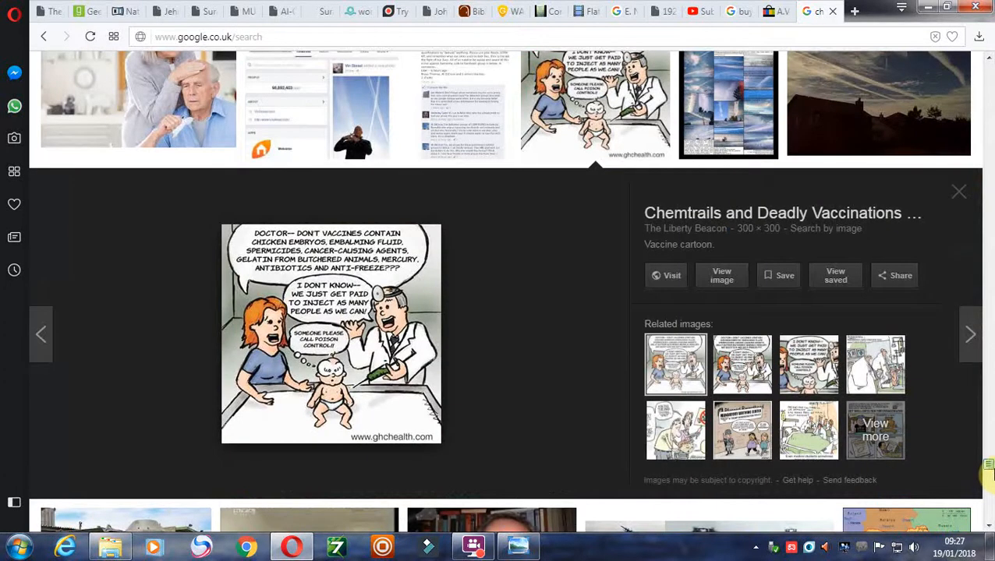
scroll(up, 3)
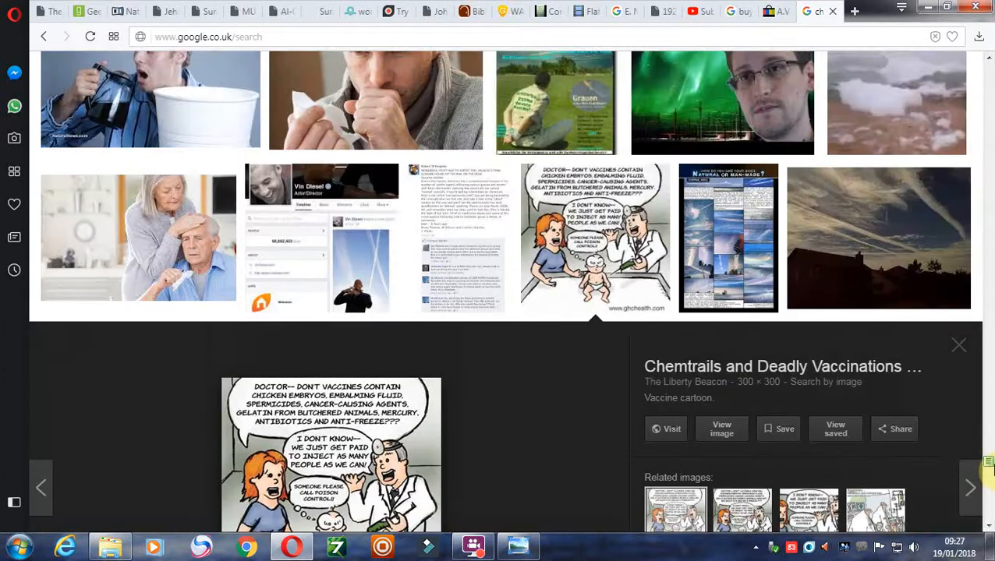